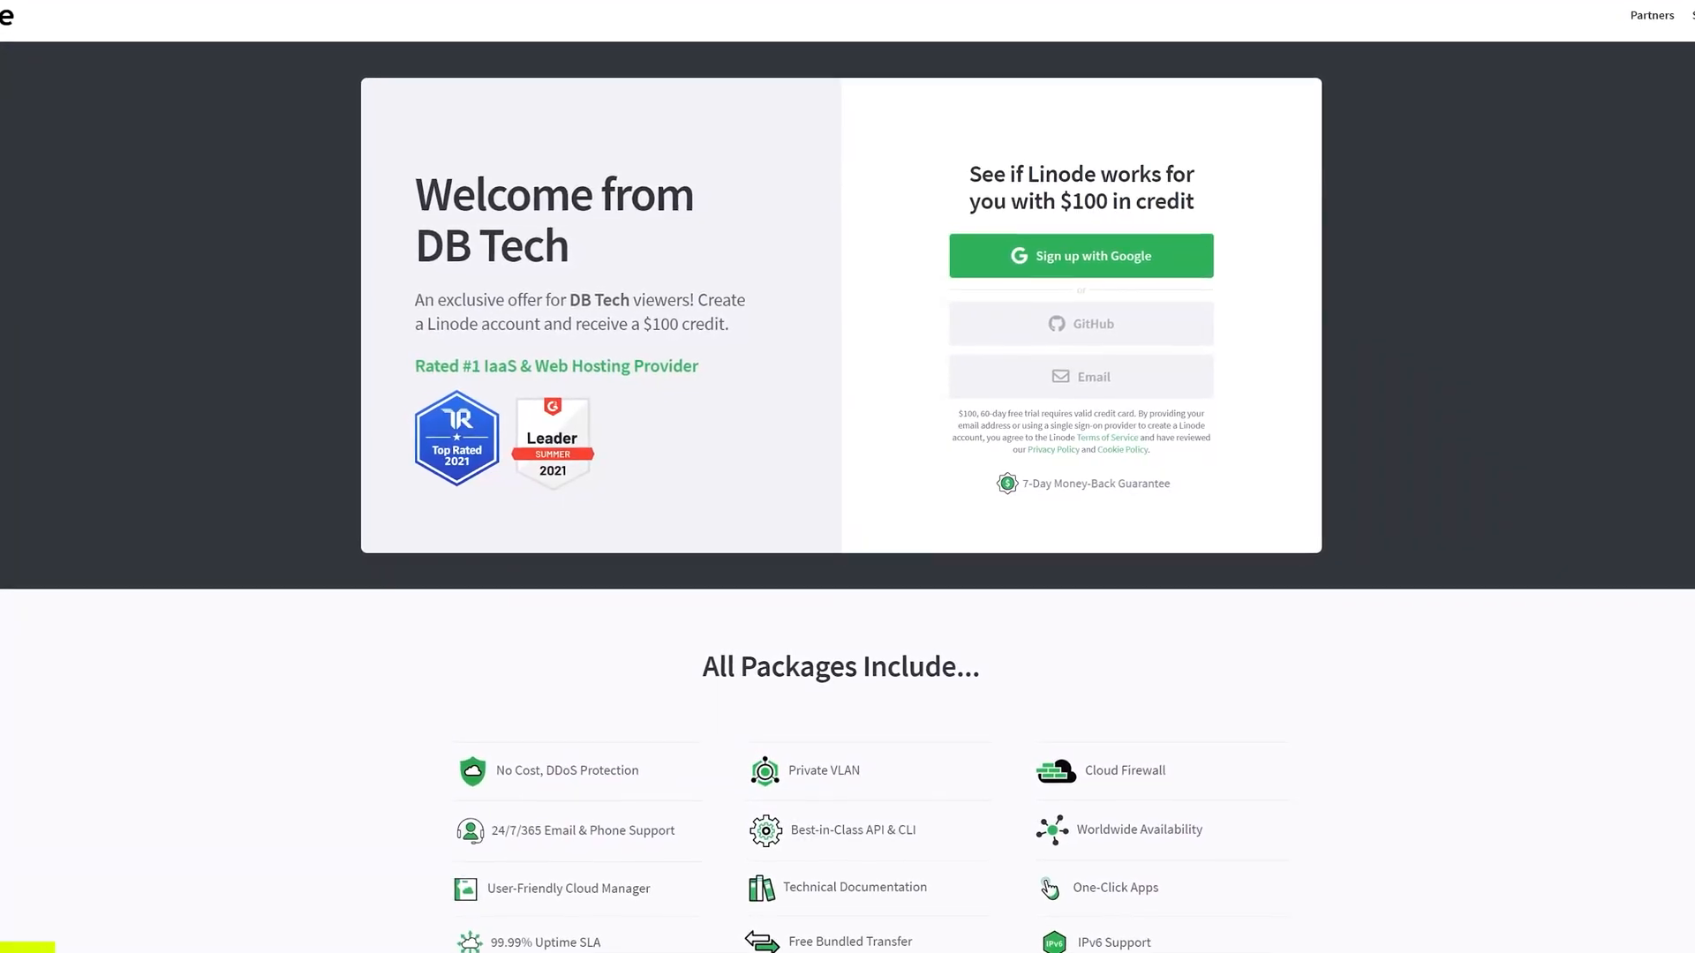
# Scroll through the Marketplace app list, region, plan and root password sections, then move on to Firewalls
pyautogui.scroll(-3)
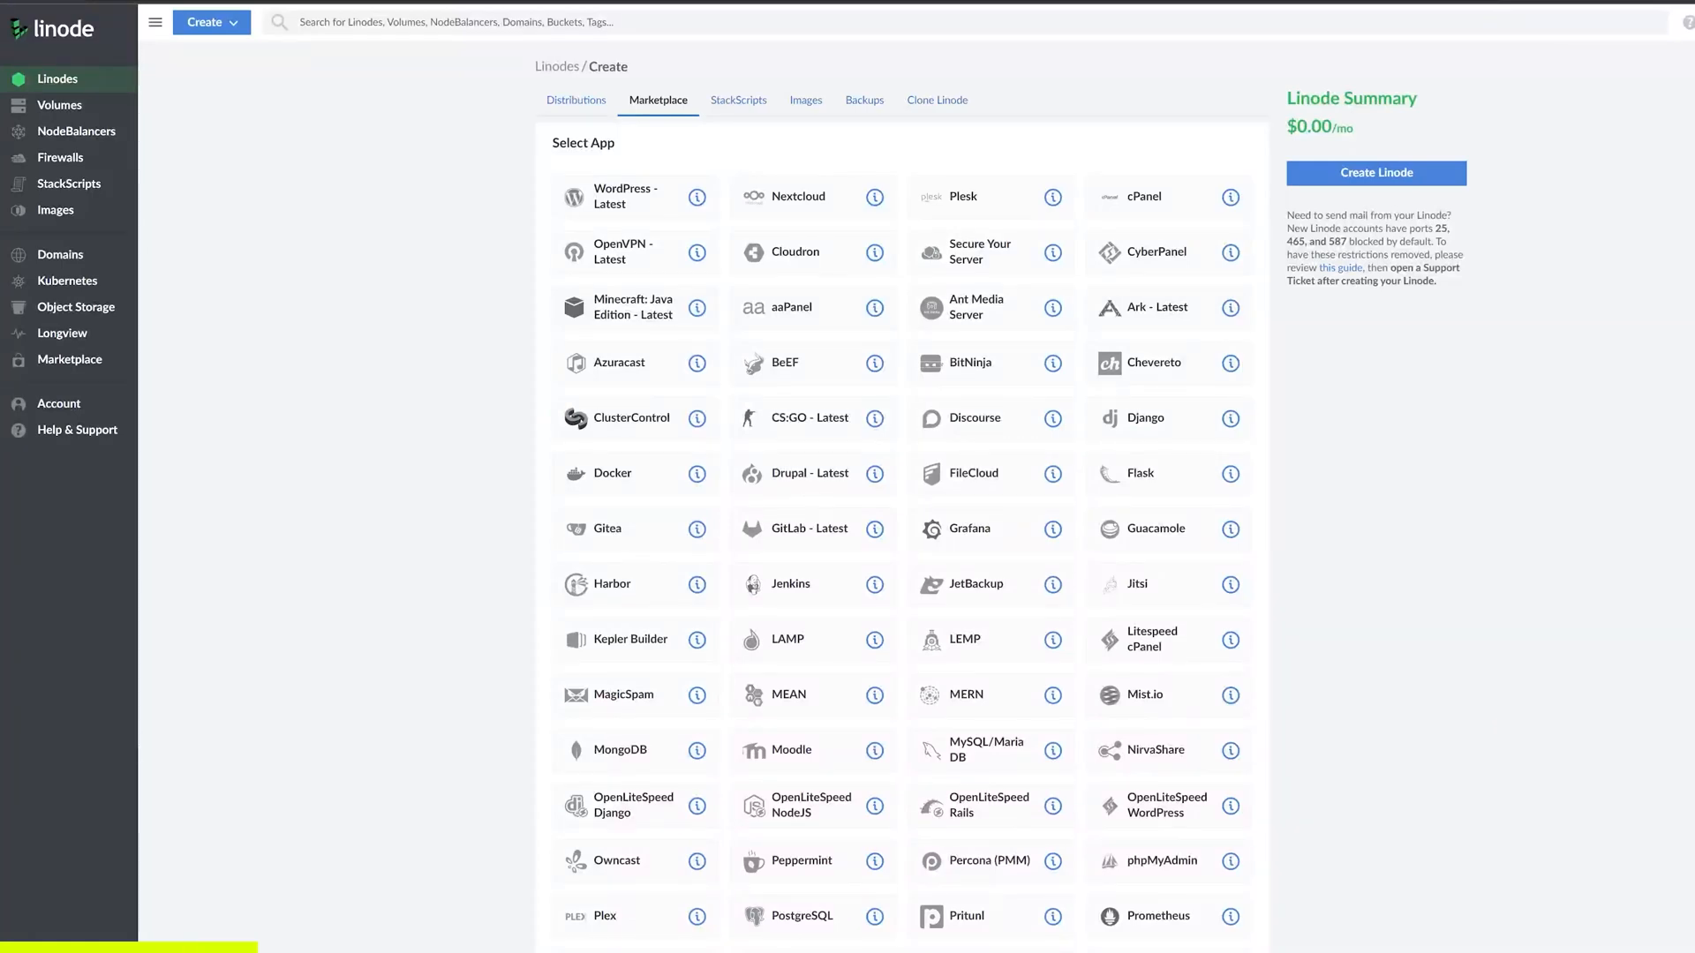
pyautogui.scroll(-3)
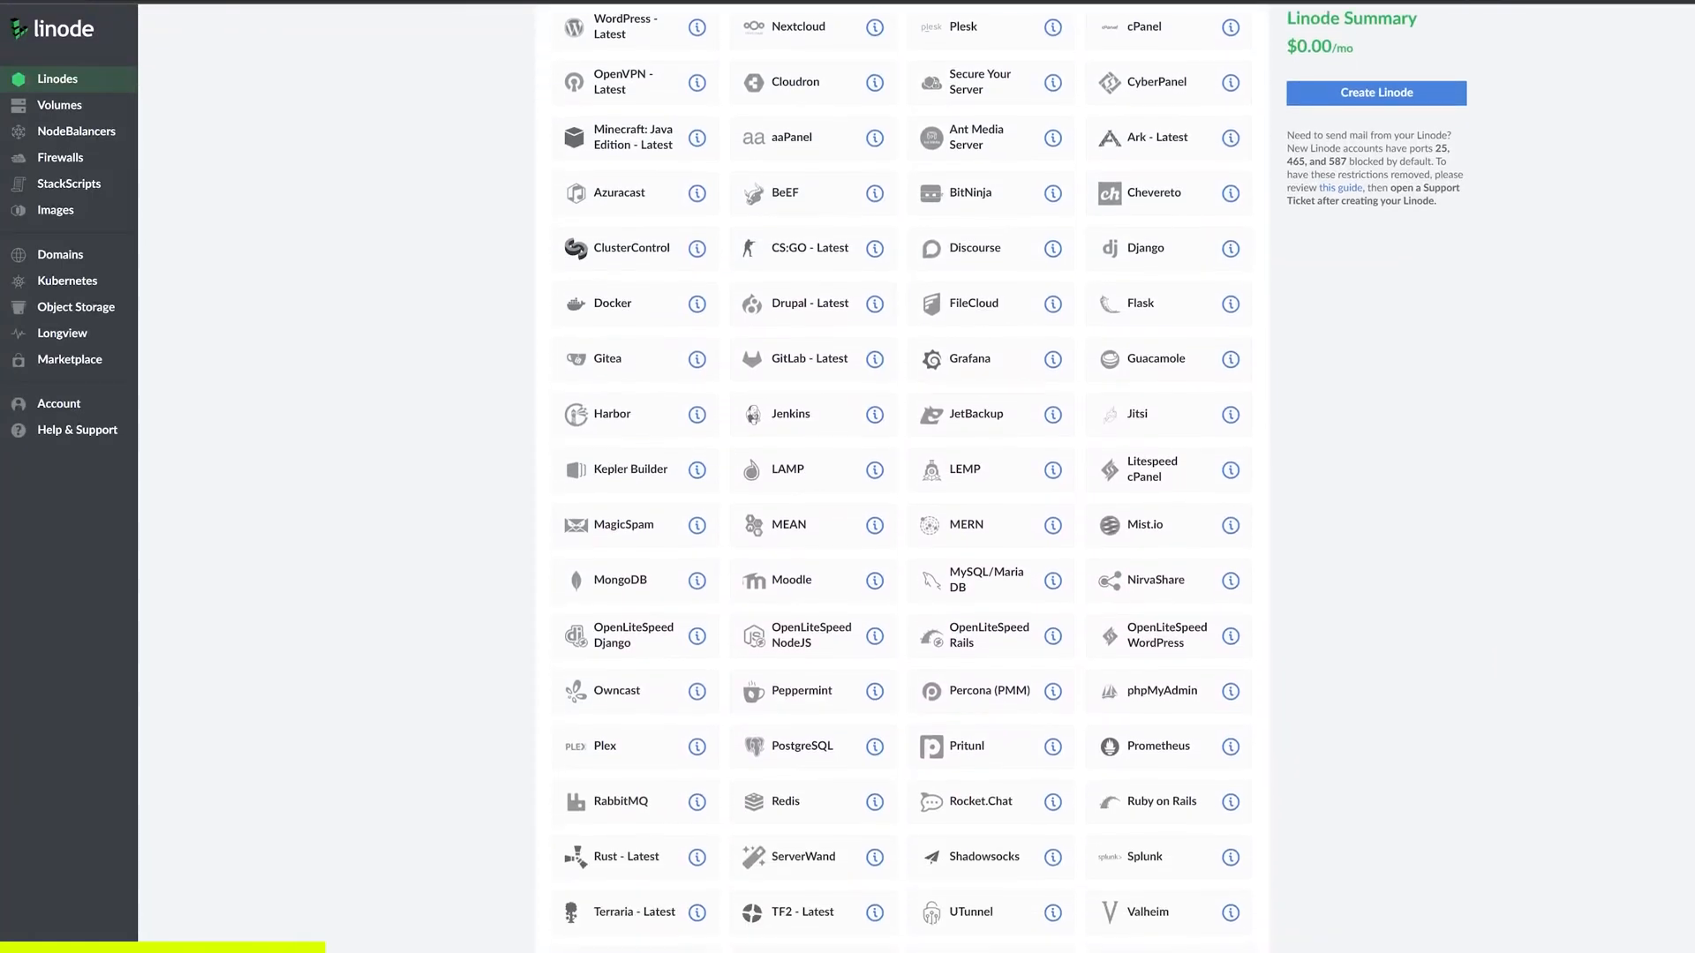
pyautogui.scroll(-3)
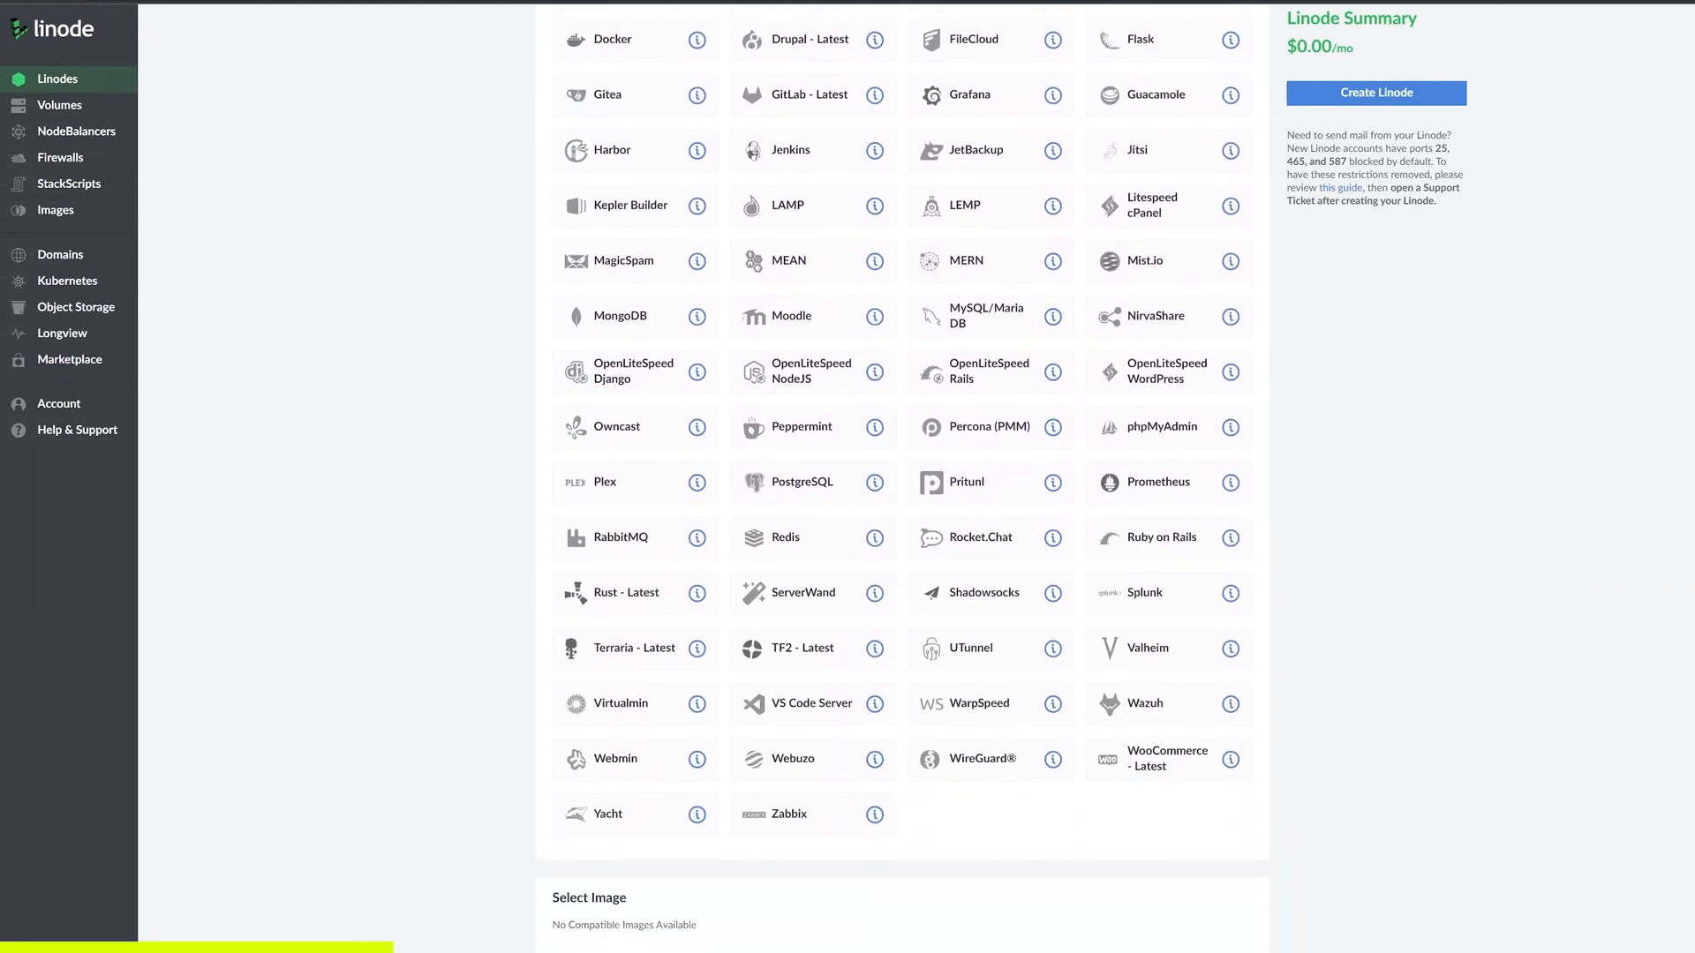
pyautogui.scroll(-3)
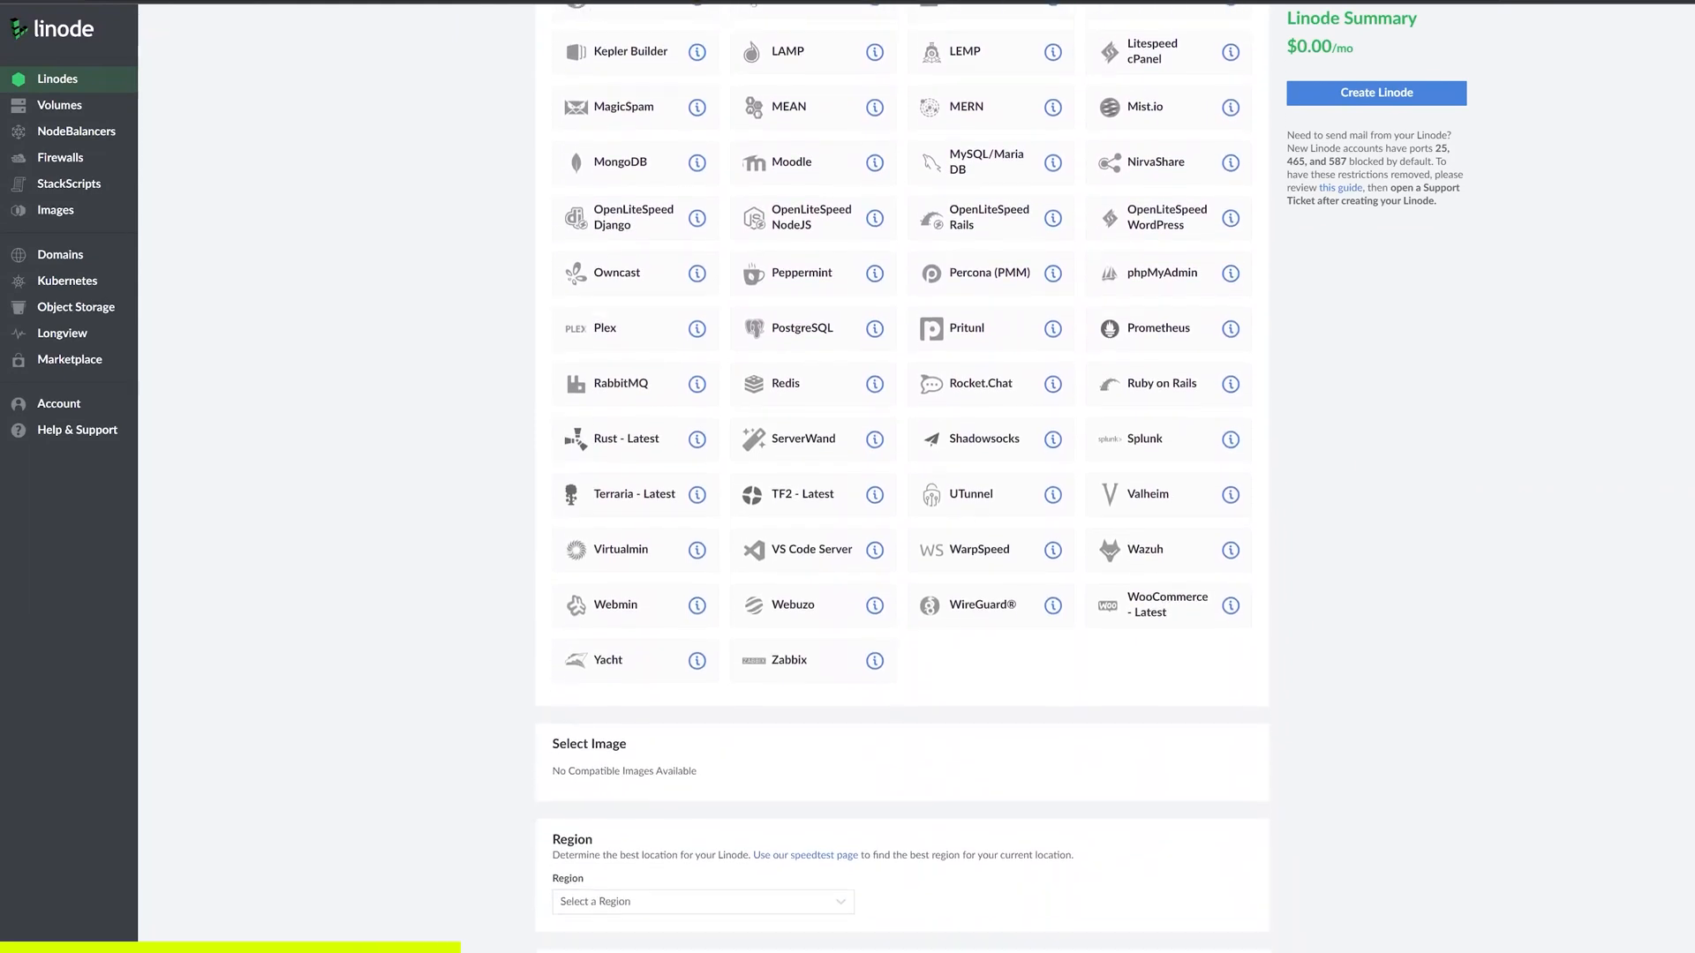
pyautogui.scroll(-3)
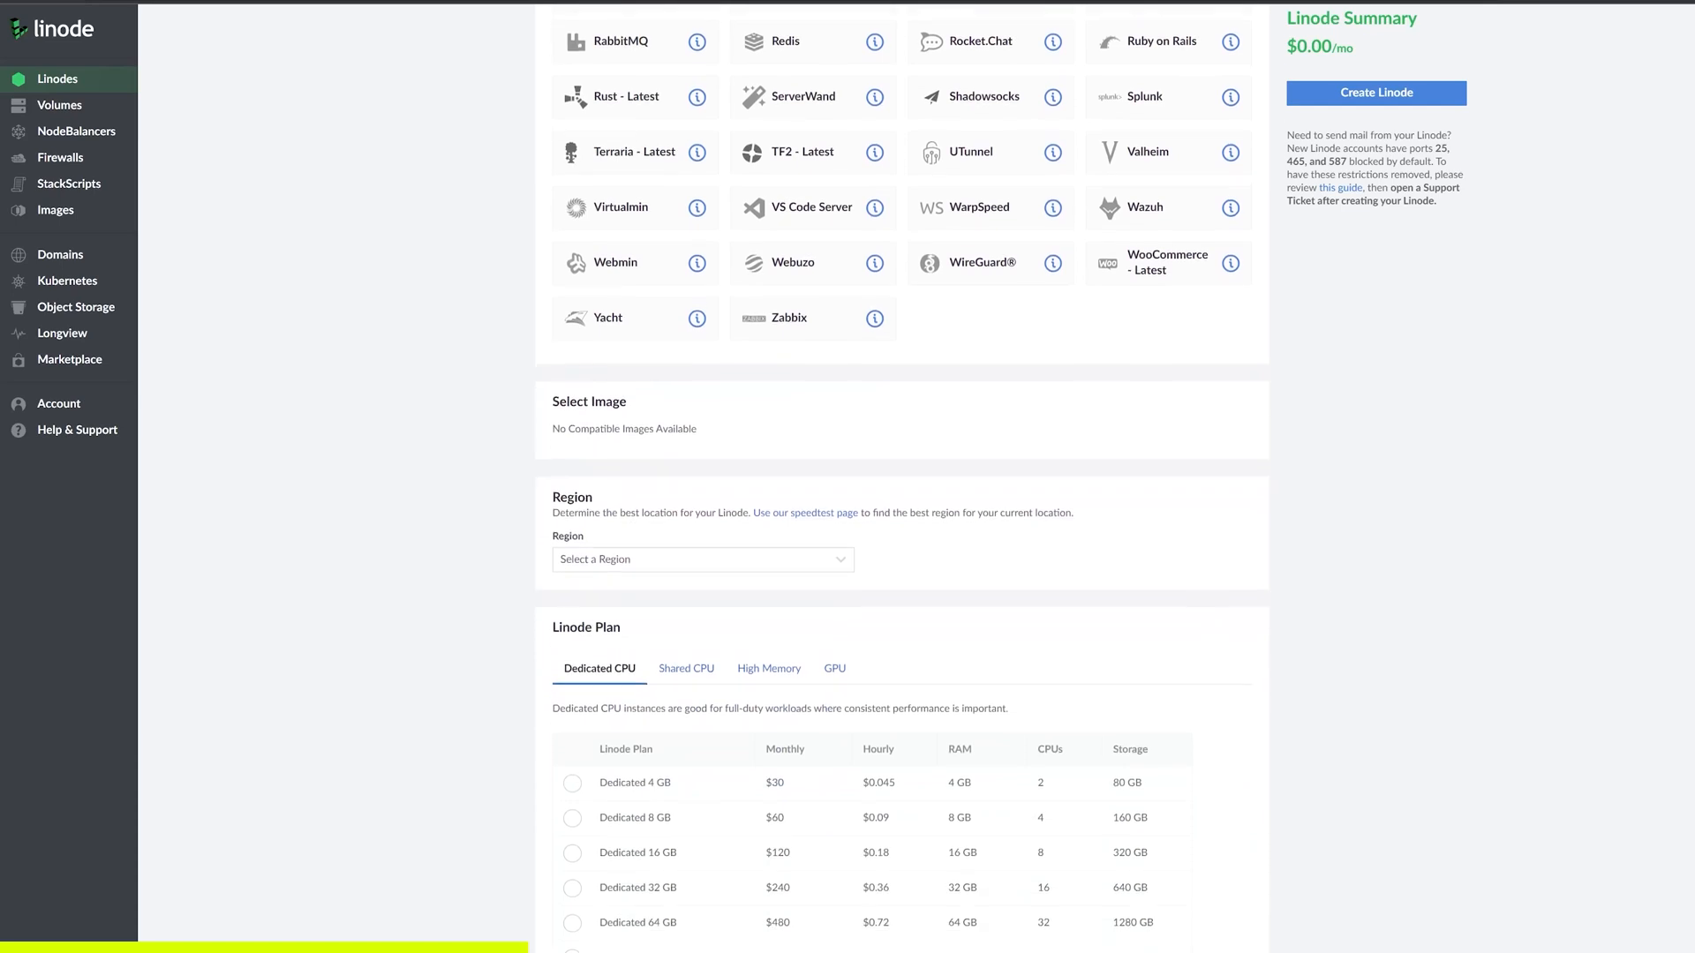
pyautogui.scroll(-3)
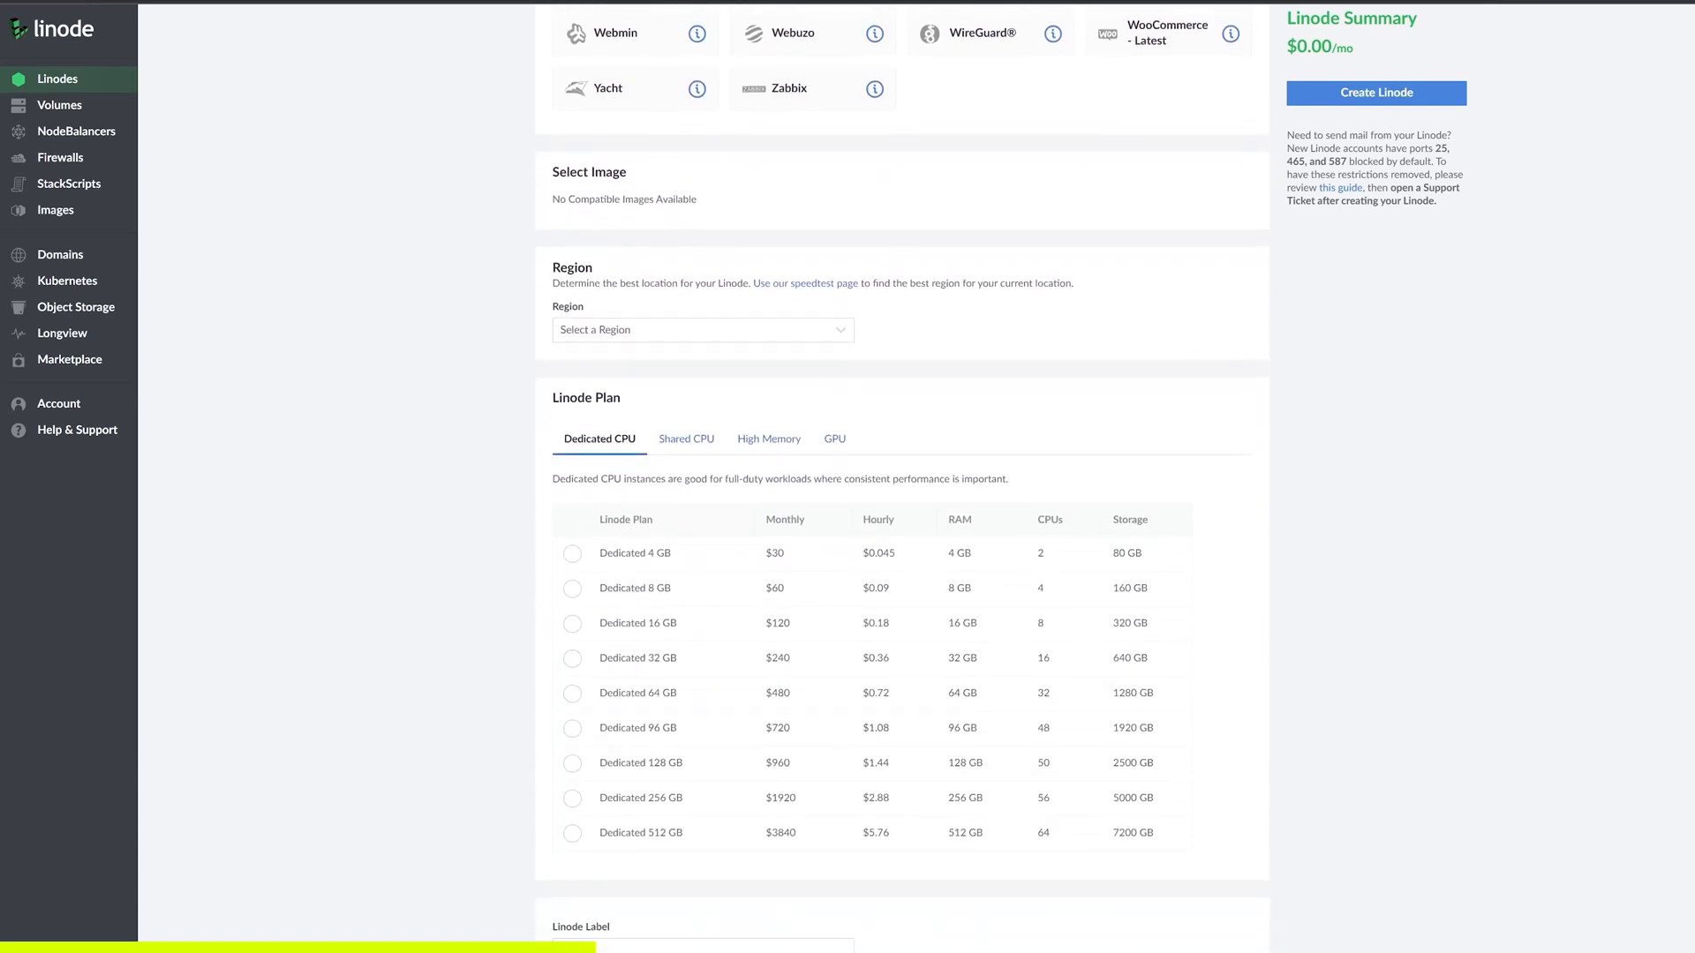
pyautogui.scroll(-3)
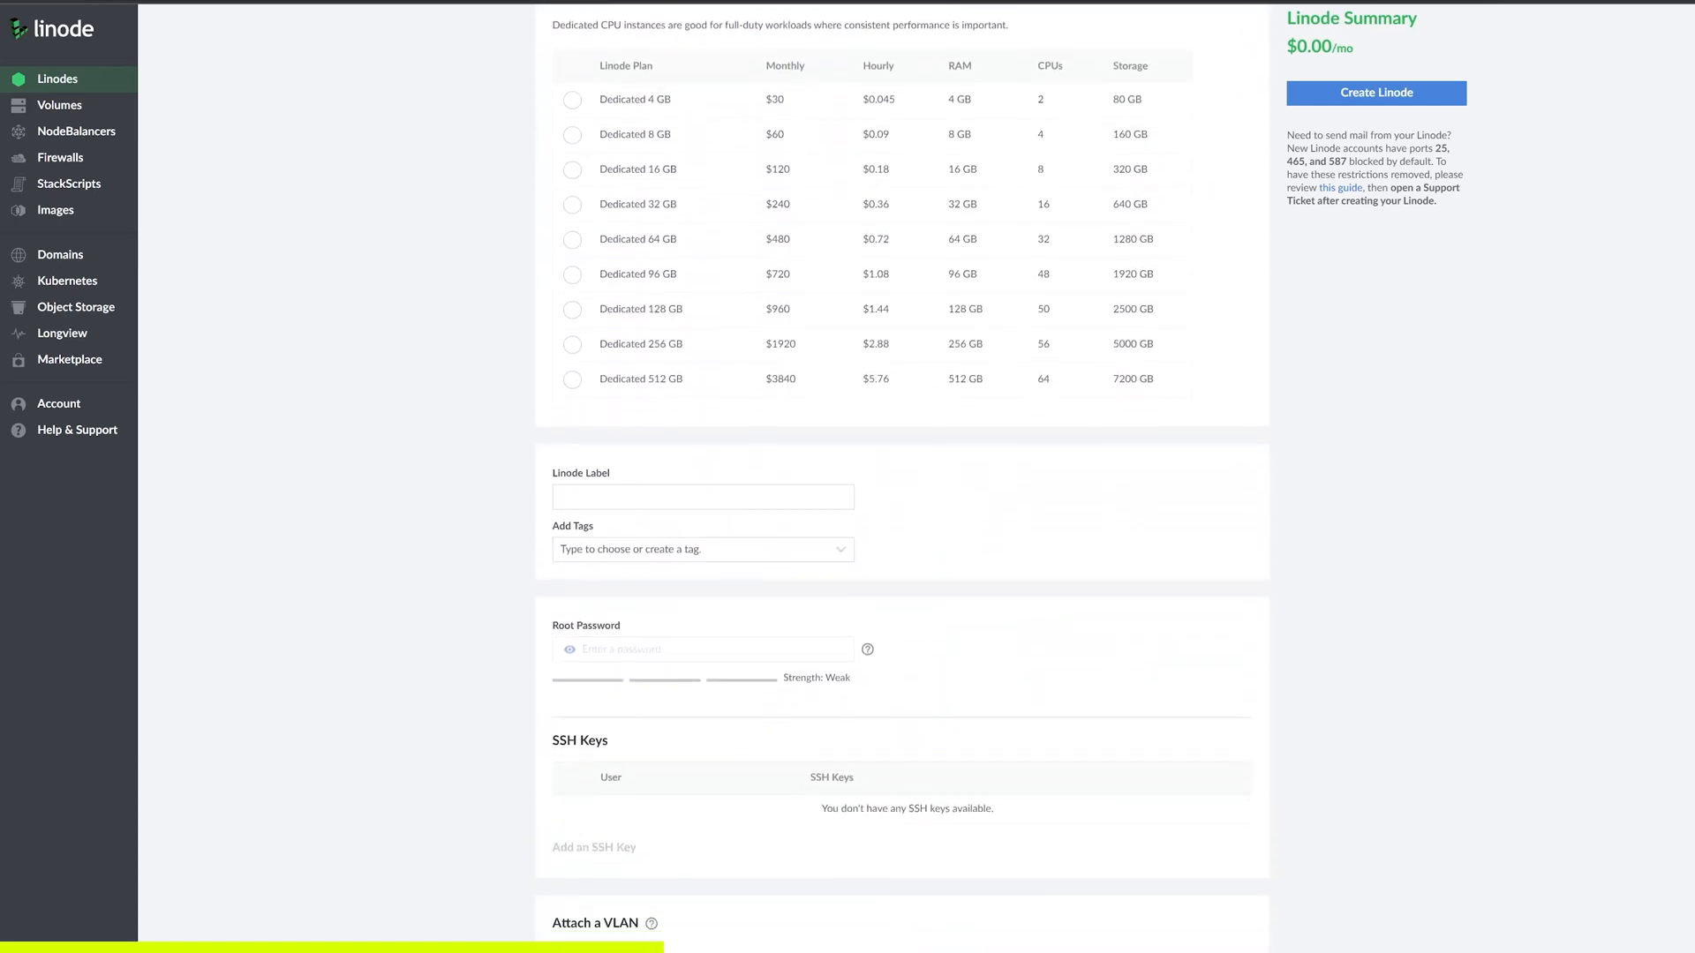
pyautogui.click(1375, 92)
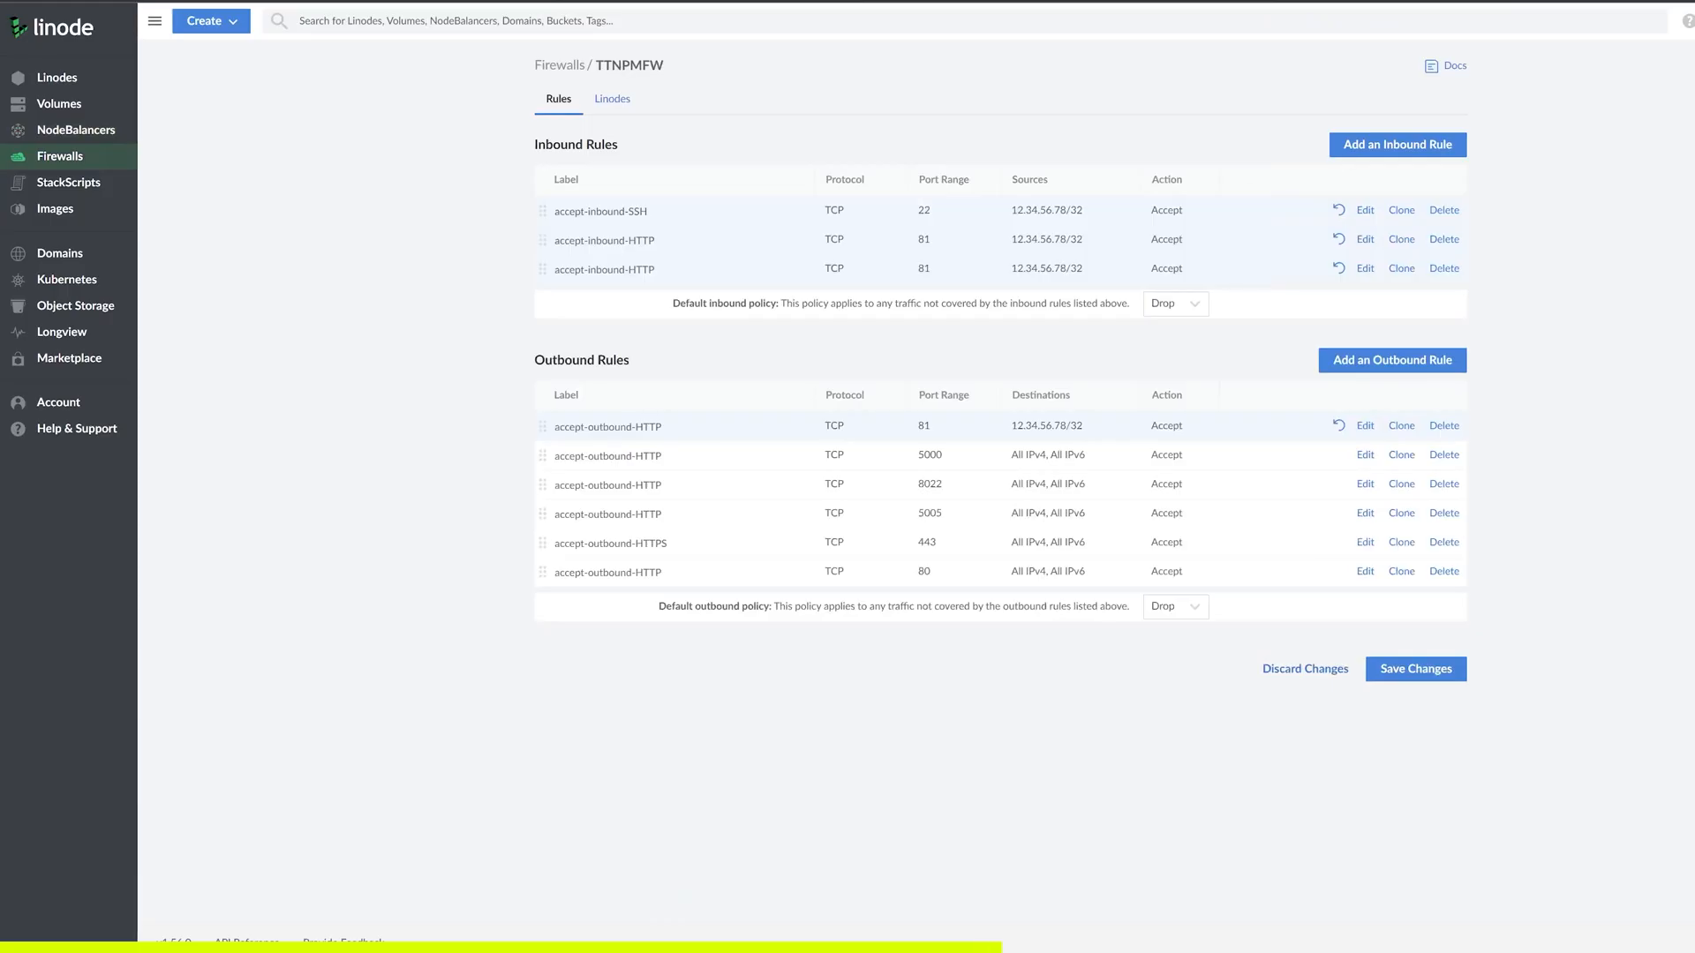
# Visit the Linode Community Questions page, then the DB Tech $100 credit sign-up offer
pyautogui.click(77, 428)
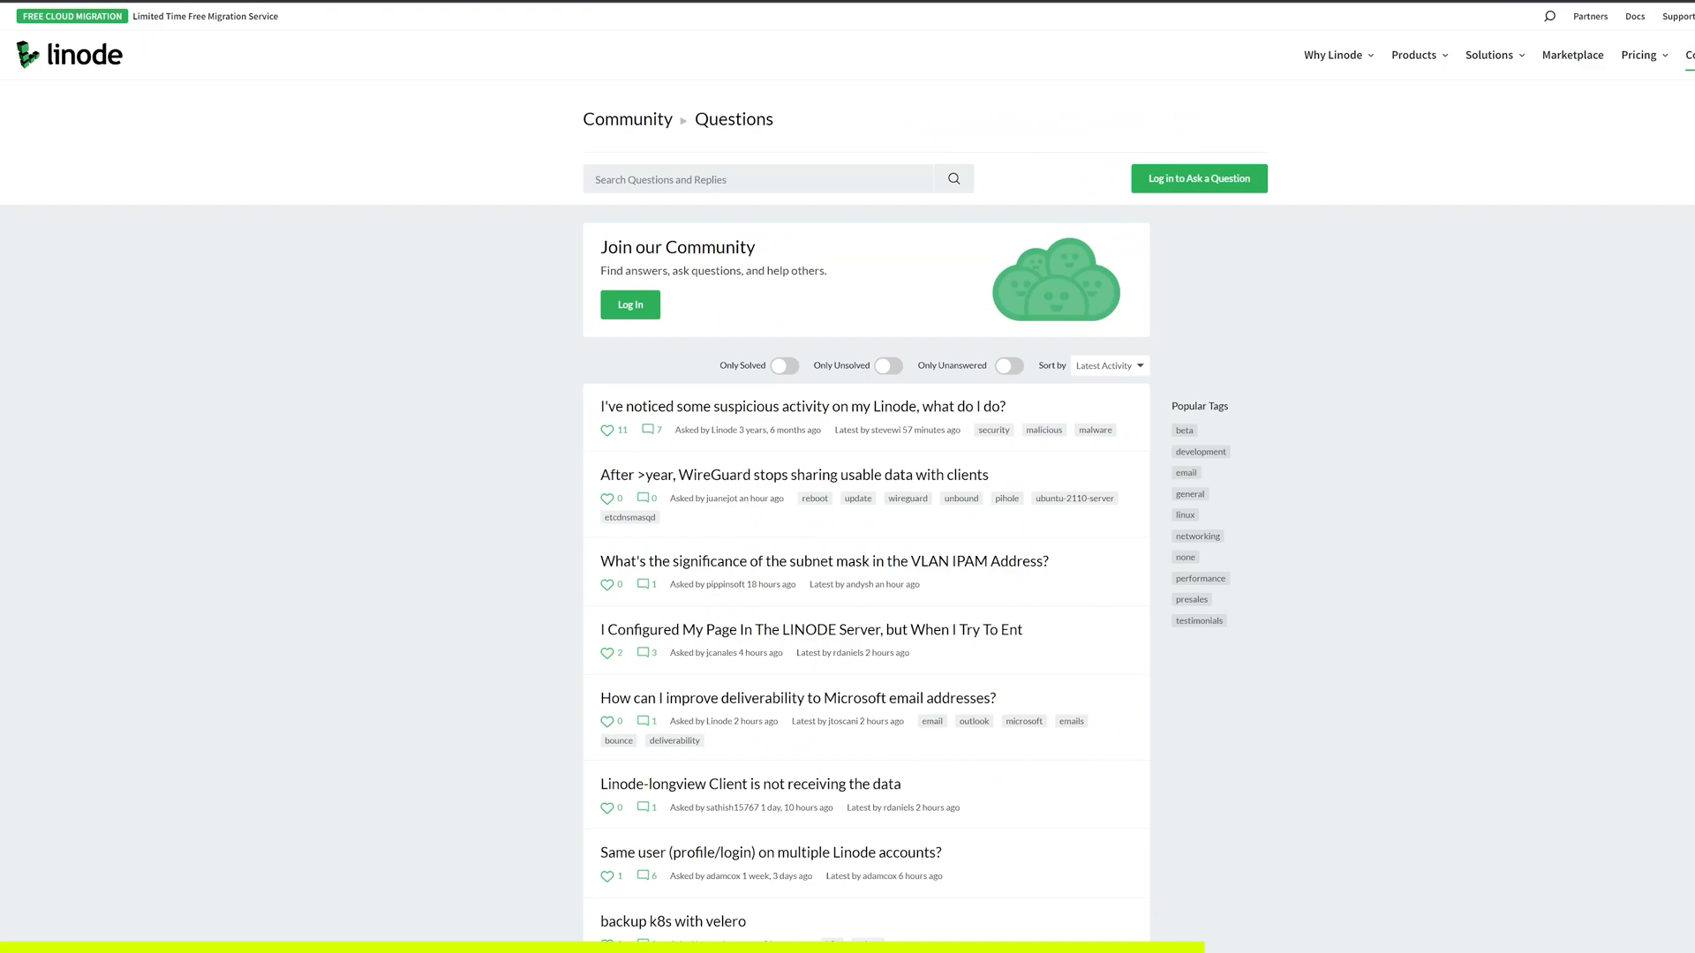
pyautogui.click(1633, 15)
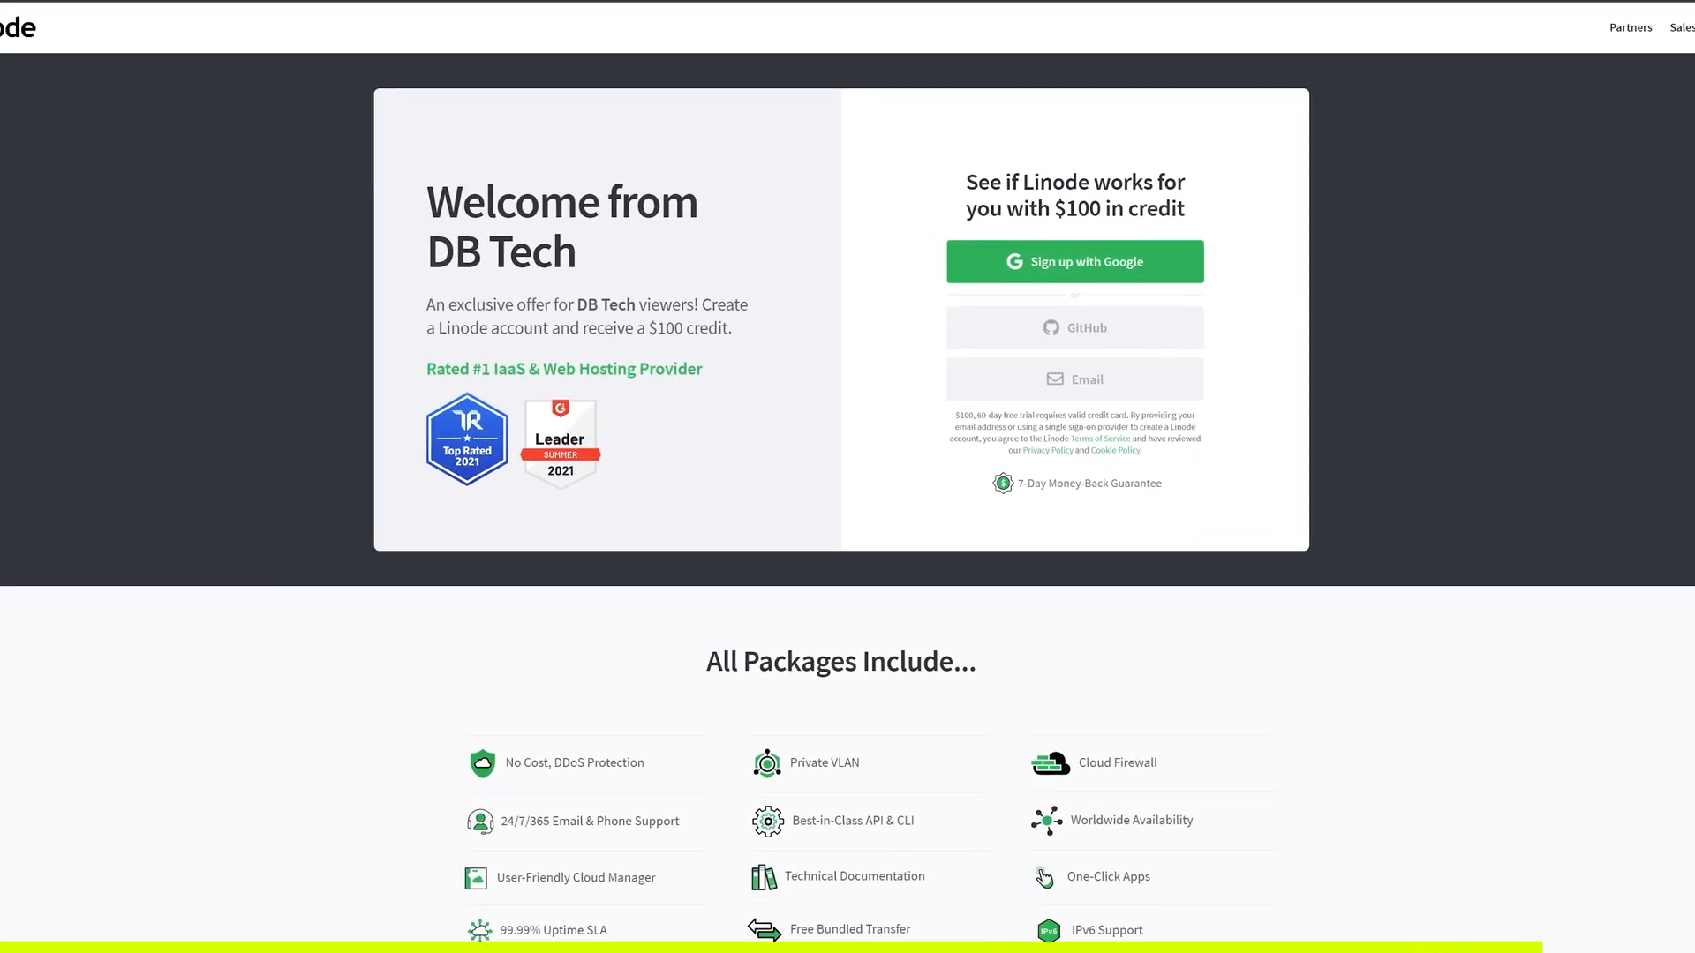
pyautogui.scroll(-3)
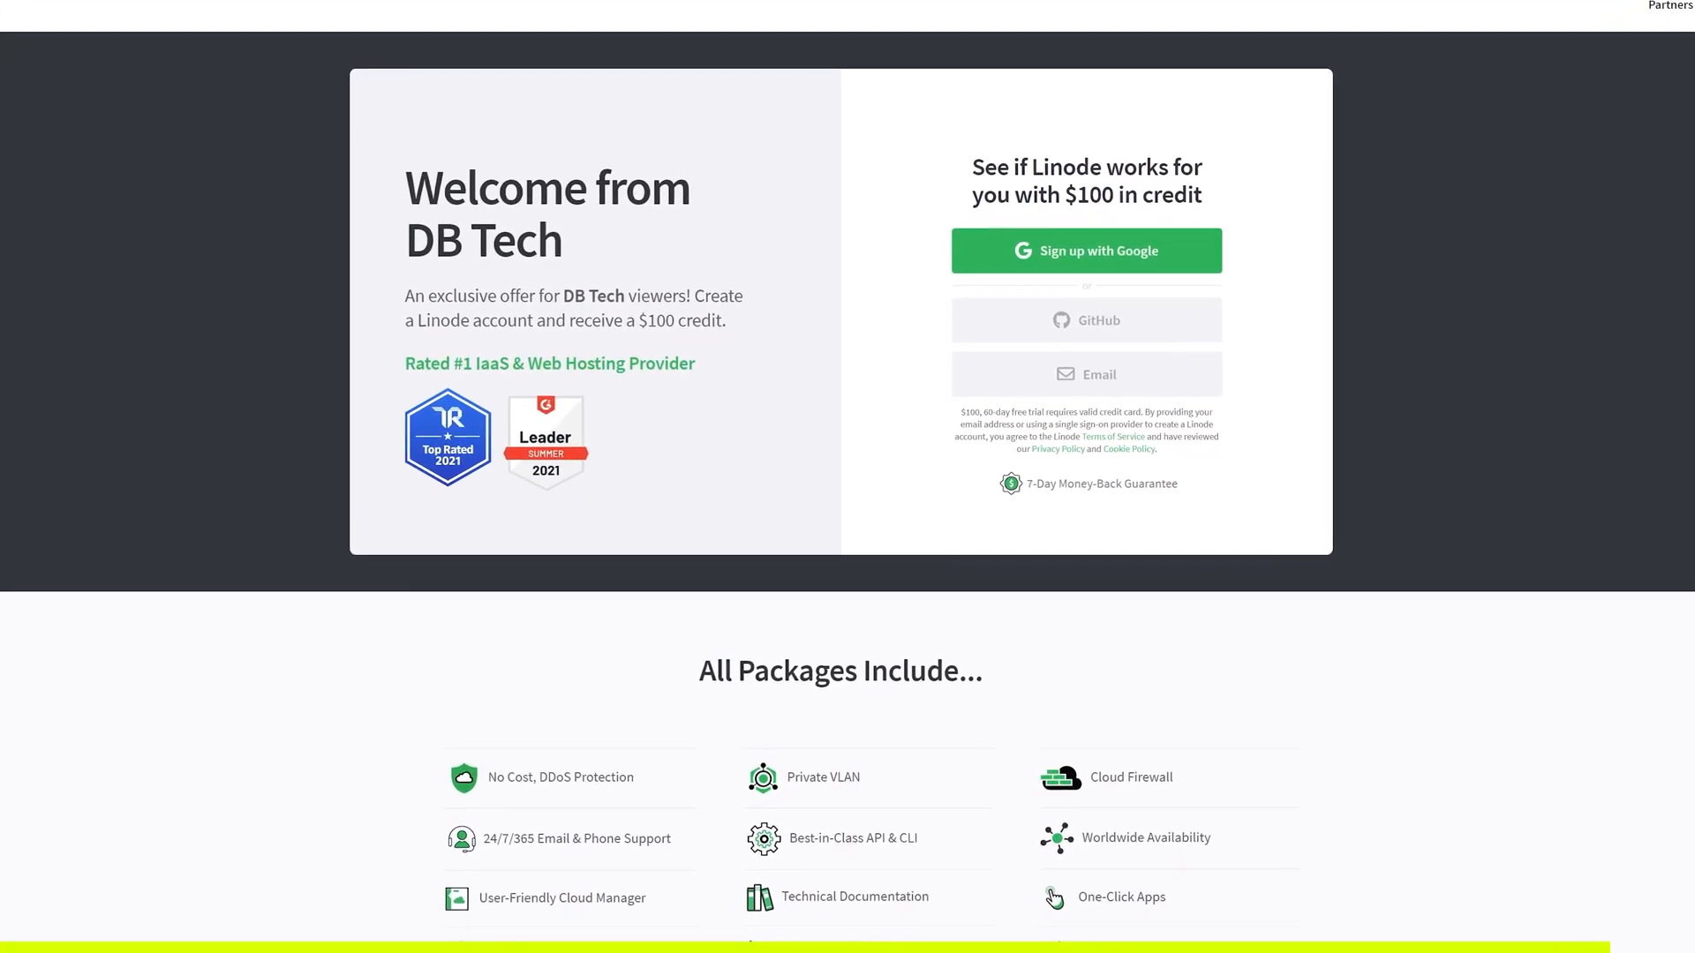
pyautogui.scroll(-3)
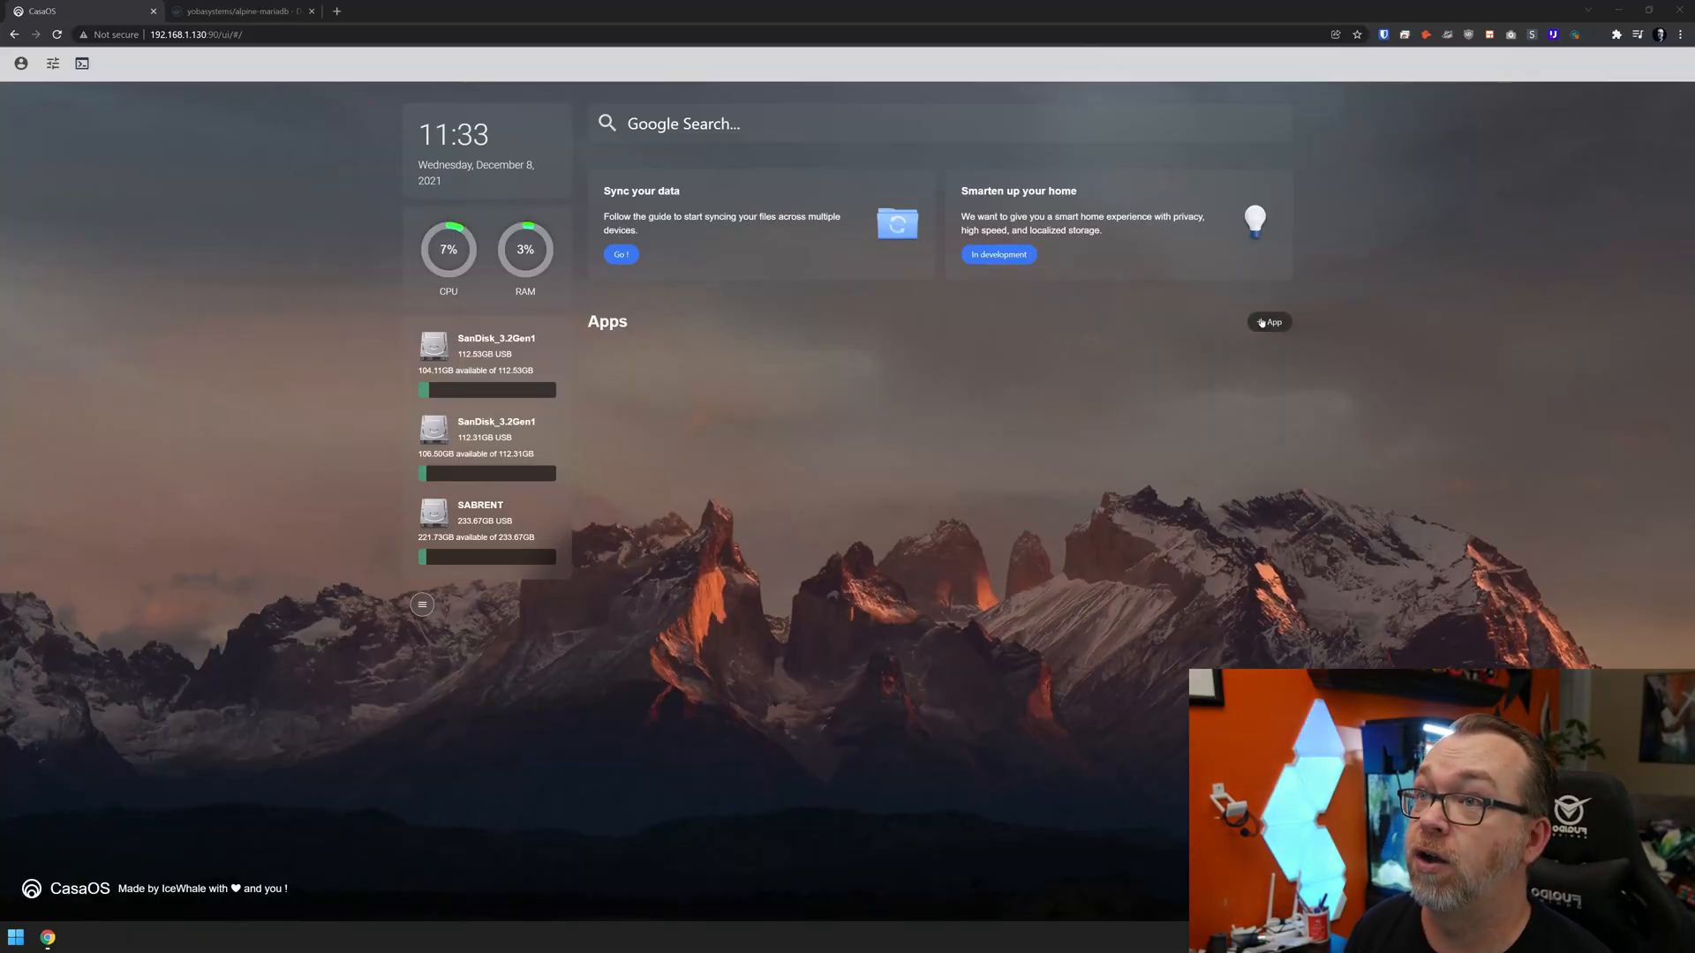
# Start a Custom Install from the Featured Apps dialog on the CasaOS dashboard
pyautogui.click(1269, 323)
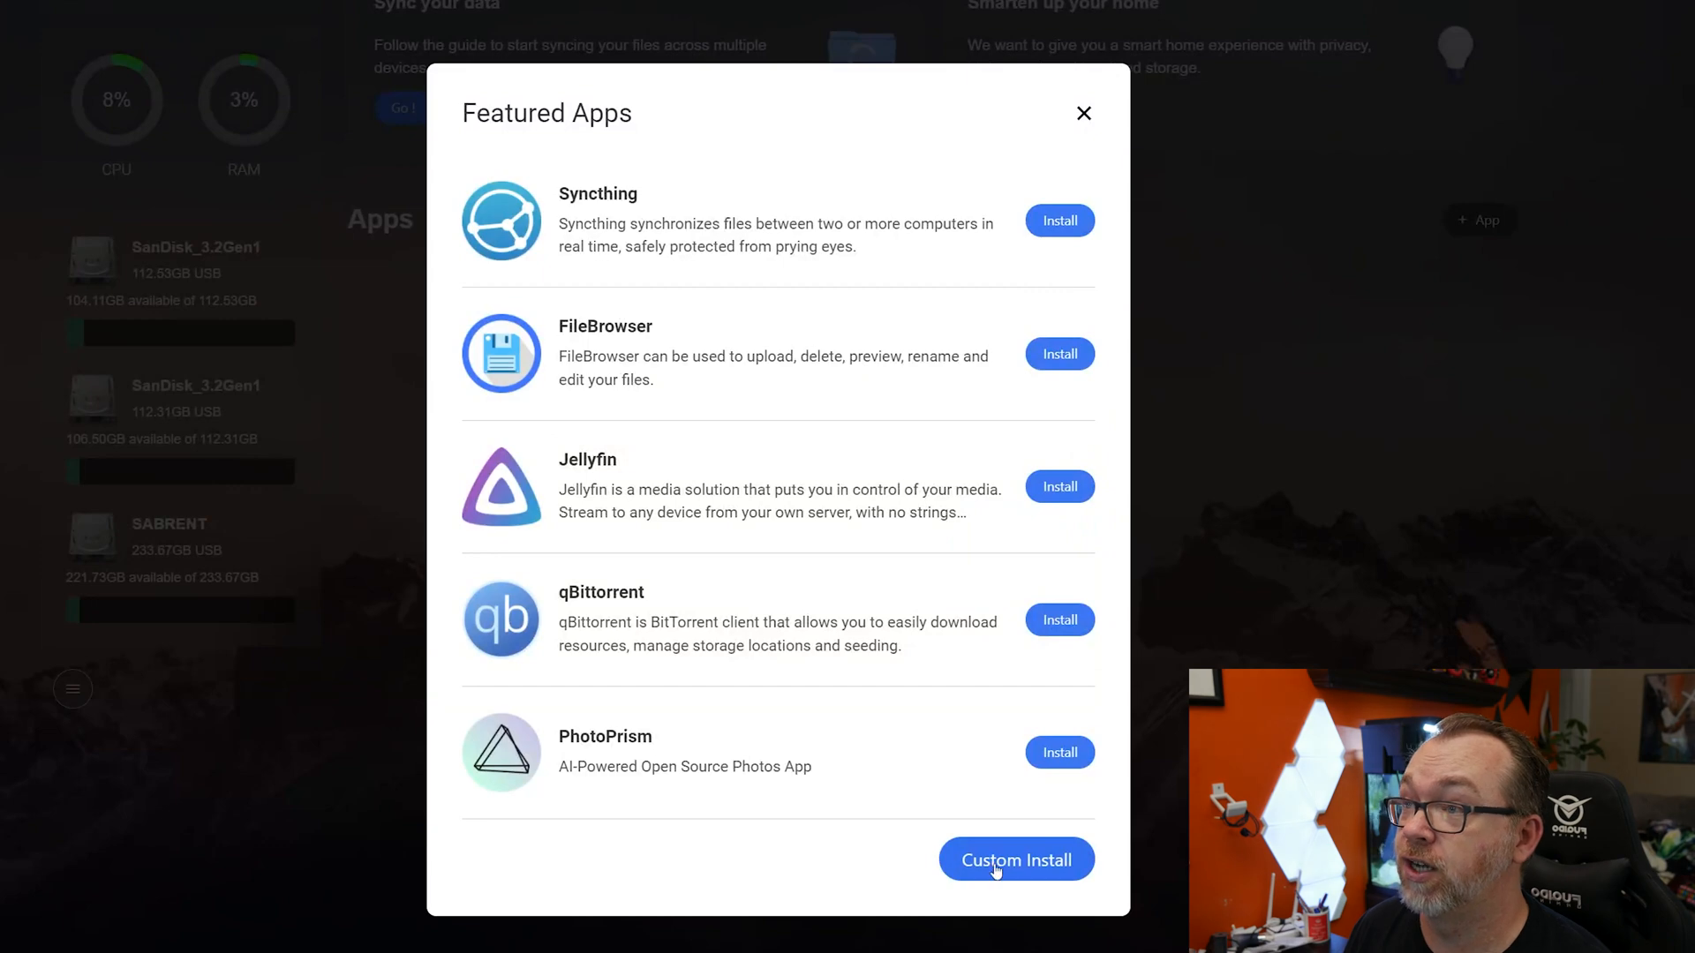
pyautogui.click(1015, 859)
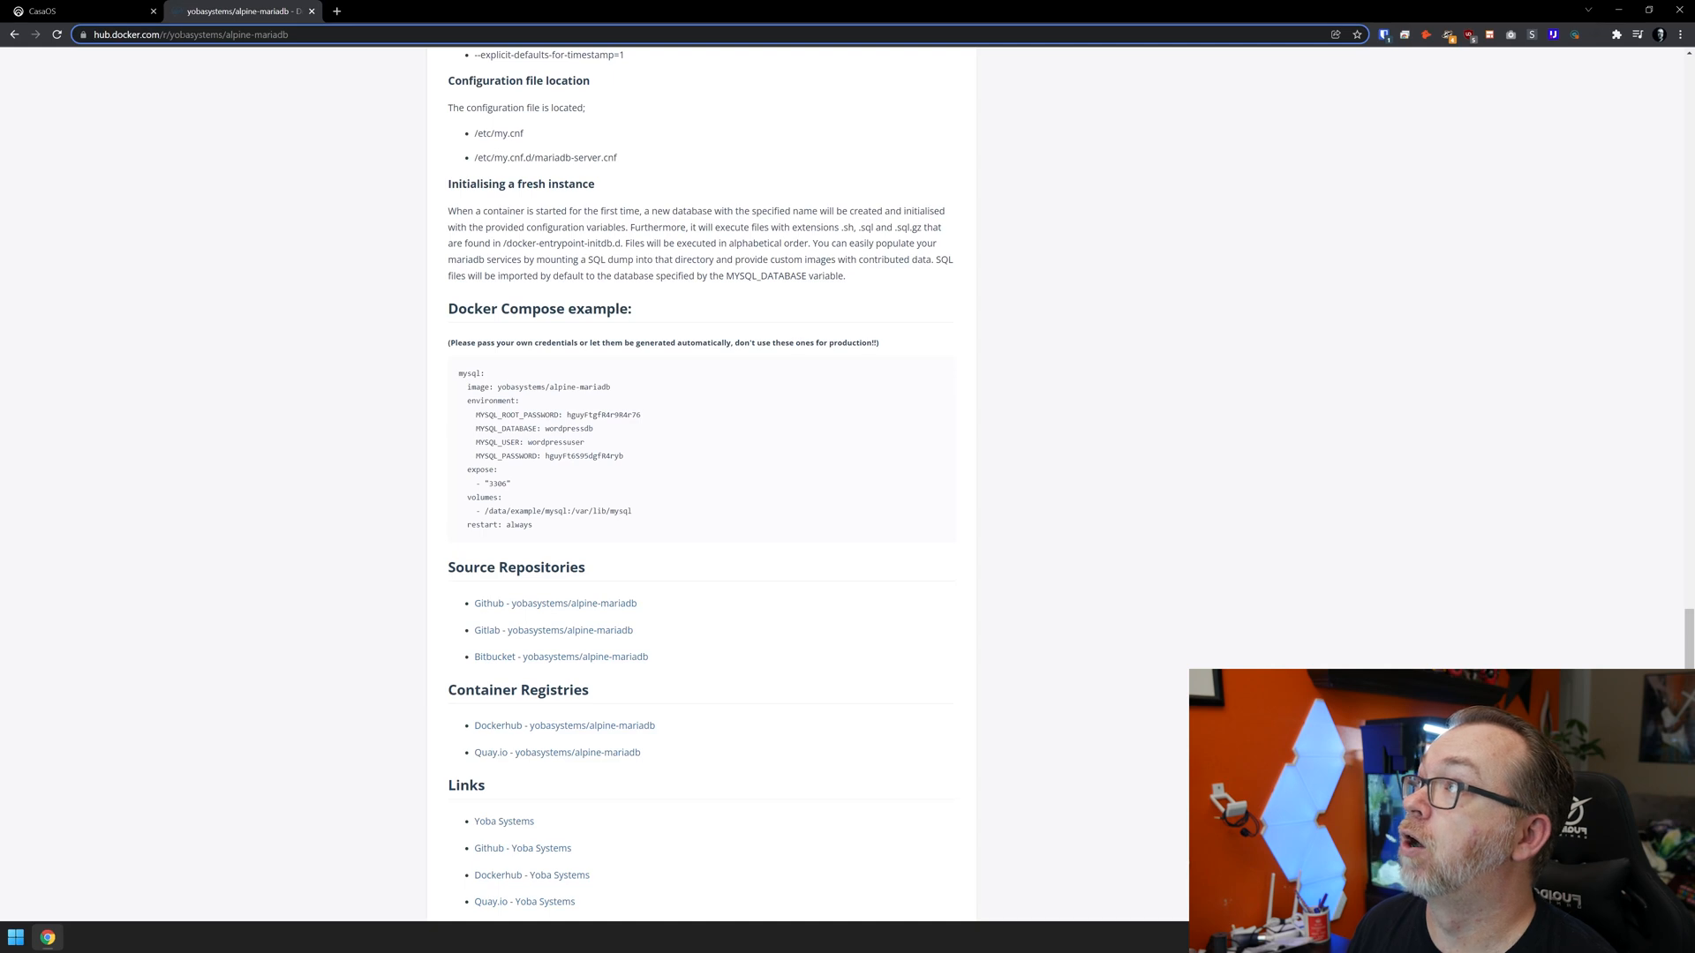
pyautogui.moveTo(317, 53)
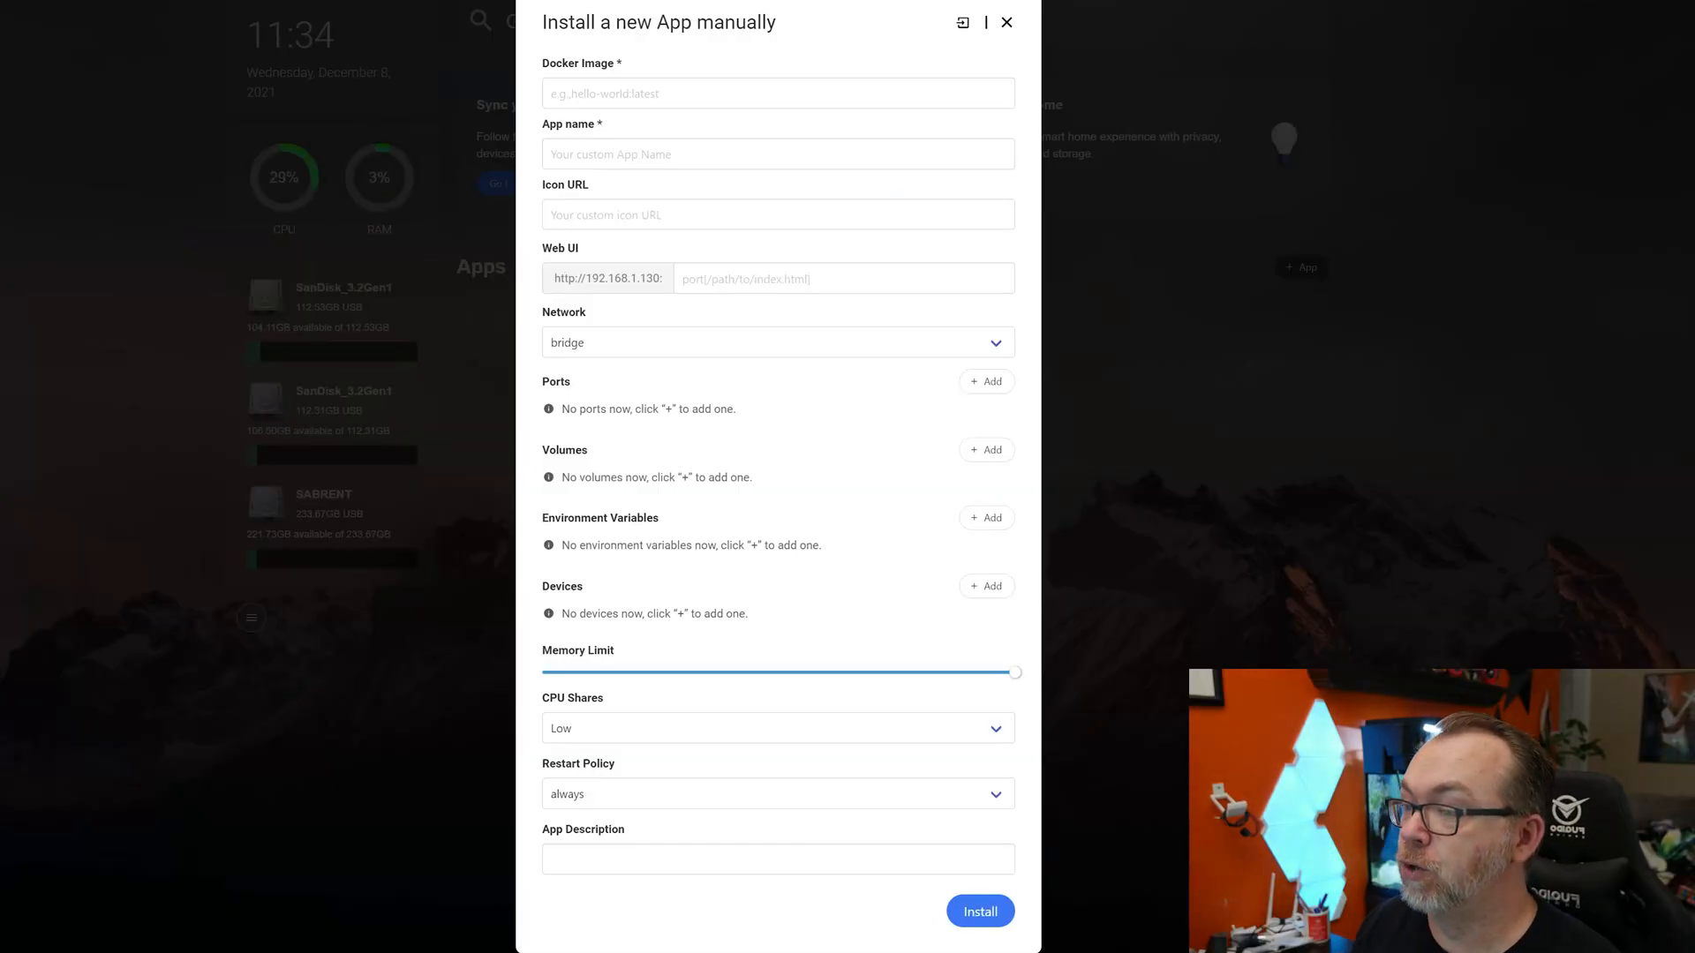
# Enter Docker image yobasystems/alpine-mariadb:latest and app name NextCloudDB
pyautogui.write('yobasystems/alpine-mariadb:latest')
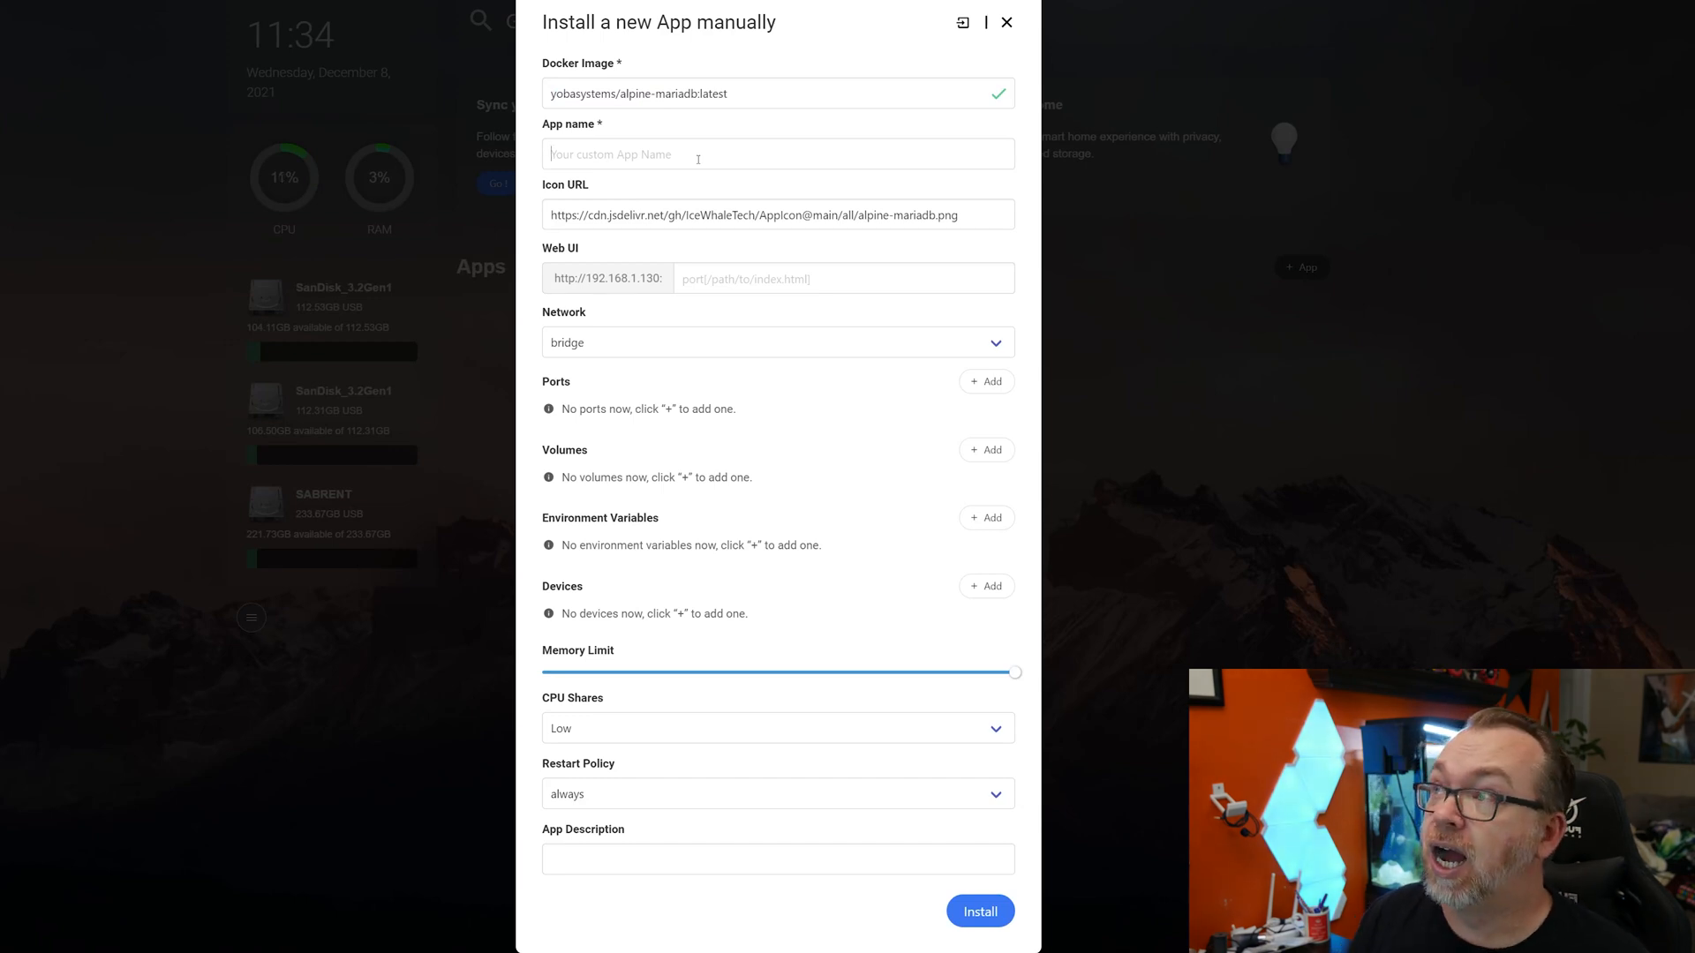
pyautogui.write('NC')
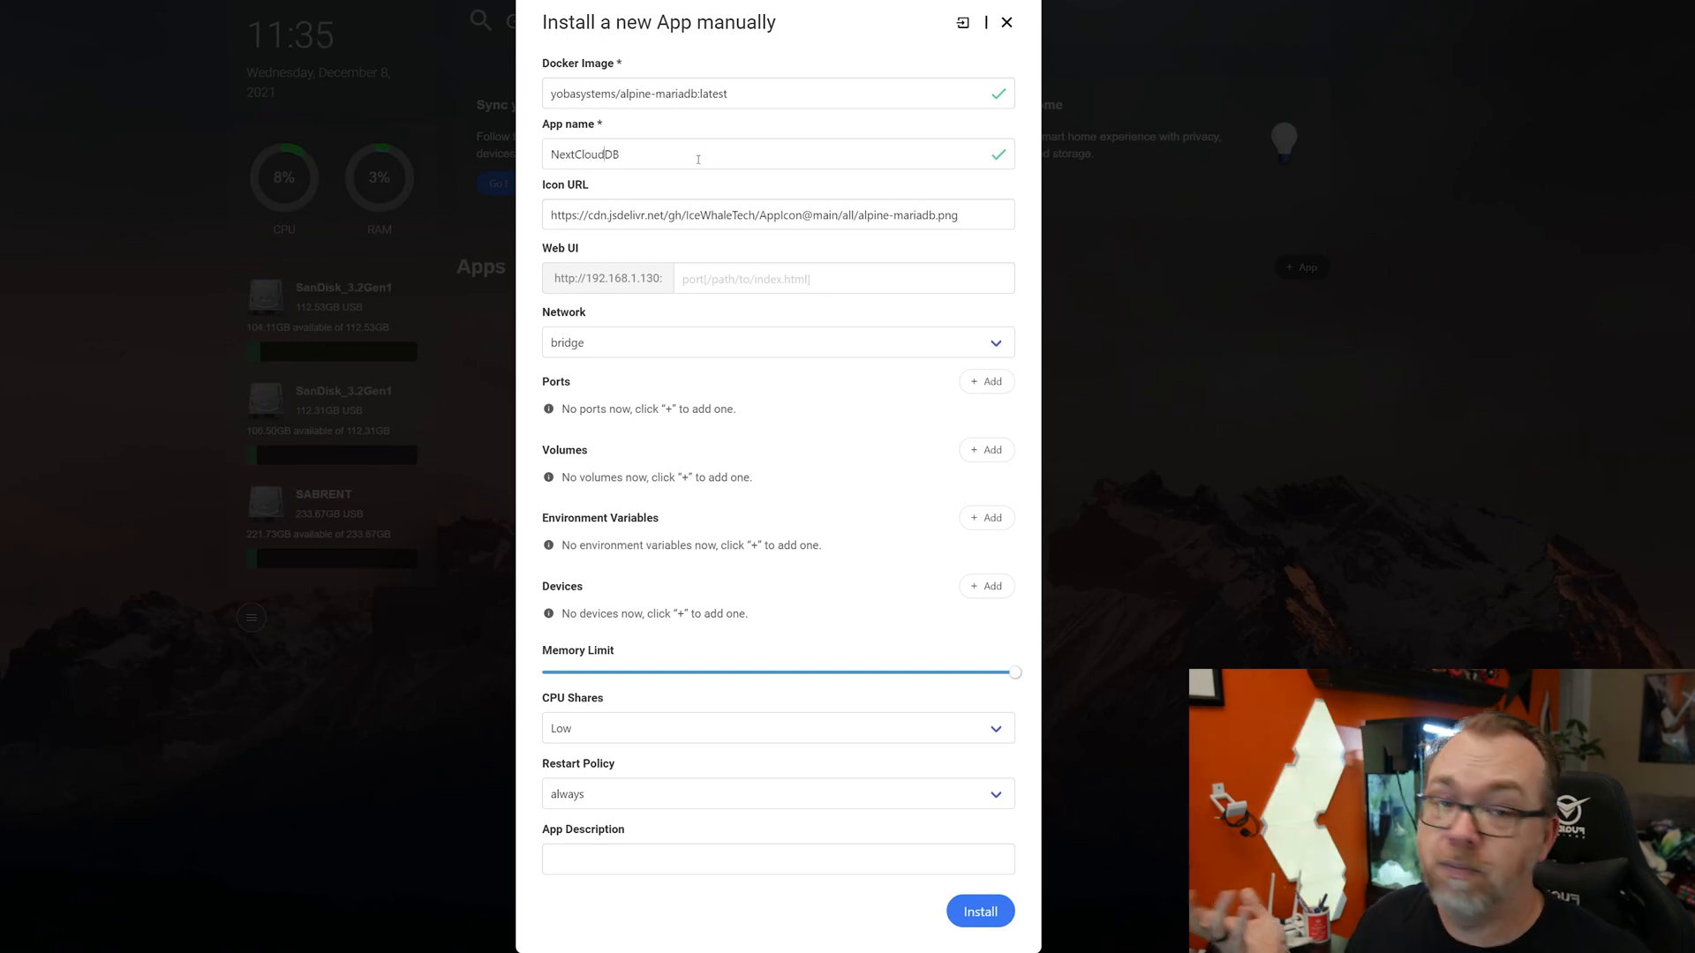
pyautogui.moveTo(716, 194)
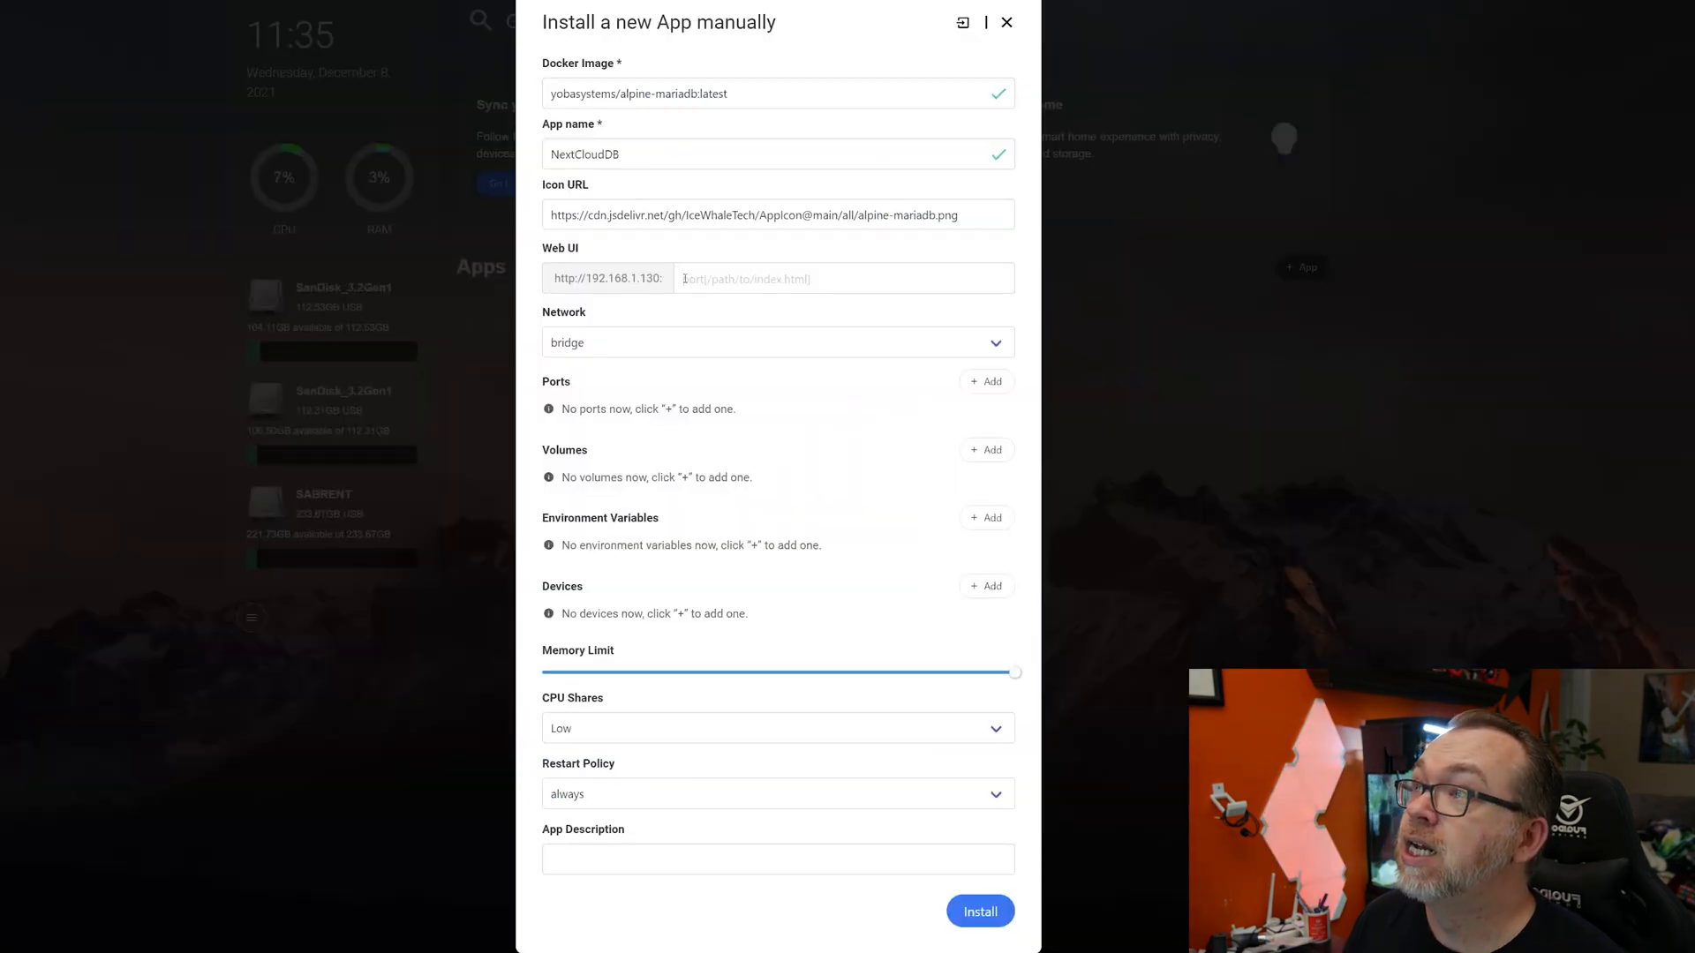
# Set Web UI port 3306 and add a TCP port mapping 3306 host to 3306 container
pyautogui.write('3306')
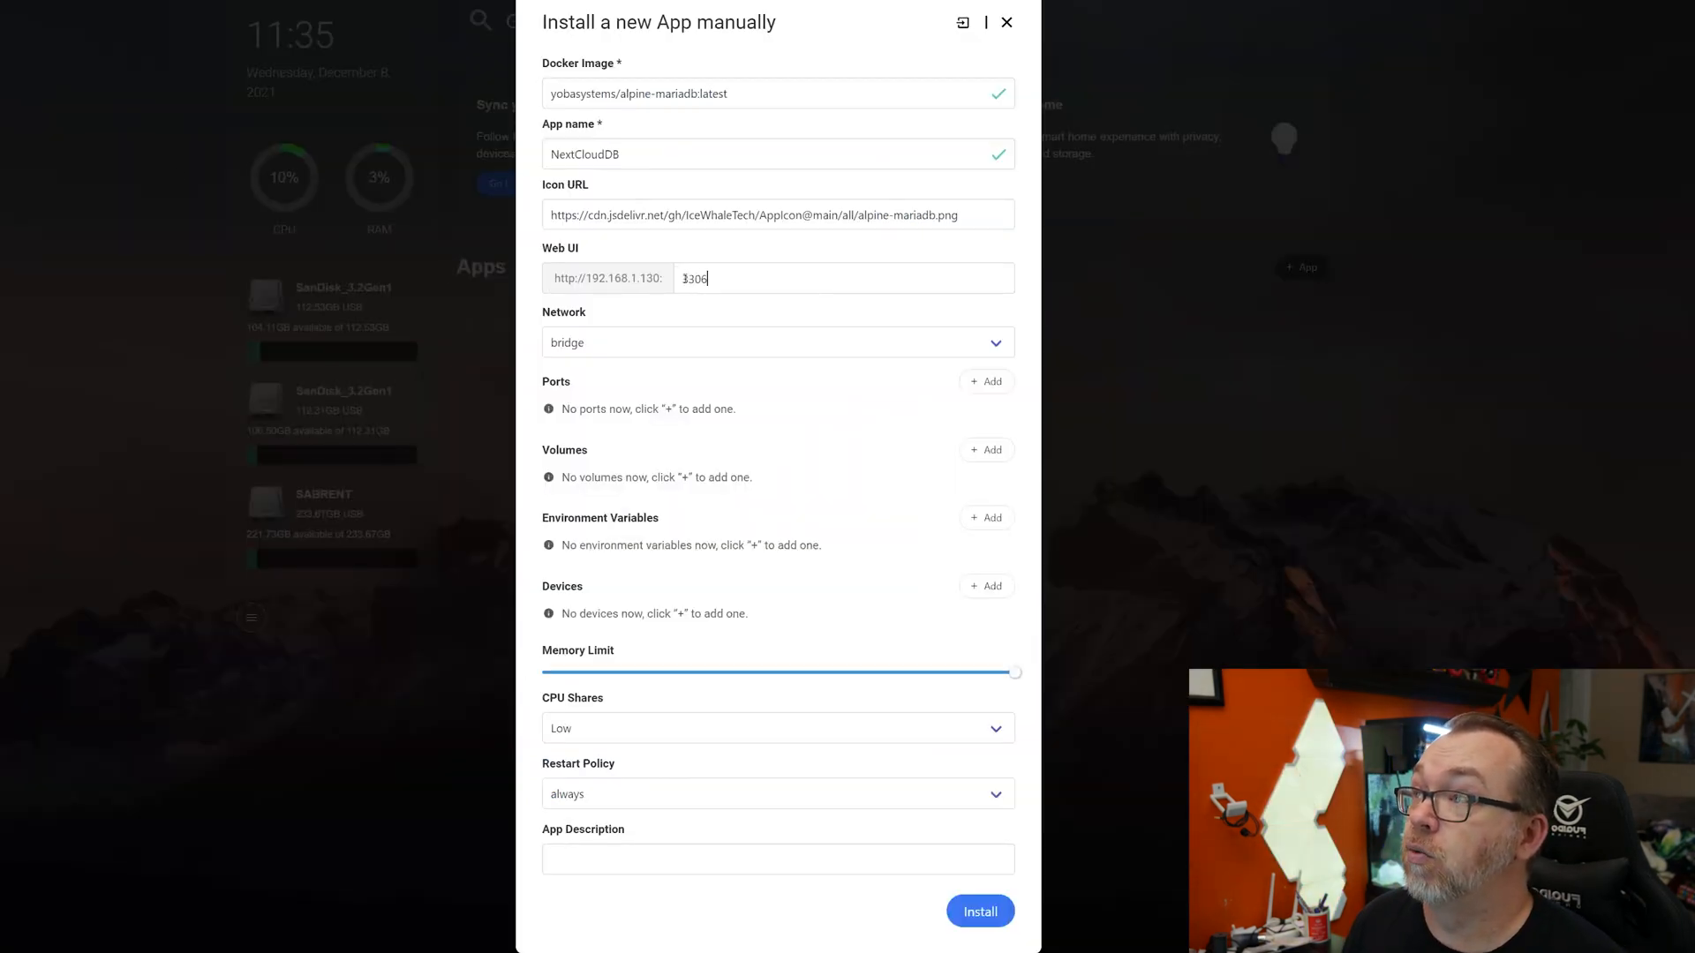
pyautogui.click(985, 380)
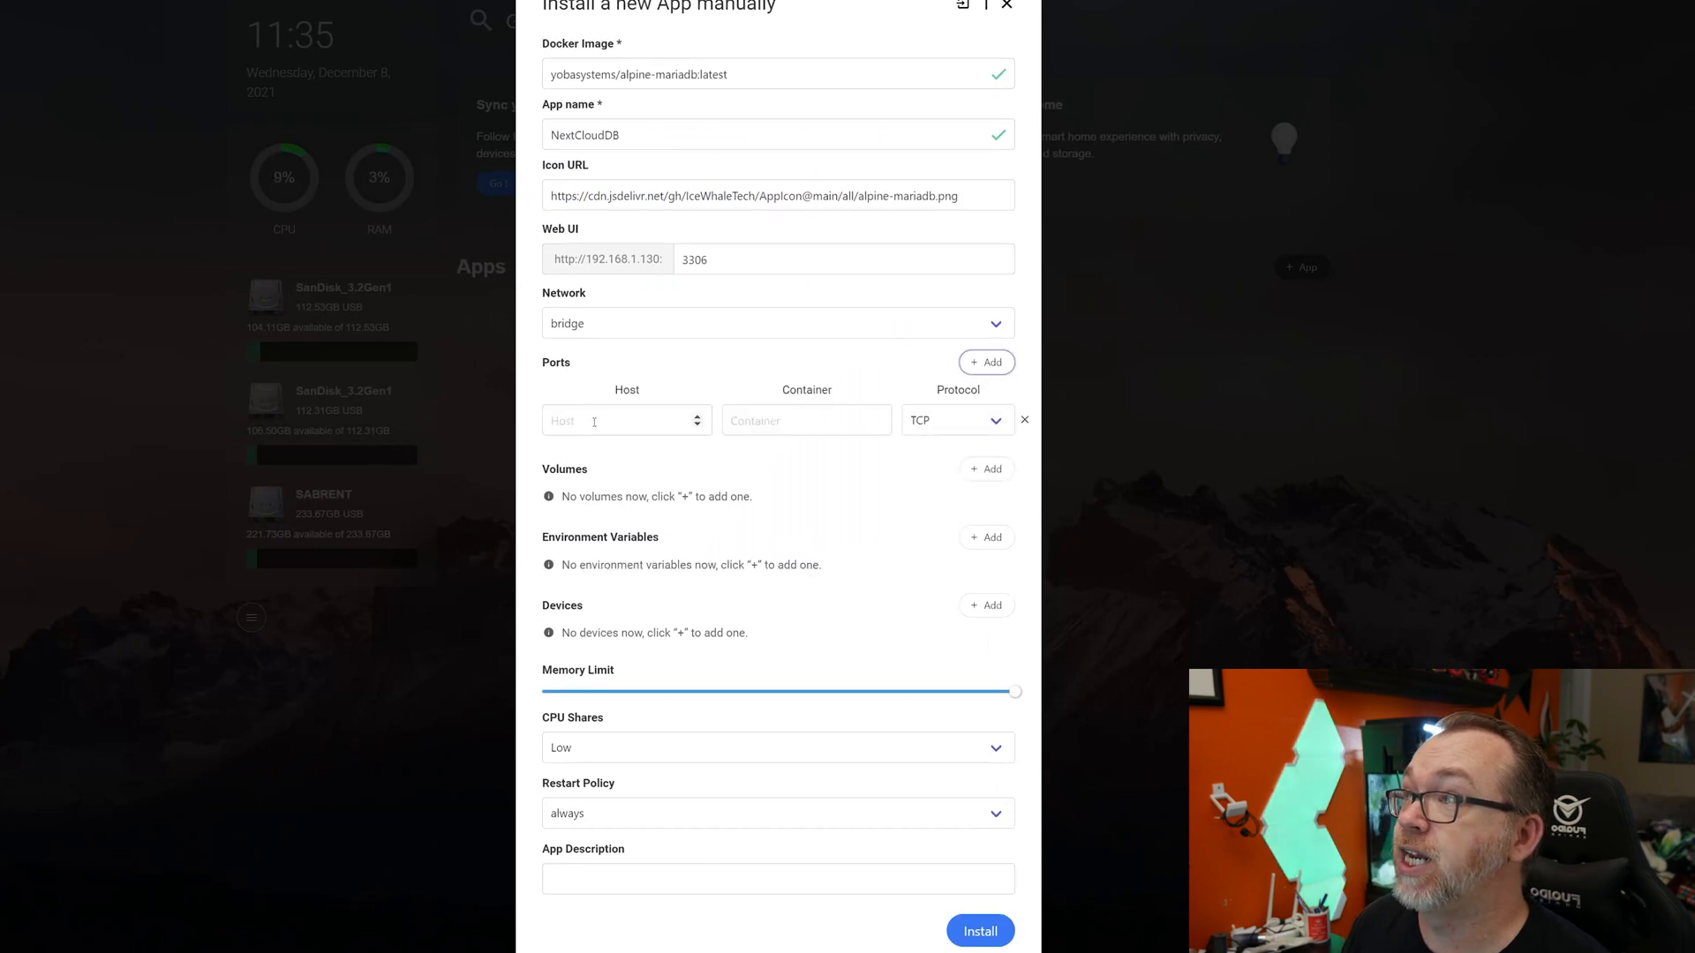
pyautogui.write('3')
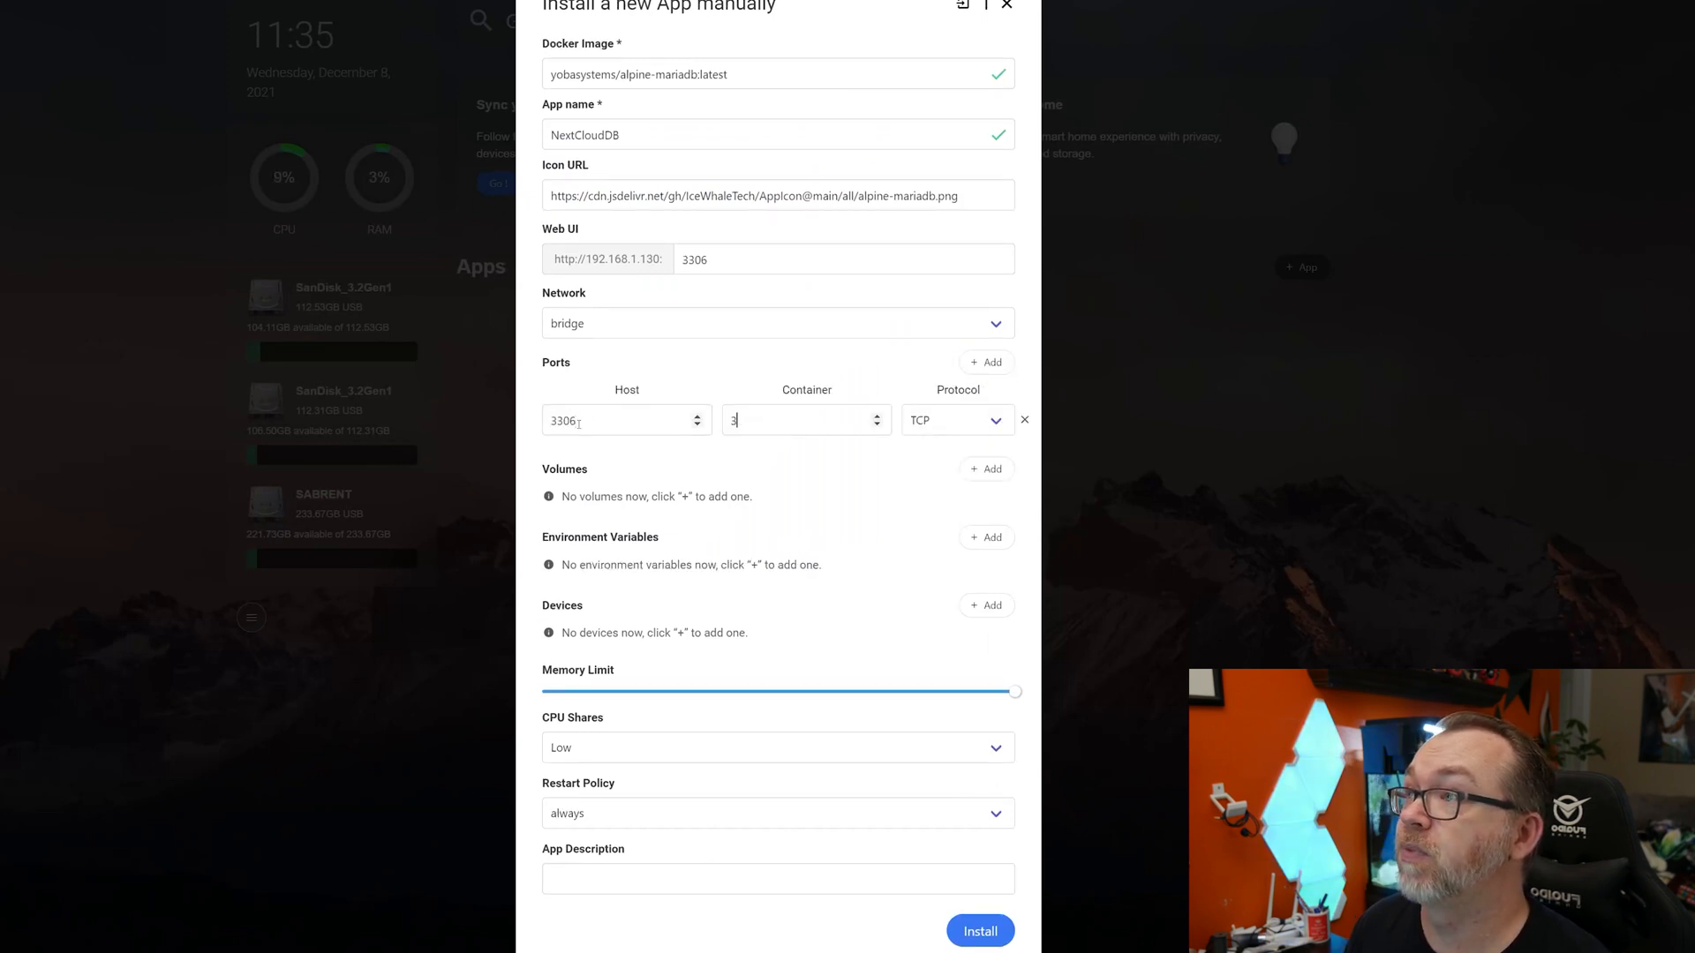
pyautogui.write('306')
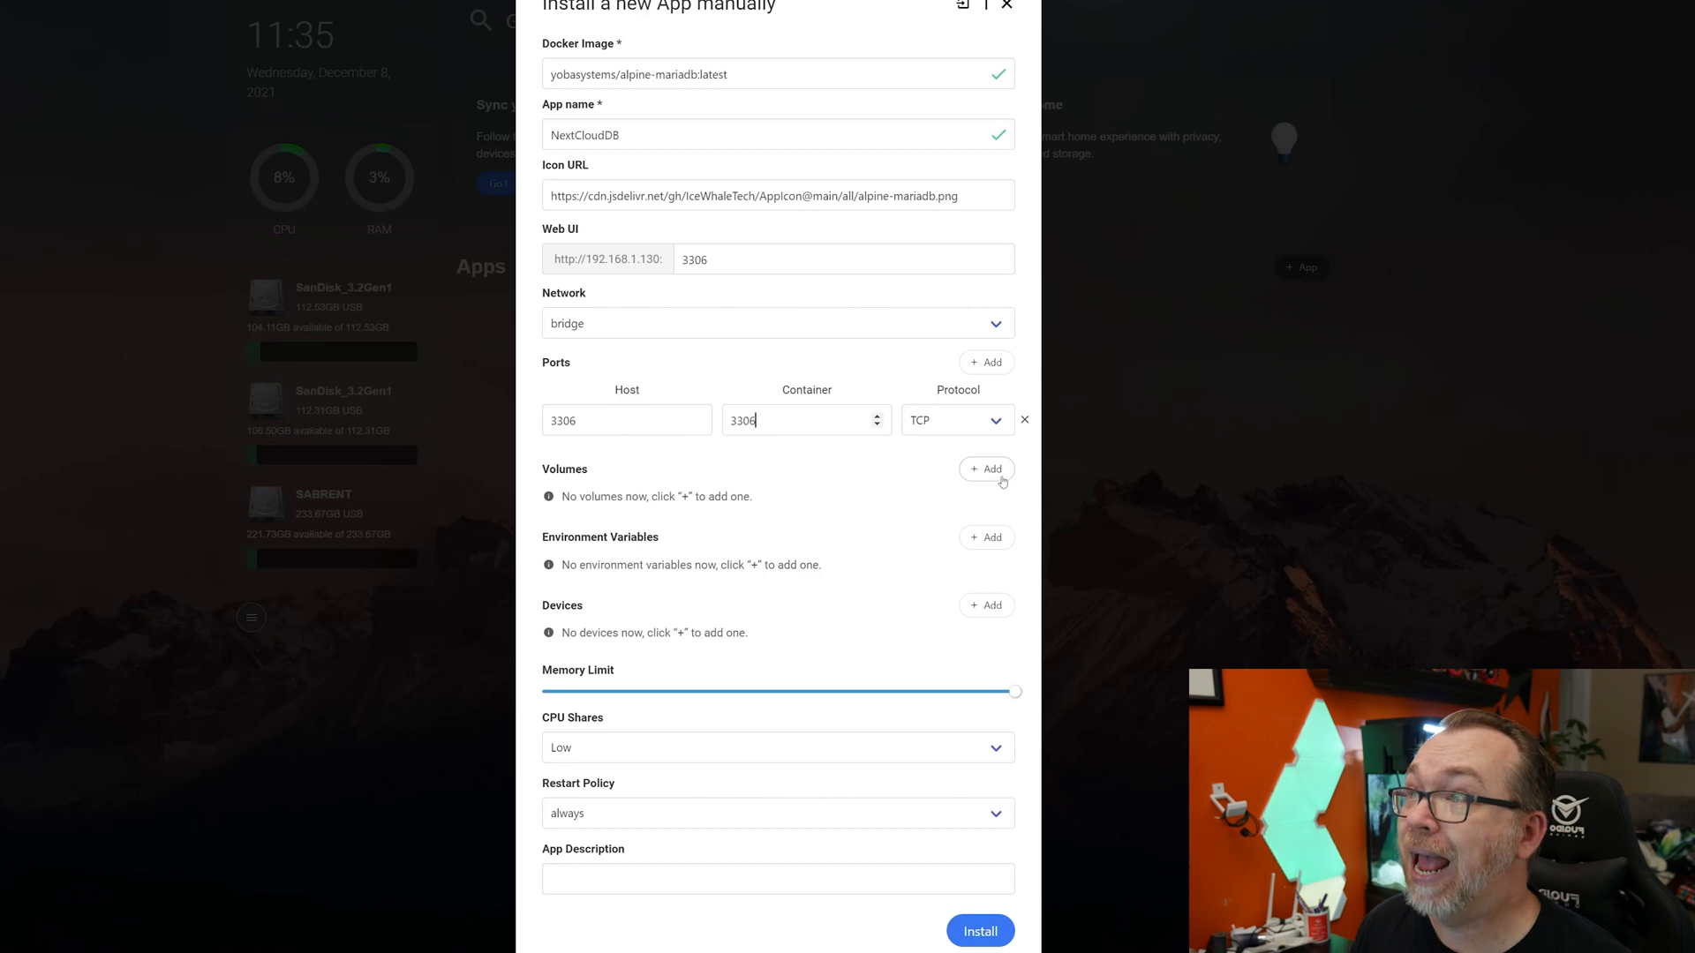
# Add a volume mapping /home/docker/databases/nextclouddb on host to /var/lib/mysql in the container
pyautogui.click(985, 468)
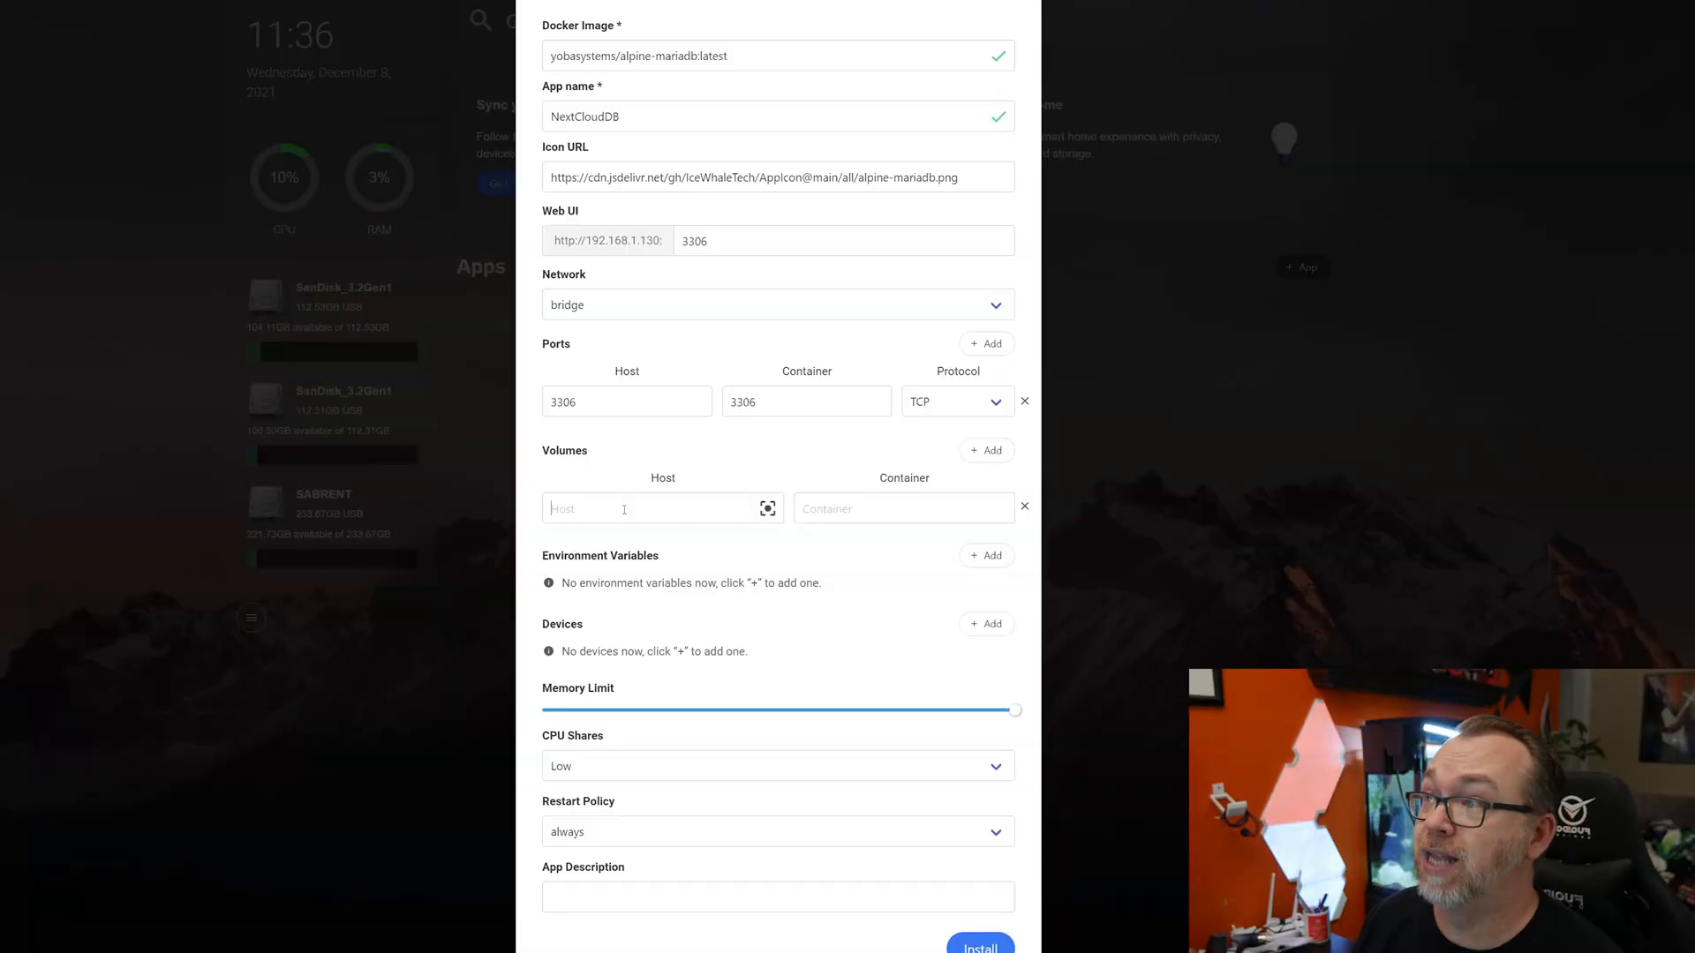
pyautogui.write('/')
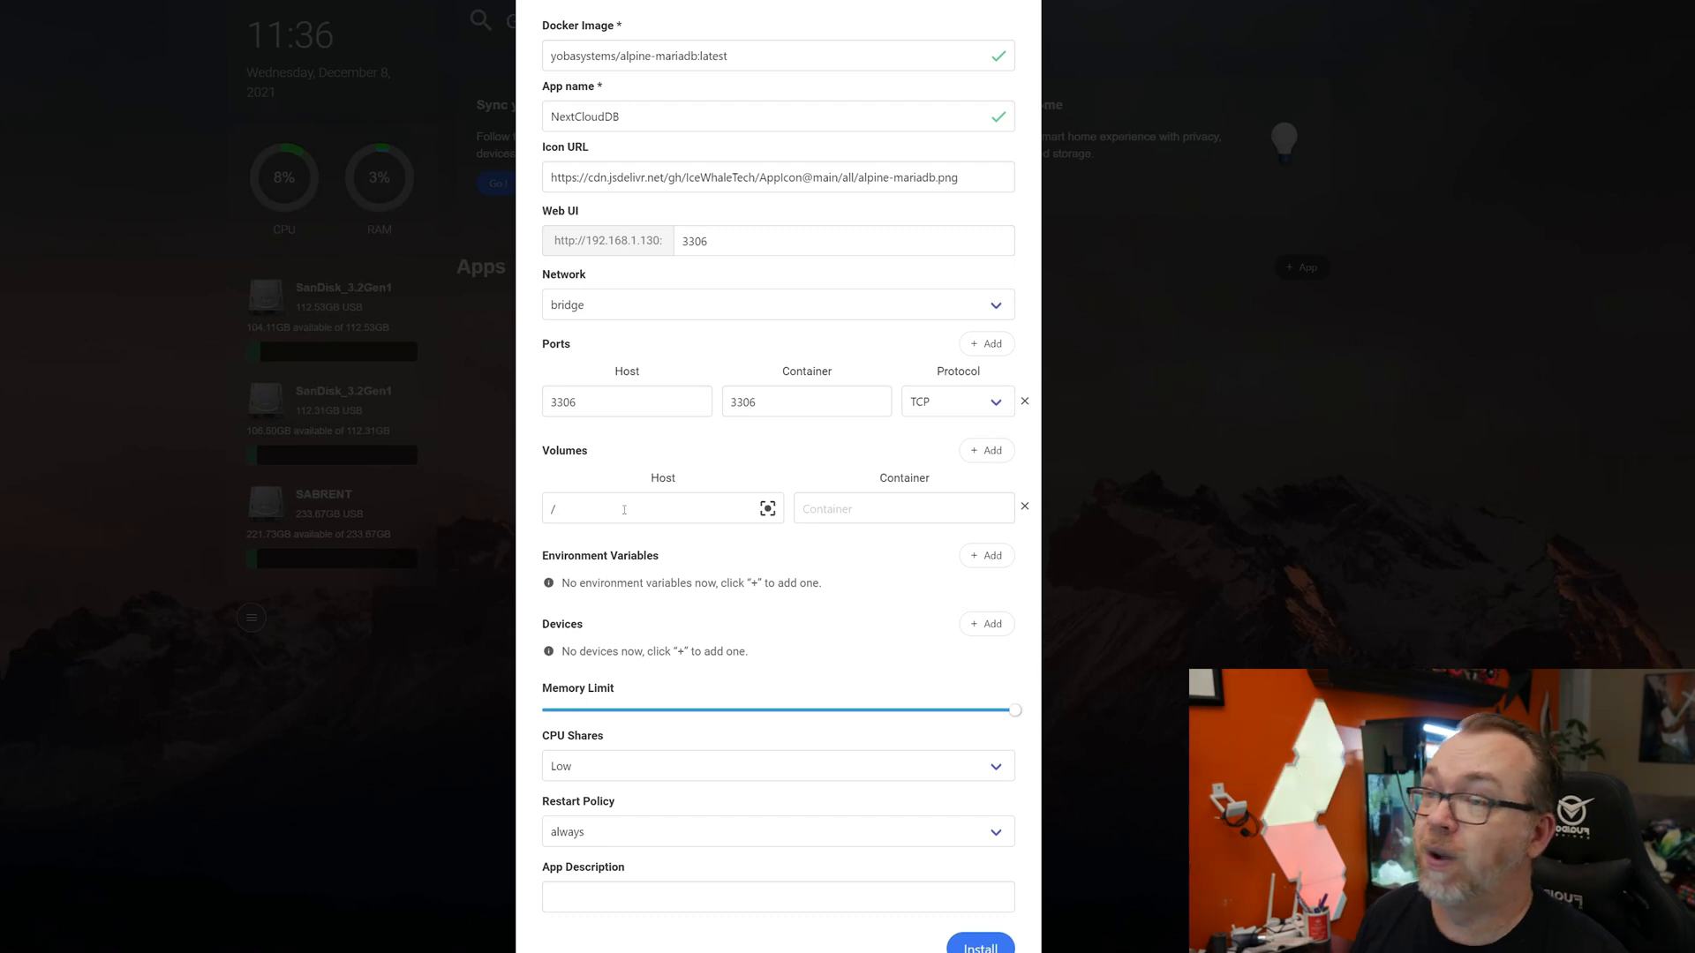
pyautogui.write('home/docker/')
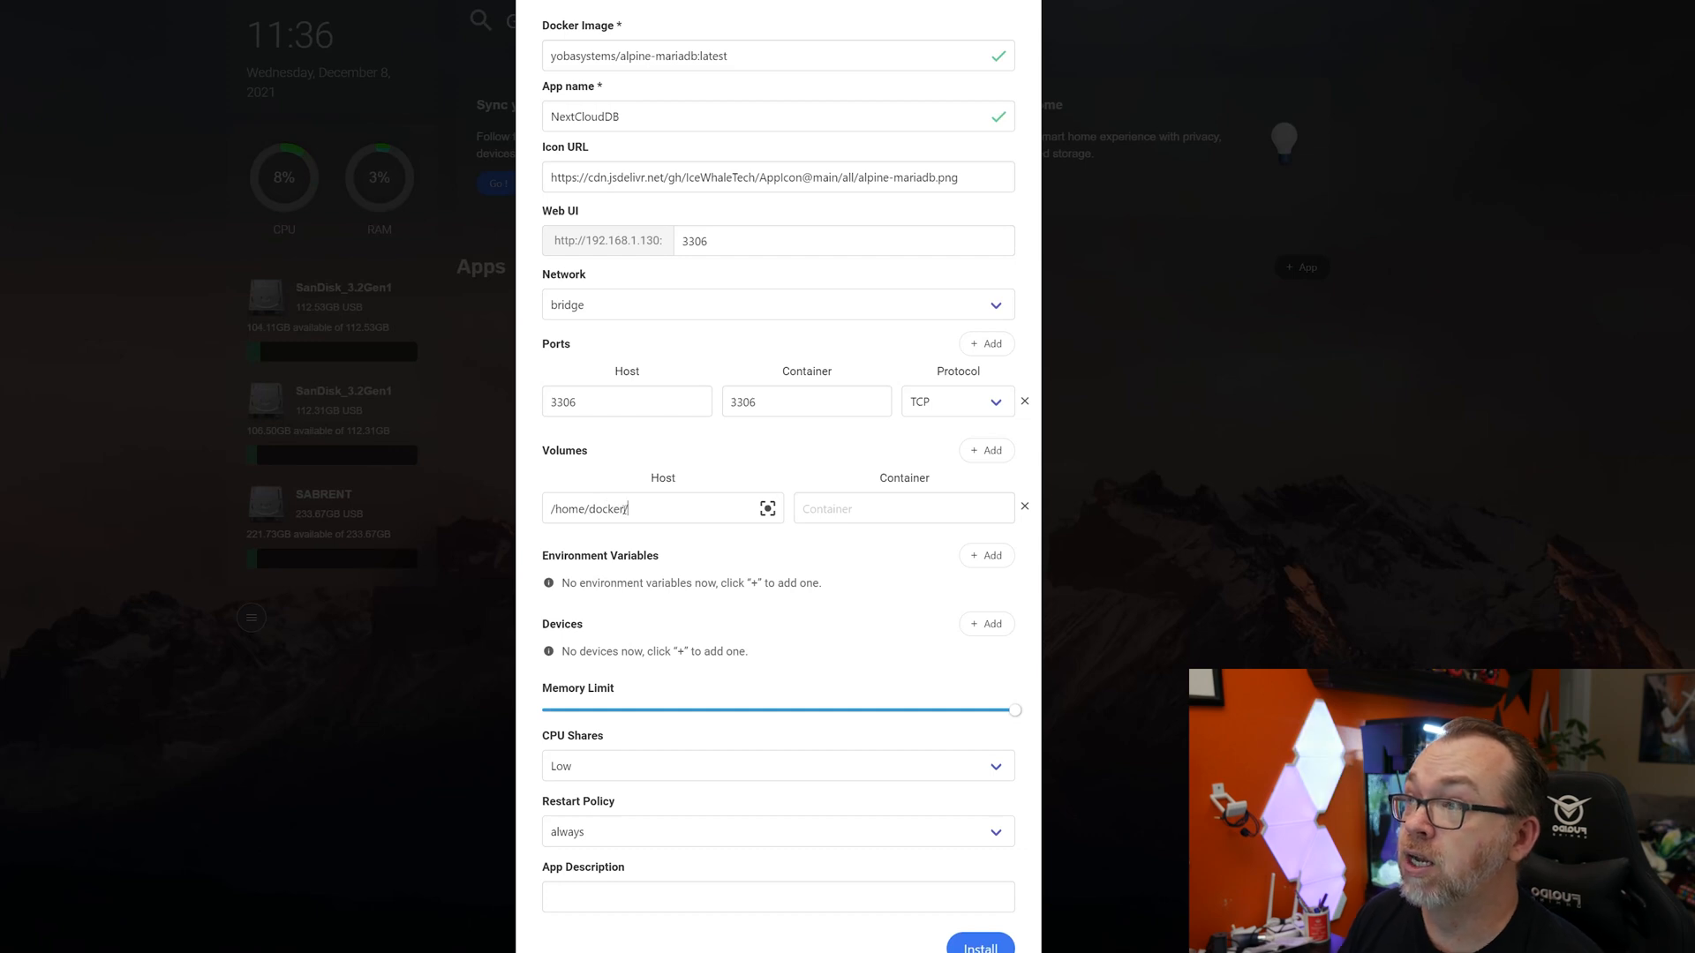
pyautogui.write('databases')
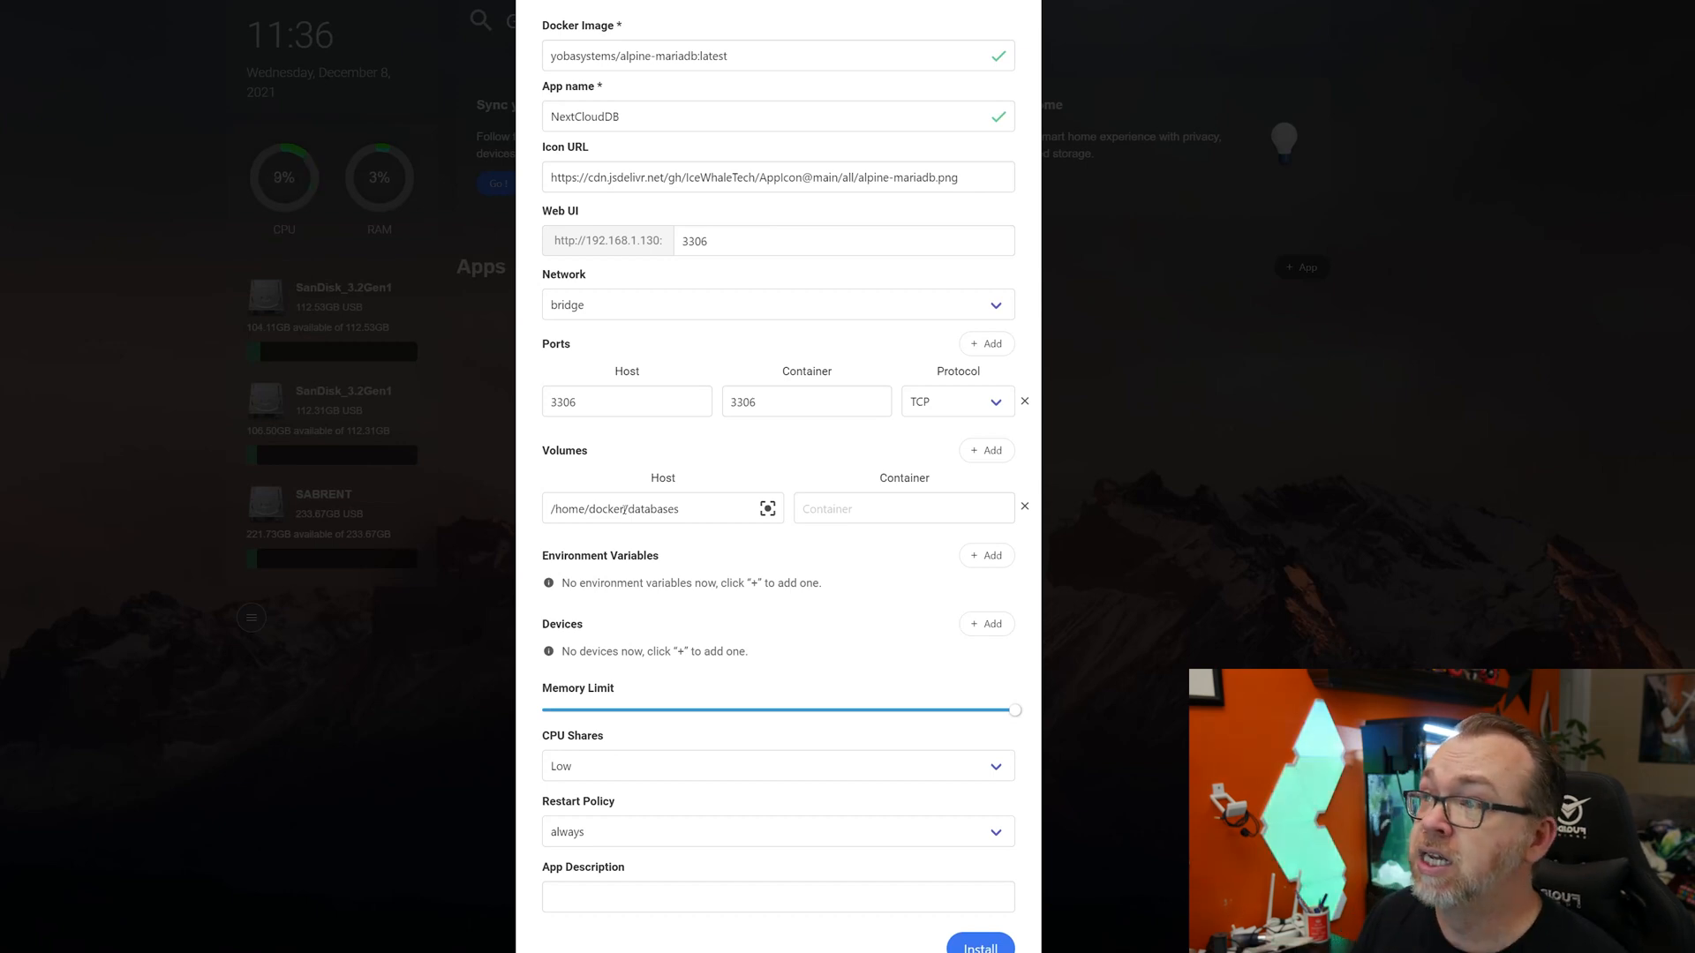
pyautogui.write('/')
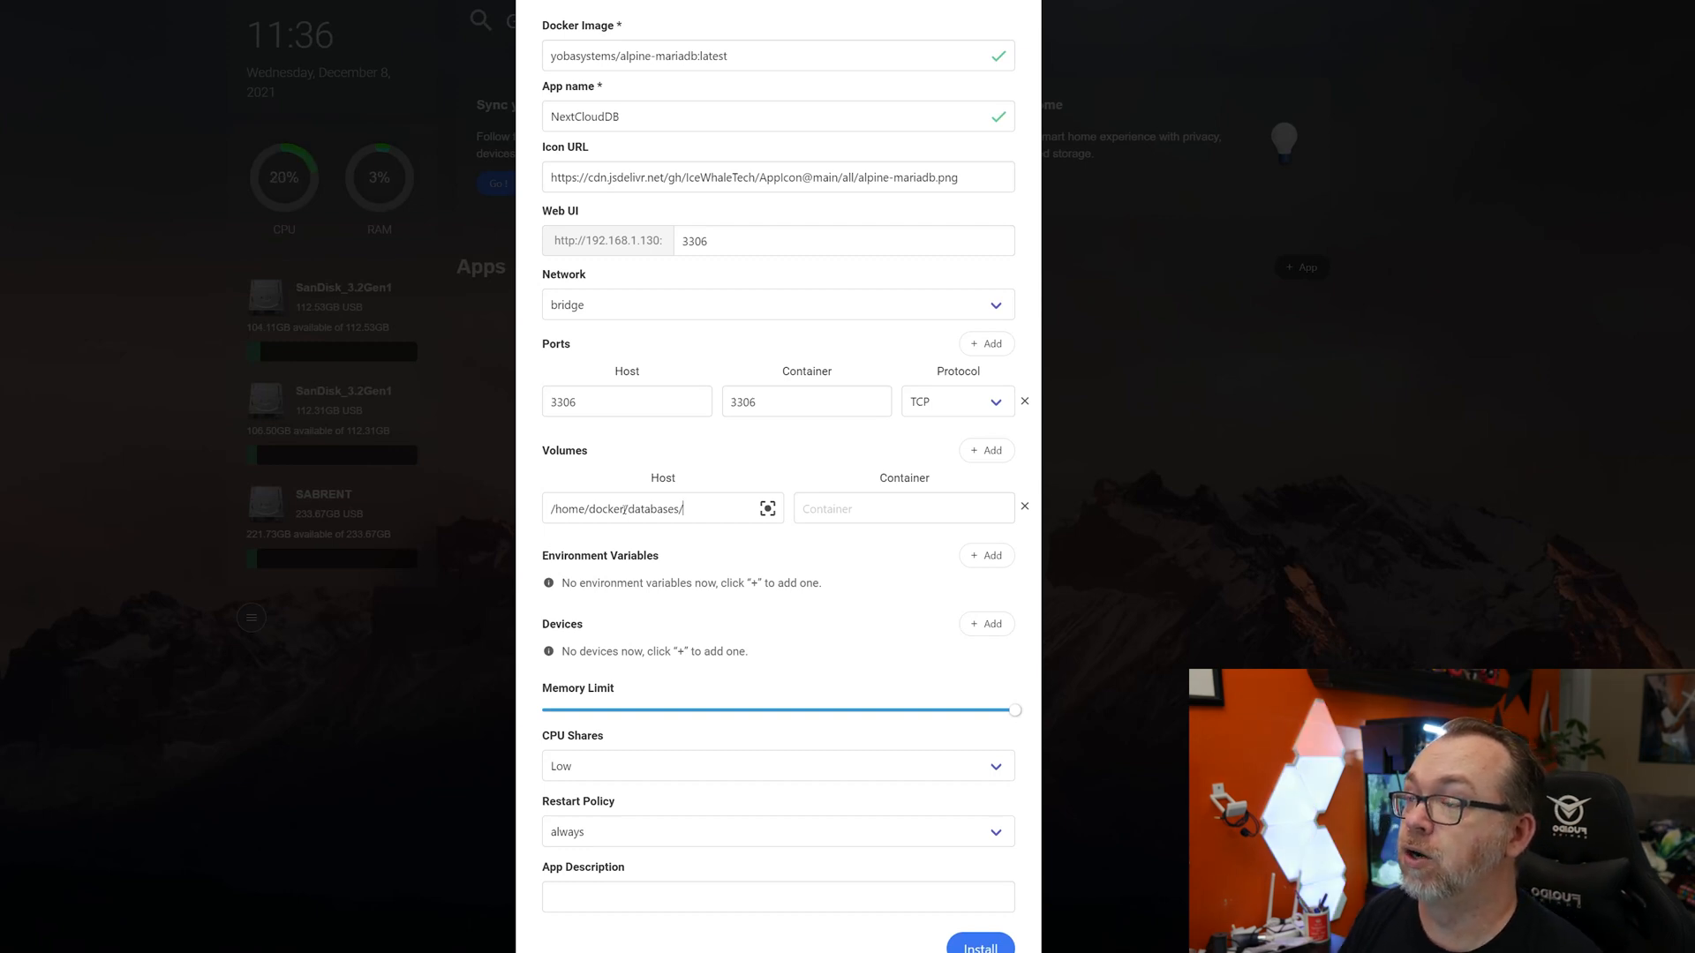
pyautogui.write('nextclouddb')
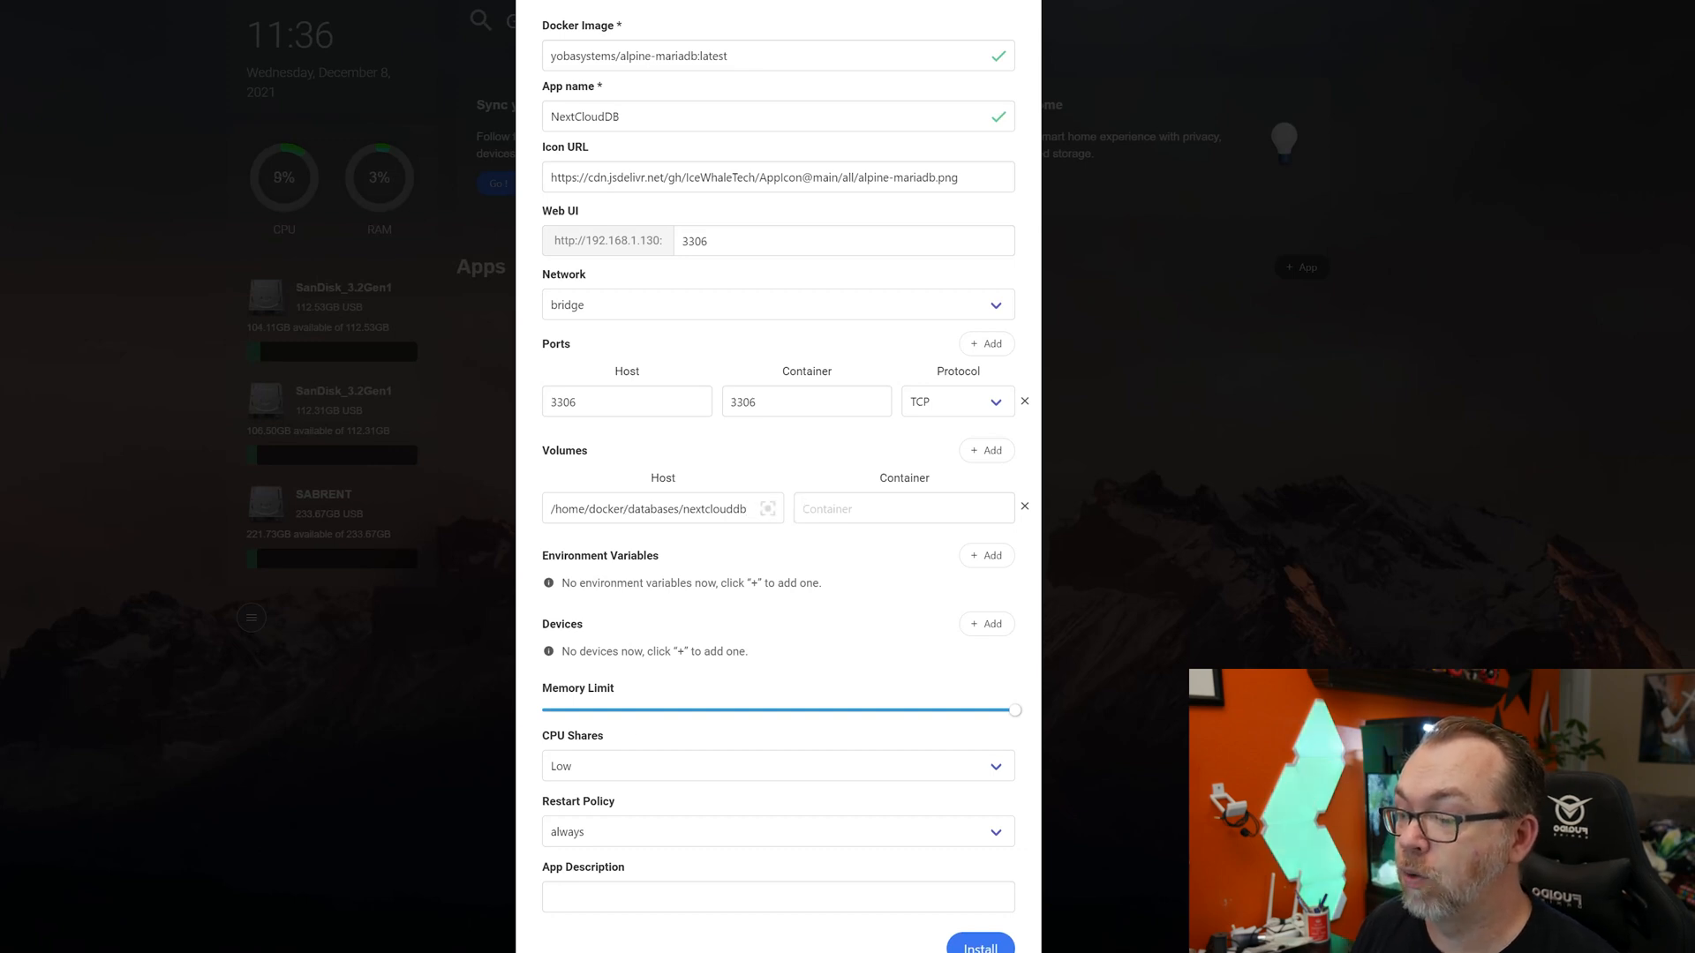
pyautogui.write('/var/lib/mysql')
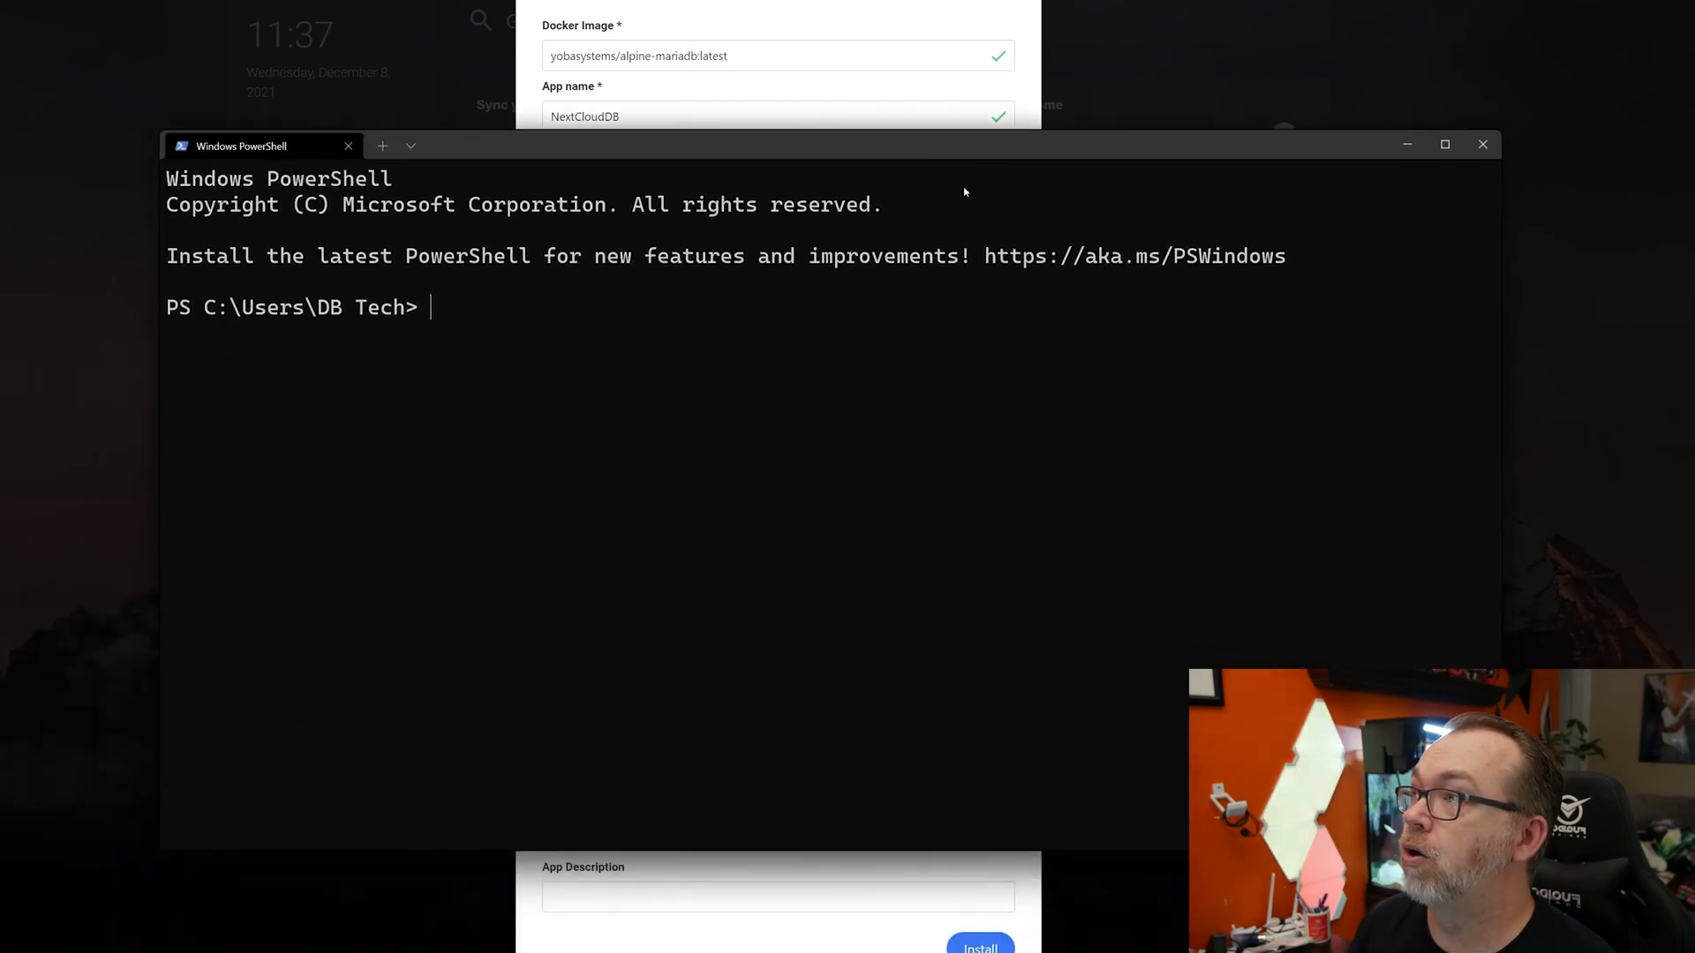
pyautogui.write('ssh pi@192.168.1.130')
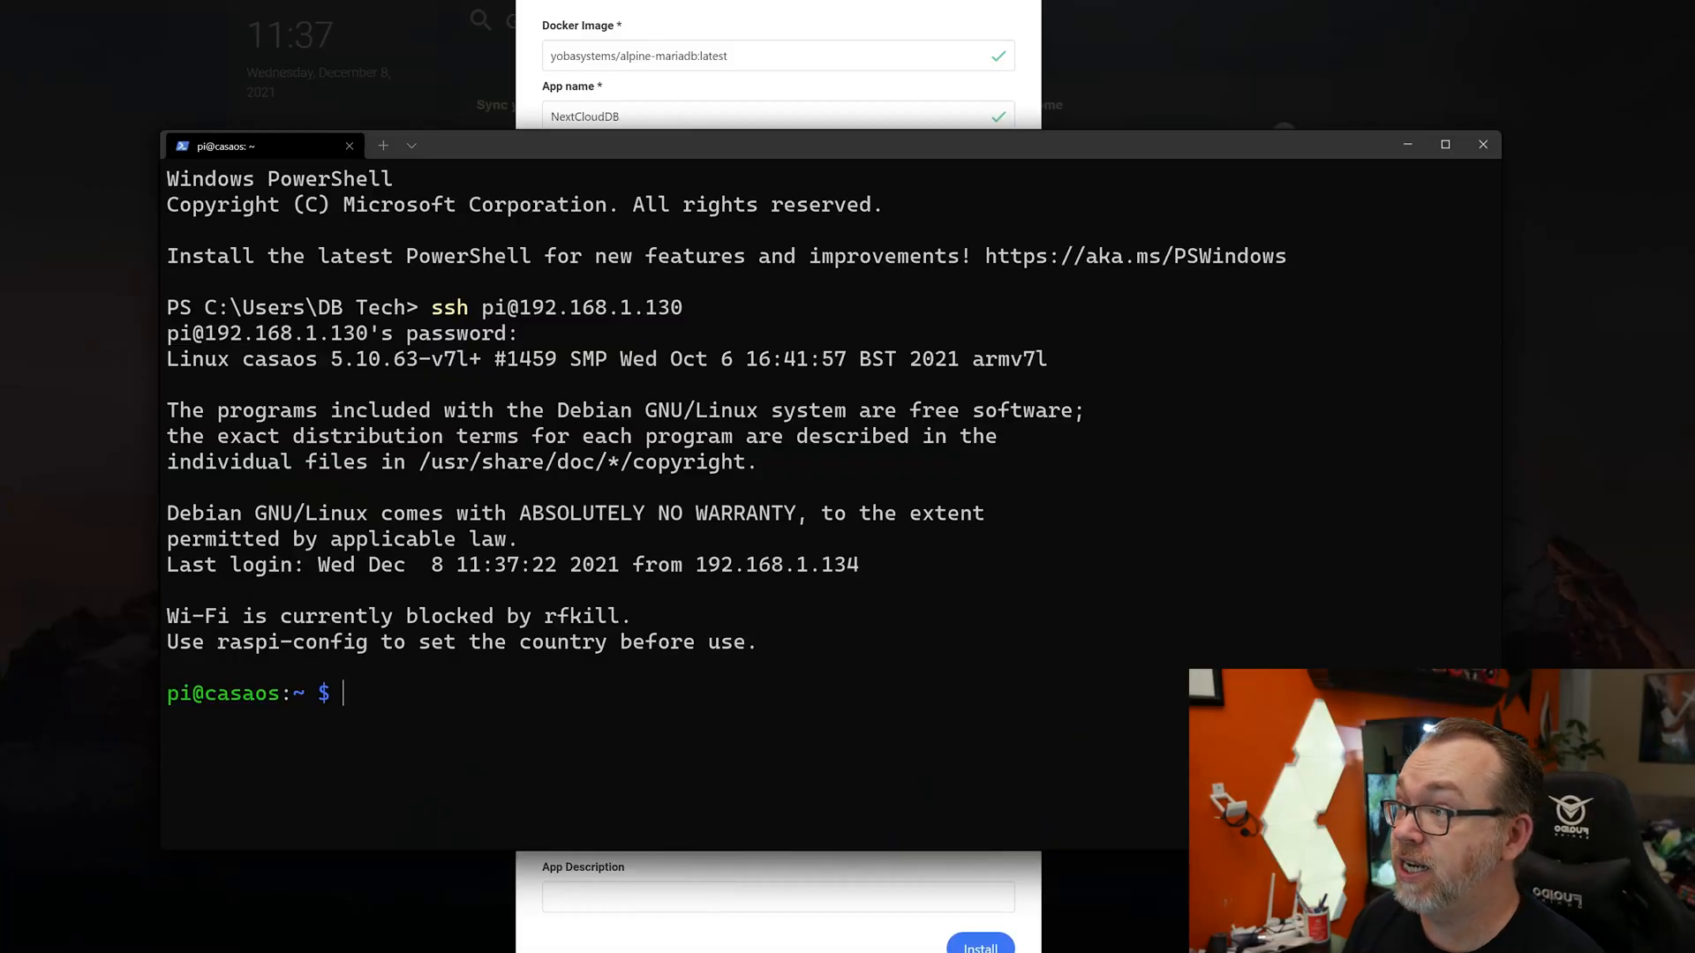
pyautogui.write('cd /mnt')
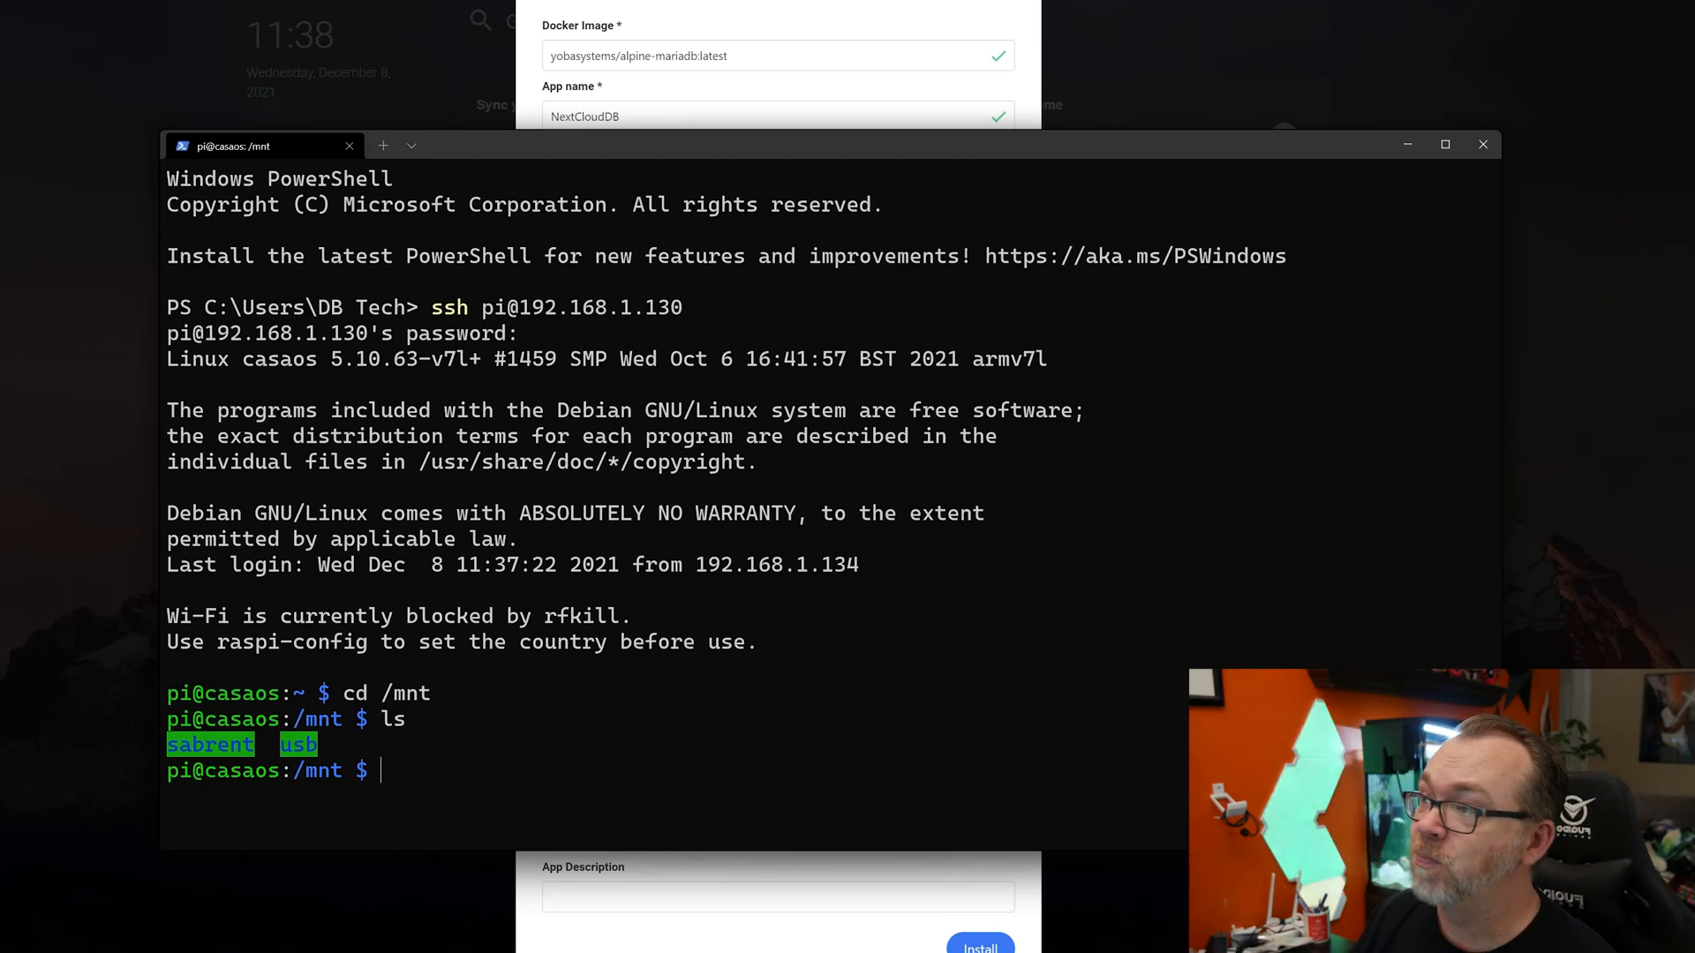
pyautogui.write('cd usb')
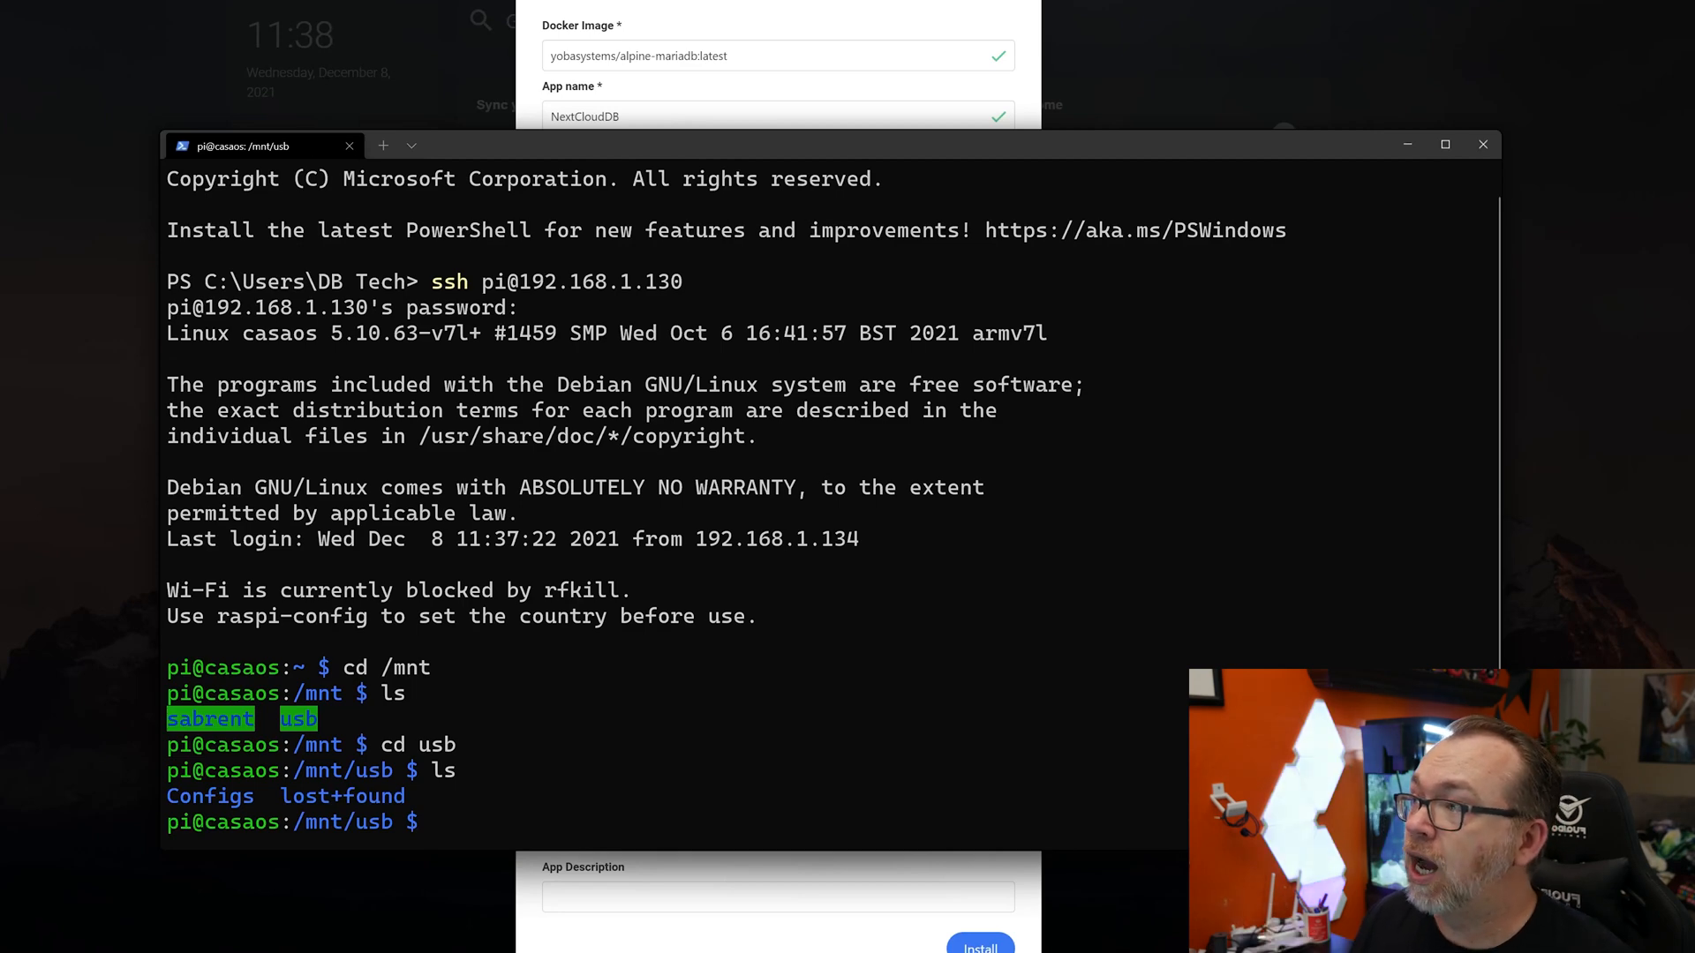
pyautogui.moveTo(473, 834)
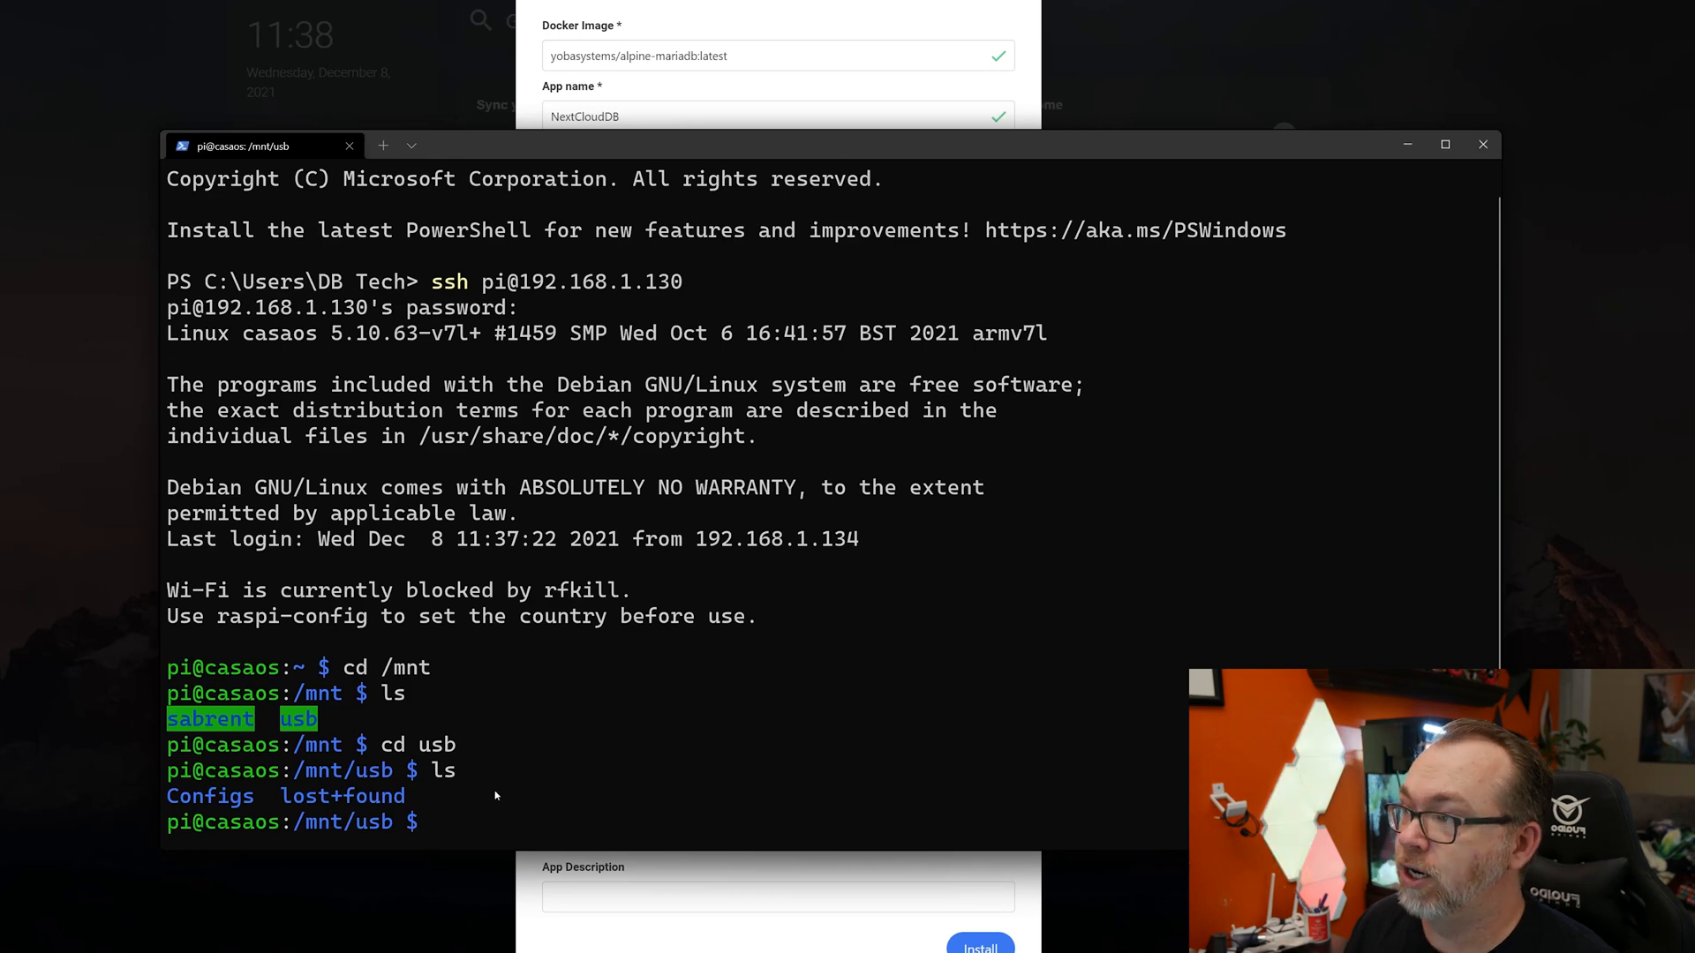
pyautogui.write('mk')
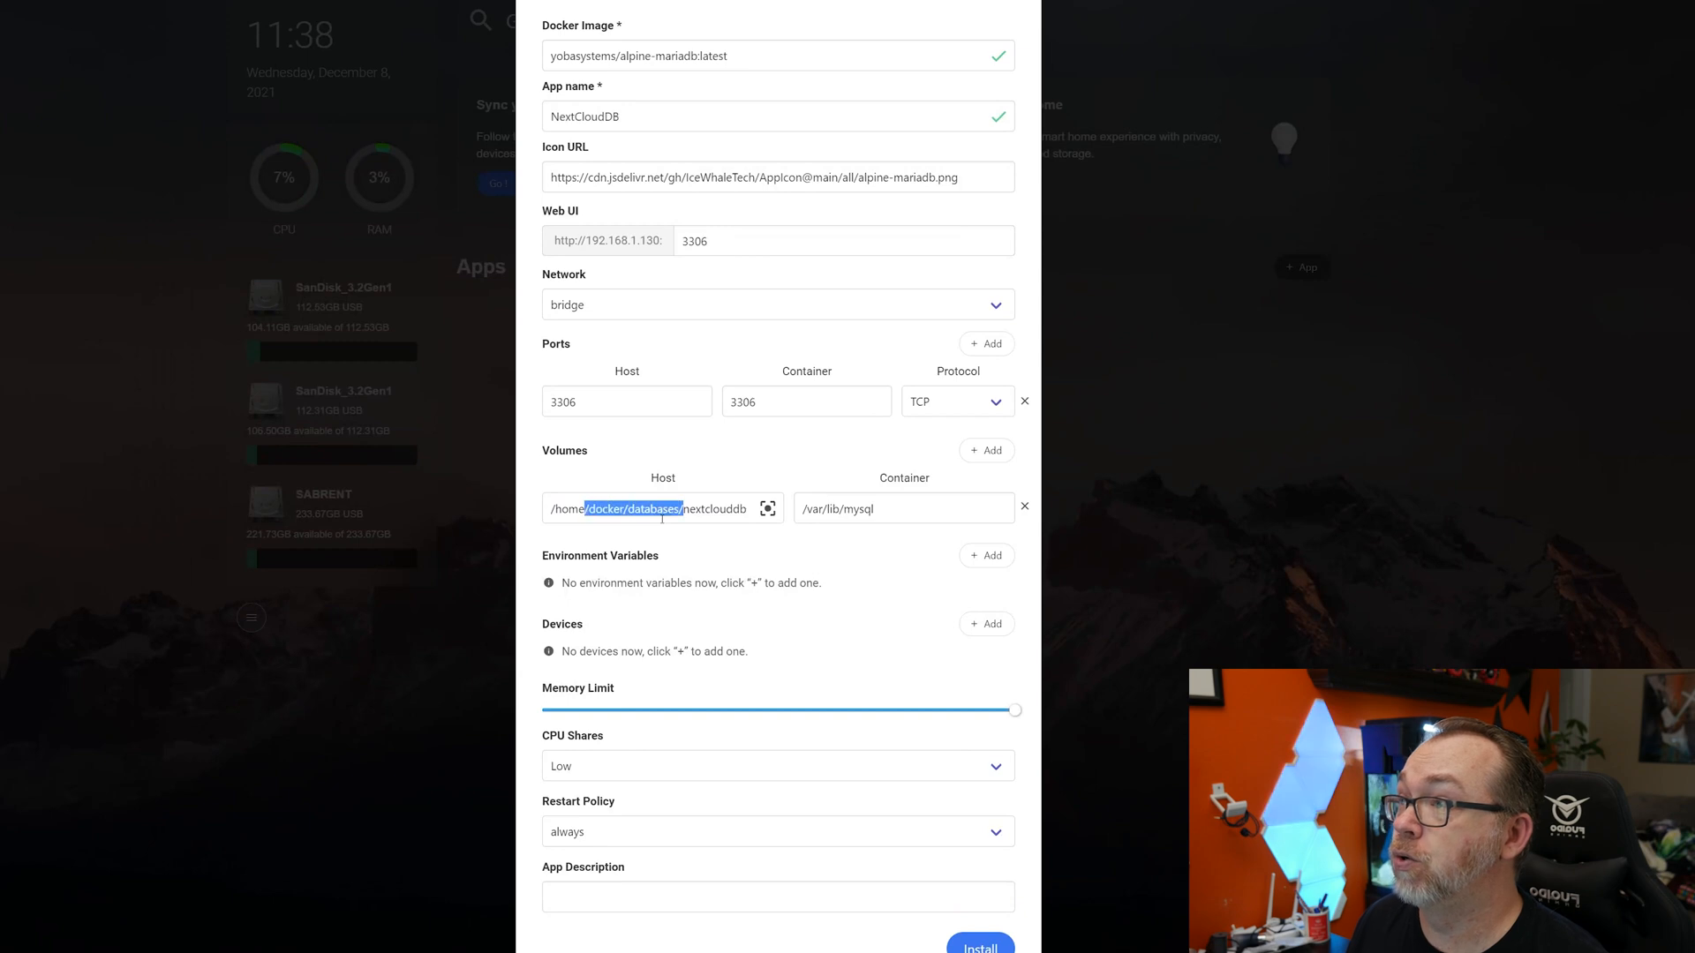
# Change the volume host path to /mnt/usb/Databases/NextCloudDB
pyautogui.write('/mnt/nextclouddb')
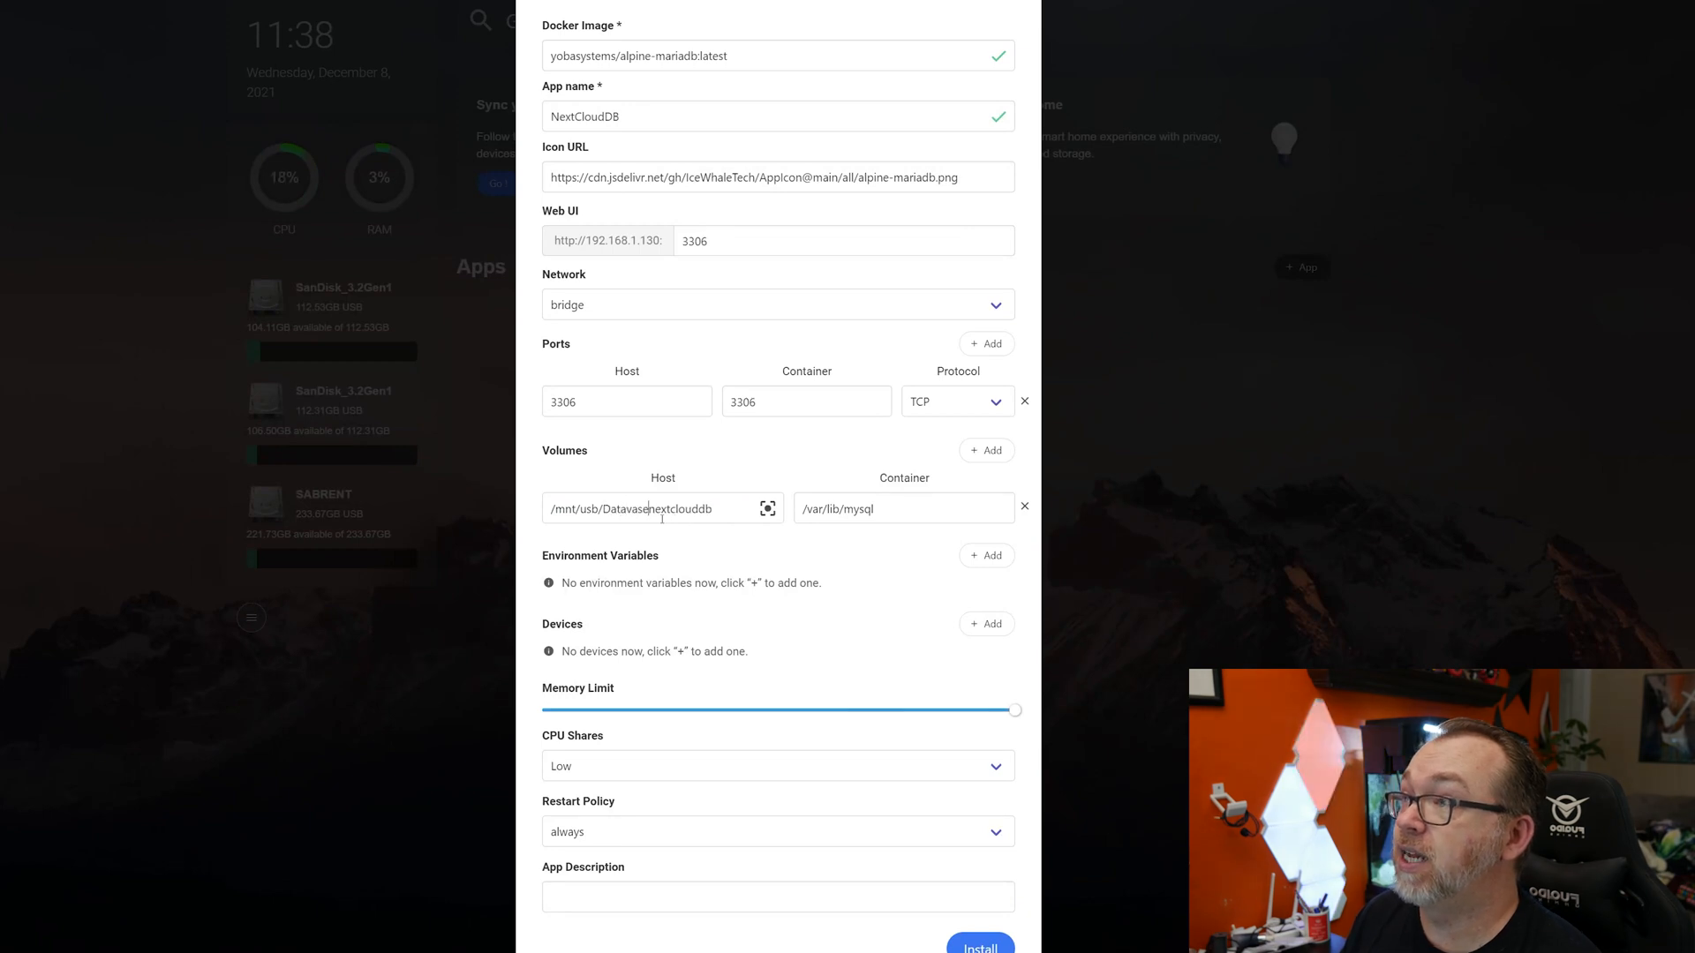
pyautogui.click(660, 509)
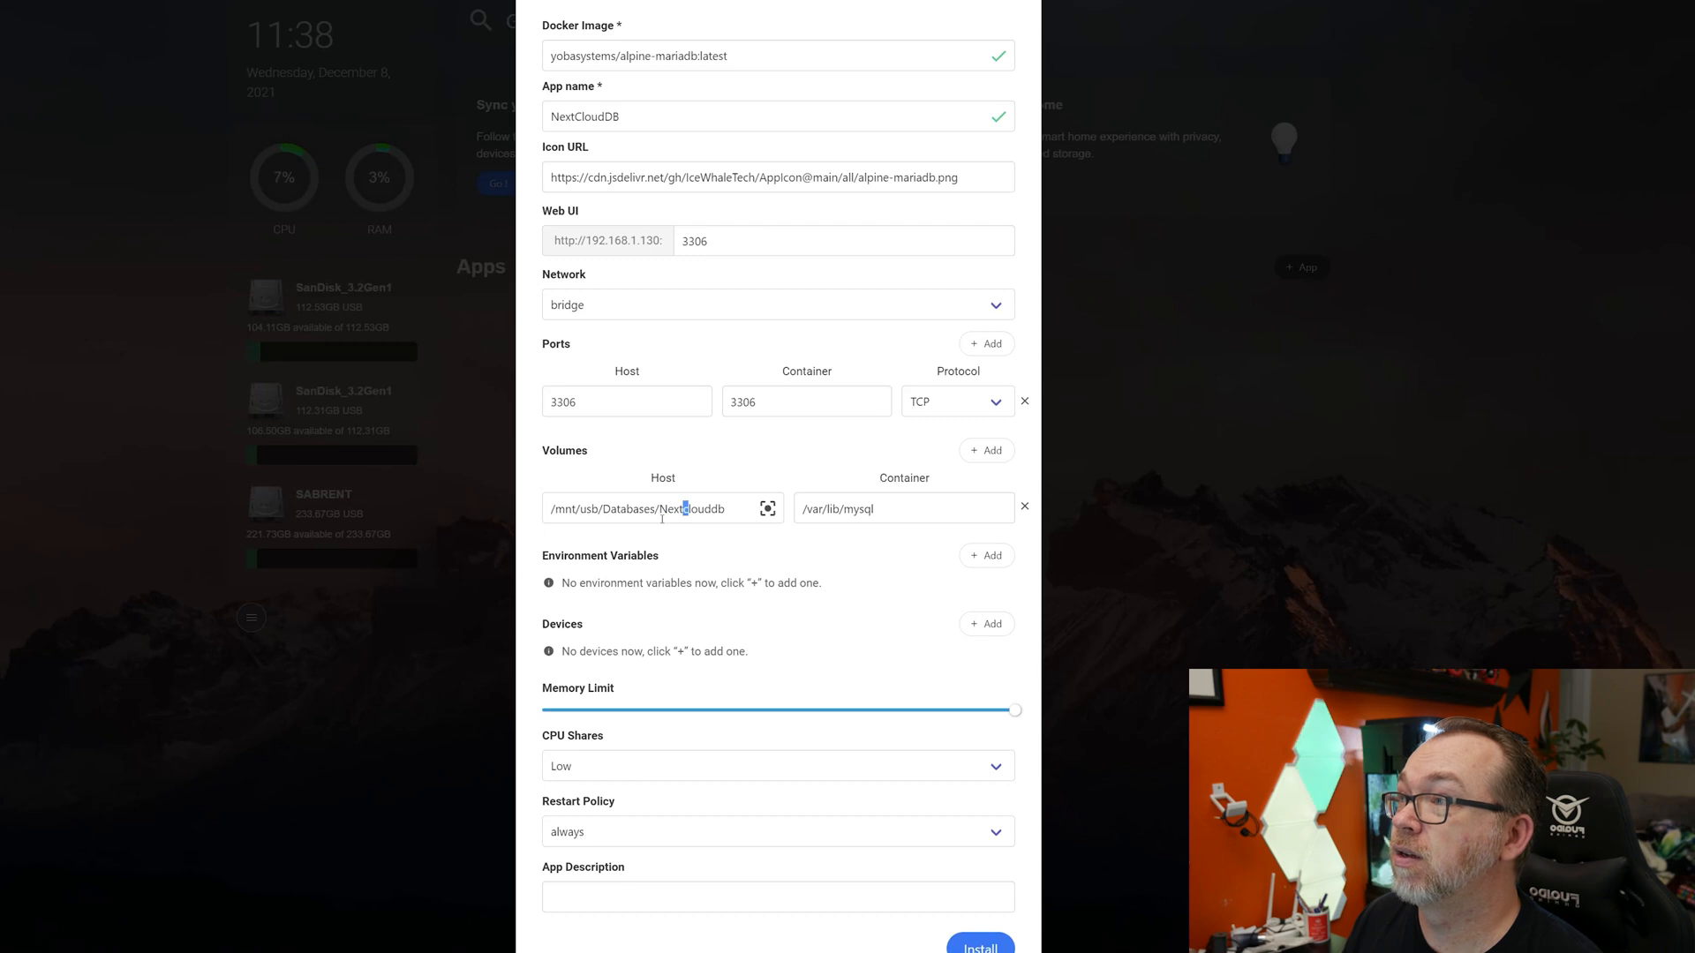
pyautogui.write('NextCloudDB')
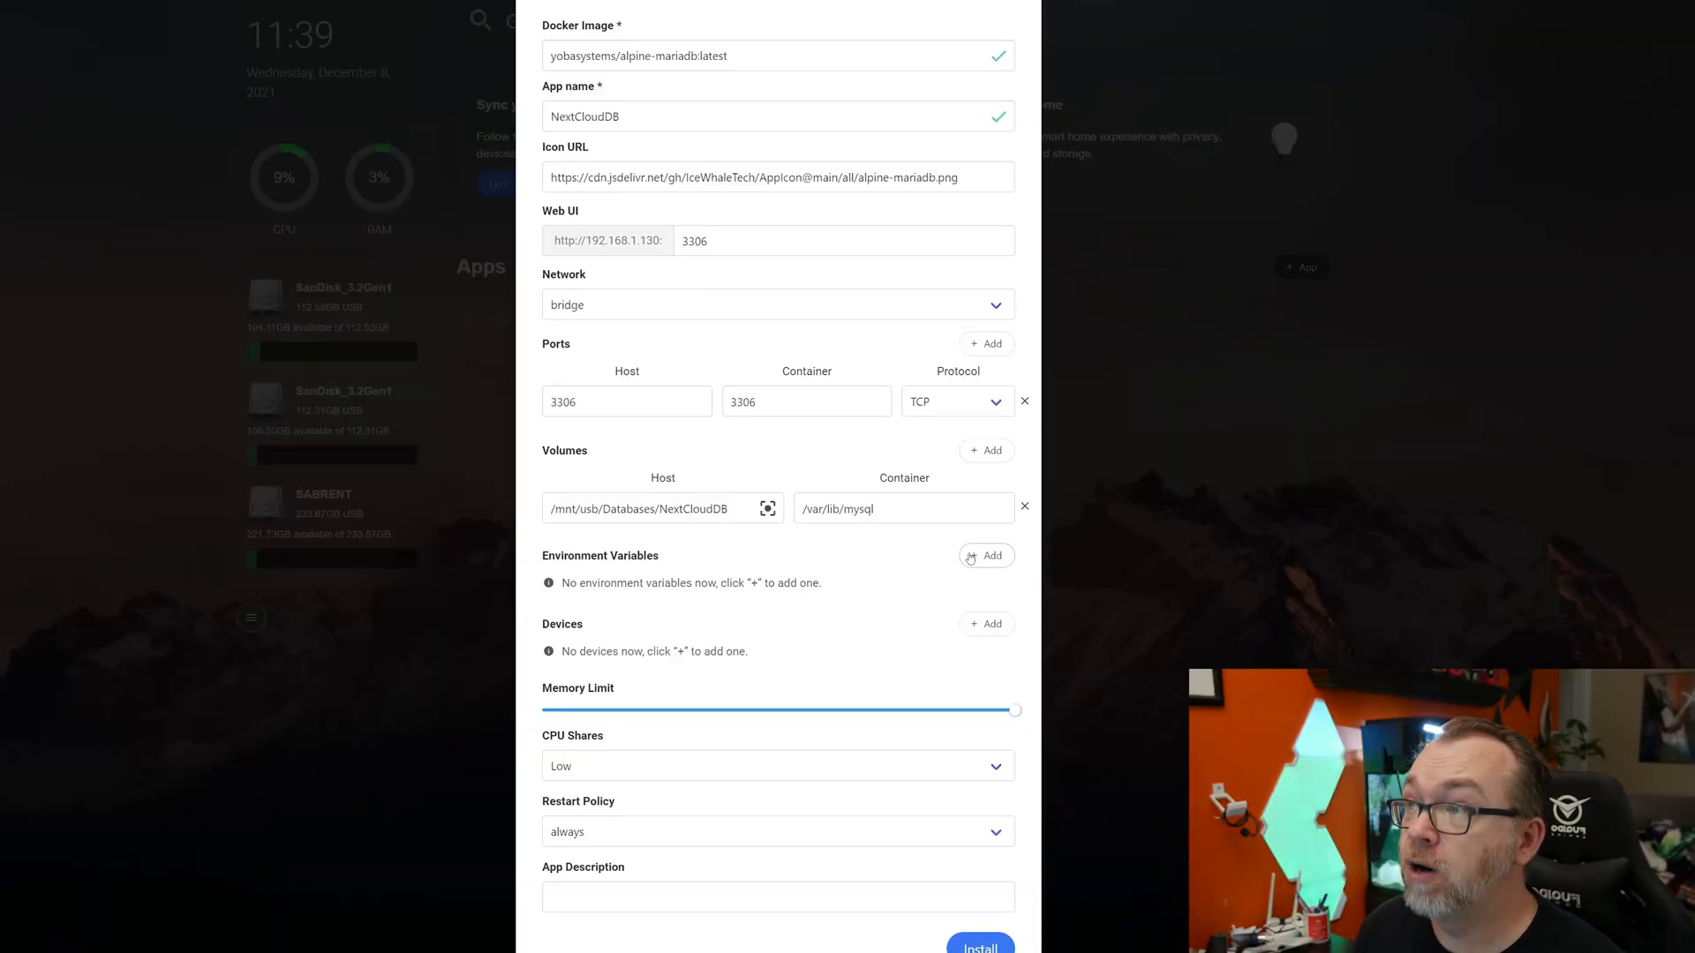
# Add environment variable keys MYSQL_ROOT_PASSWORD, MYSQL_DATABASE, MYSQL_USER and MYSQL_PASSWORD
pyautogui.click(985, 556)
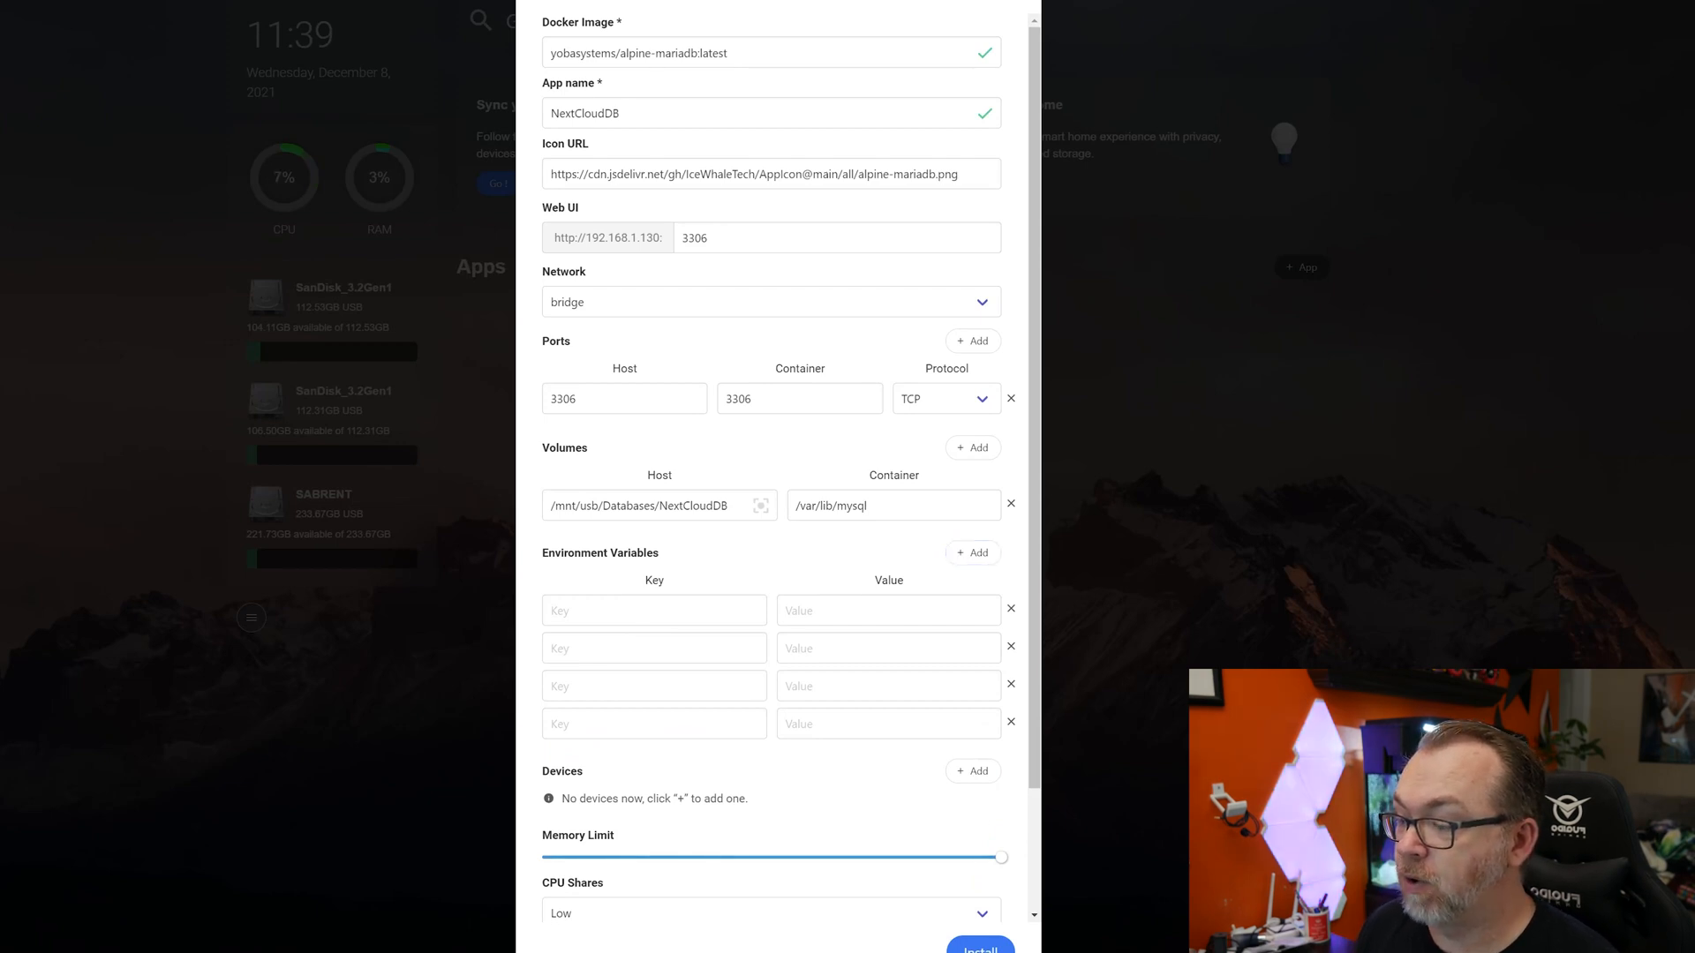
pyautogui.write('MYSQL_ROOT_PASSWORD')
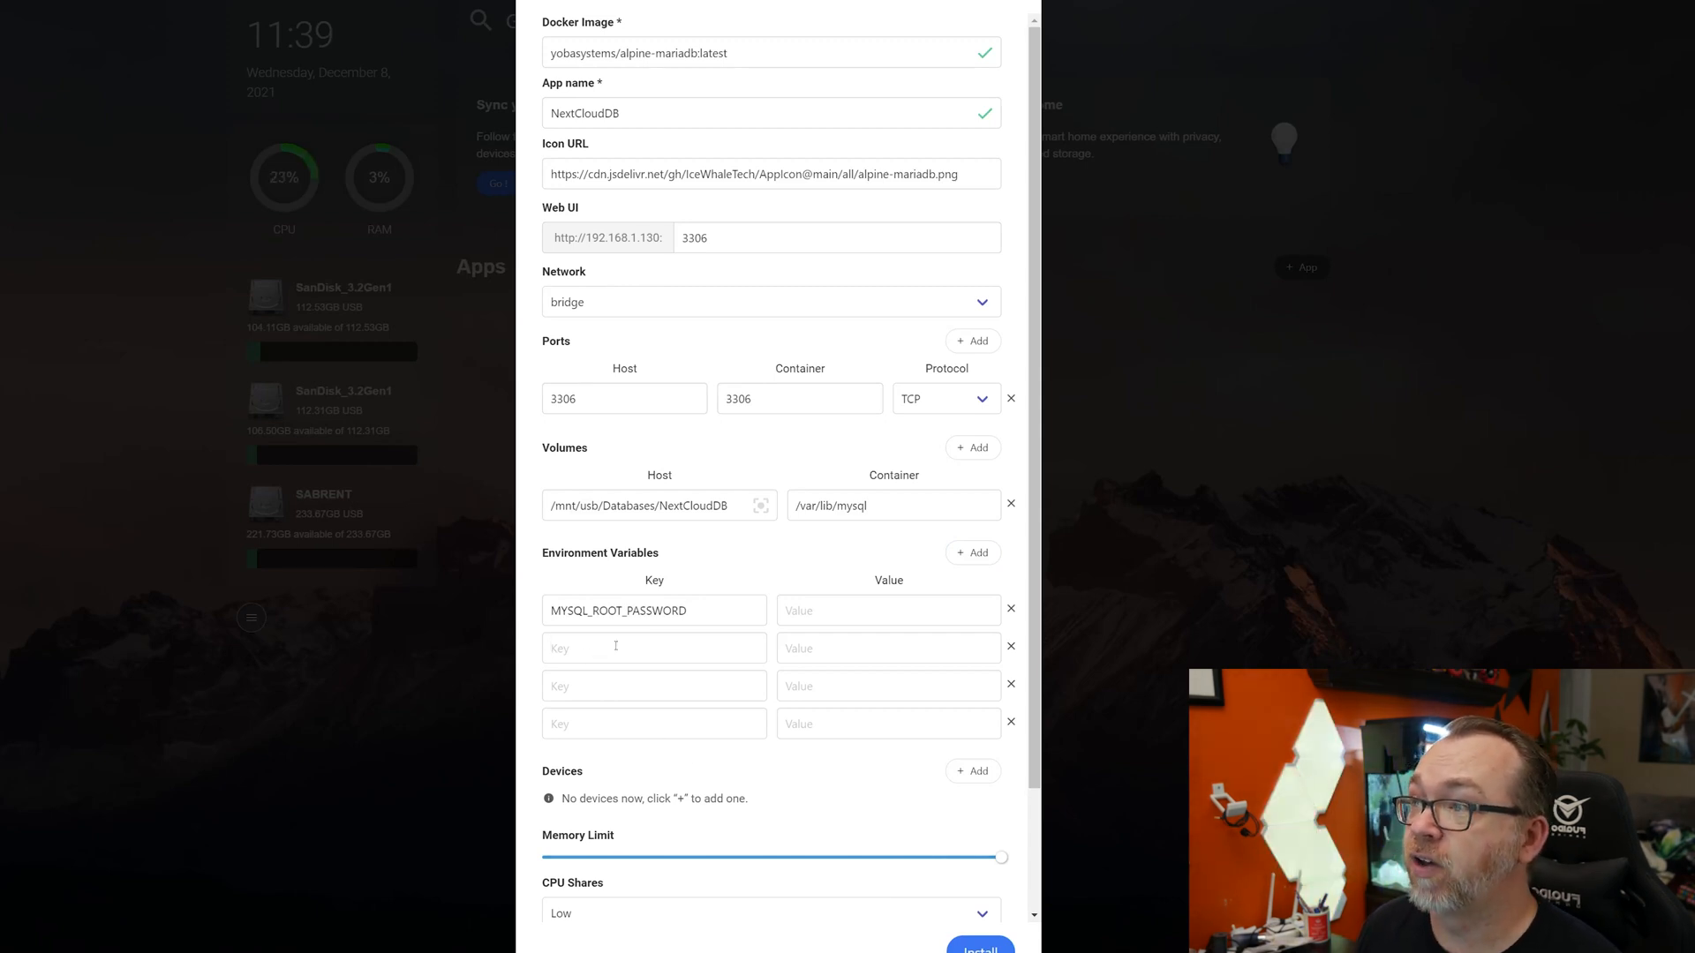
pyautogui.write('MYSQL_DATABASE')
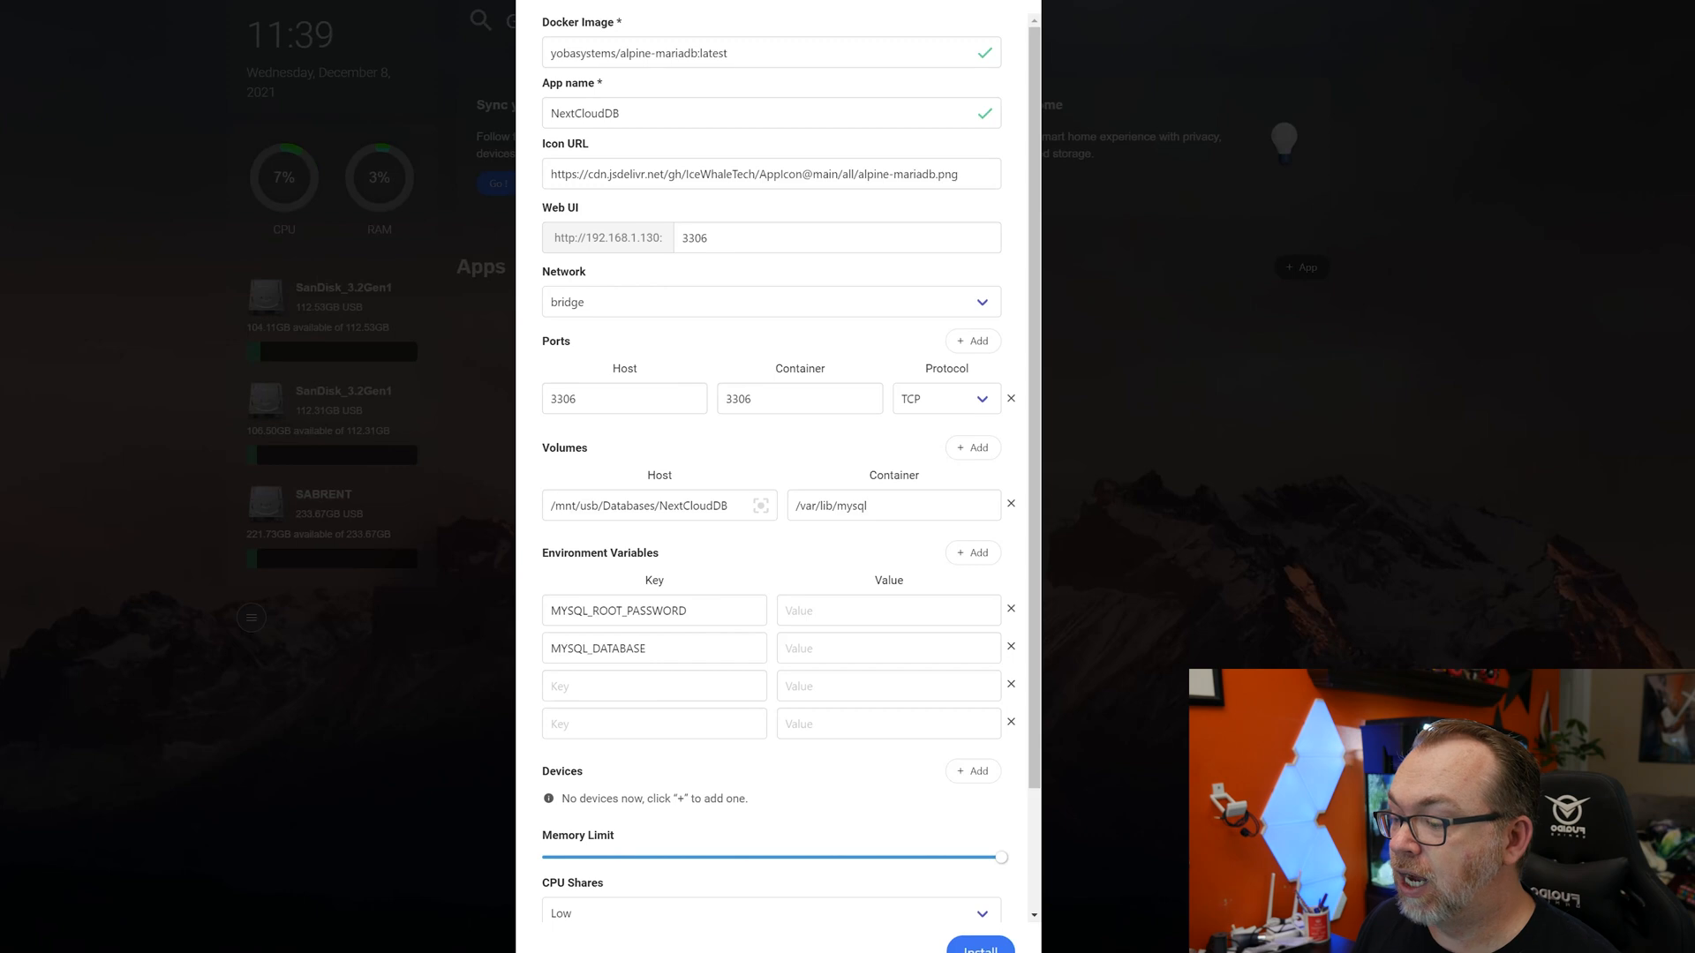
pyautogui.write('MYSQL_USER')
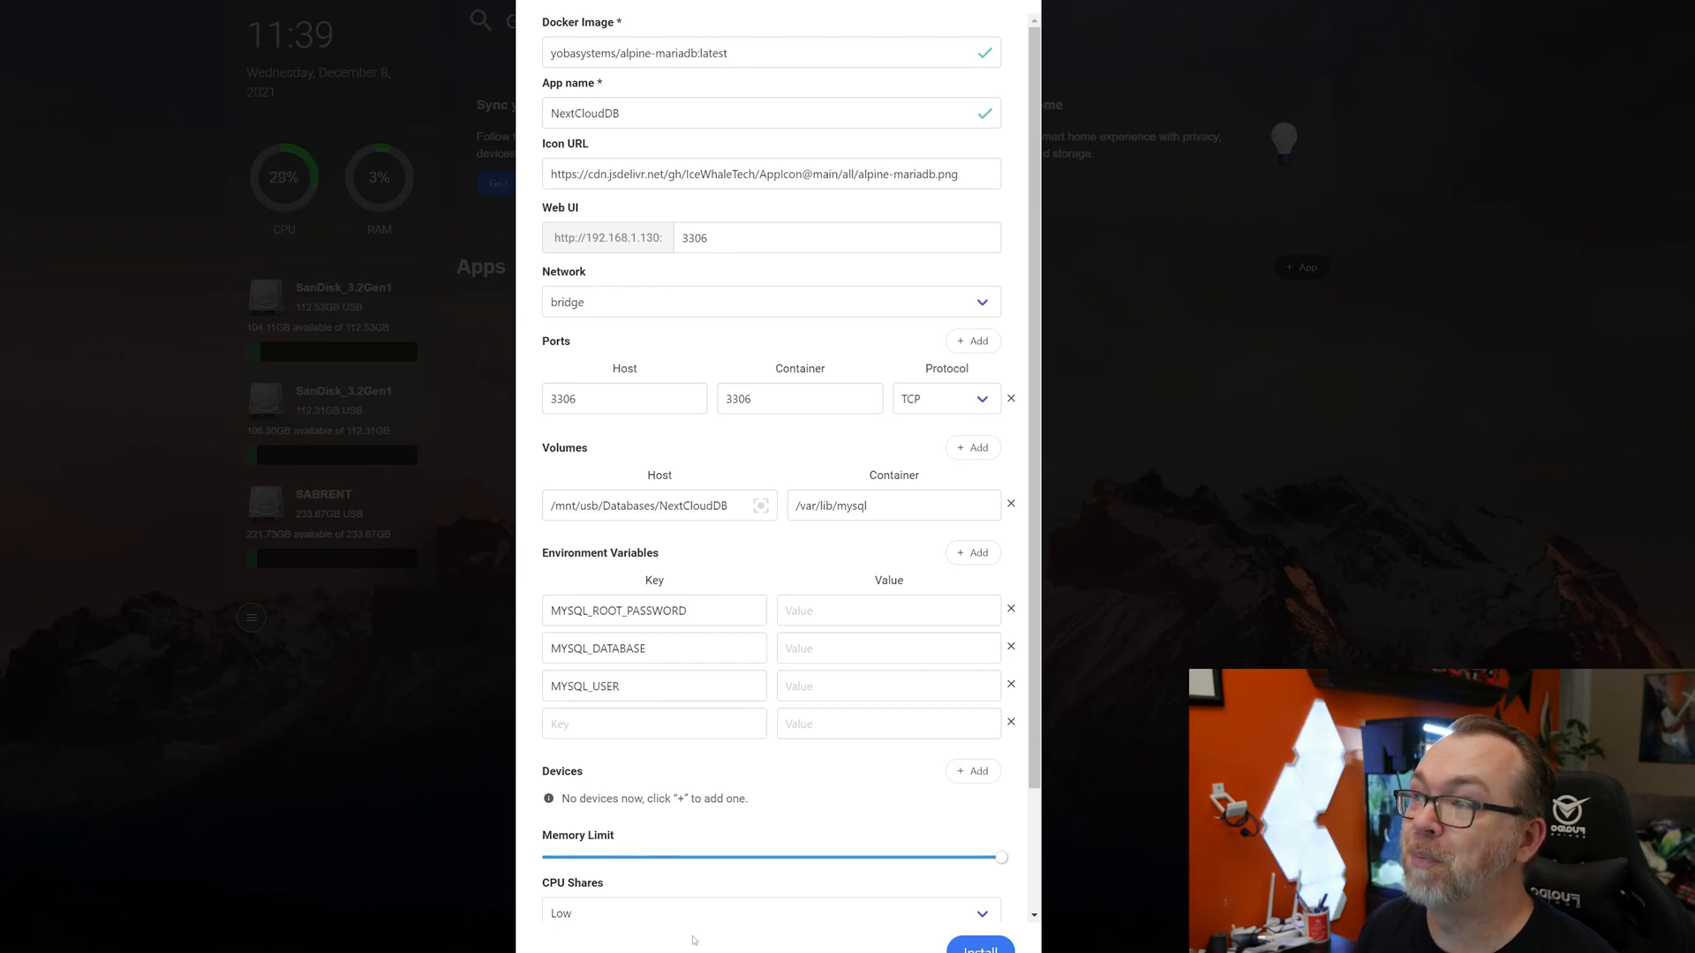
pyautogui.write('MYSQL_PASSWORD')
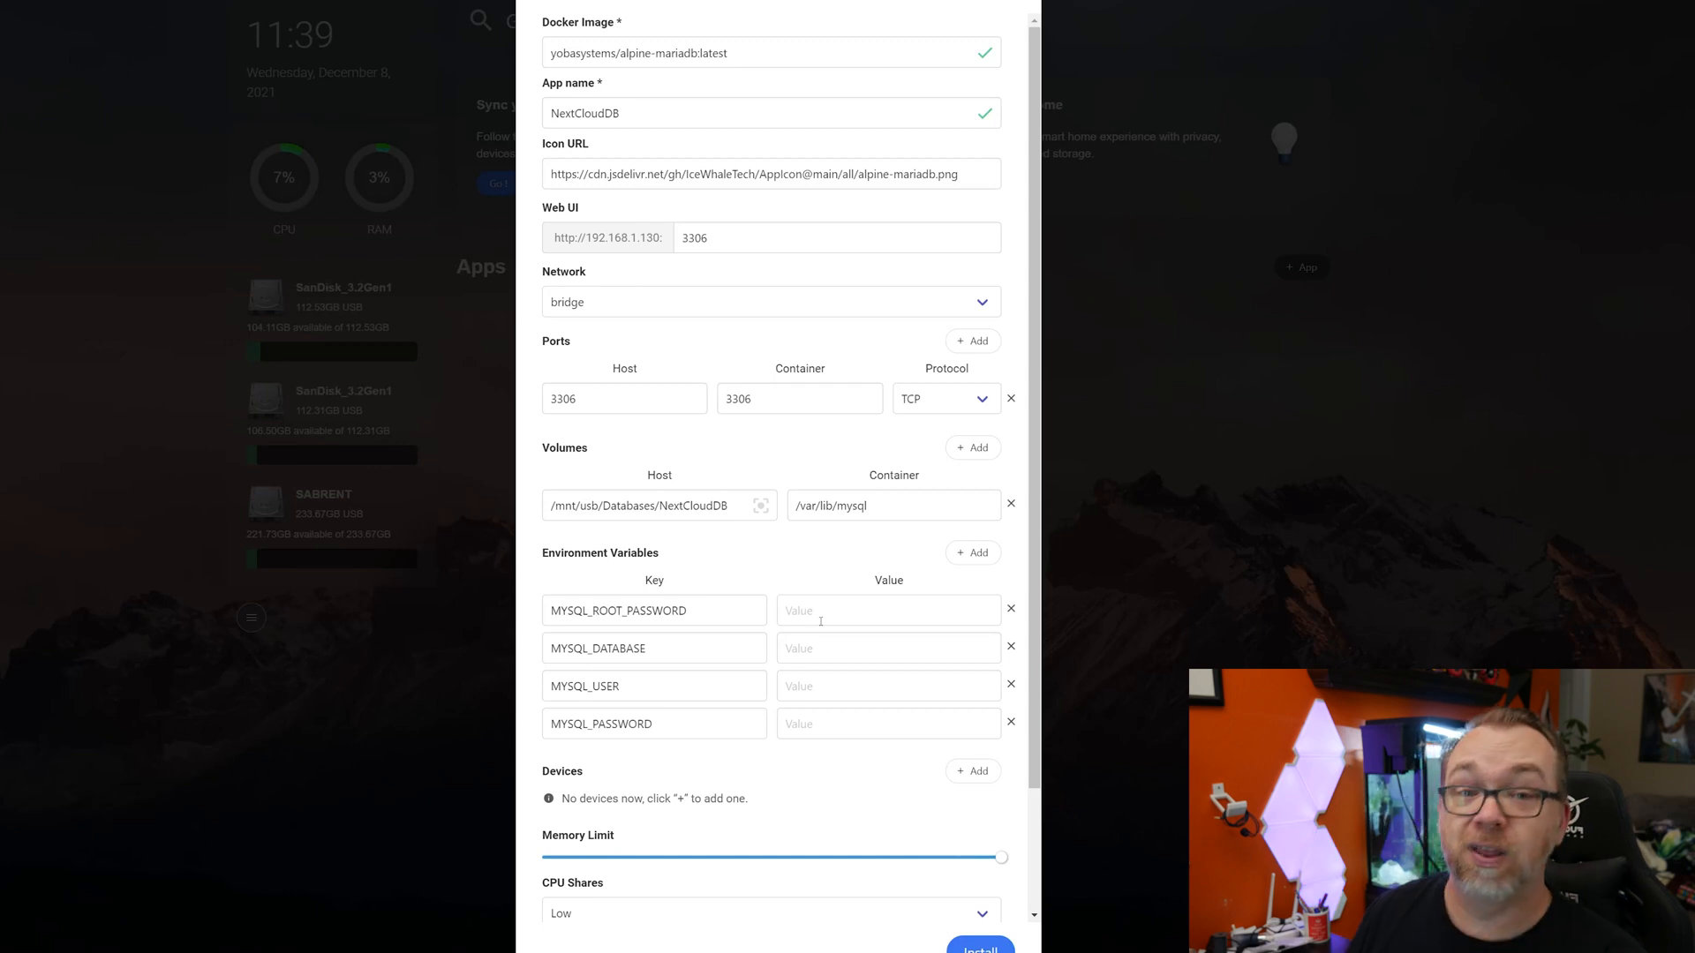
pyautogui.write('password')
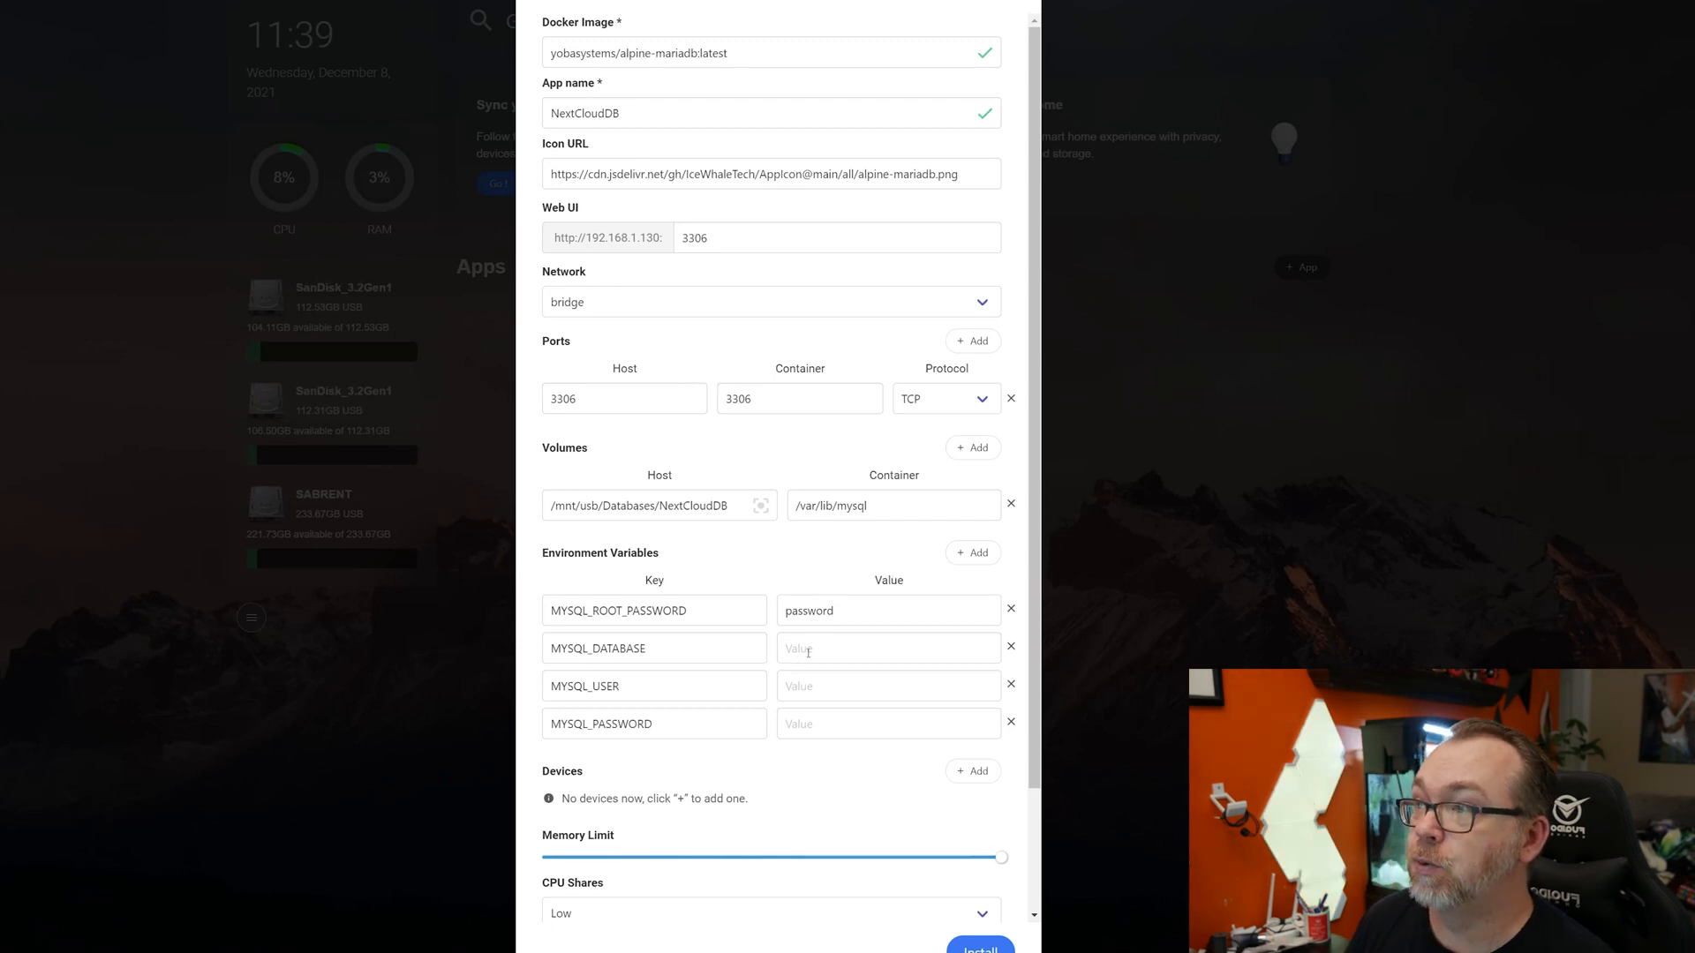
pyautogui.write('nextcloud')
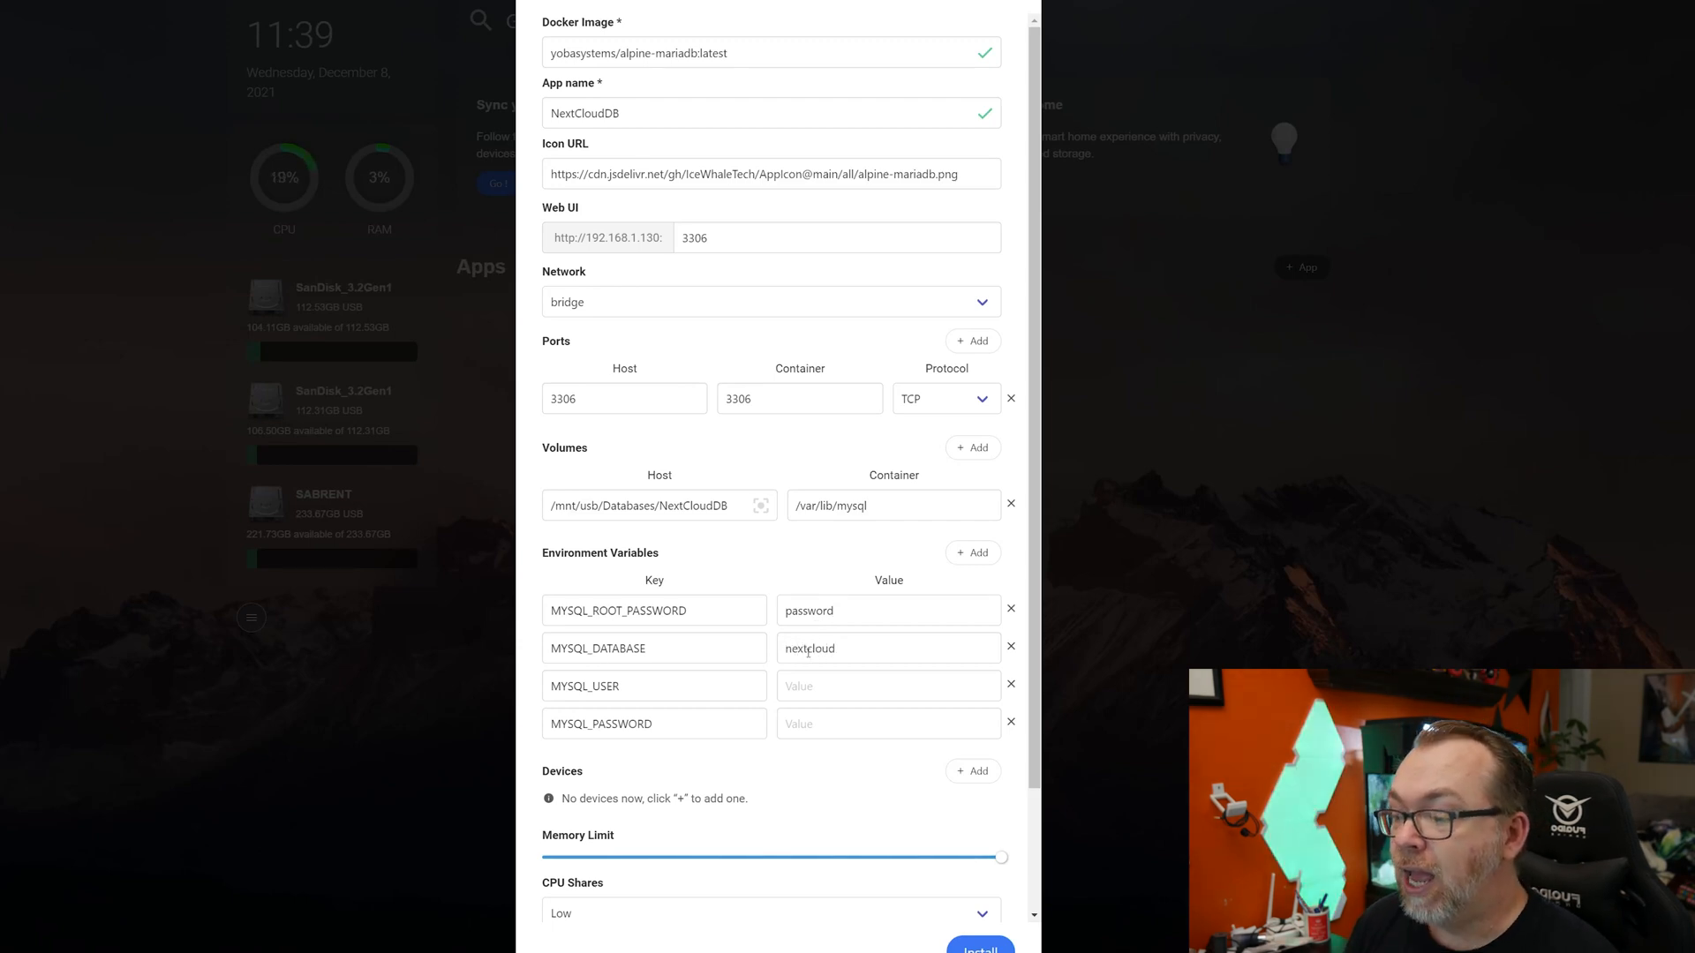
pyautogui.write('nextcloud')
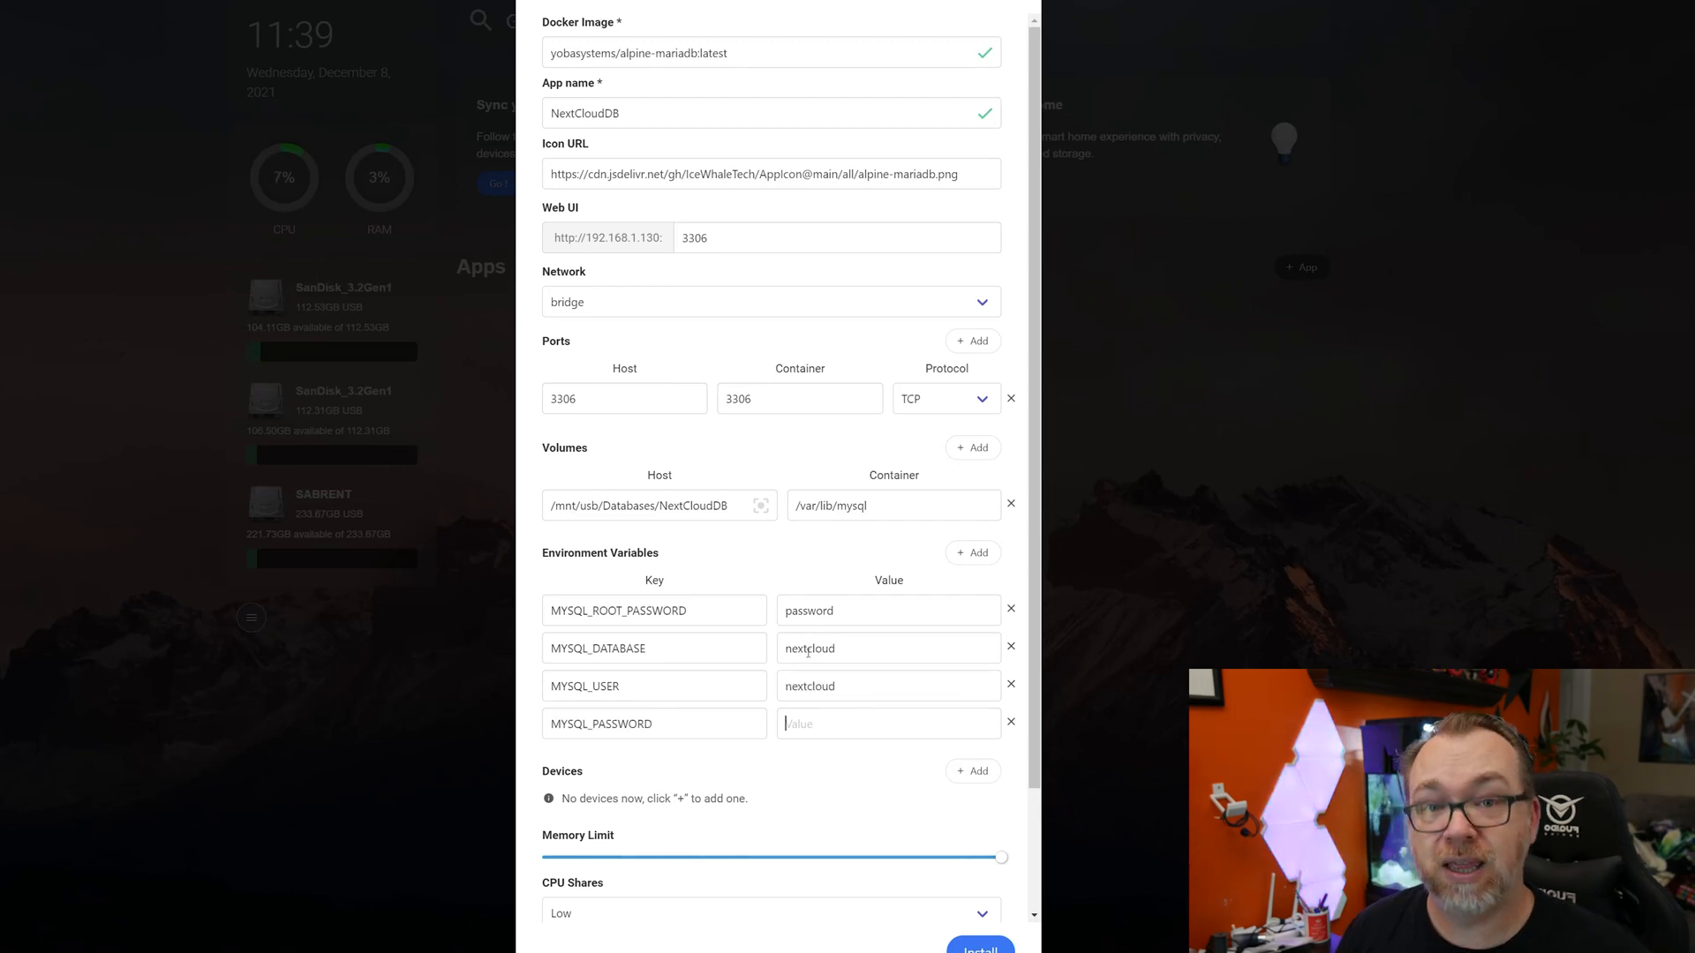
pyautogui.write('password')
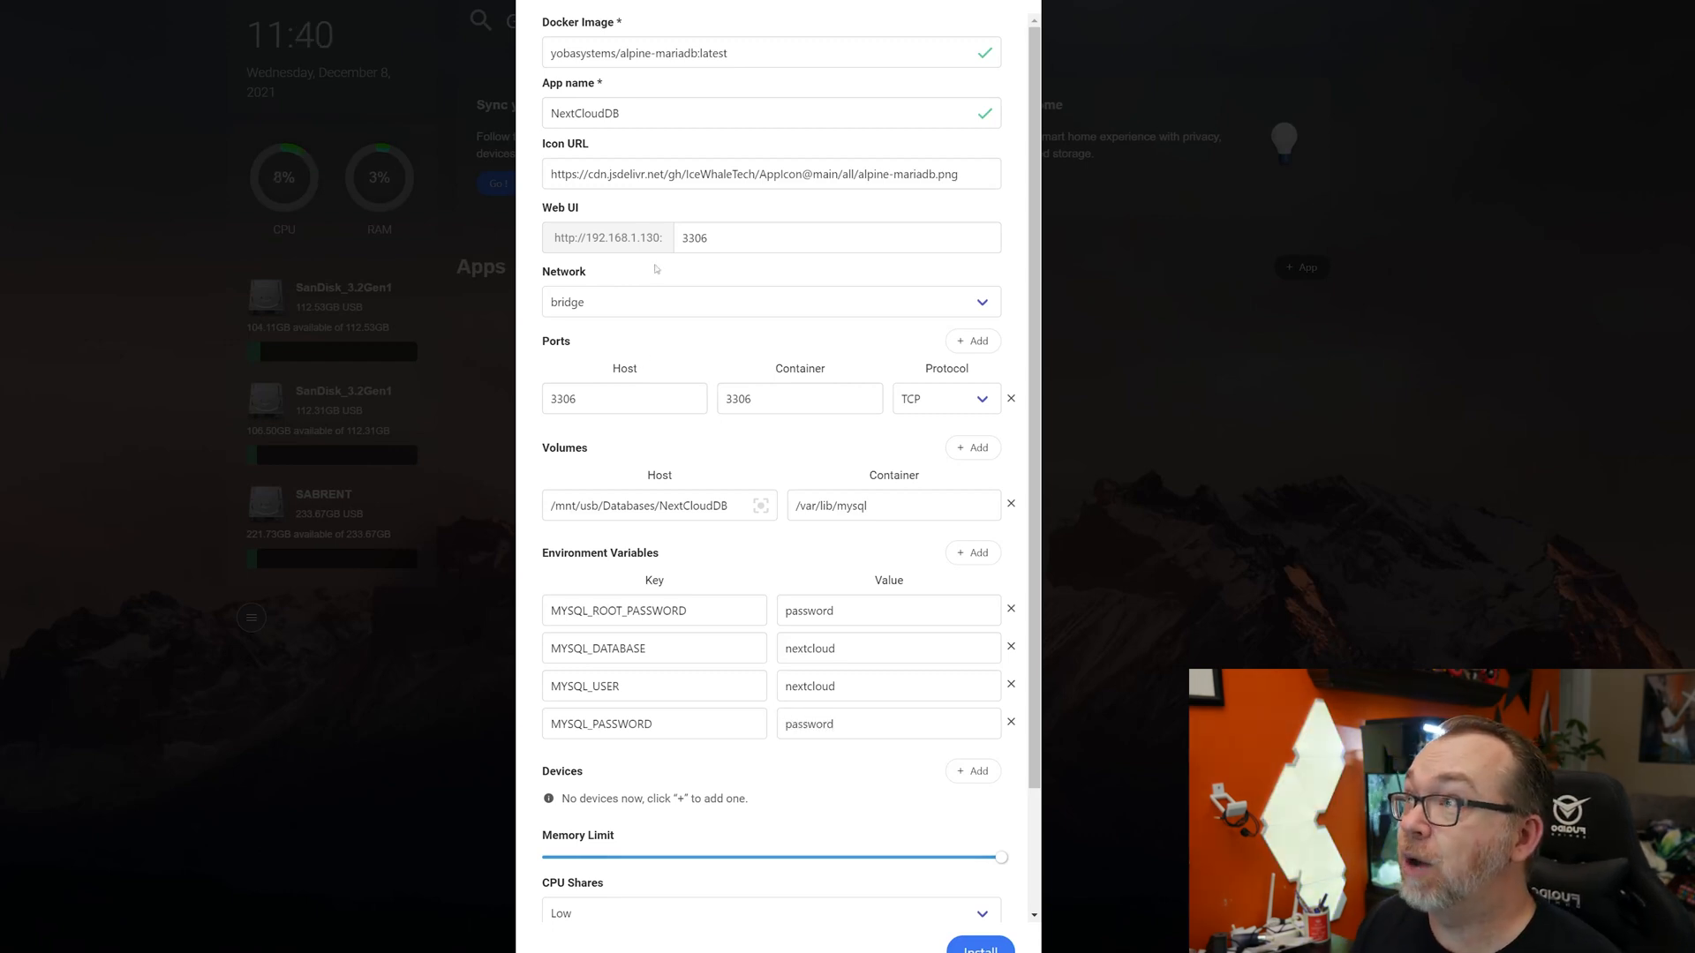
# Enter the App Description 'This is the database for our NextCloud install'
pyautogui.scroll(-3)
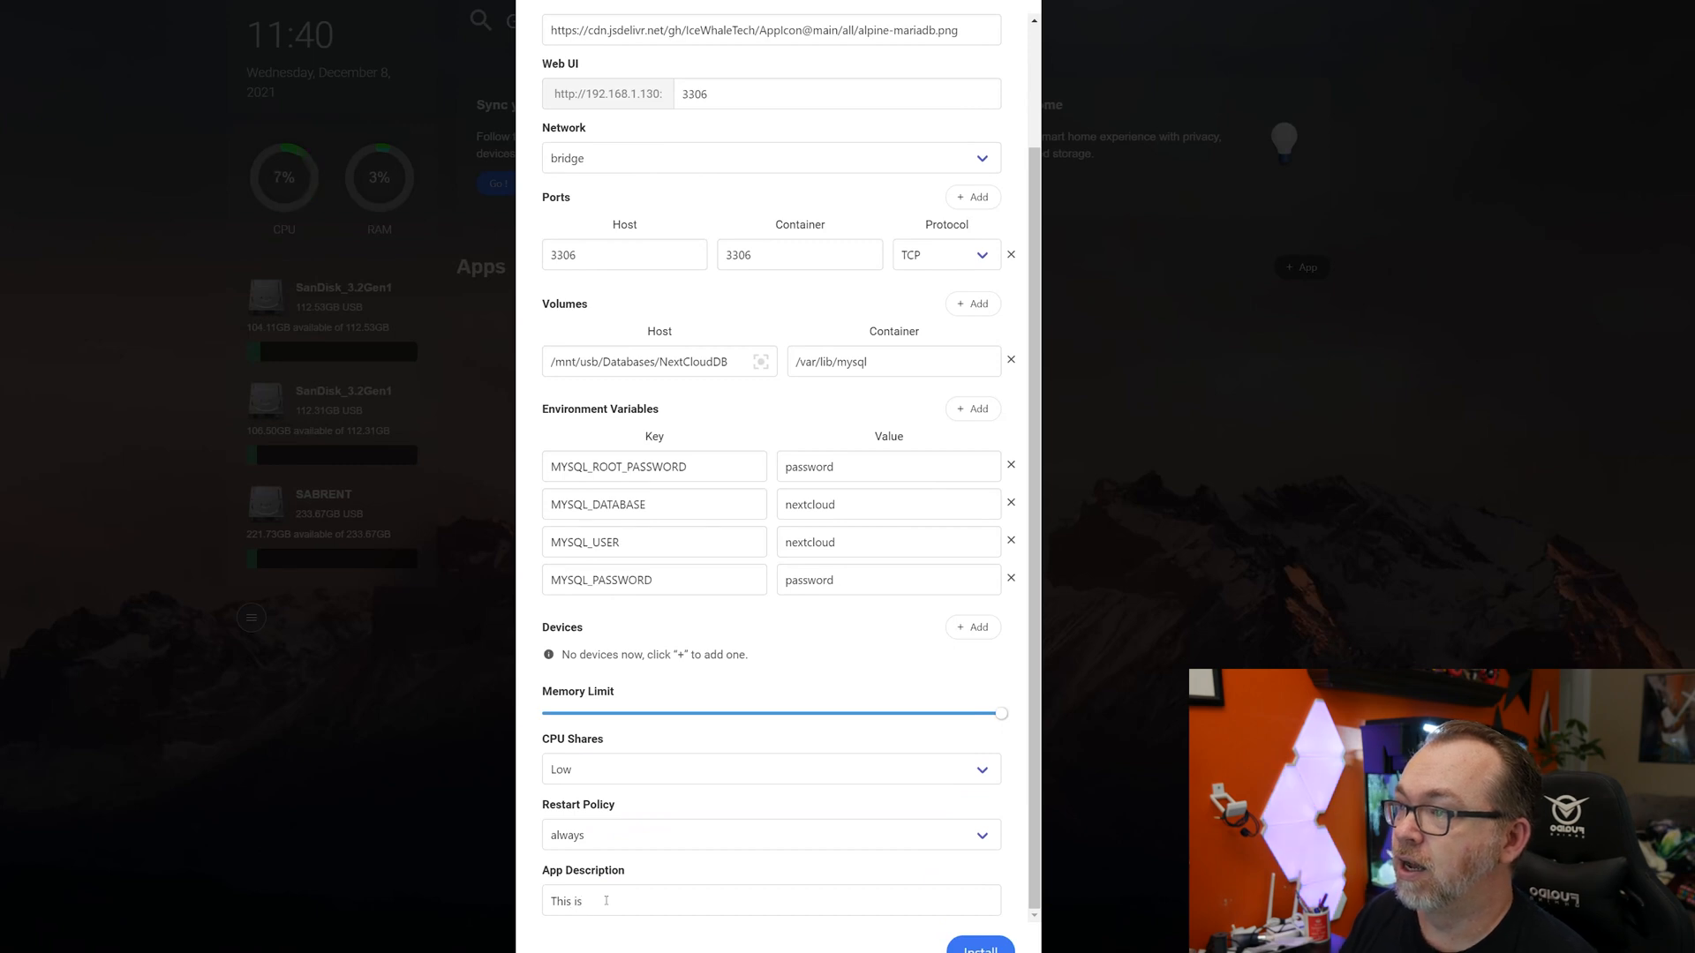
pyautogui.write('the database for our')
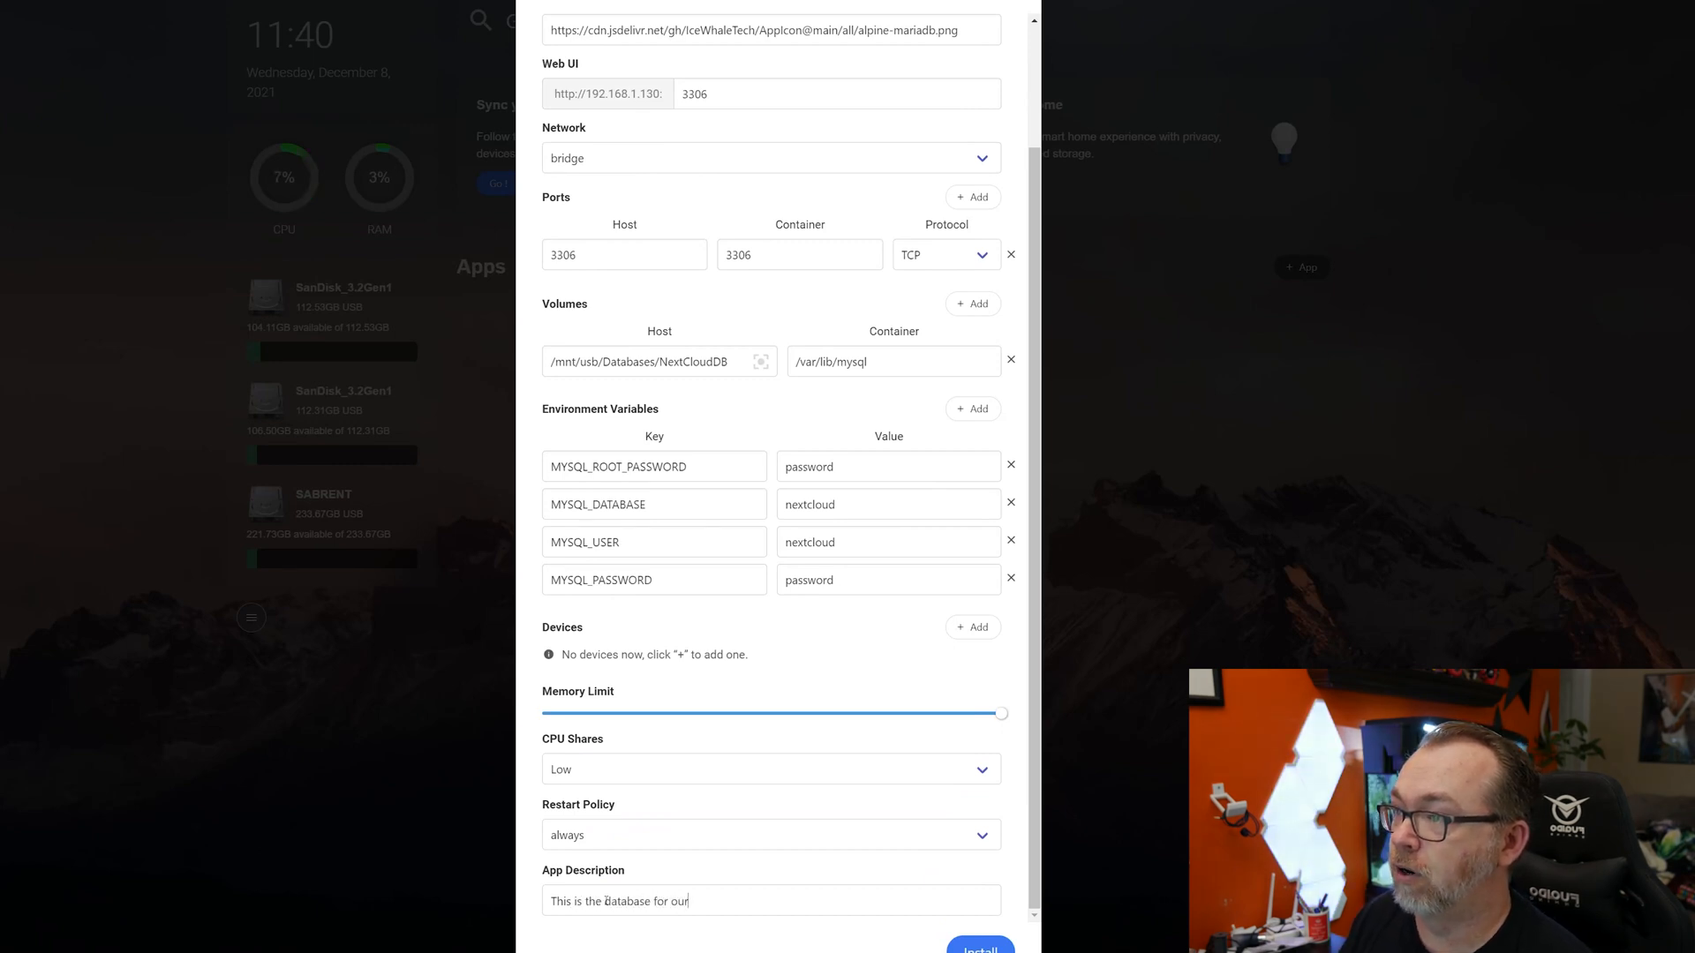
pyautogui.write('NextCloud install')
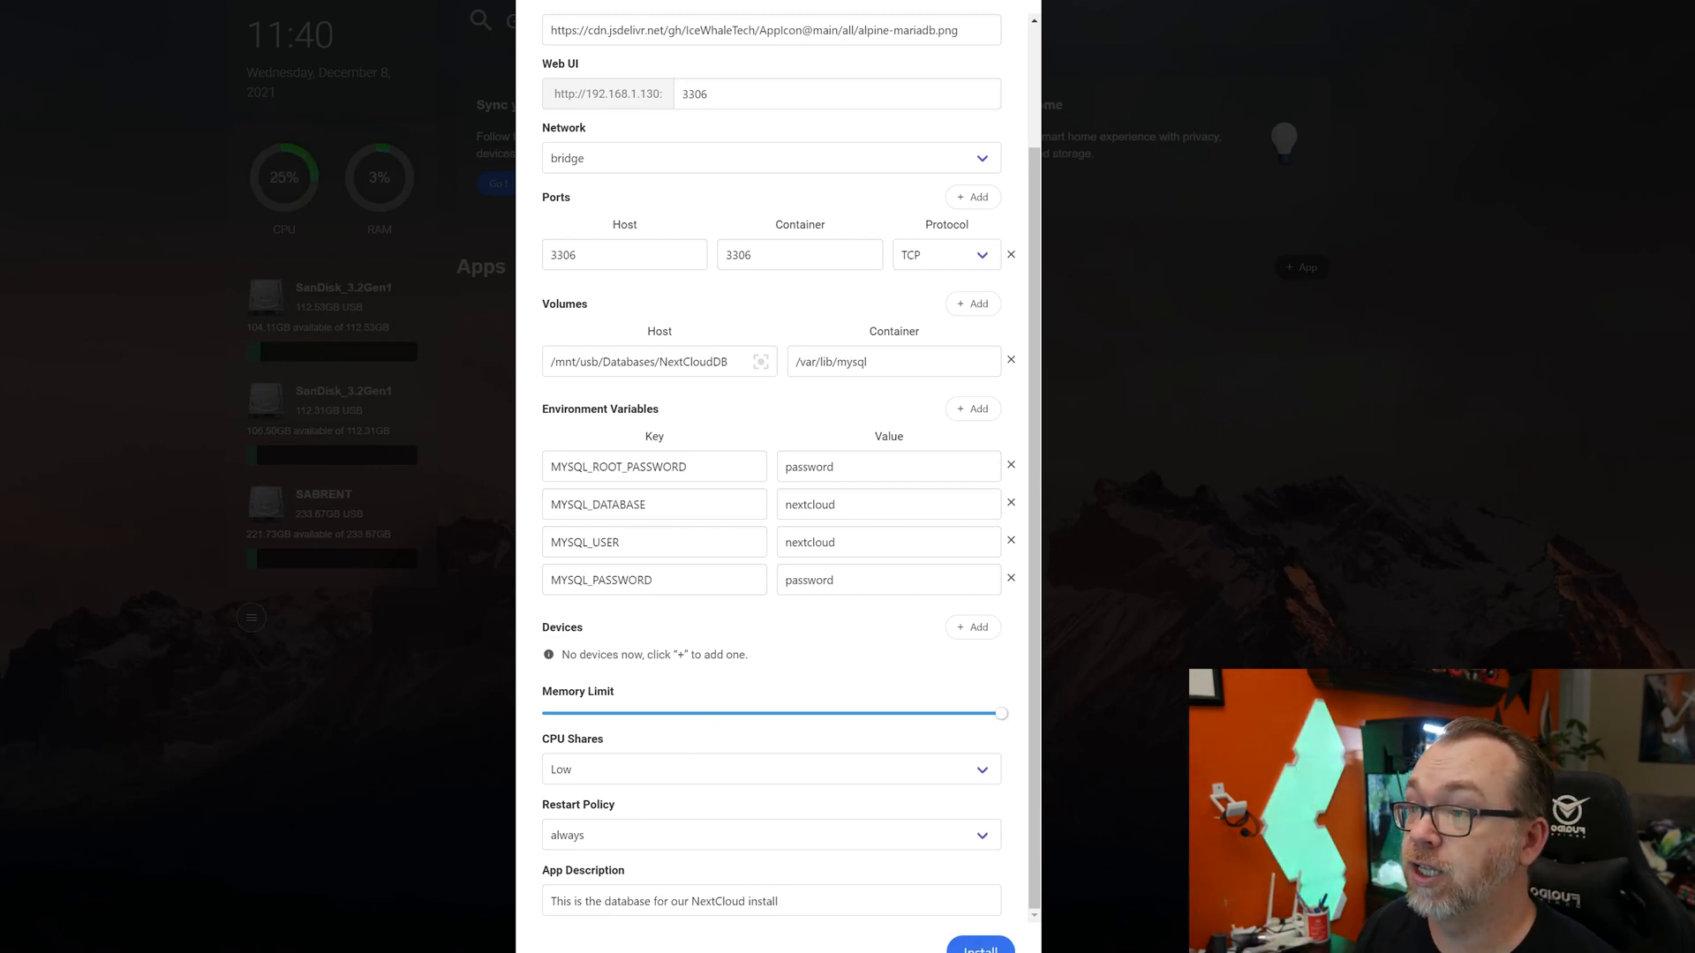
# Install NextCloudDB and let it finish in the background until its tile appears under Apps
pyautogui.click(978, 949)
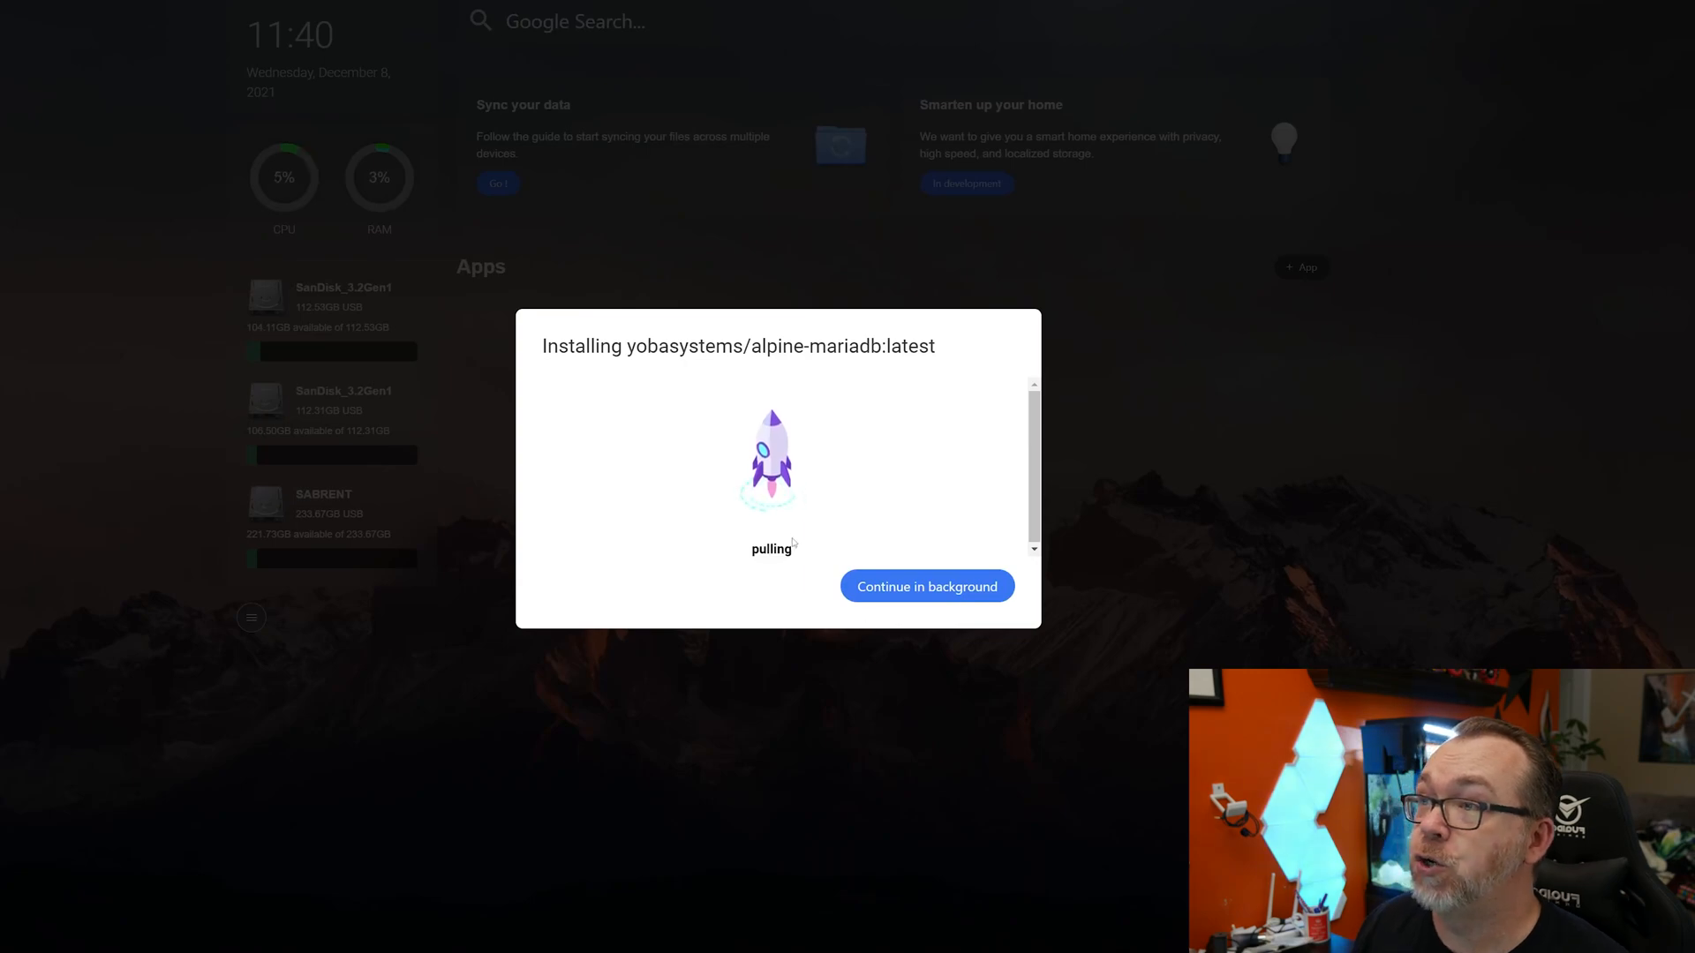
pyautogui.click(926, 587)
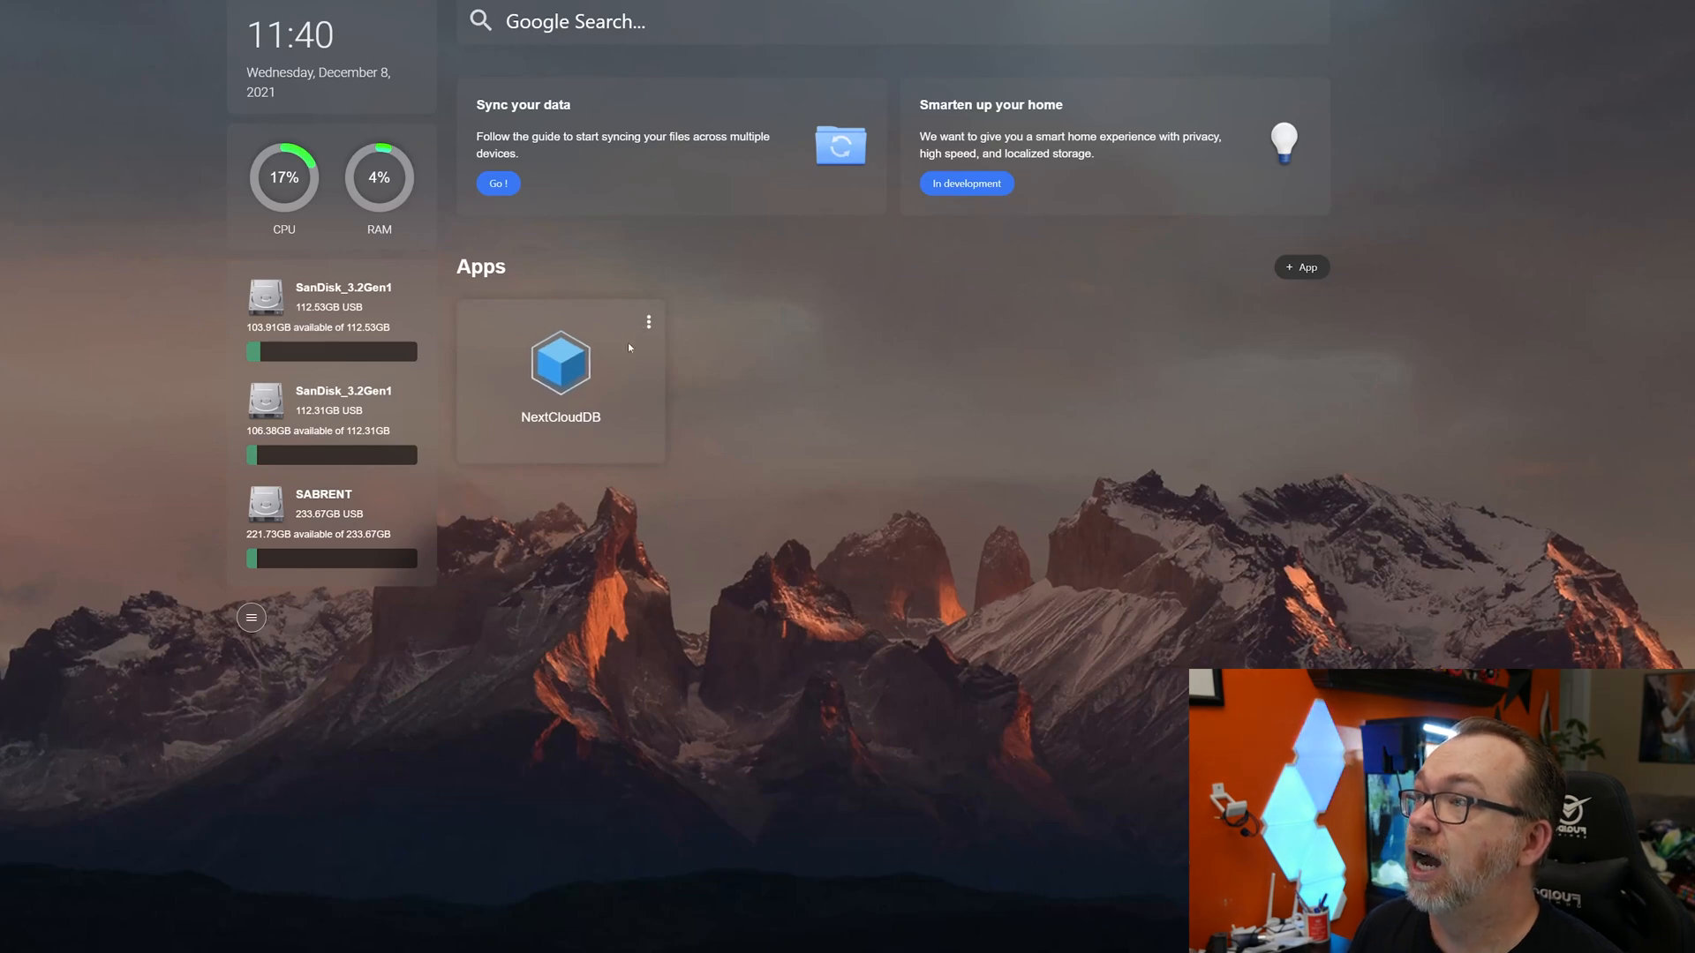
pyautogui.click(649, 322)
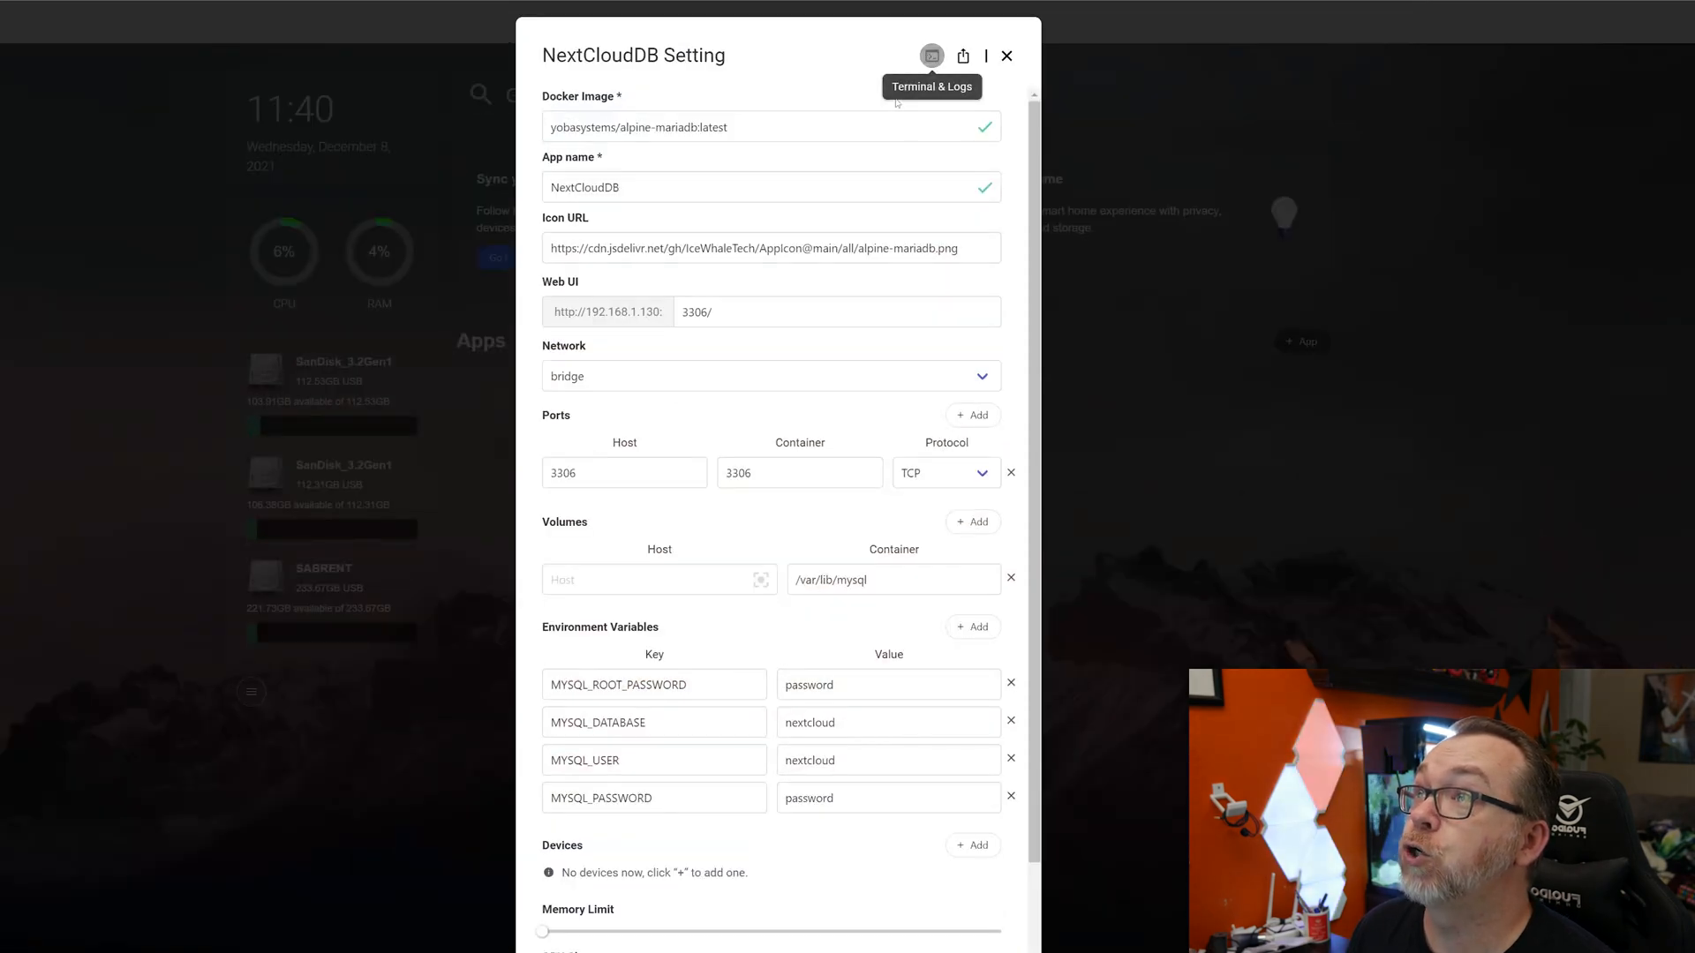
pyautogui.click(932, 55)
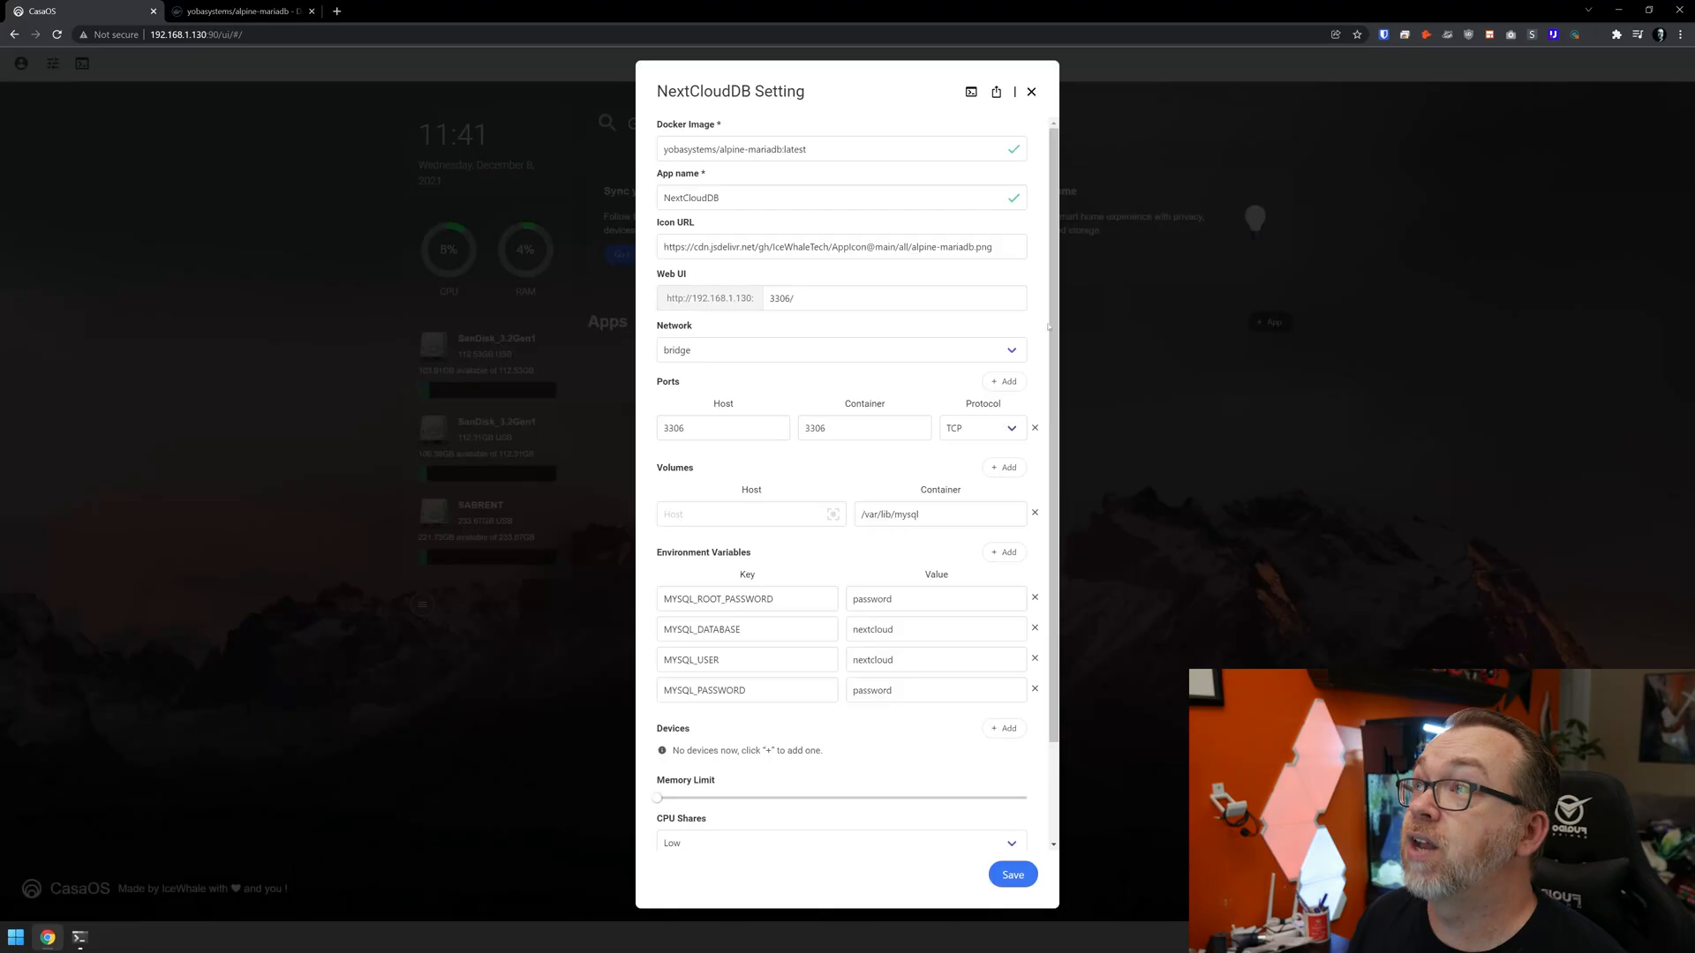
pyautogui.click(1011, 874)
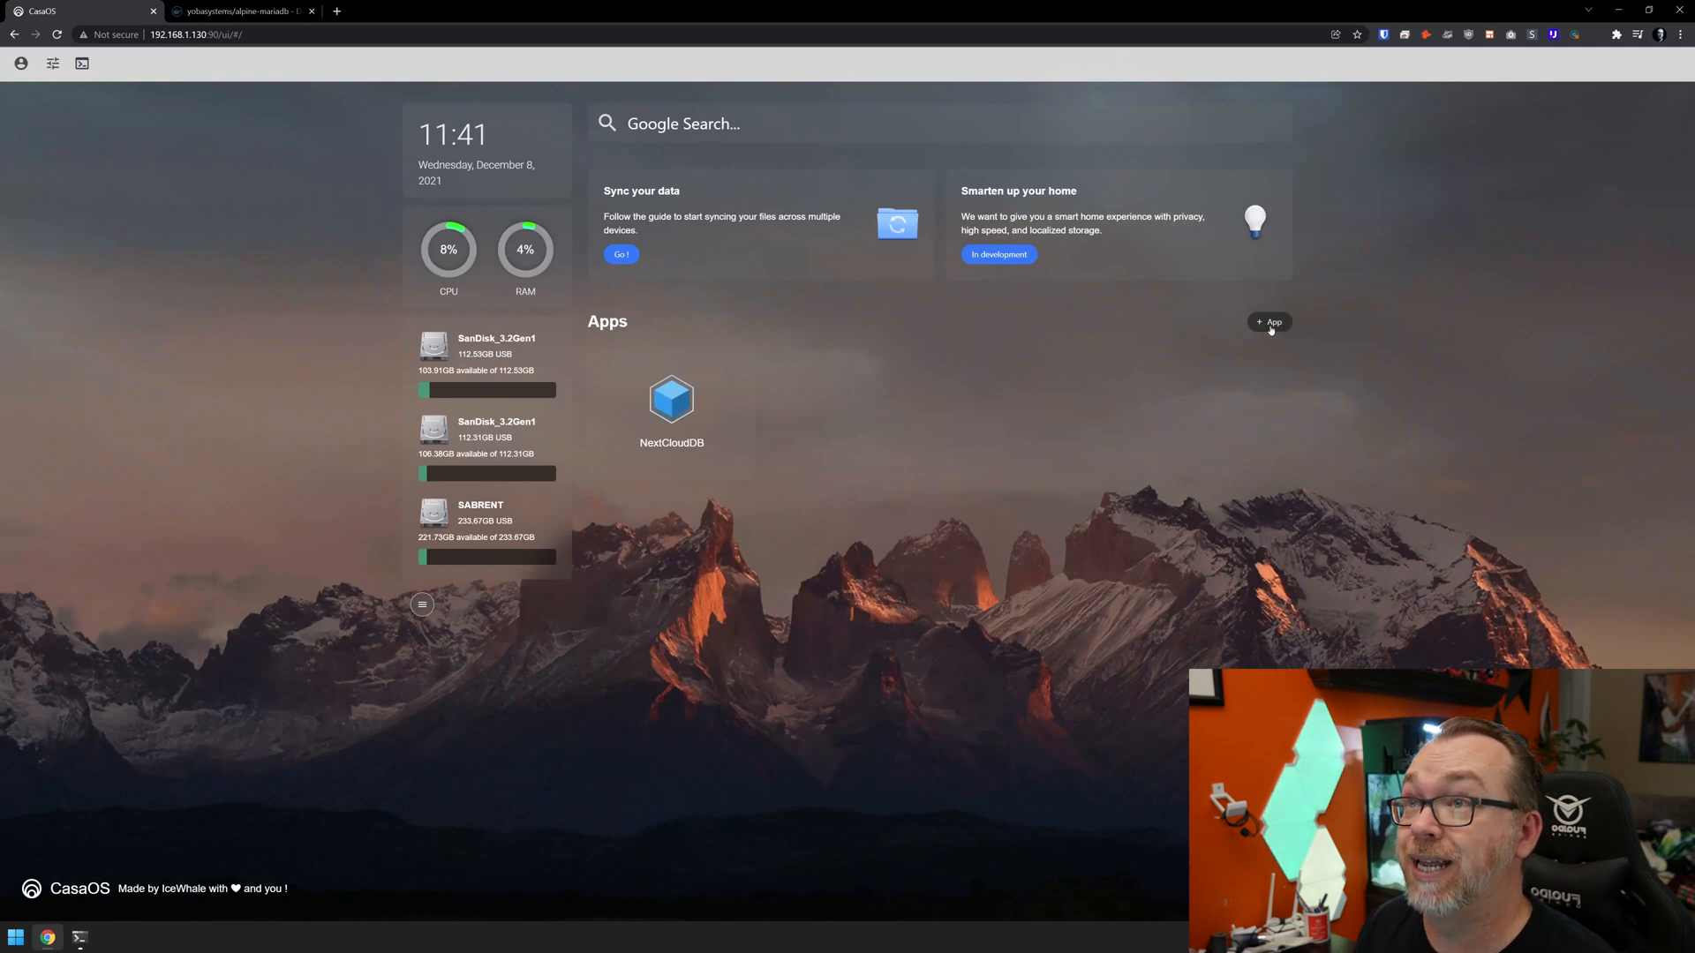
# Begin a custom install with image nextcloud:latest, app name NextCloud and web UI port 8181
pyautogui.click(1268, 322)
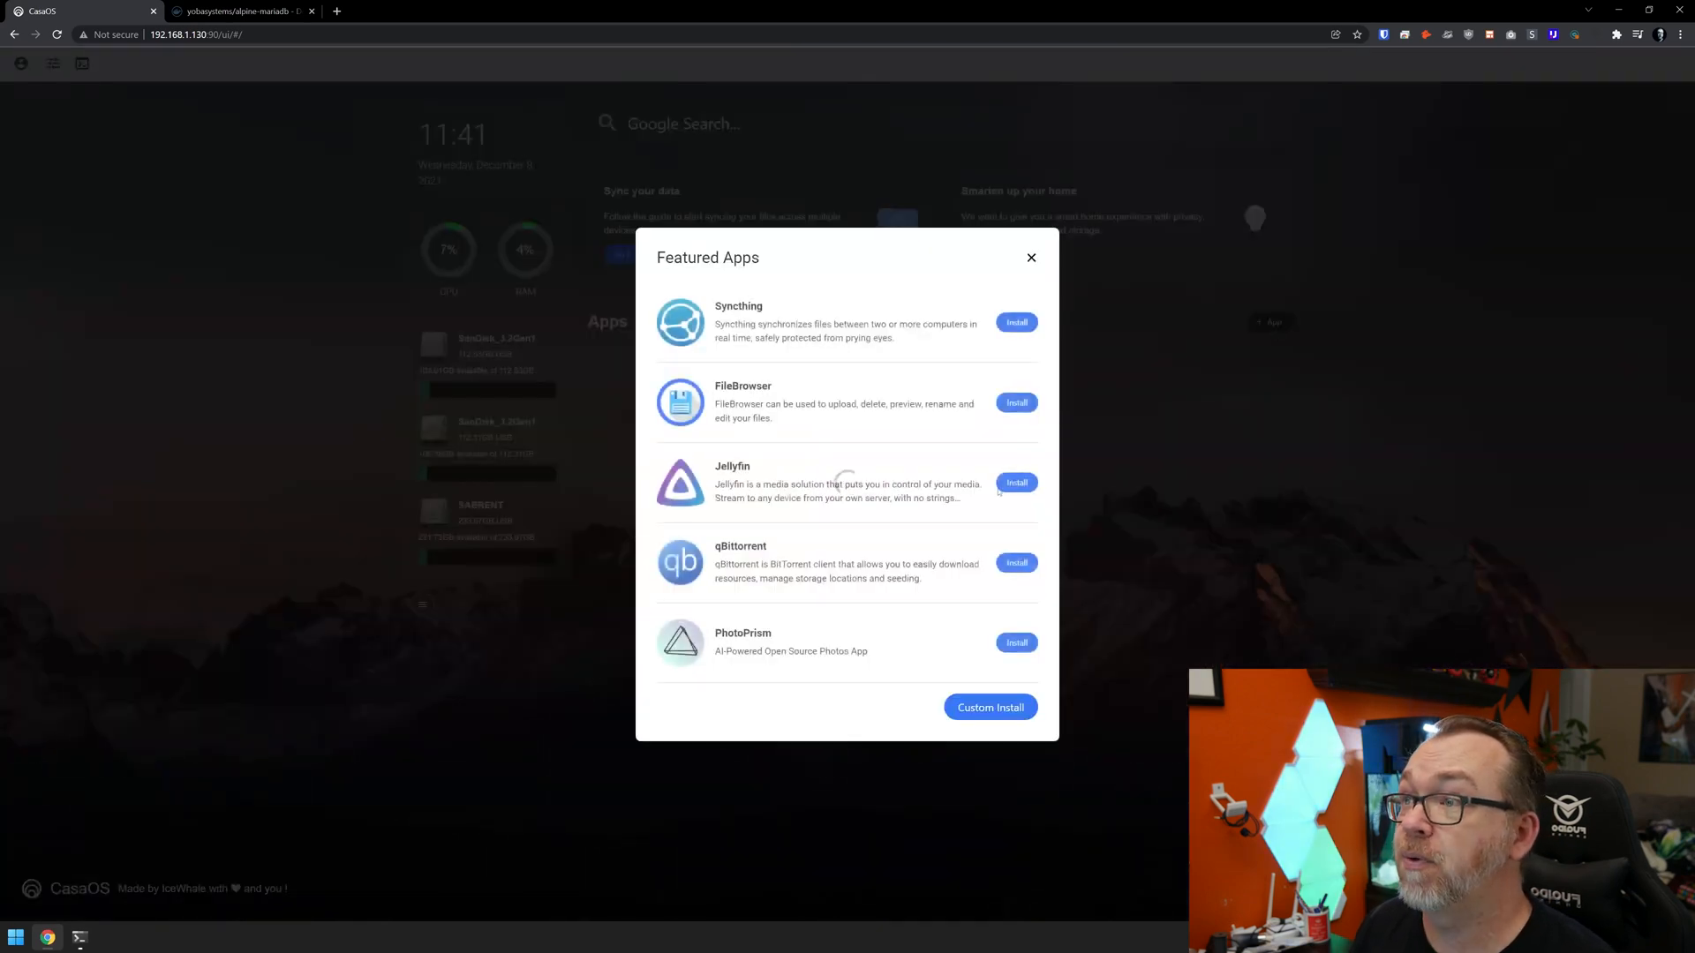
pyautogui.click(988, 707)
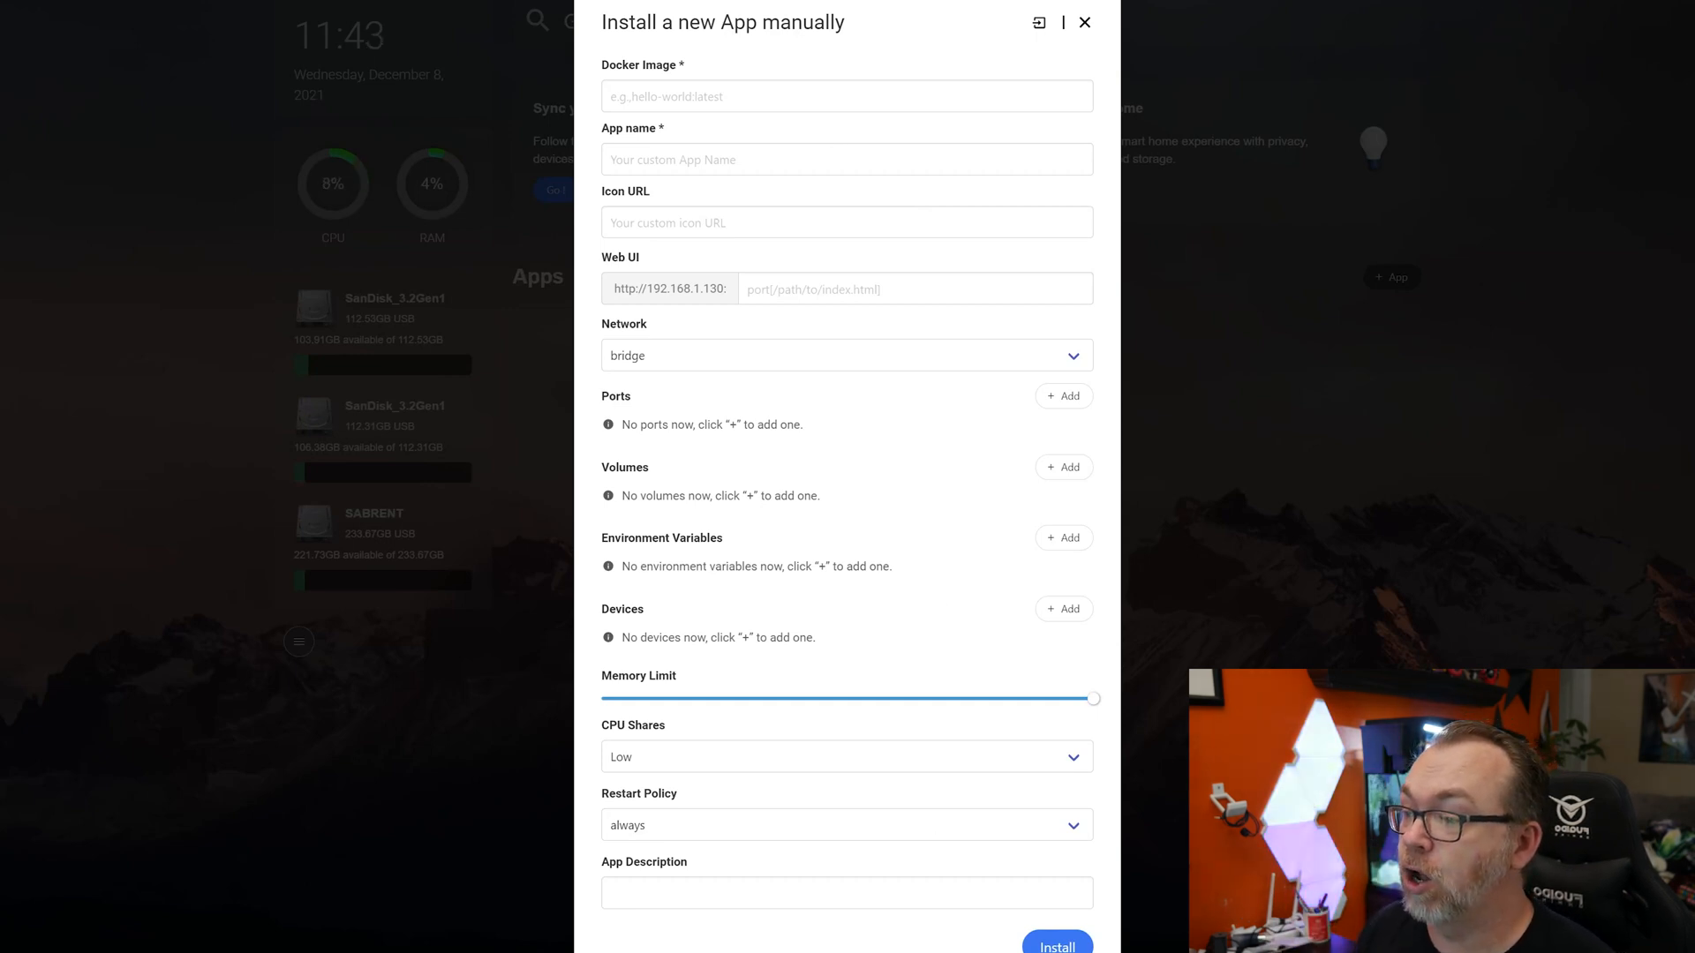
pyautogui.write('nextcloud:latest')
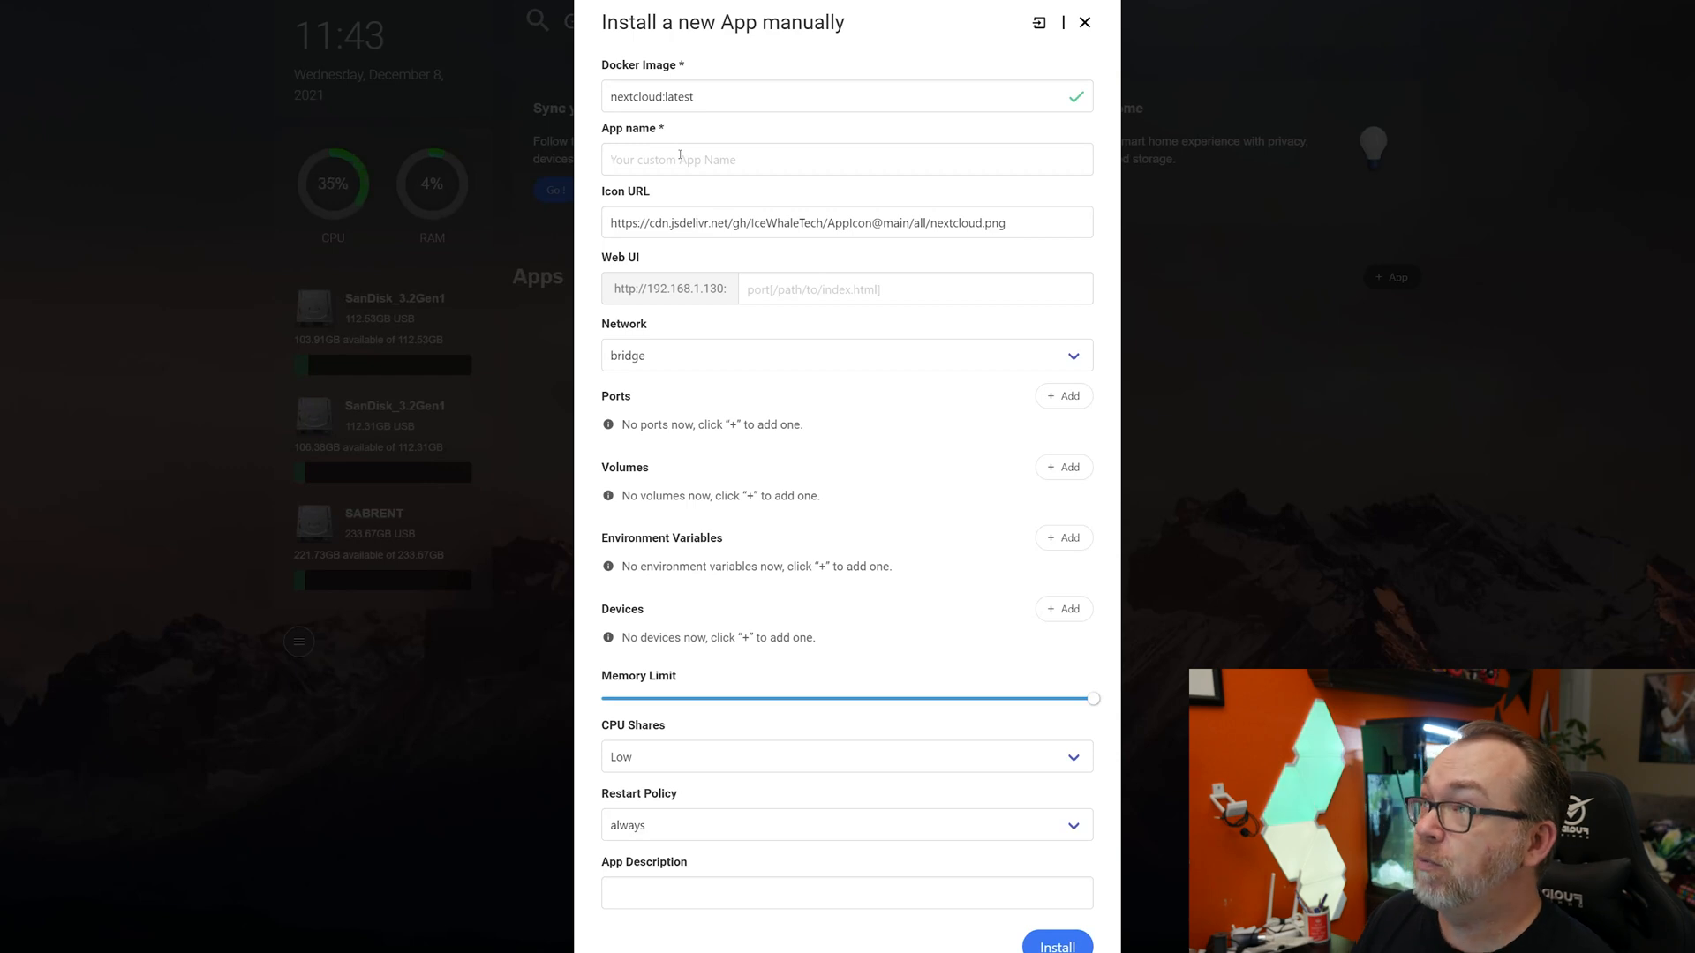
pyautogui.write('NextCloud')
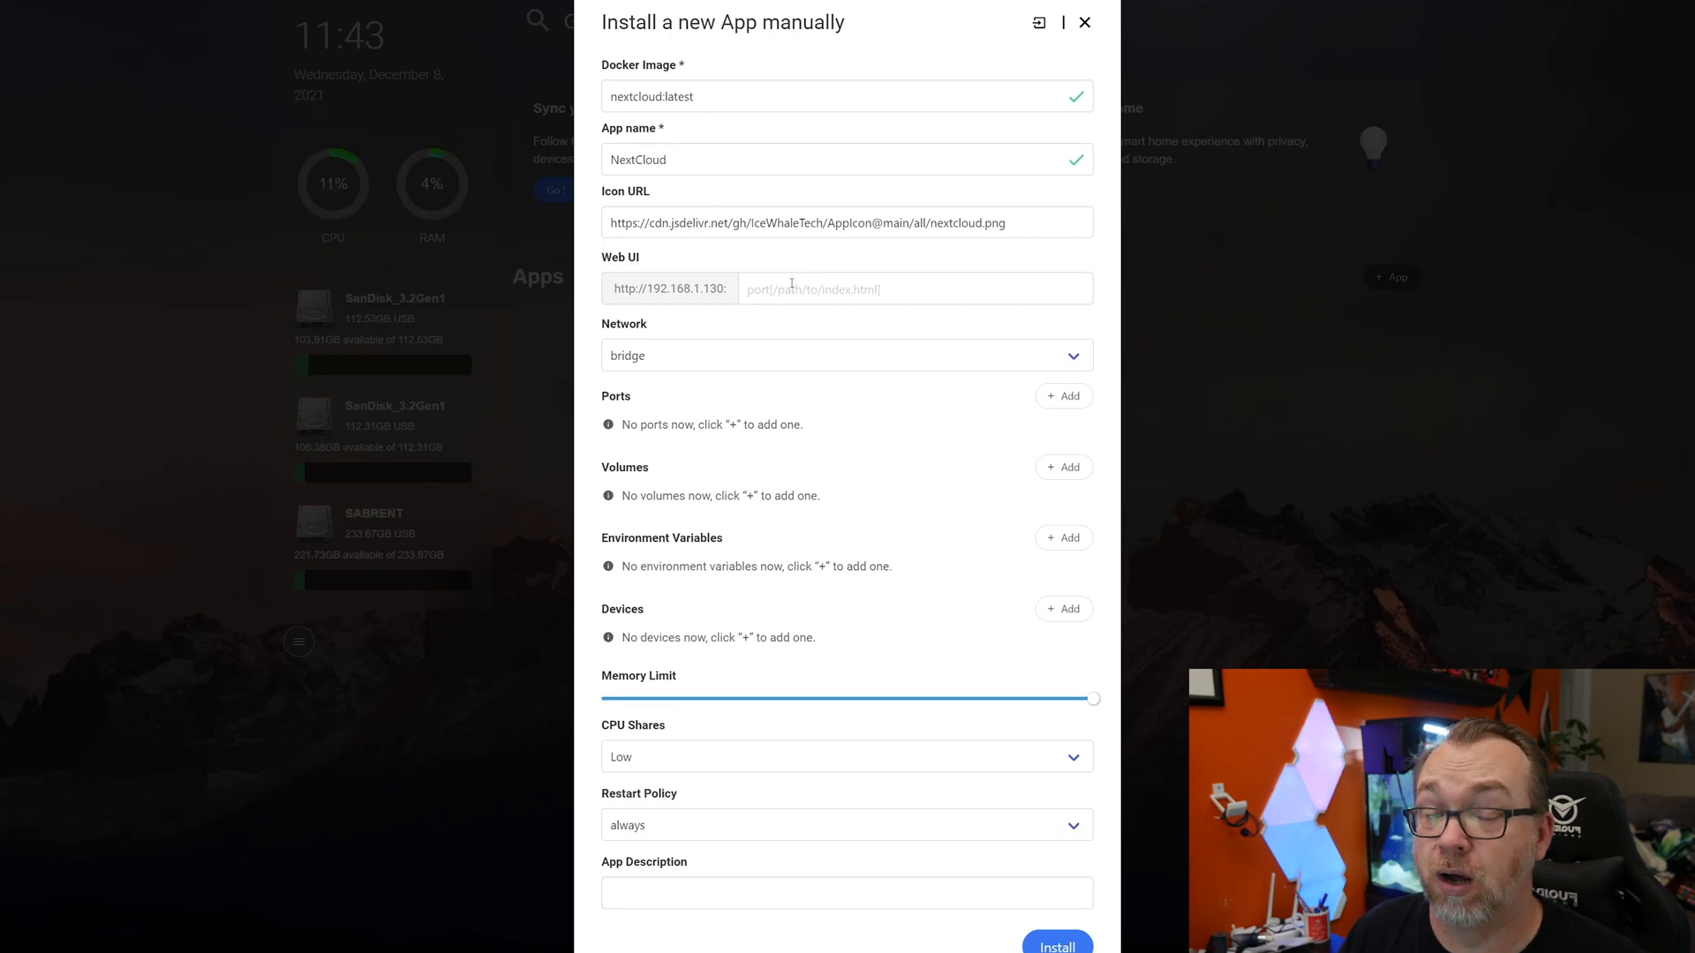
pyautogui.write('8181')
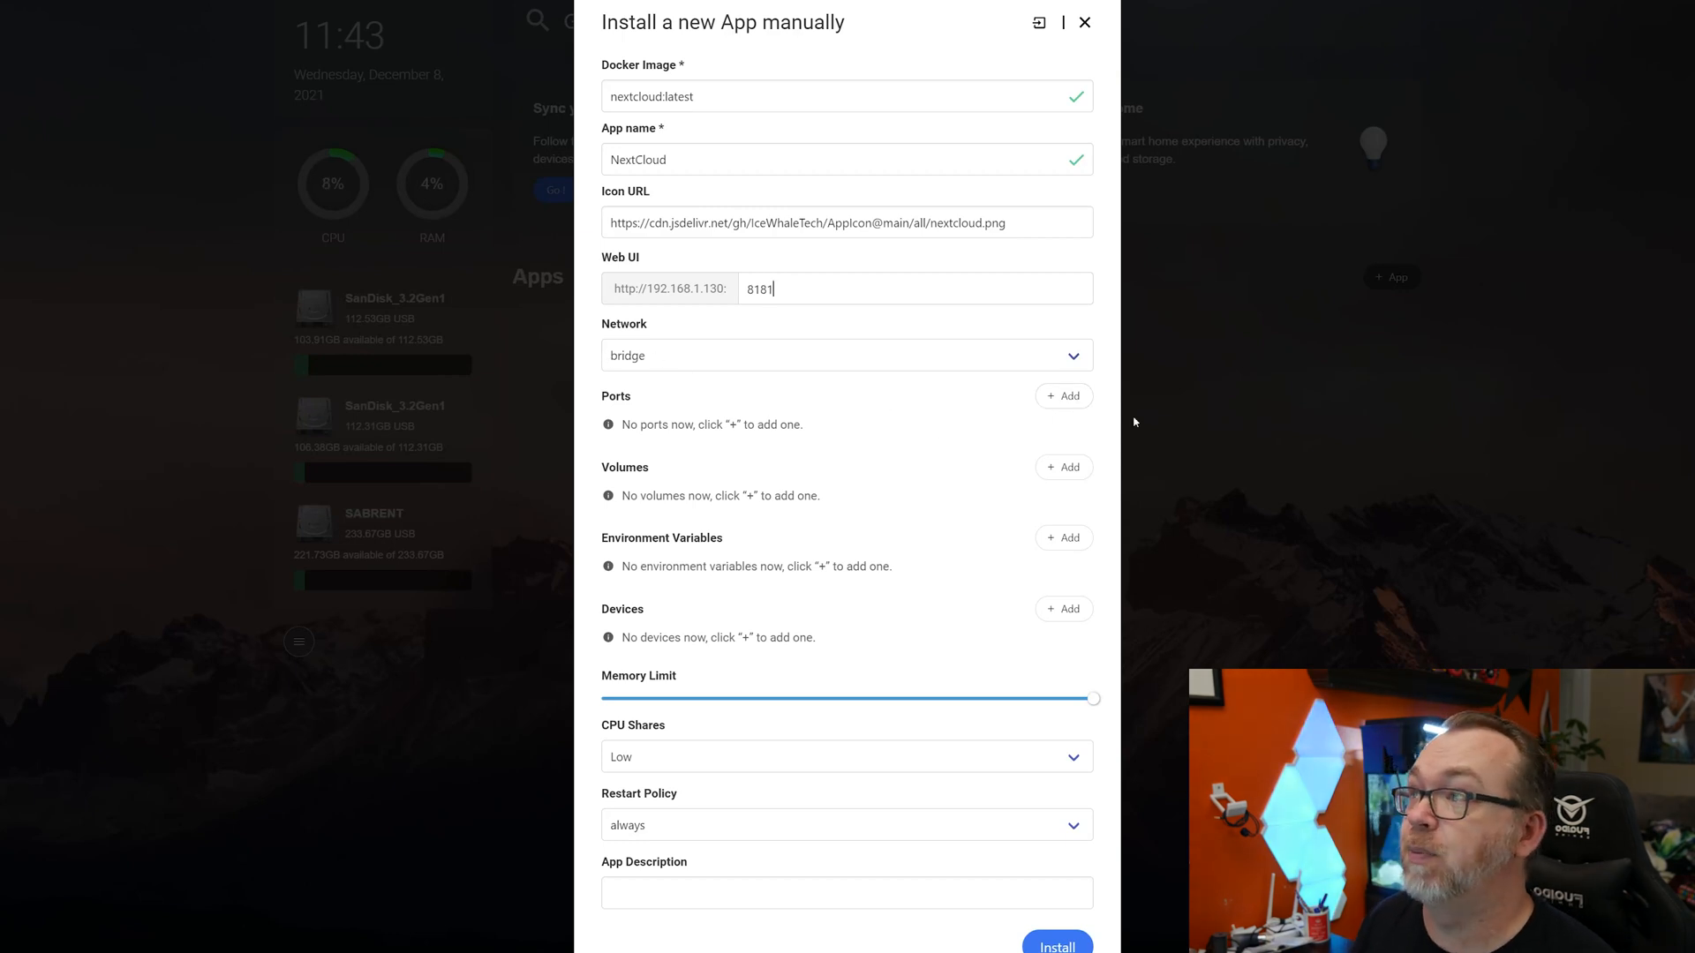
# Add a TCP port mapping from host 8181 to container 80, then switch to the Docker Hub docs
pyautogui.click(1062, 395)
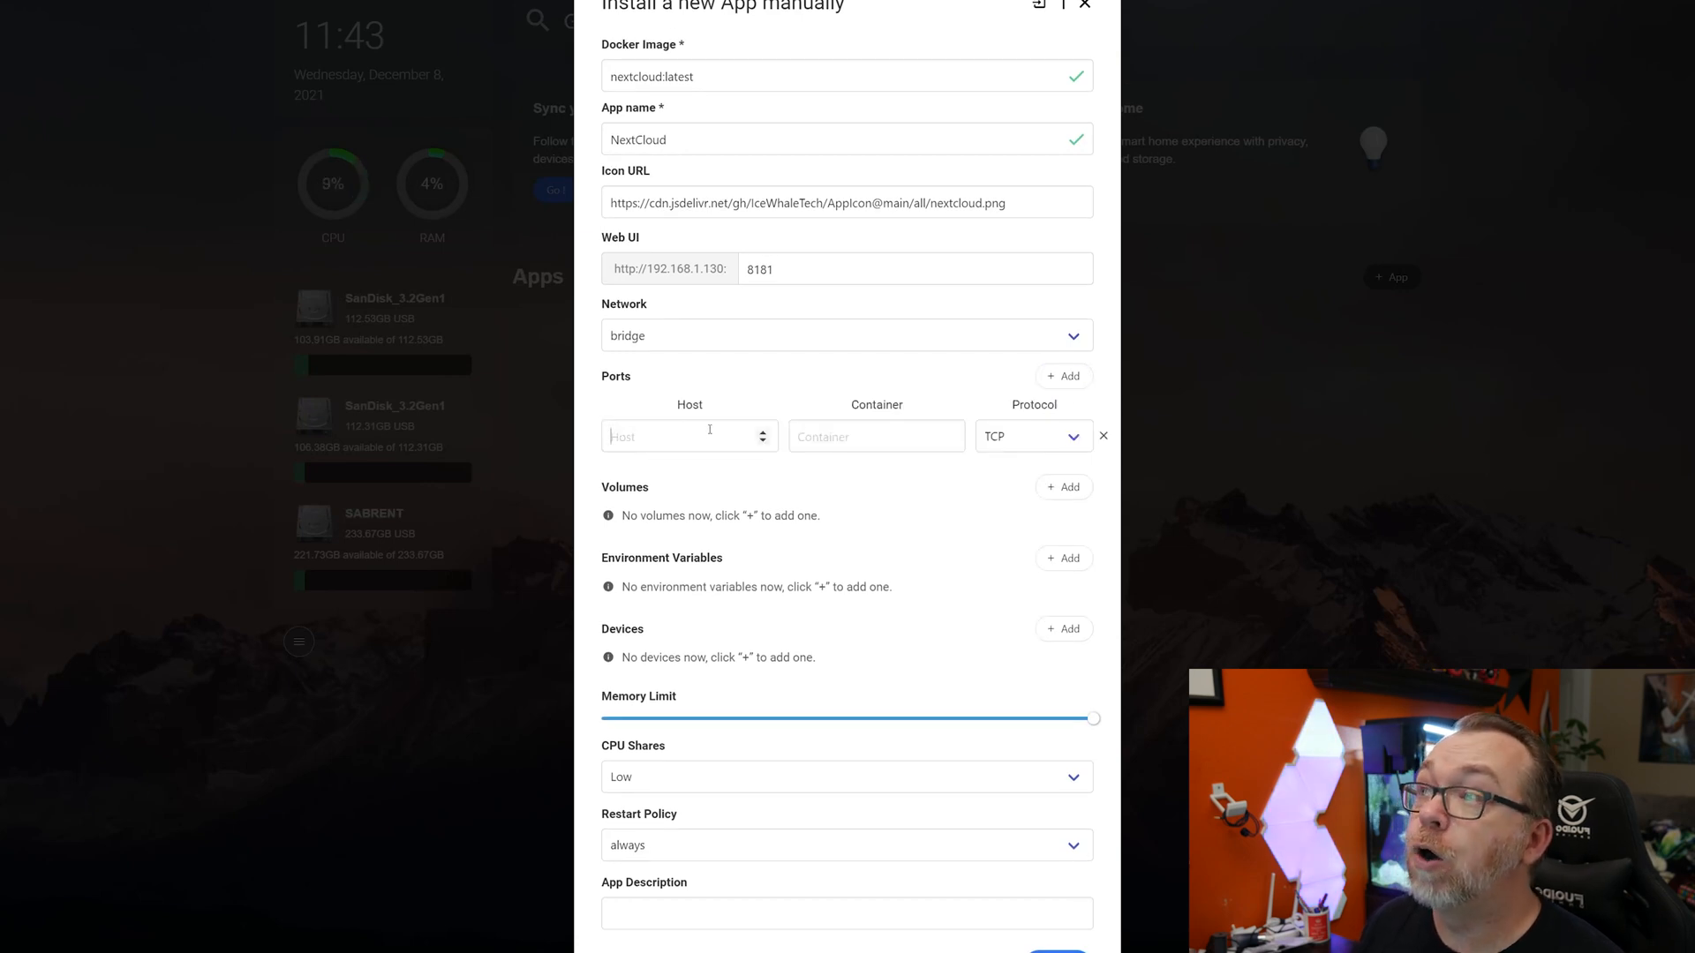
pyautogui.write('8181')
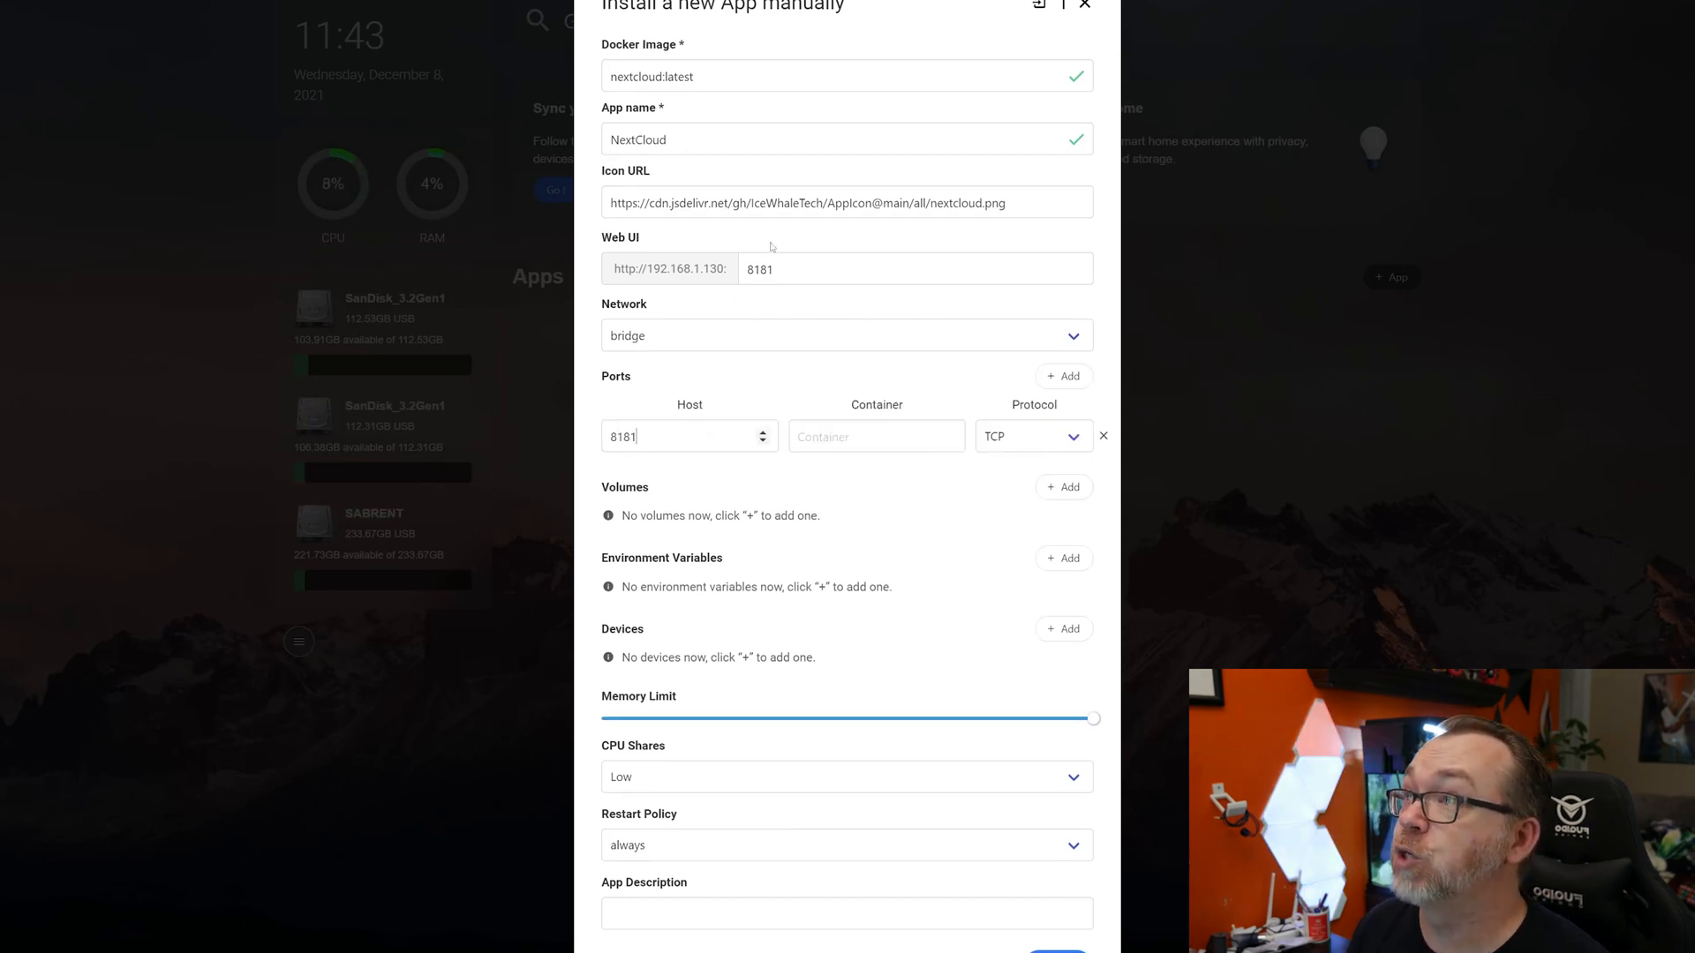
pyautogui.click(876, 435)
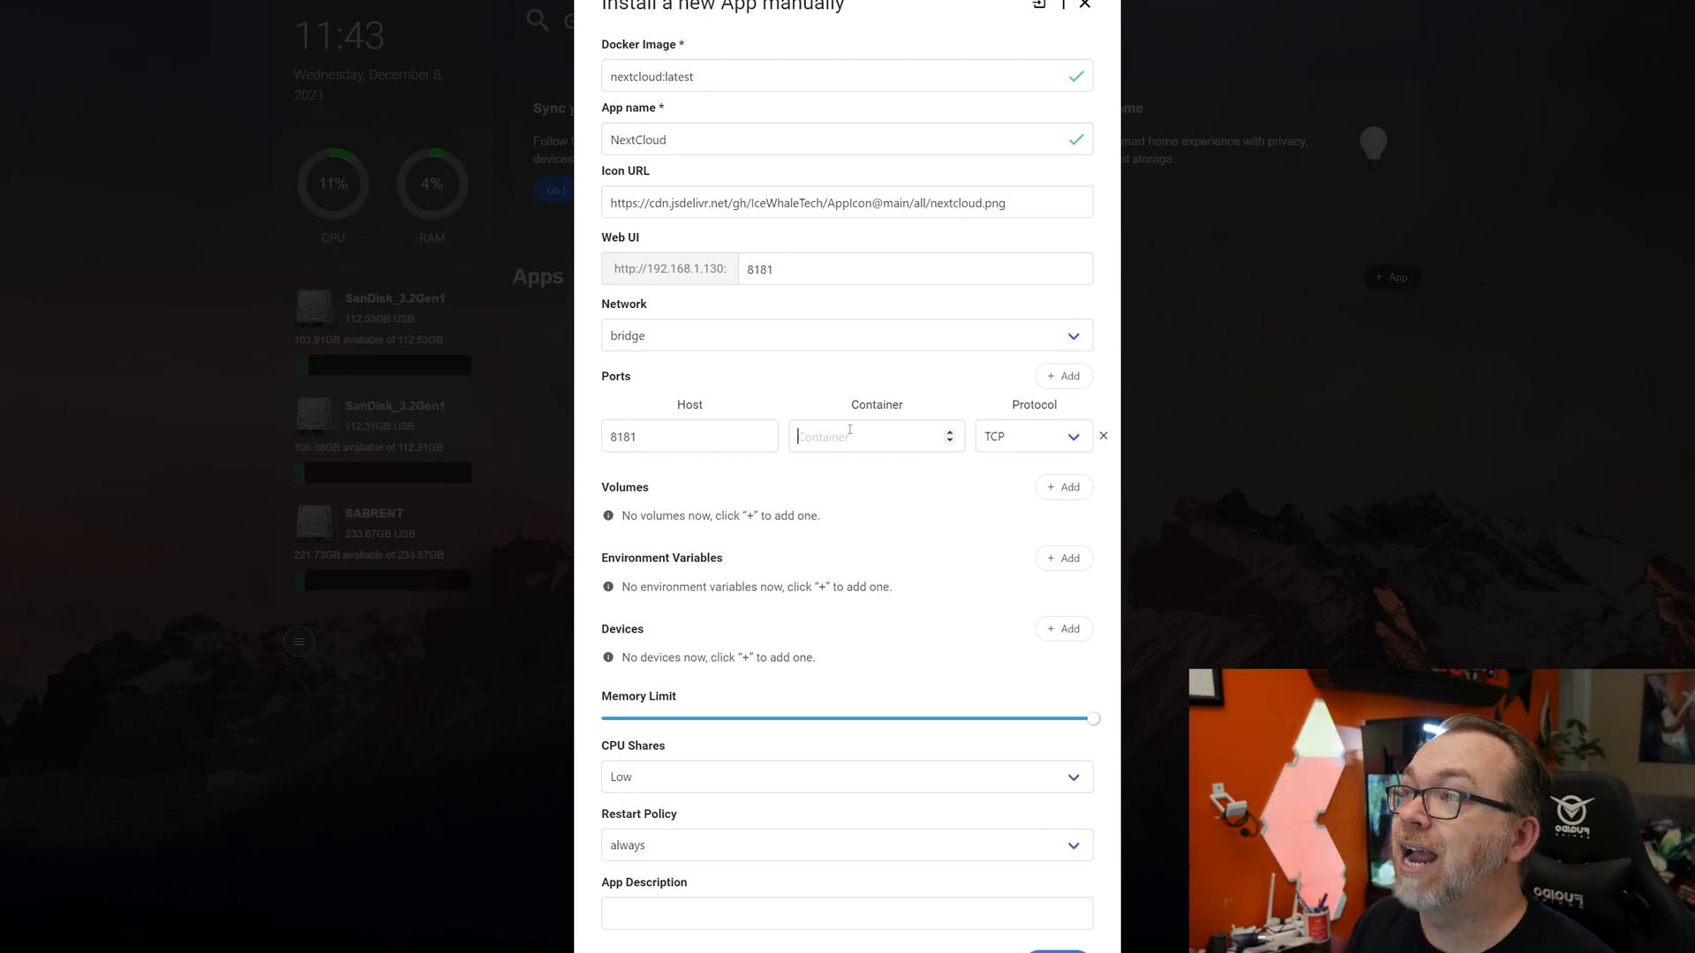
pyautogui.write('80')
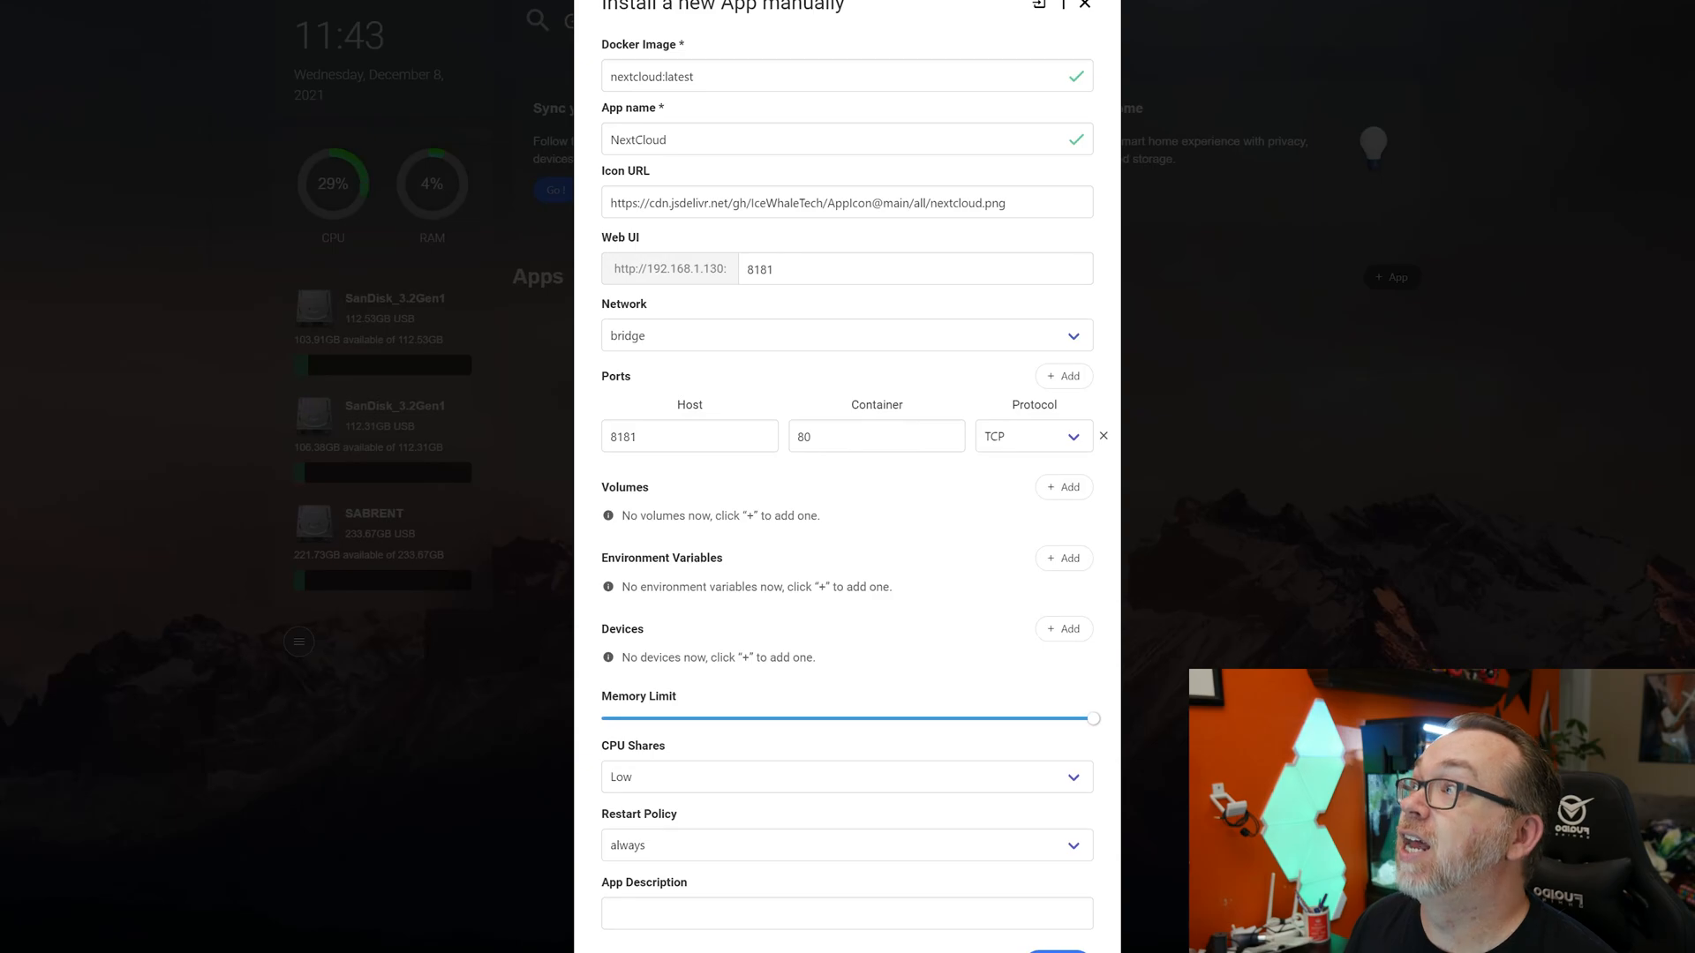
pyautogui.click(1087, 4)
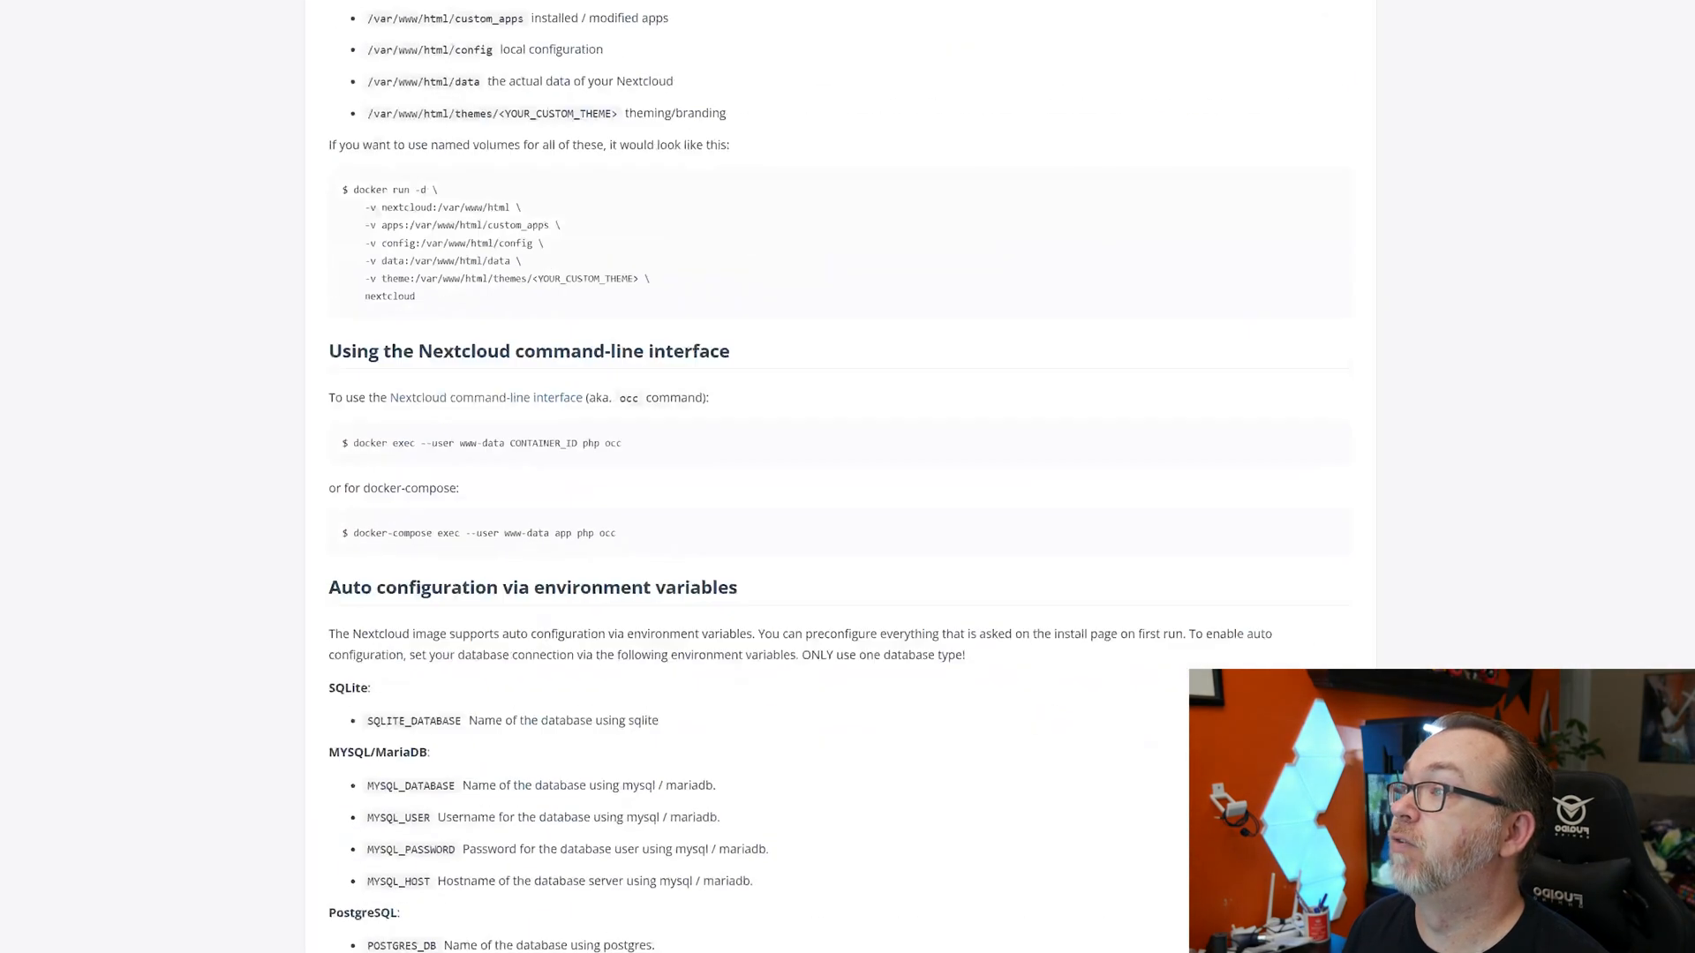
# Scroll the Docker Hub nextcloud page to its volumes and environment variables sections
pyautogui.scroll(-3)
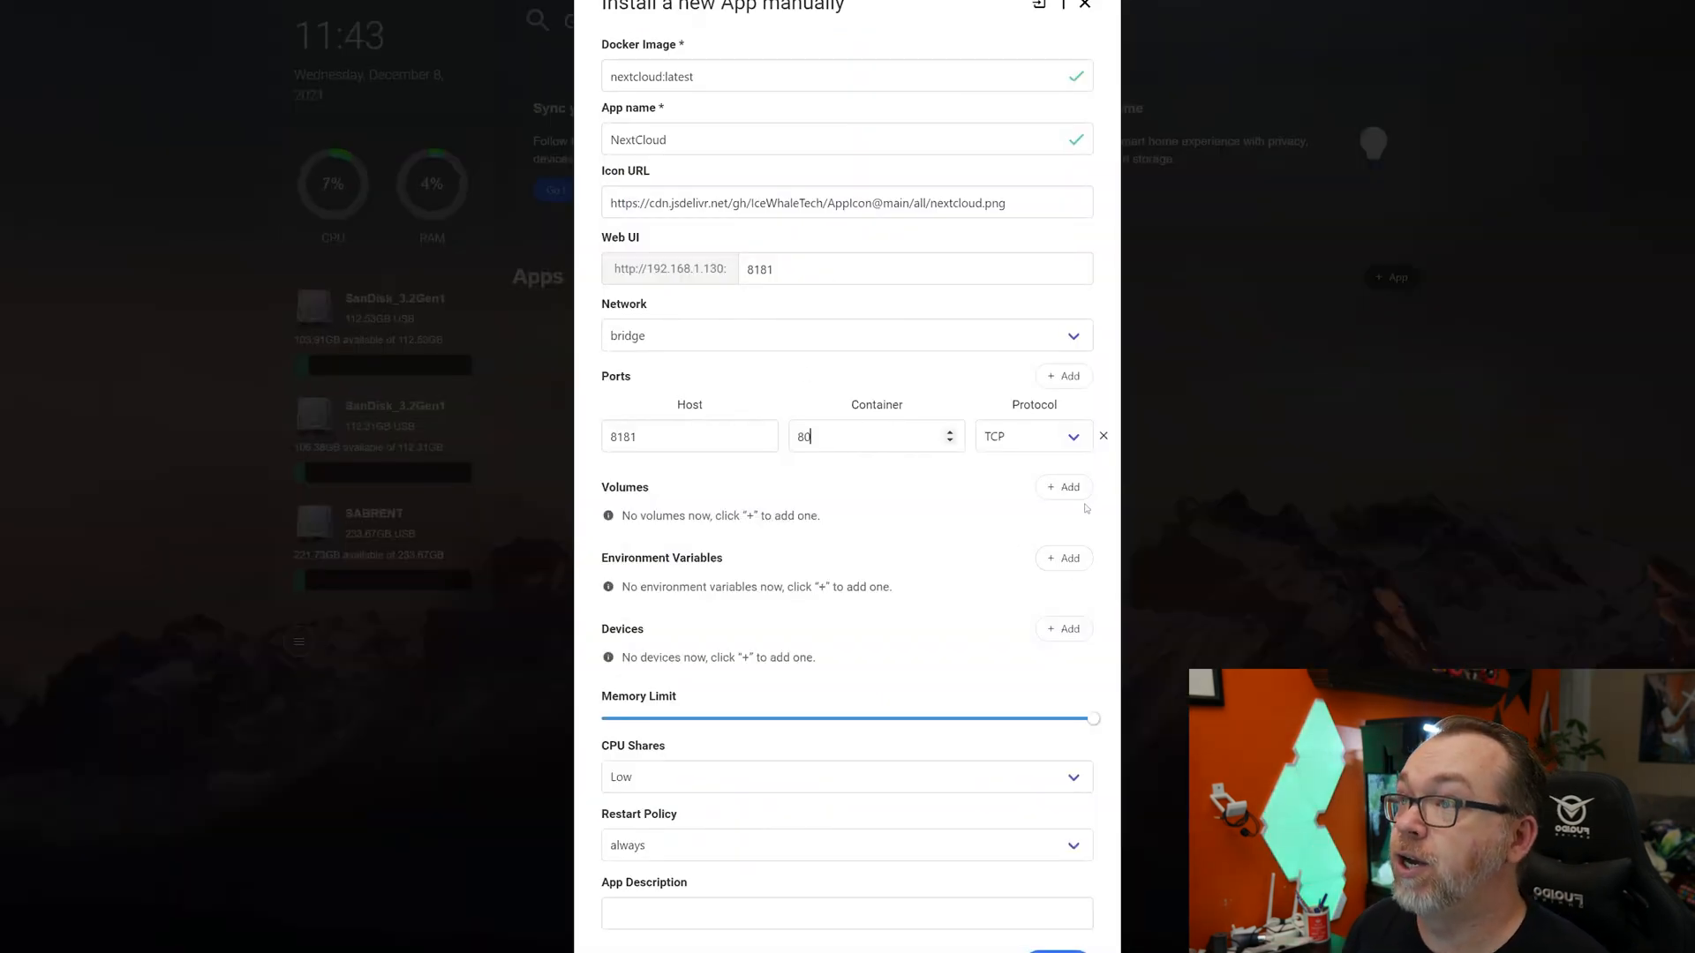
# Add a volume mapping host /home/nextcloud to container /var/www/html
pyautogui.click(1063, 486)
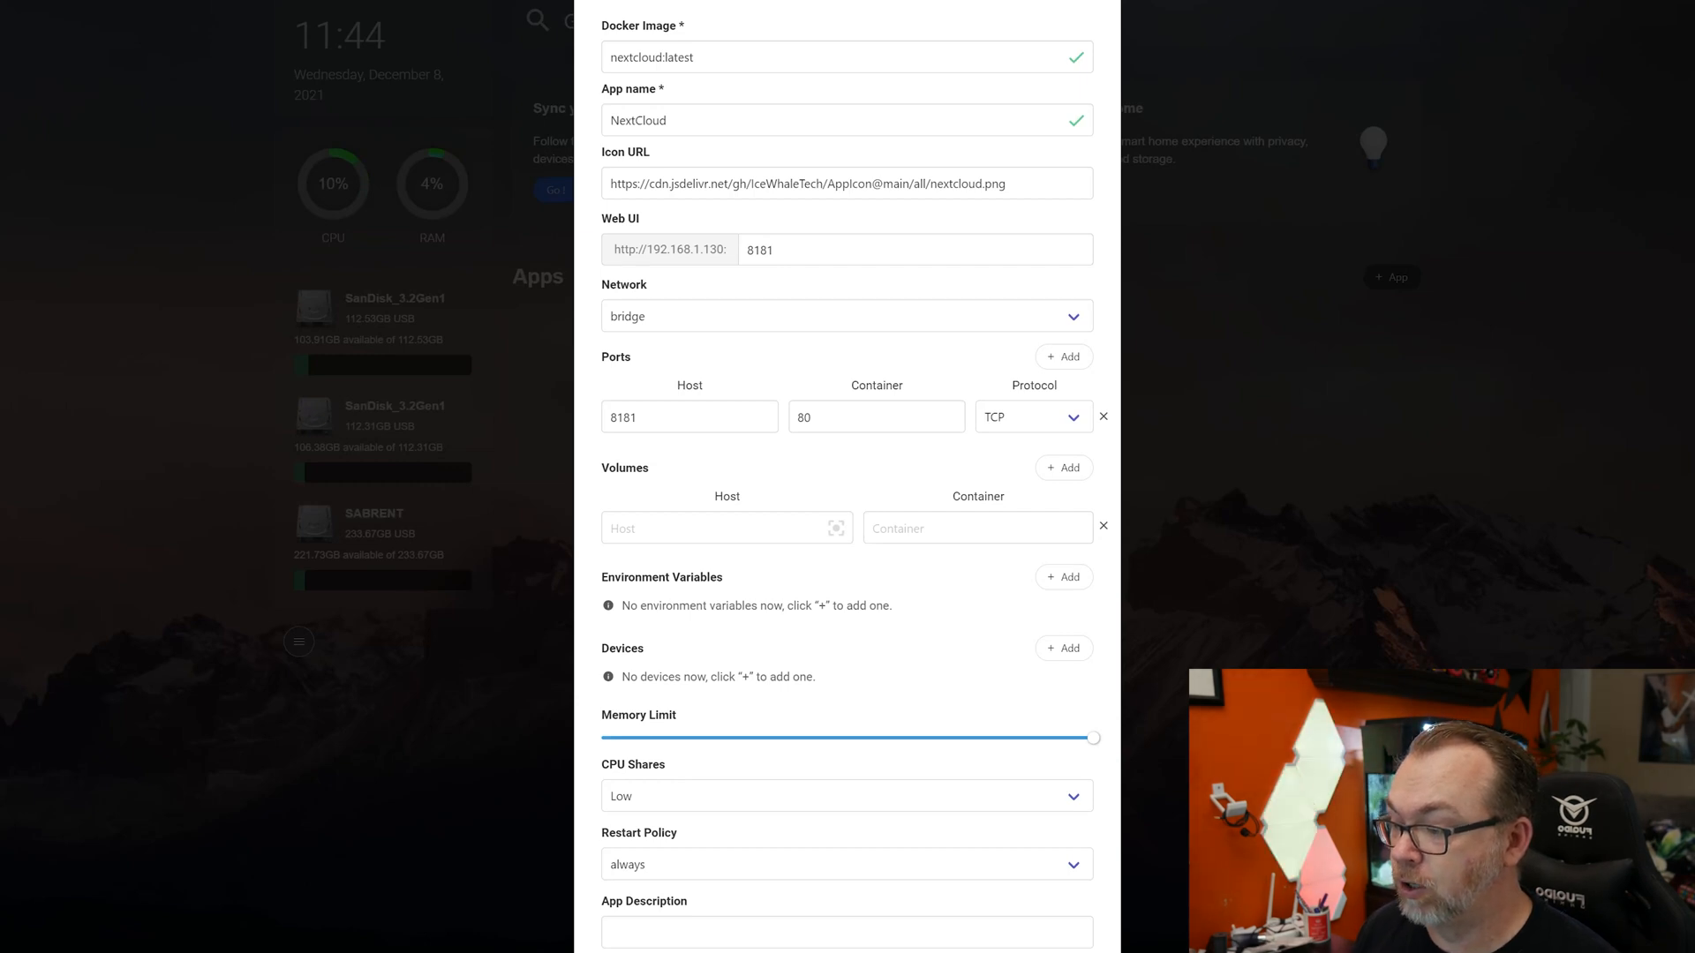
pyautogui.write('/home/nextcloud')
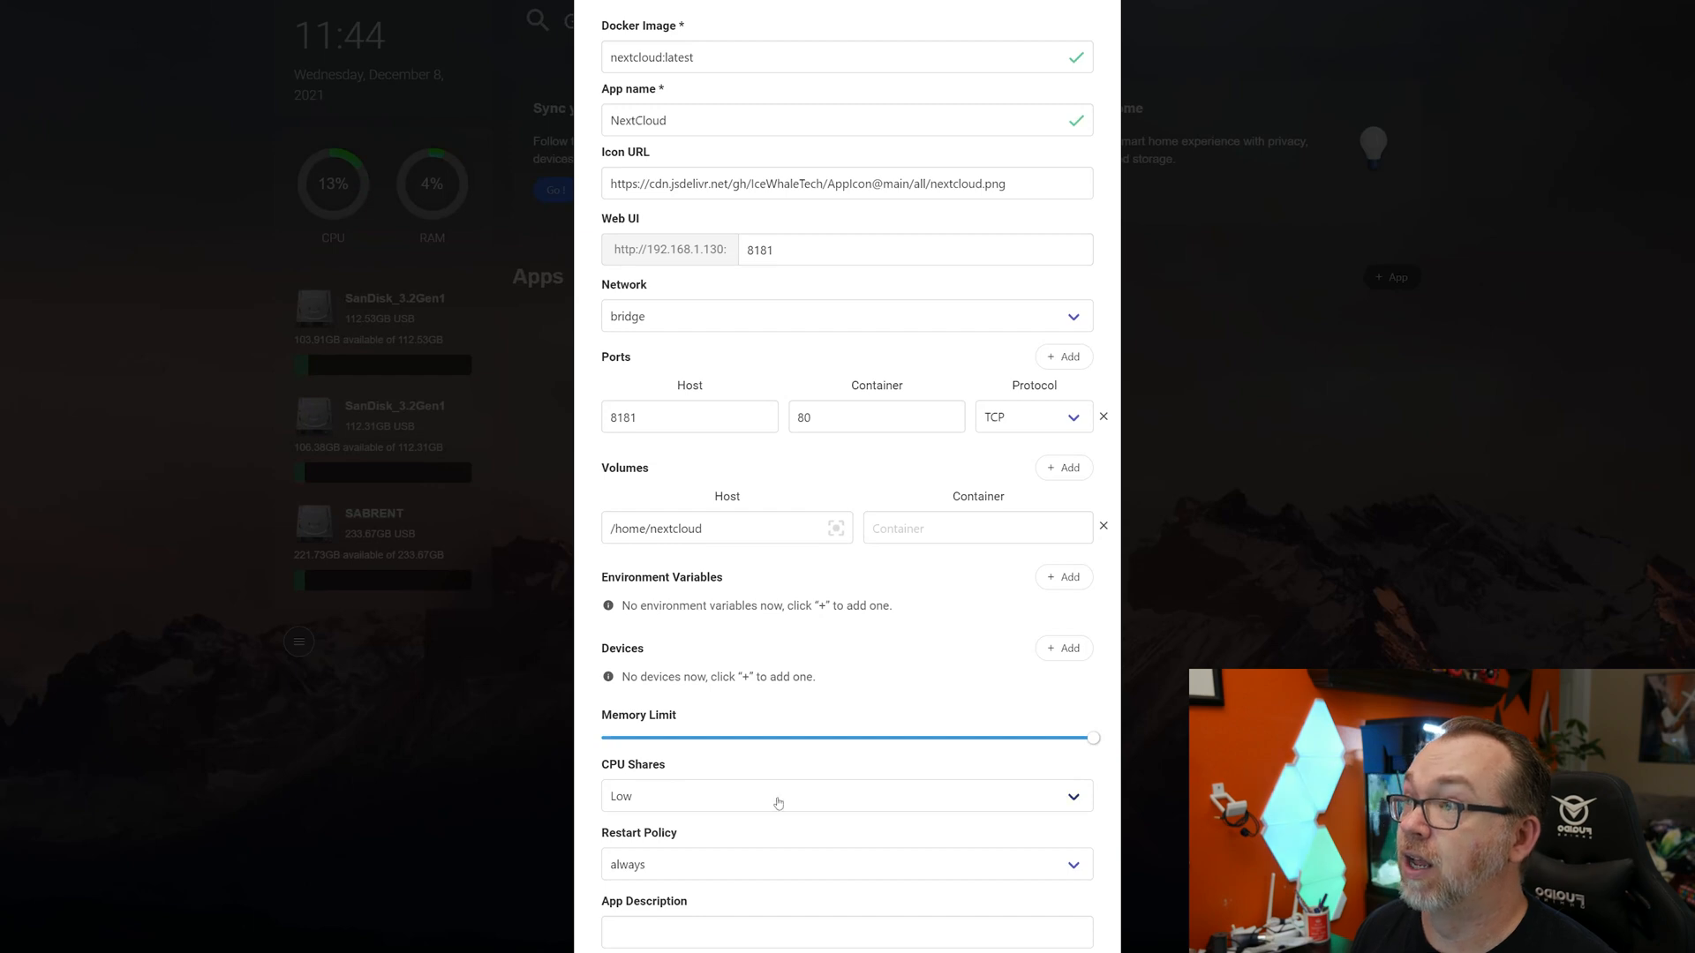
pyautogui.write('/var/www/html')
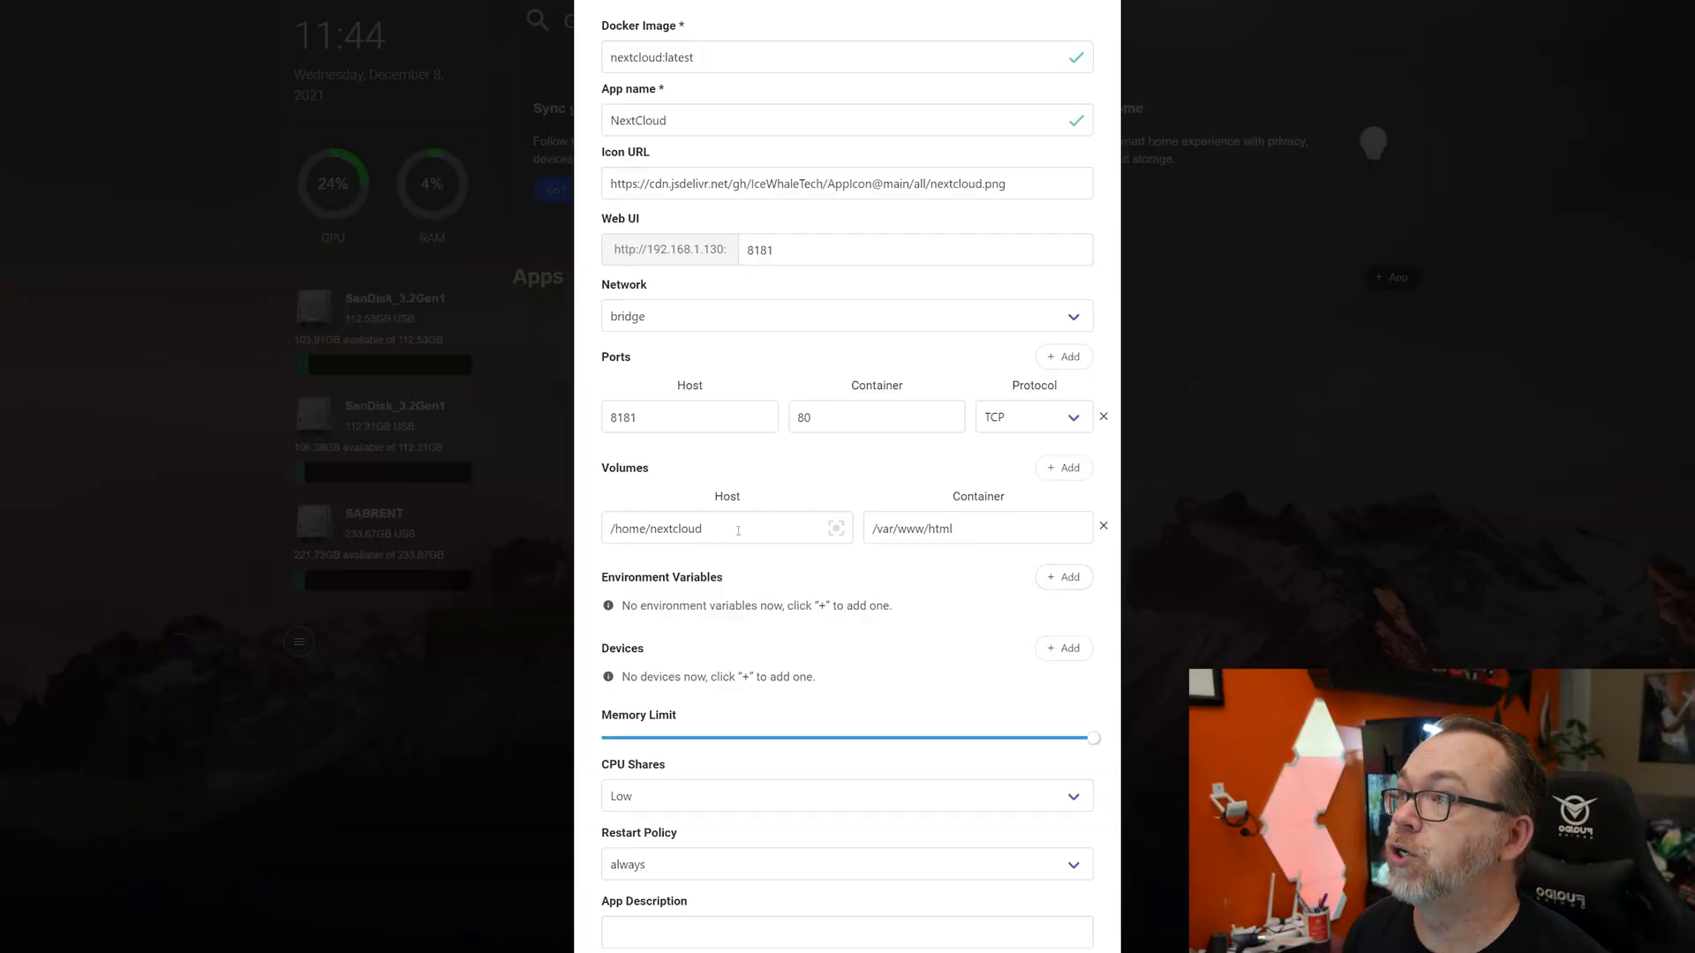
# Clear the first host path and add volume rows for /var/www/html/custom_apps, config and data
pyautogui.click(726, 529)
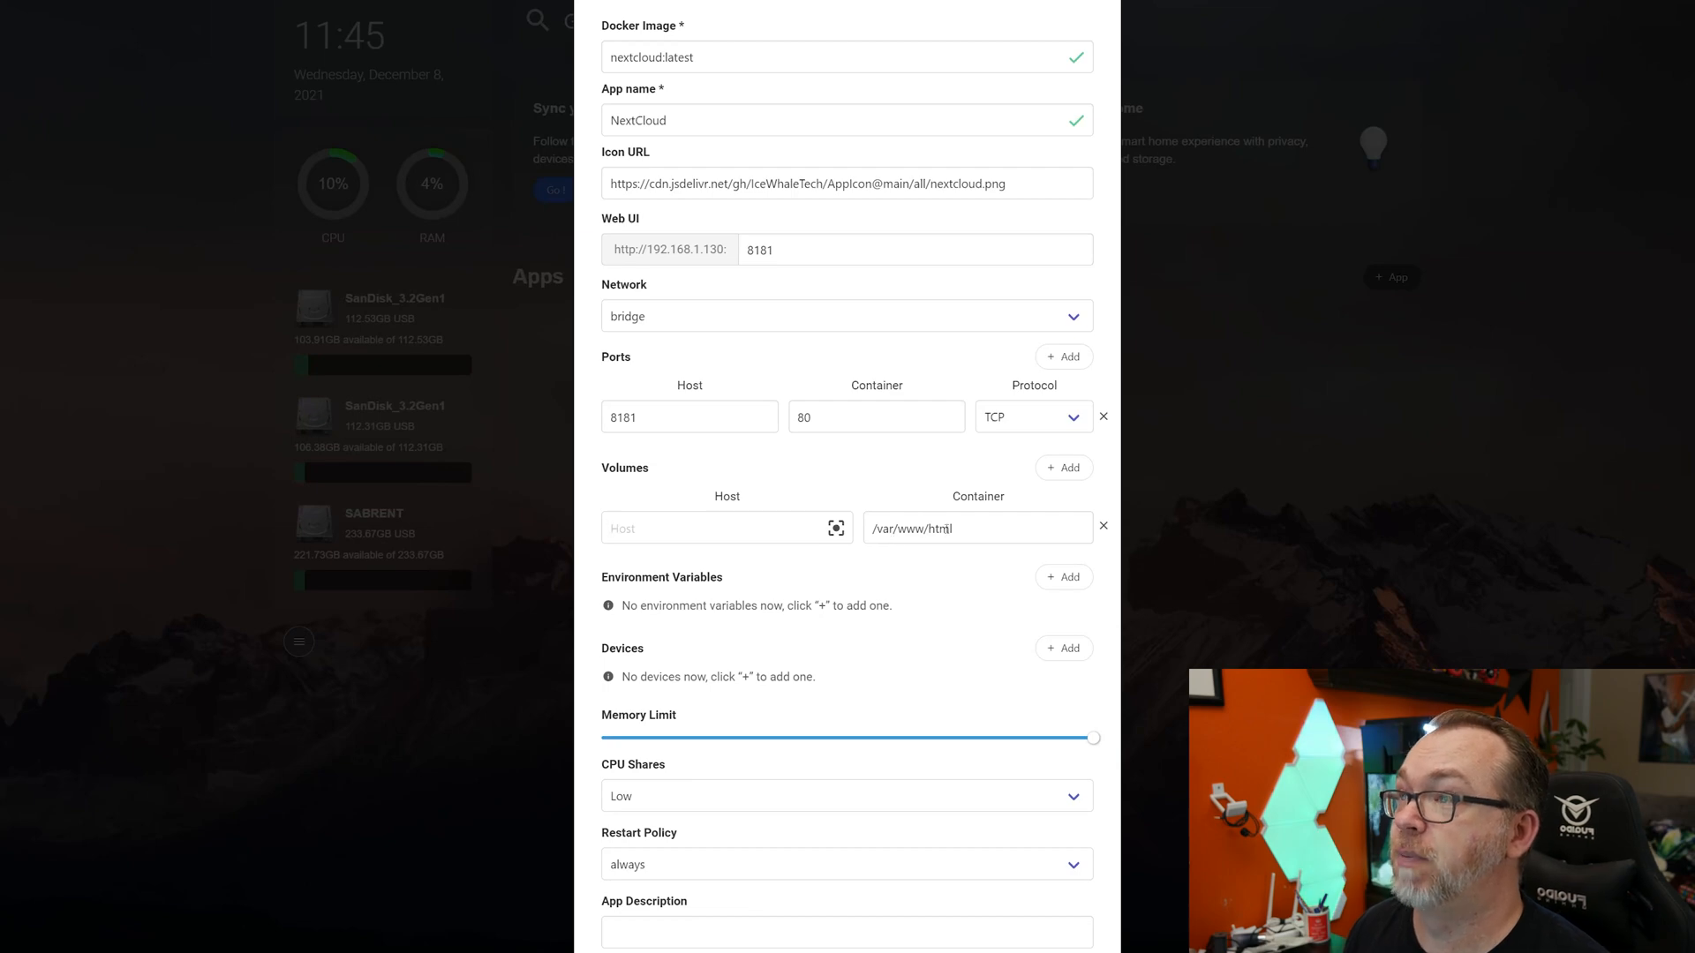
pyautogui.click(1063, 467)
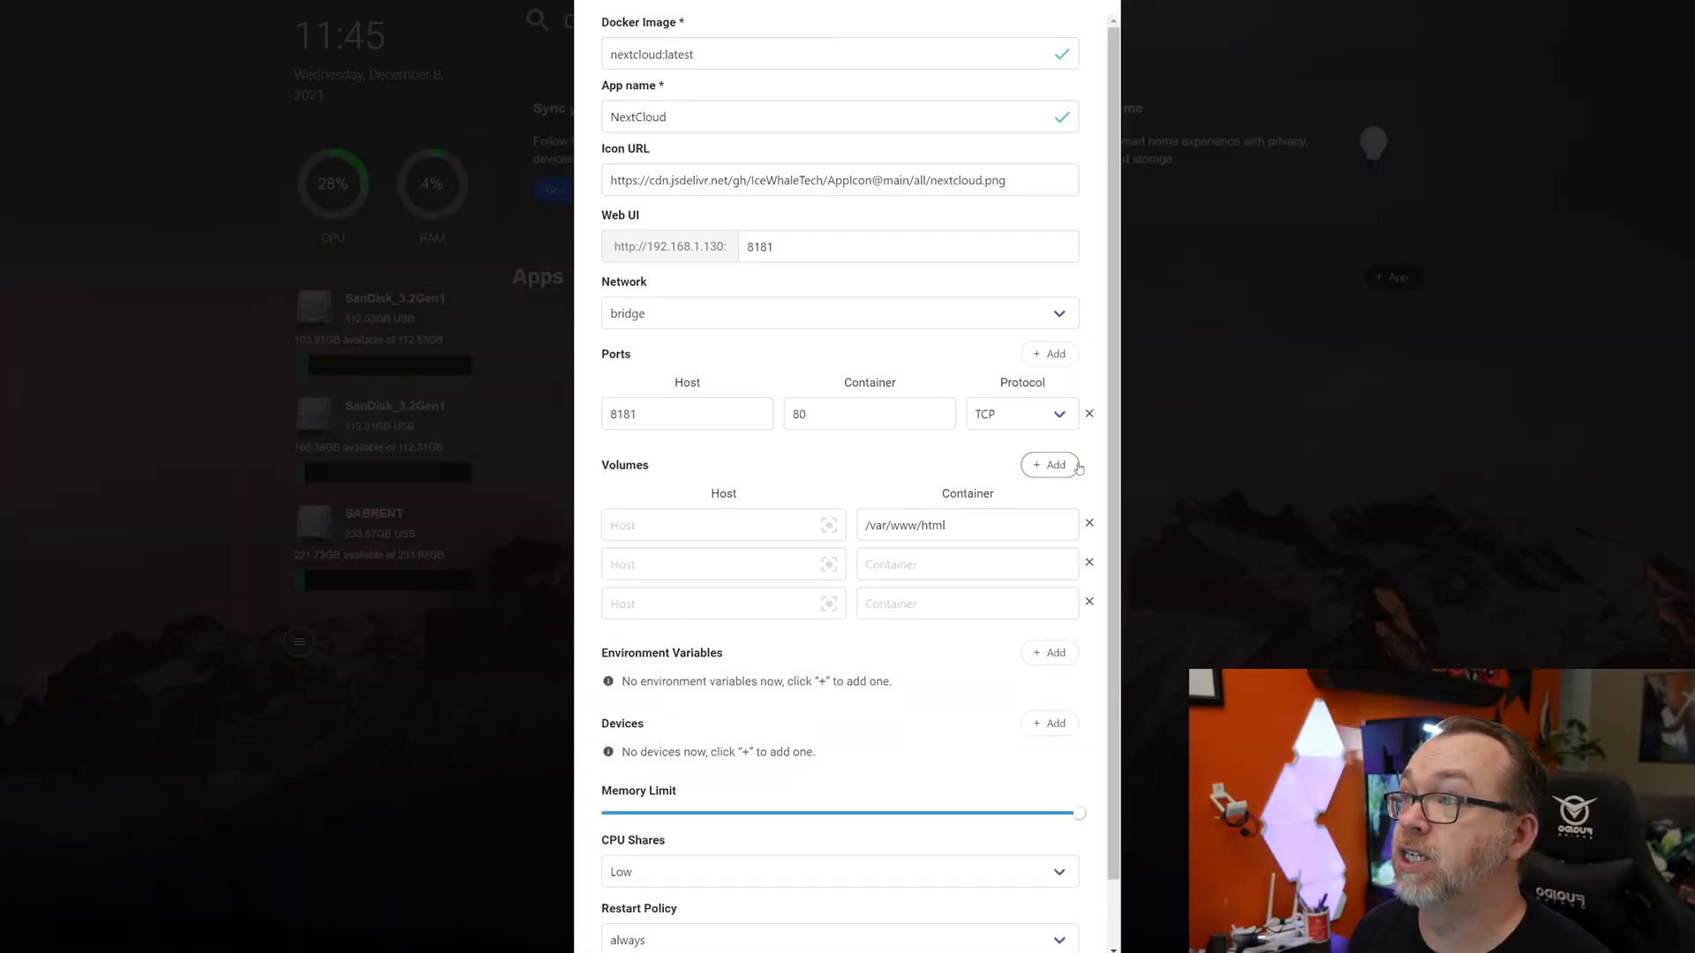
pyautogui.click(1048, 466)
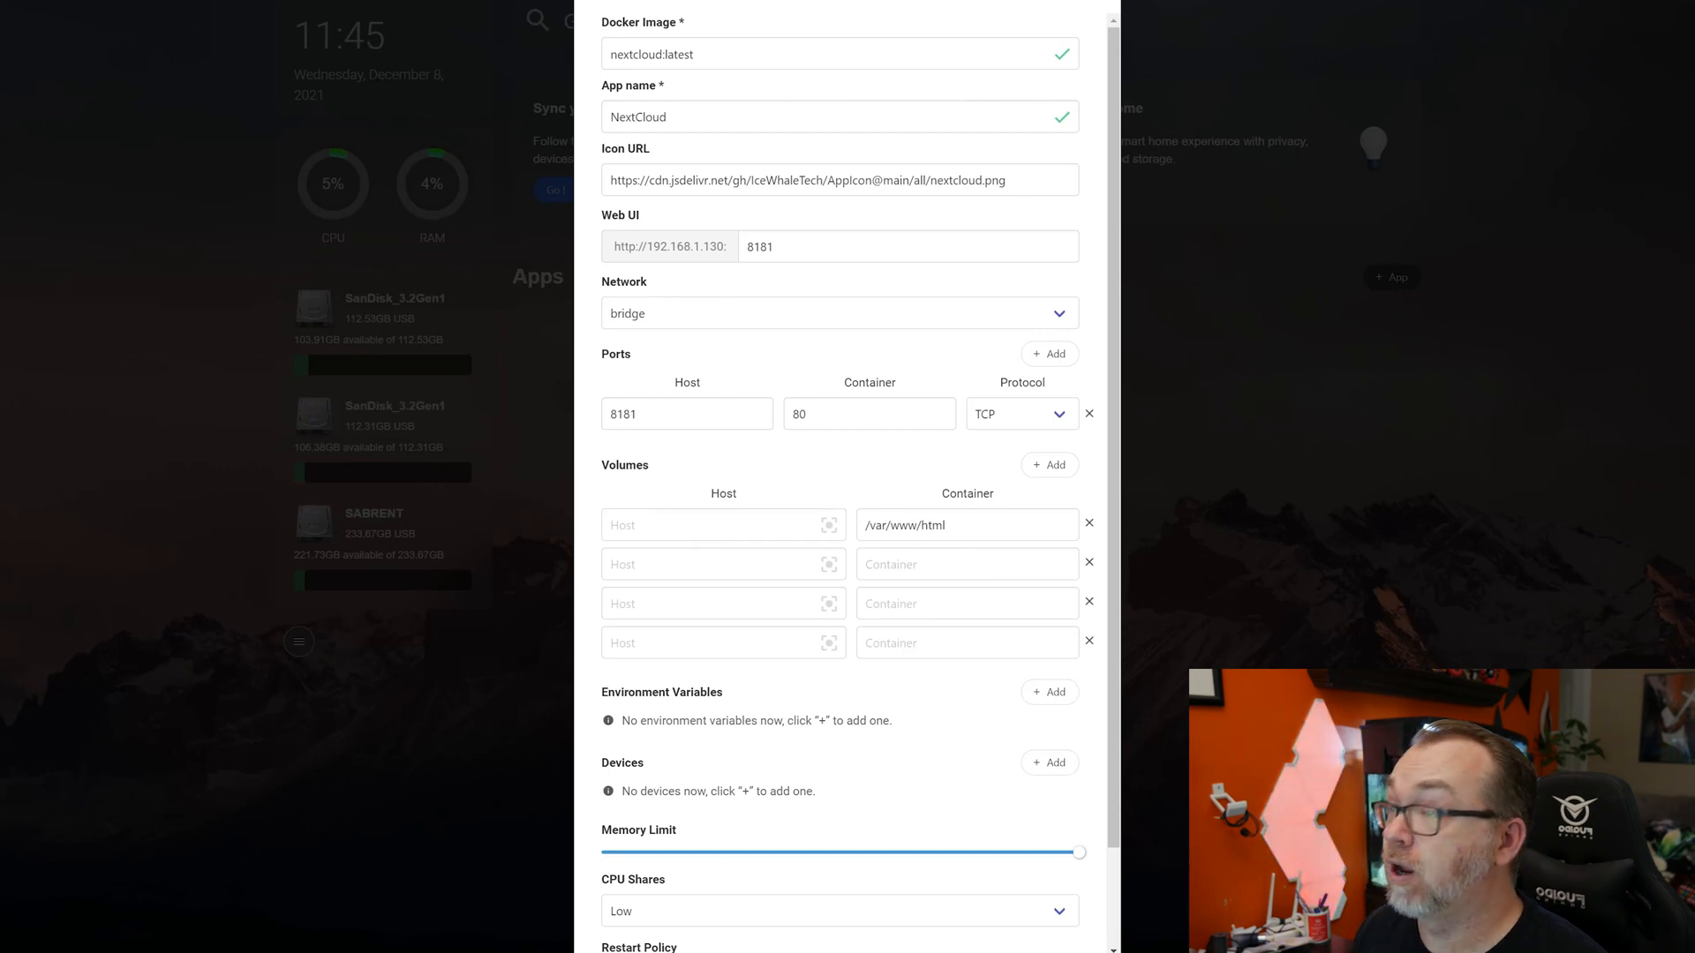
pyautogui.write('/var/www/html/custom_apps')
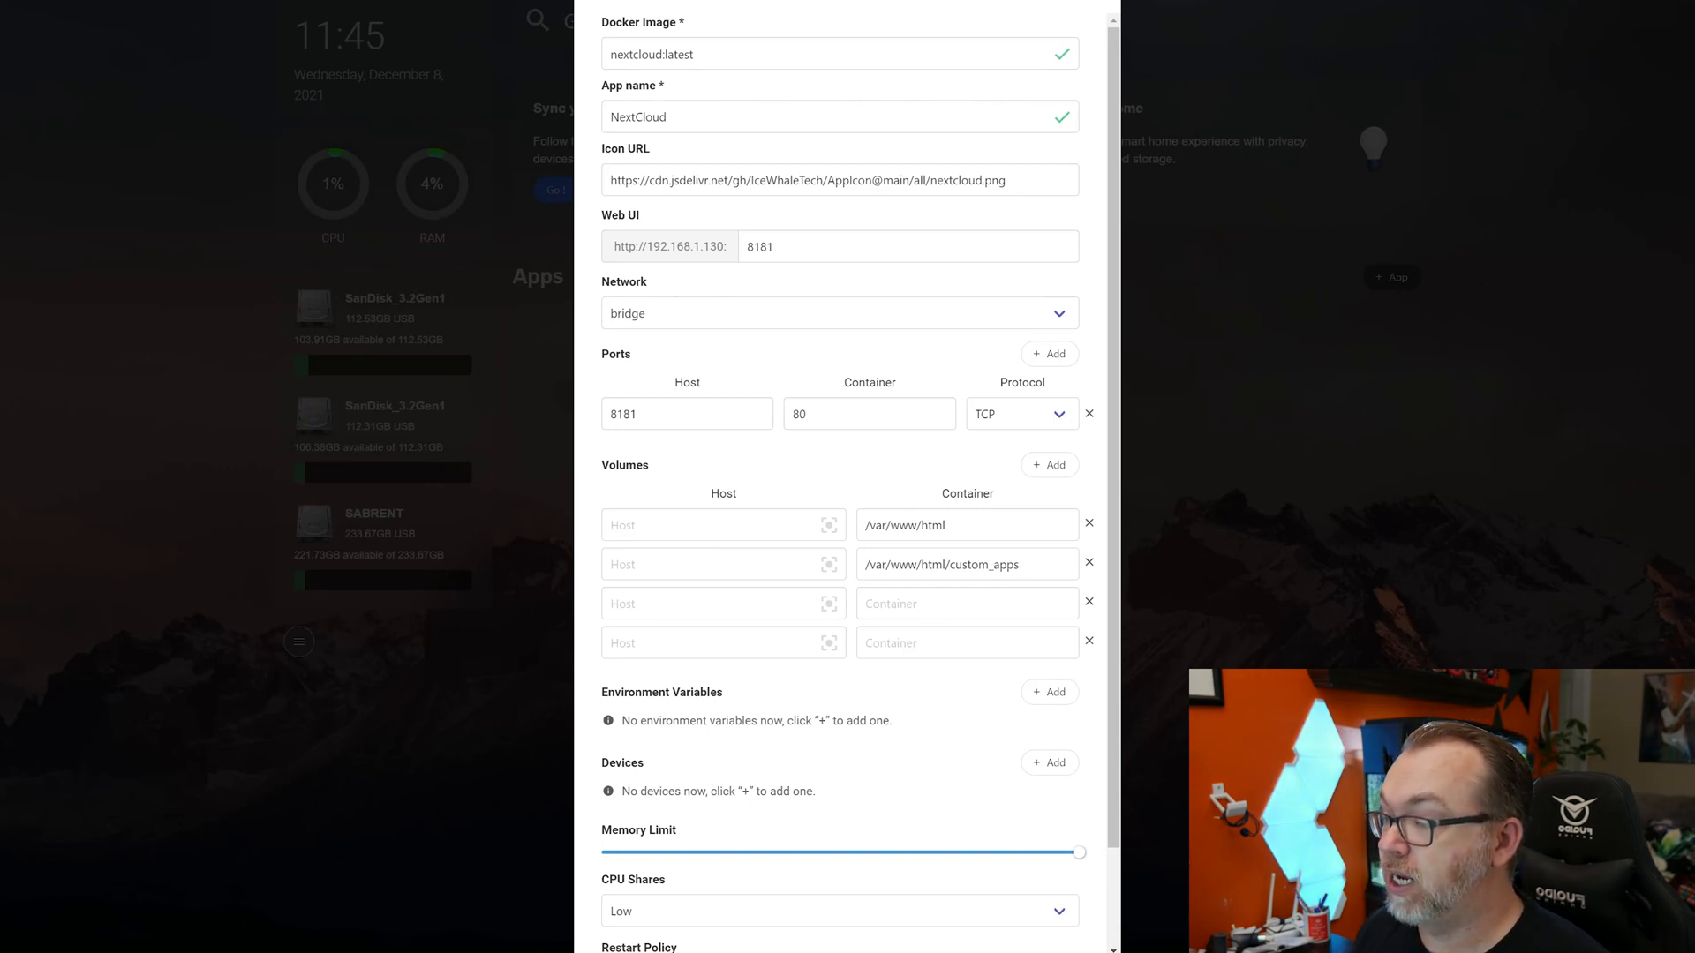
pyautogui.write('/var/www/html/config')
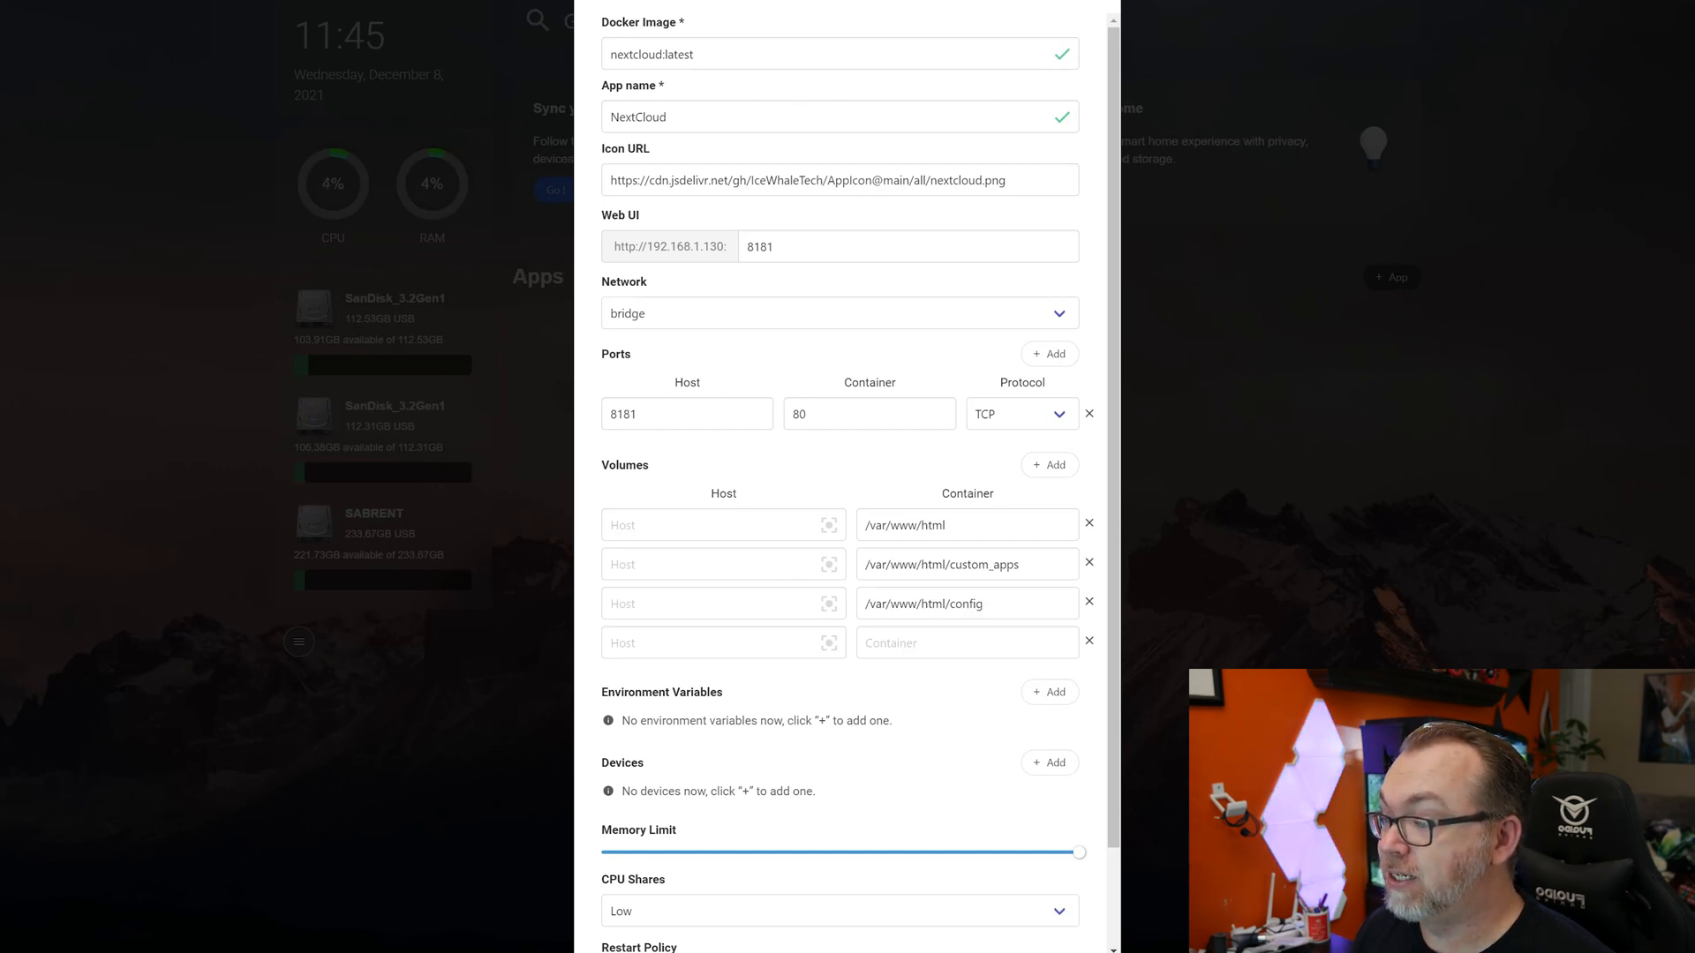
pyautogui.write('/var/www/html/data')
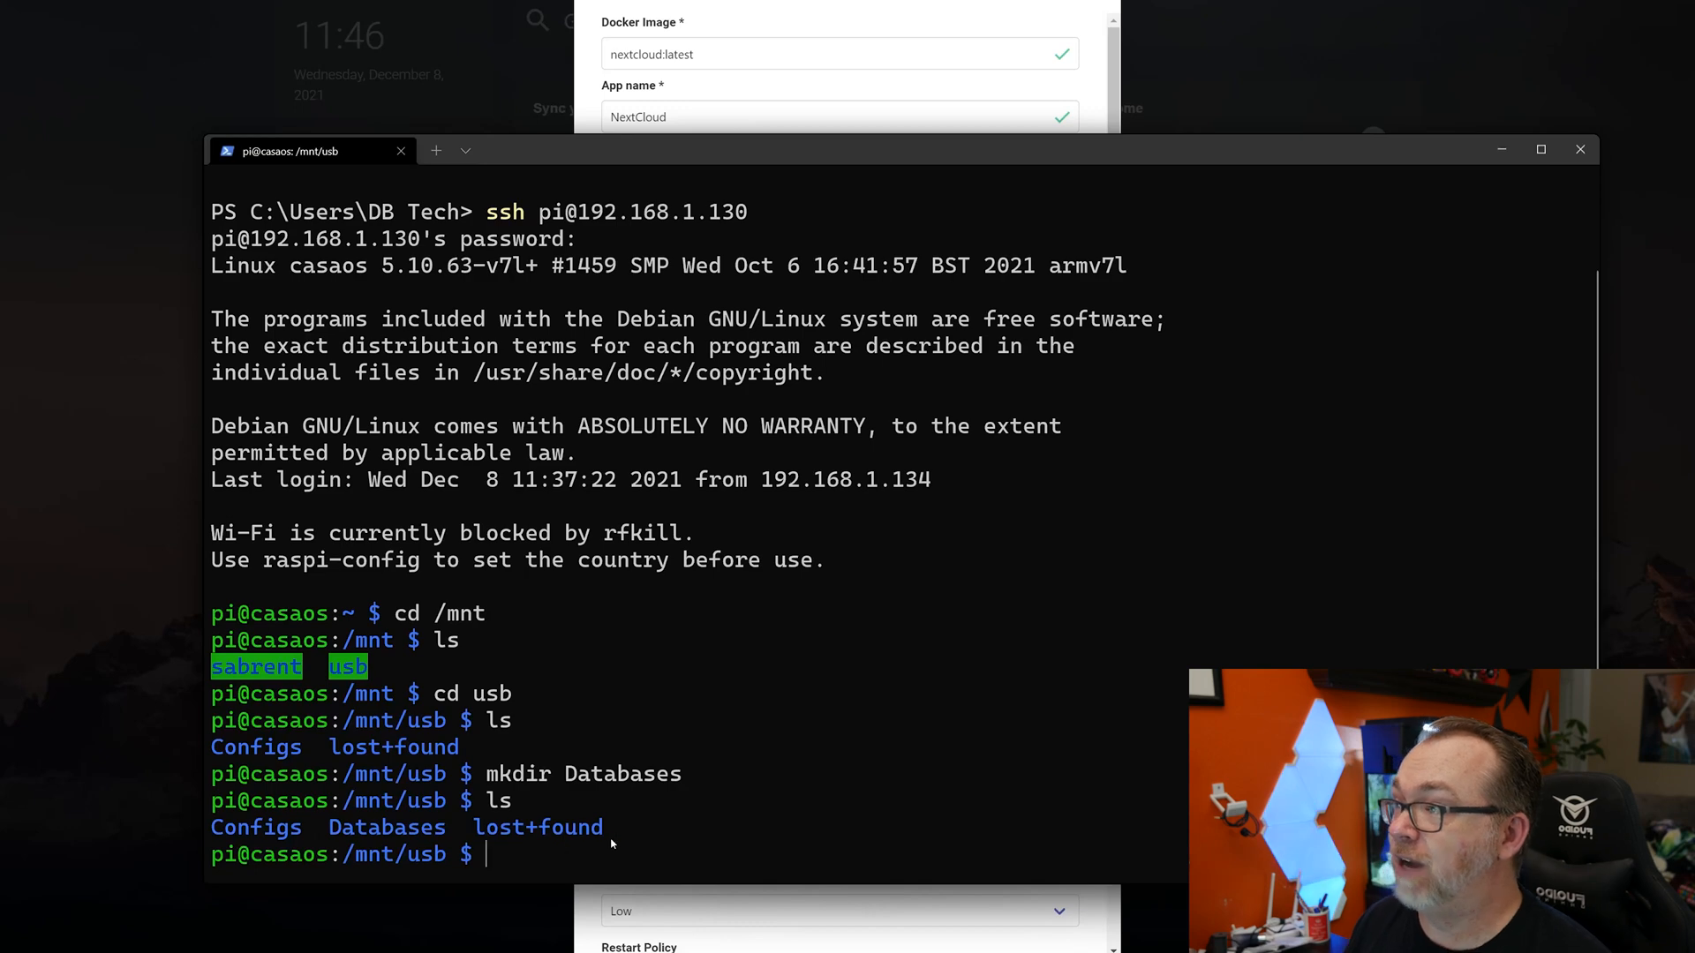
# Over SSH, check /mnt/usb/Databases holds NextCloudDB, then head back up toward Configs
pyautogui.write('cd Databases/')
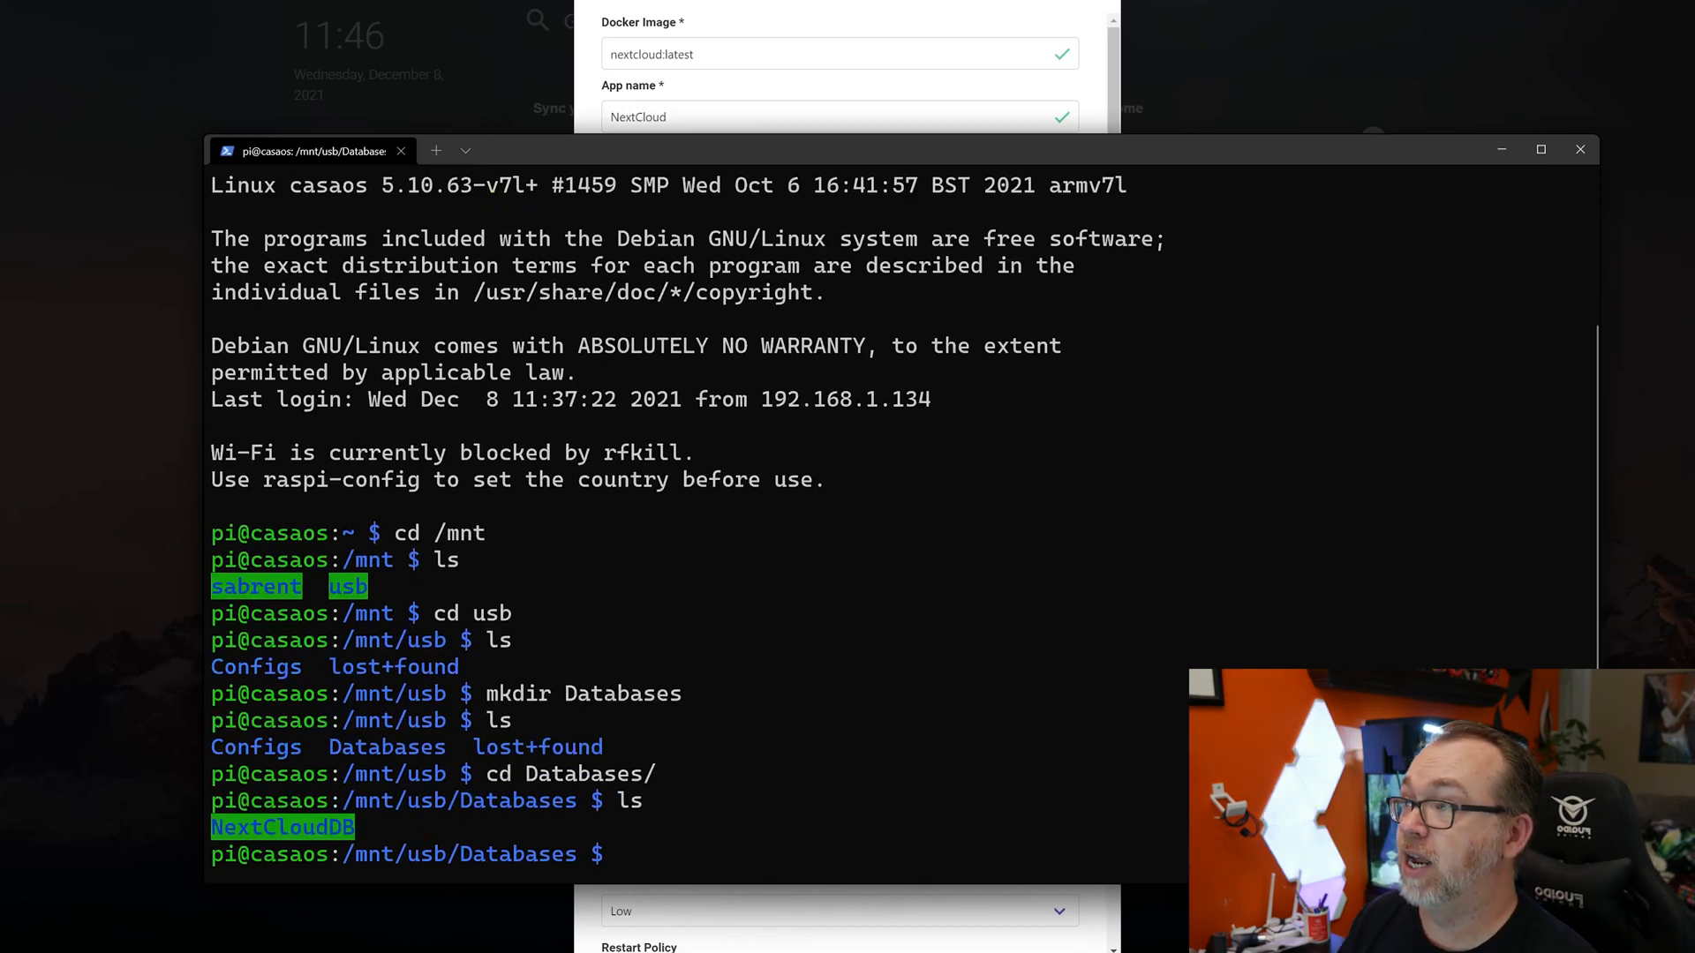
pyautogui.write('cd ..')
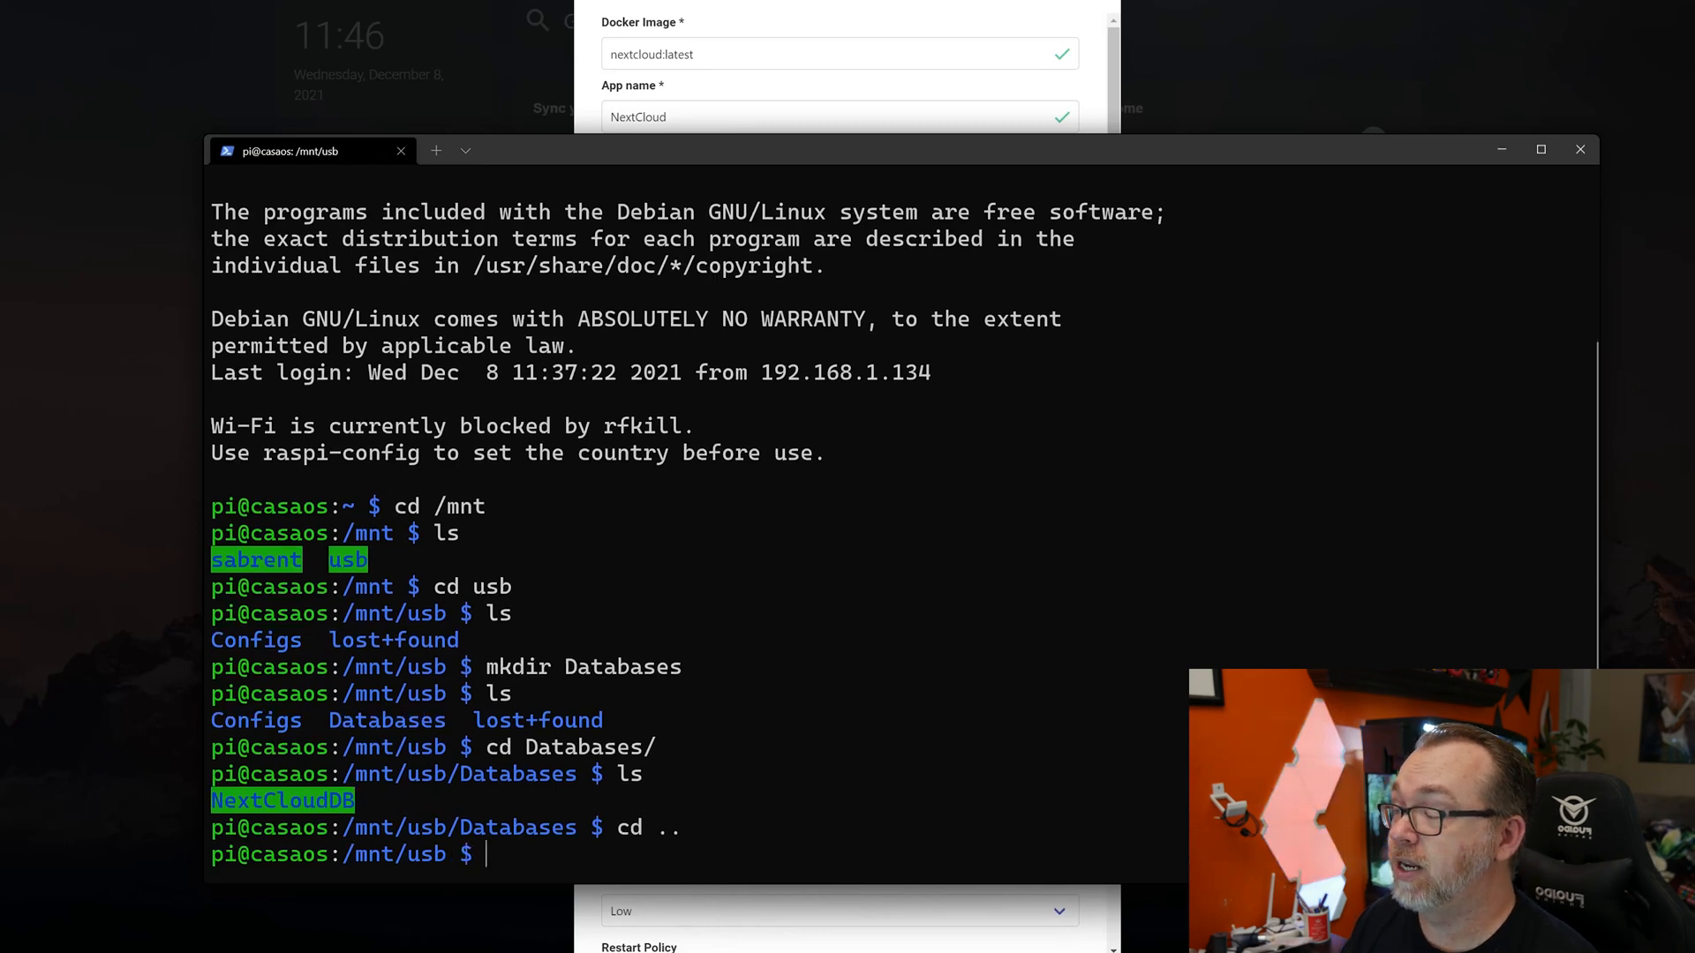
pyautogui.write('cd')
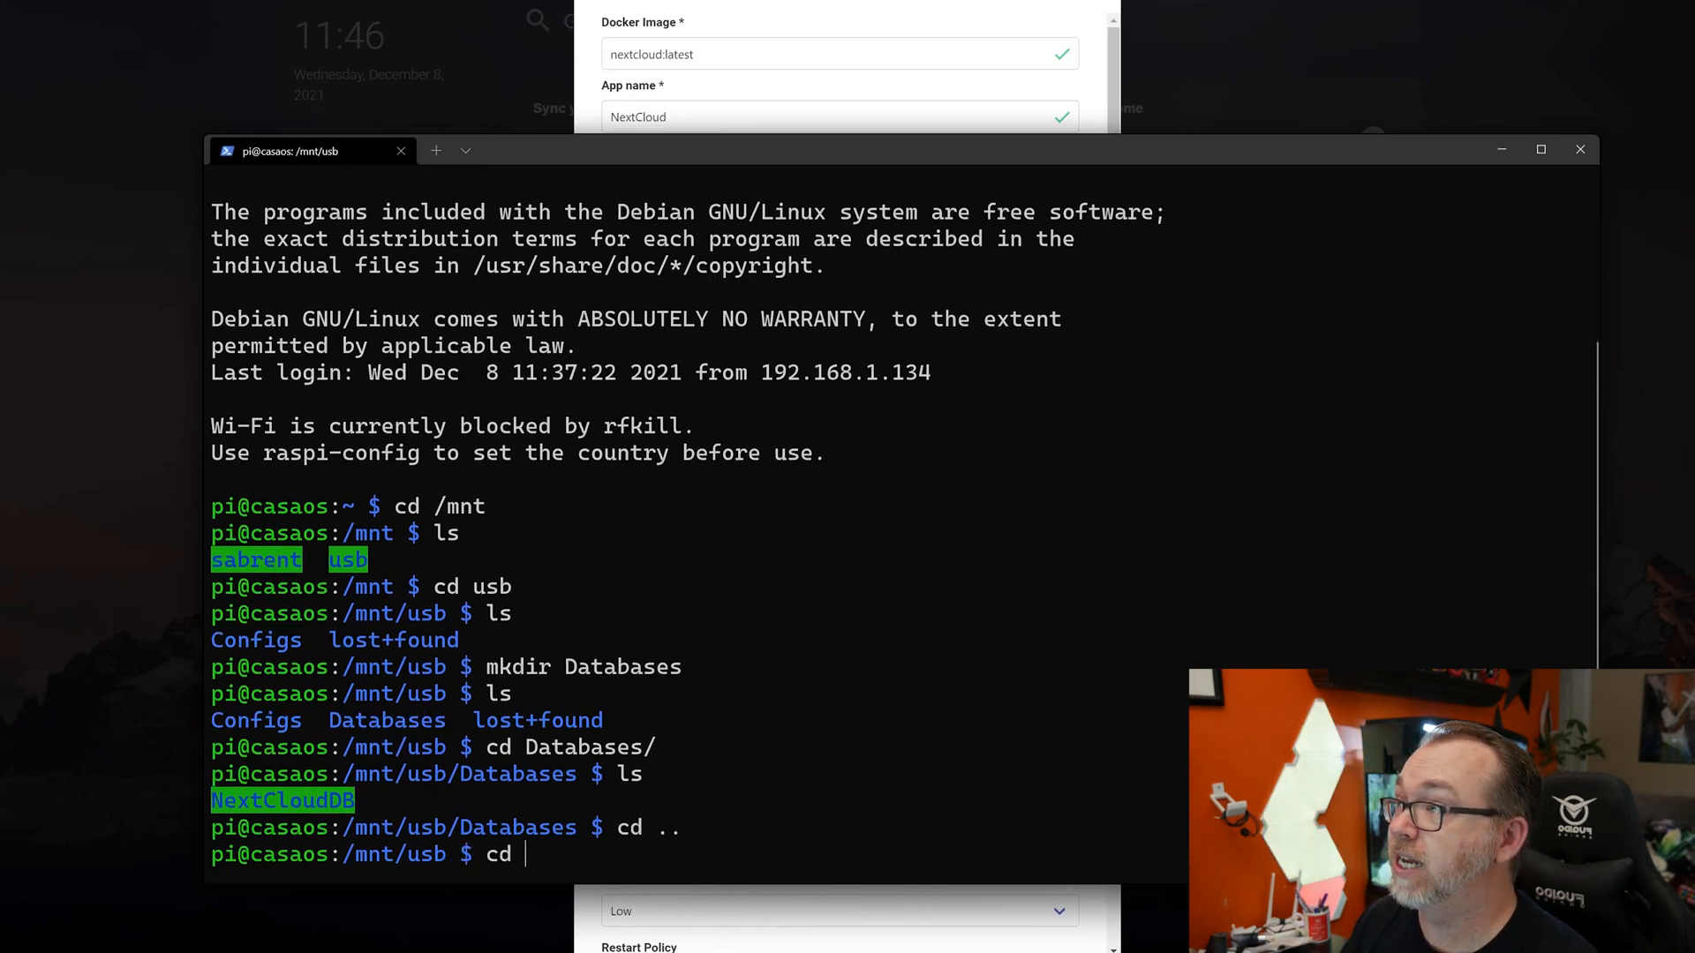
pyautogui.write('Configs/NextCloud/')
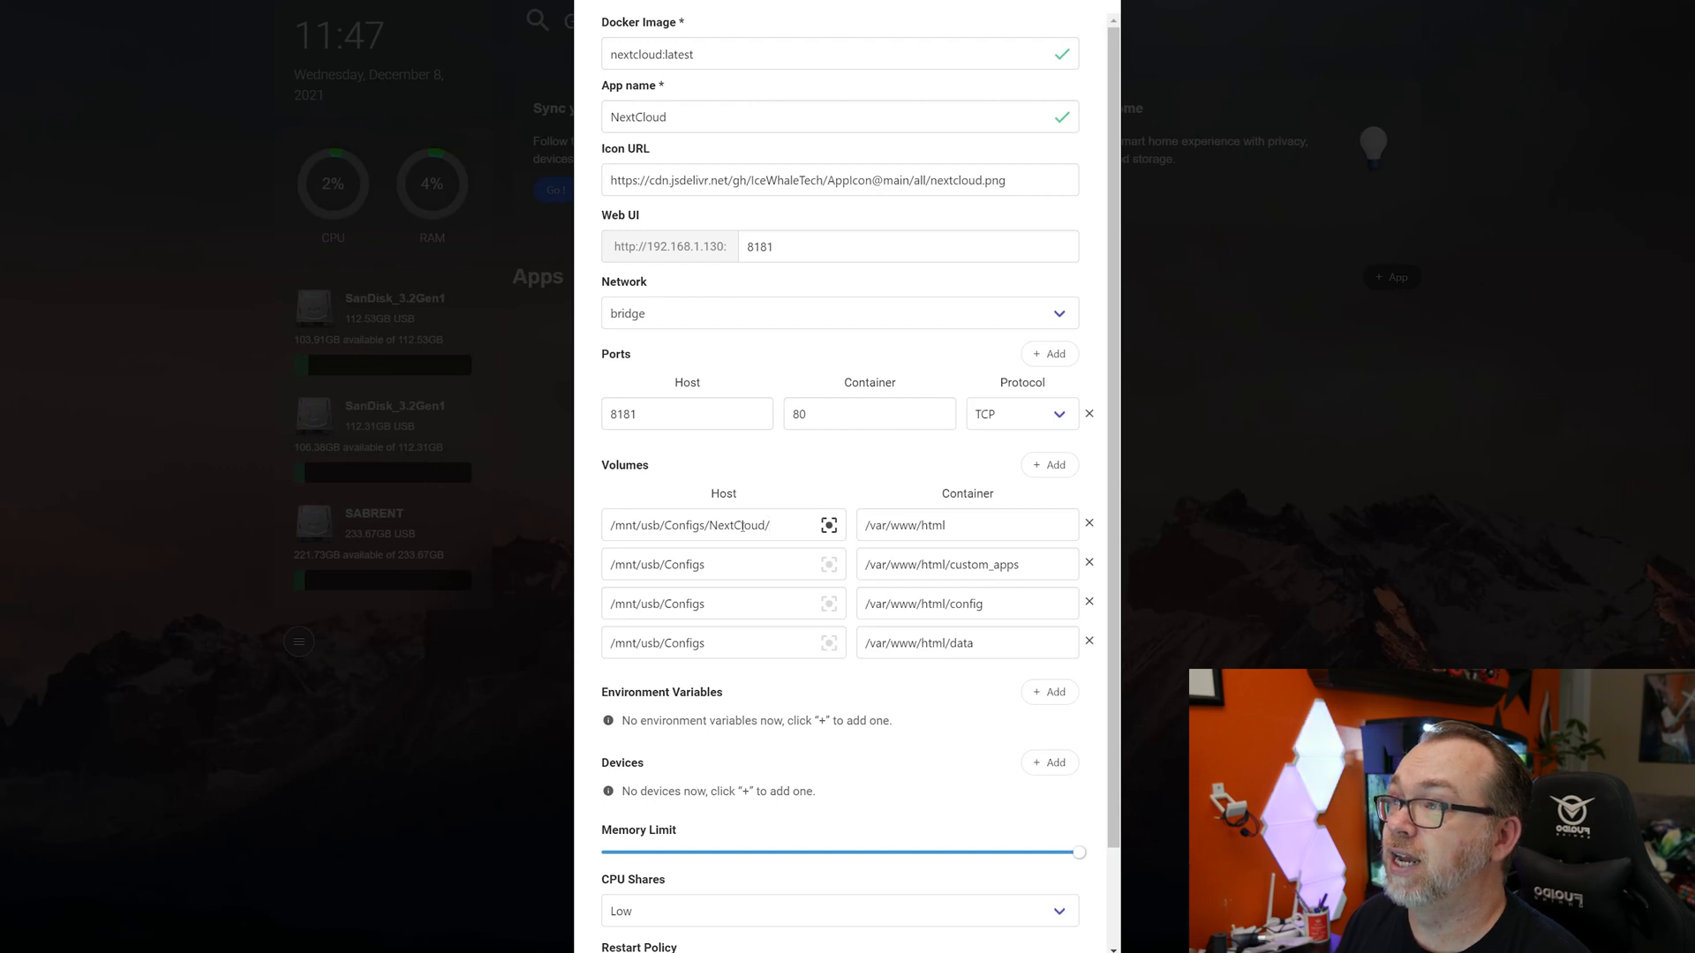
# Point the volume host paths at NextCloud/WWW and NextCloud/Apps under /mnt/usb/Configs
pyautogui.write('WWW')
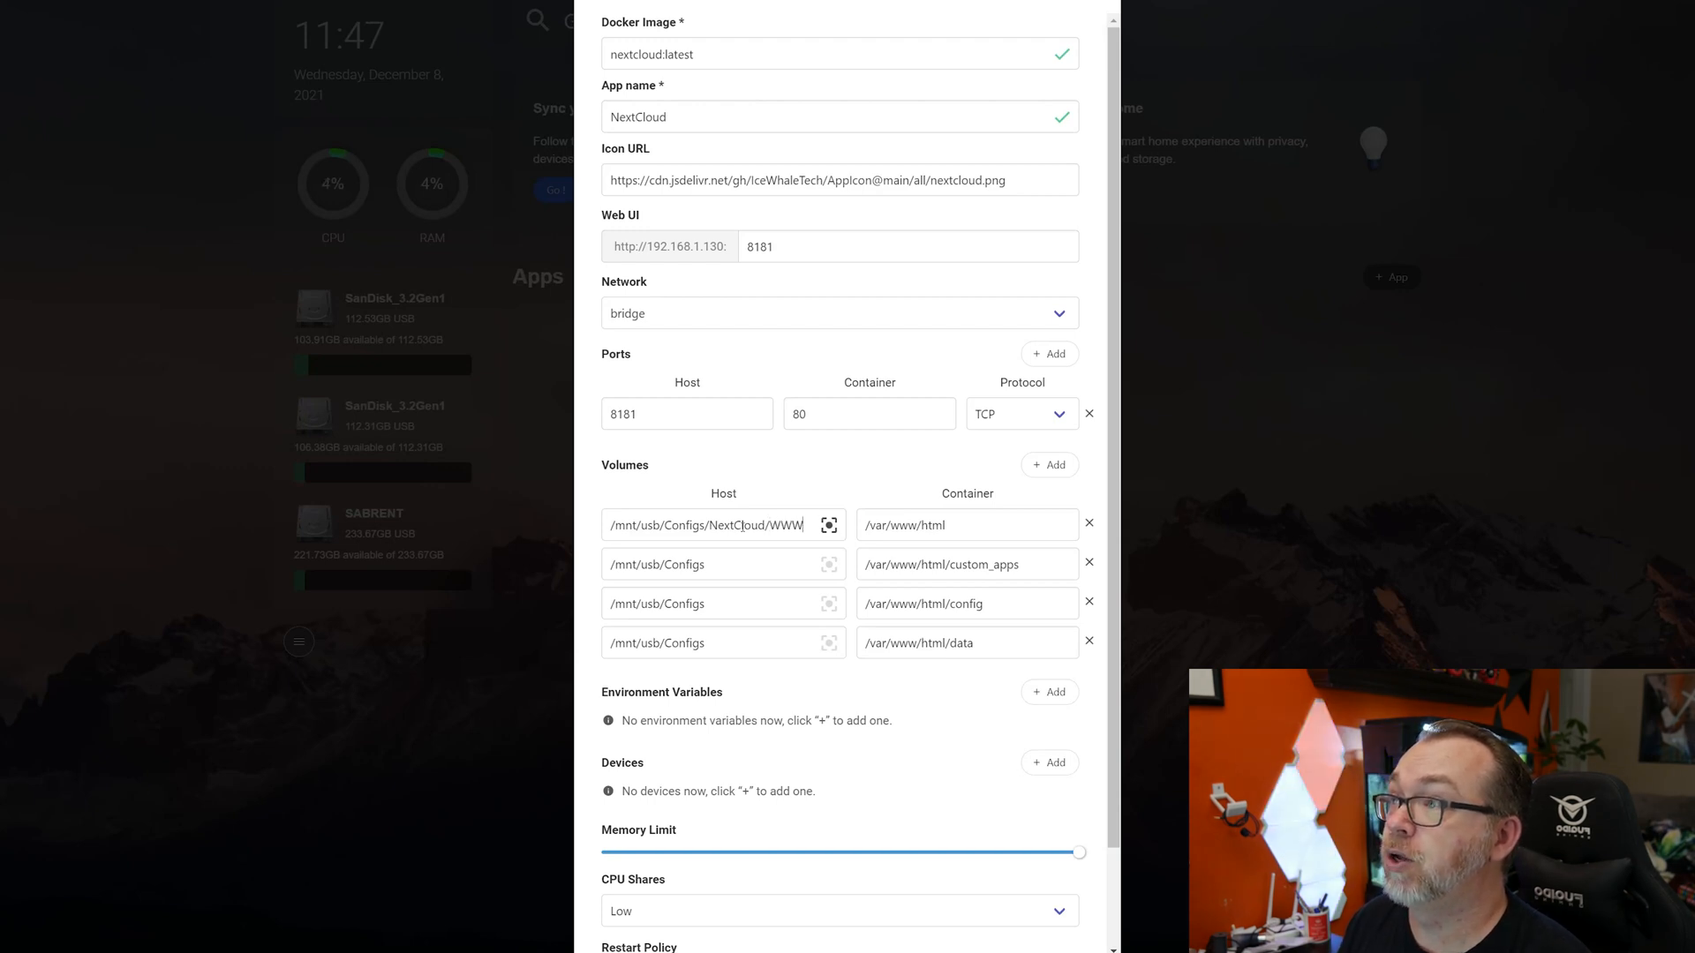
pyautogui.tripleClick(692, 563)
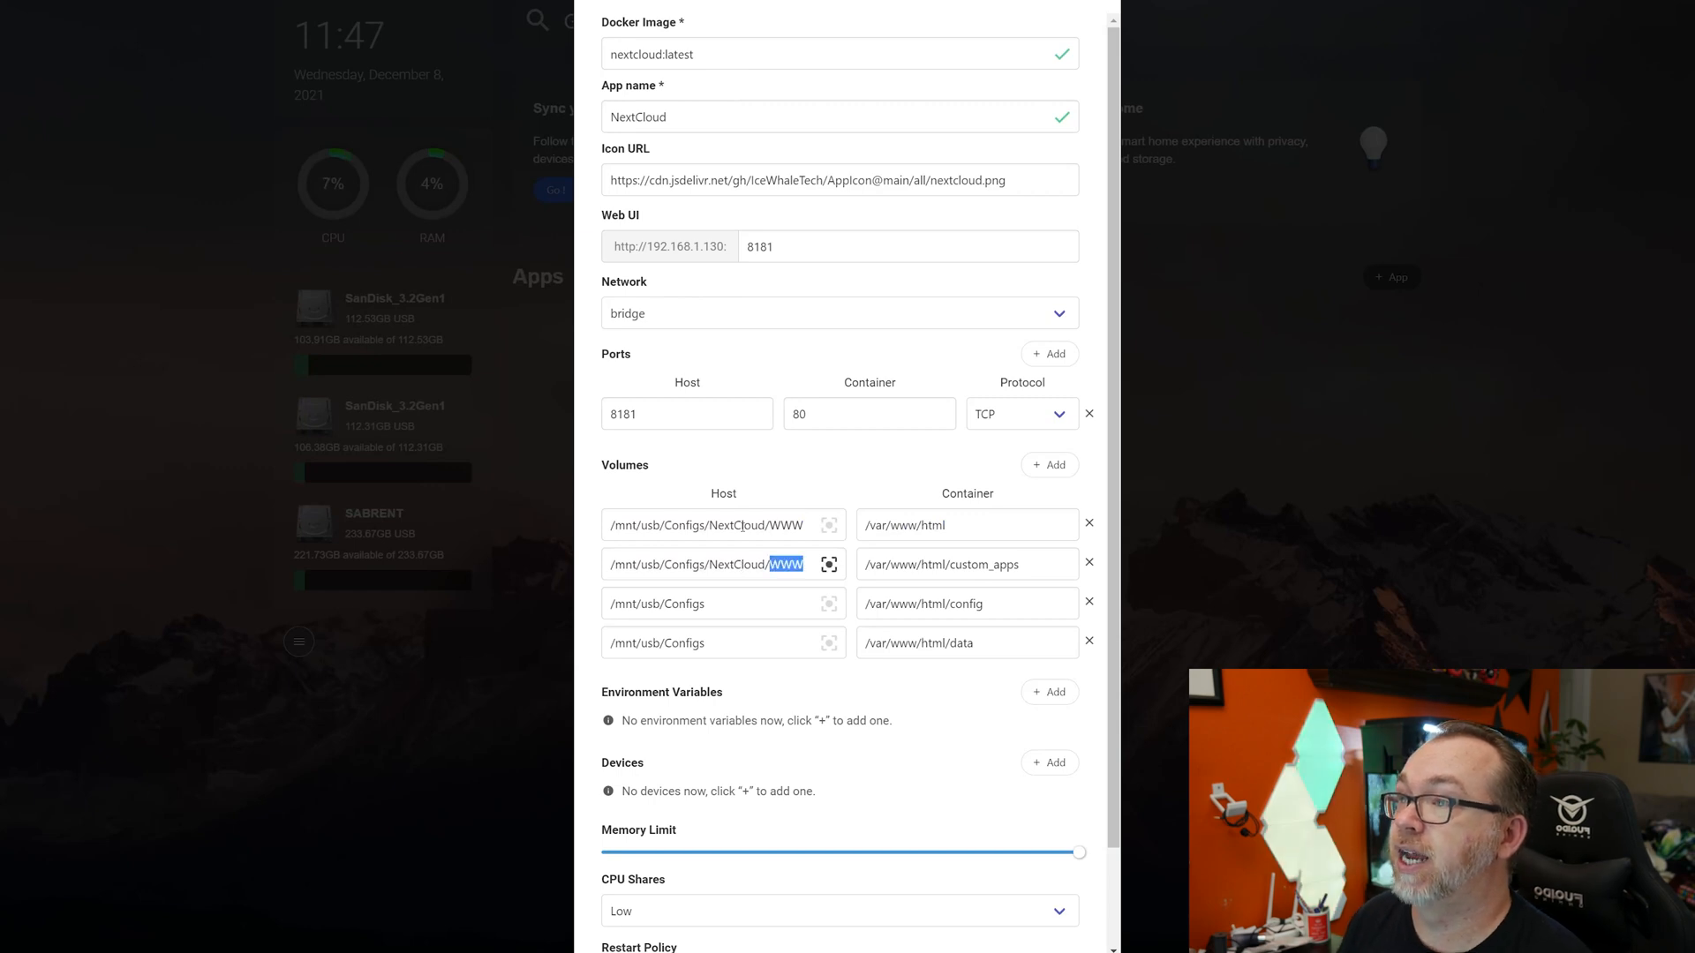
pyautogui.write('Apps')
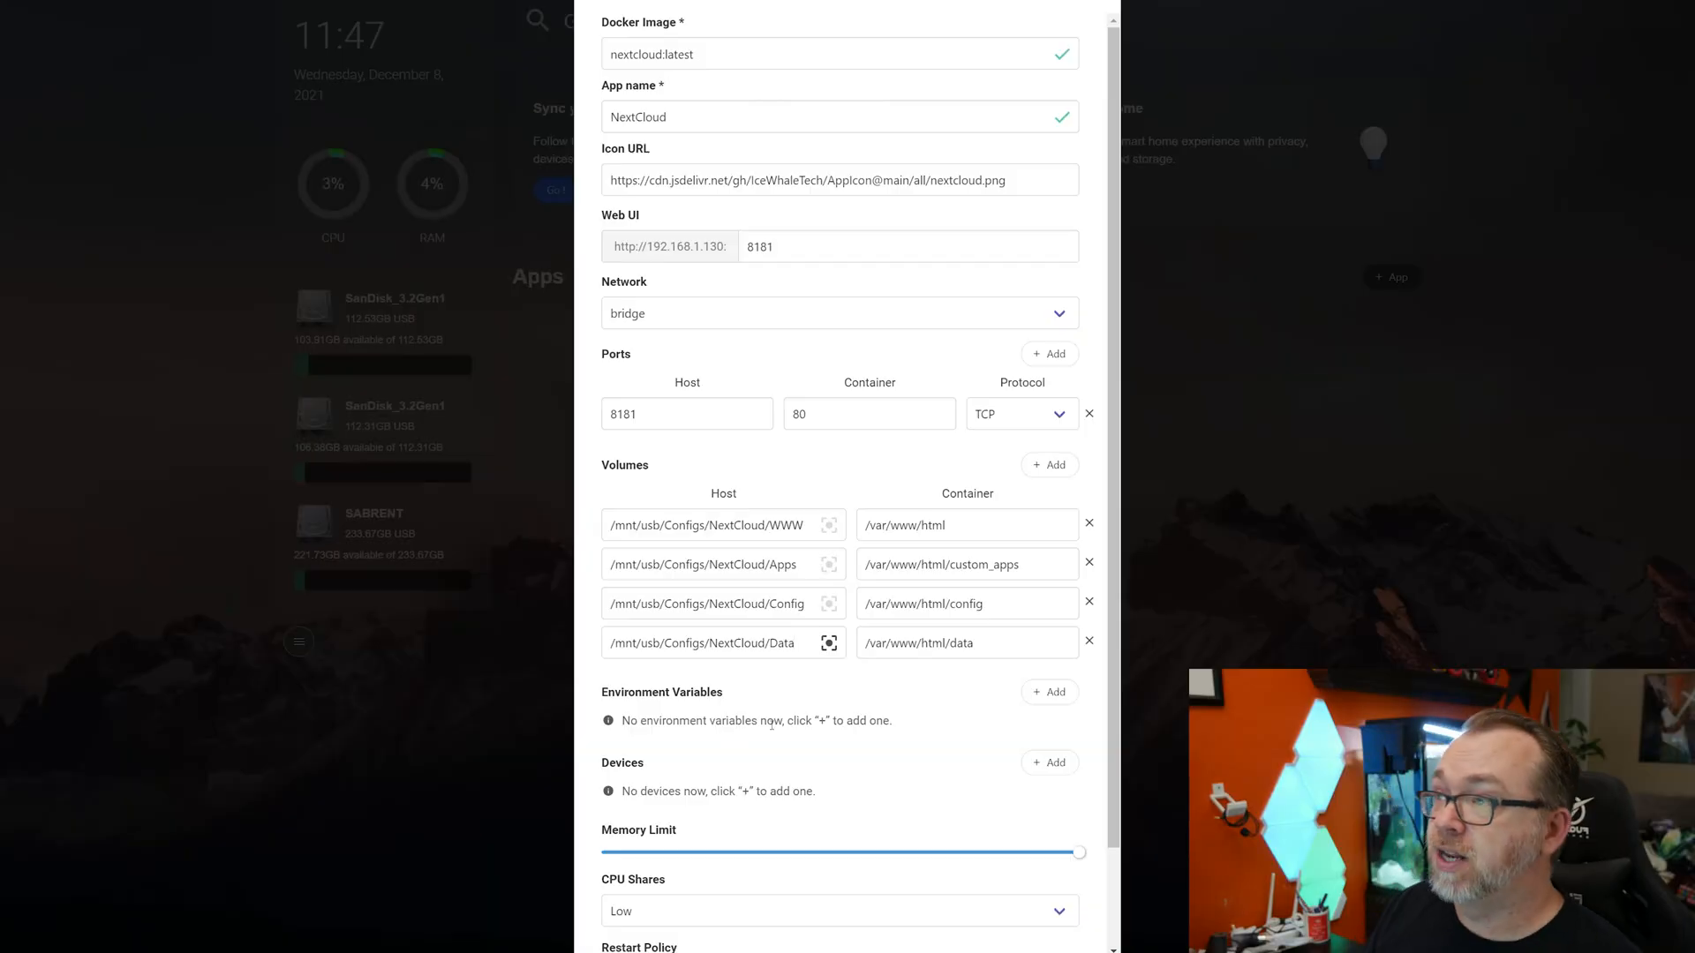
pyautogui.click(1048, 692)
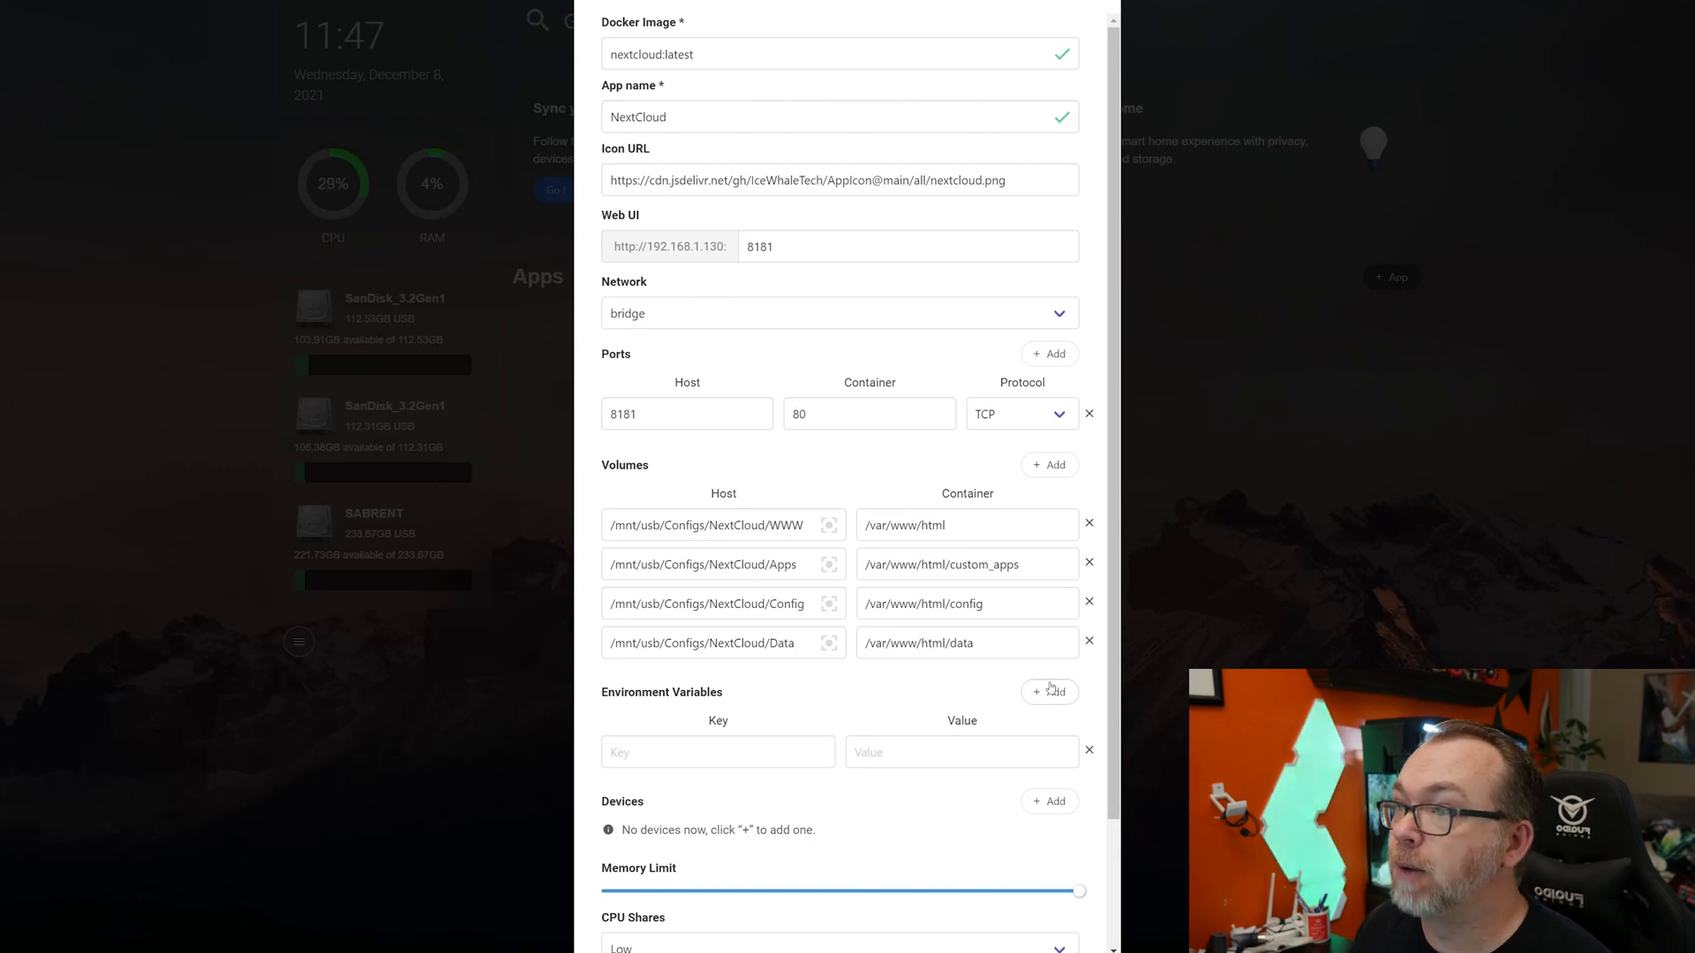
pyautogui.click(1048, 692)
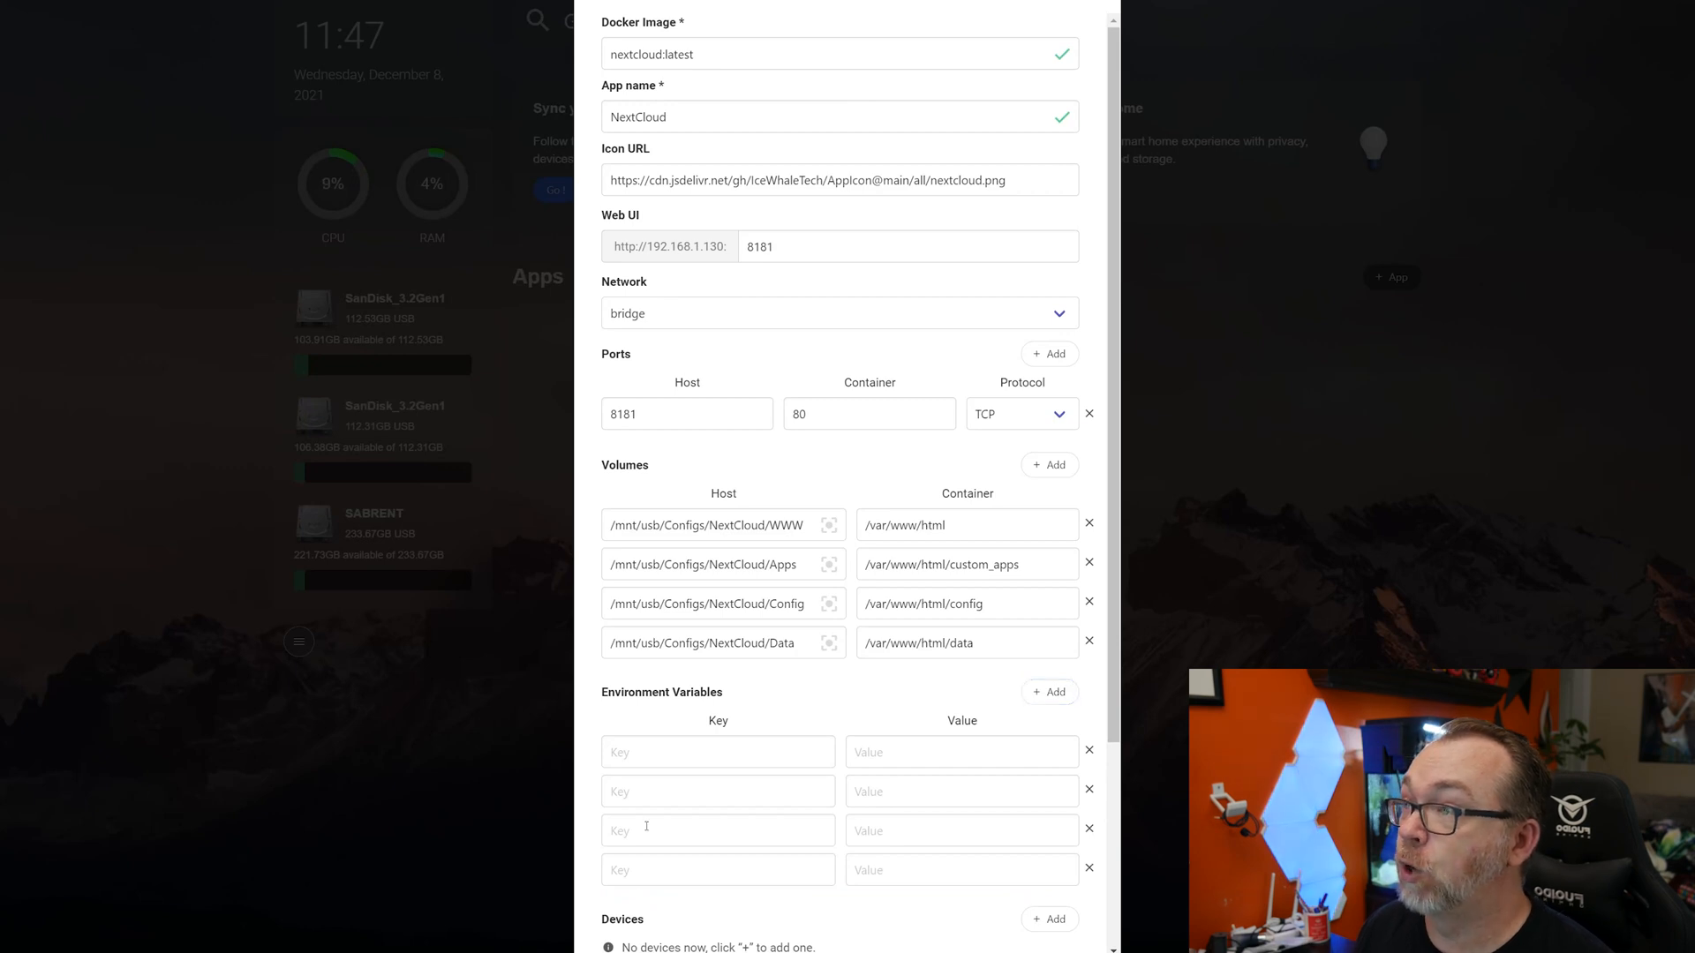
pyautogui.write('MYSQL_PASSWORD')
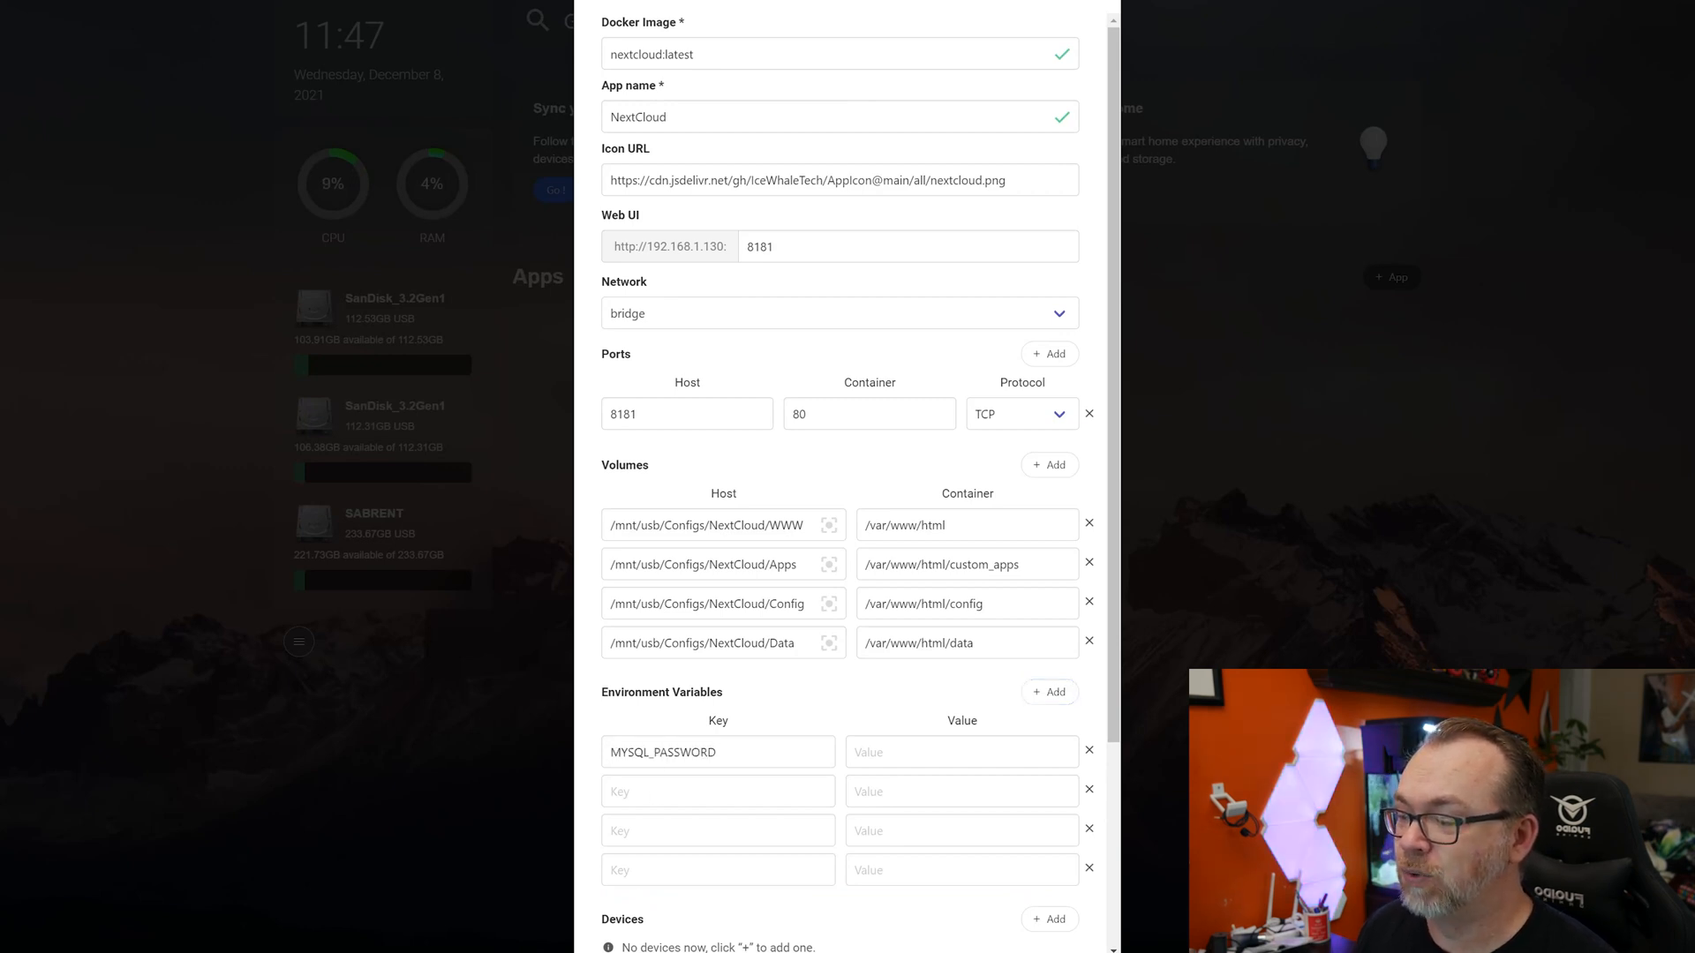
pyautogui.click(959, 752)
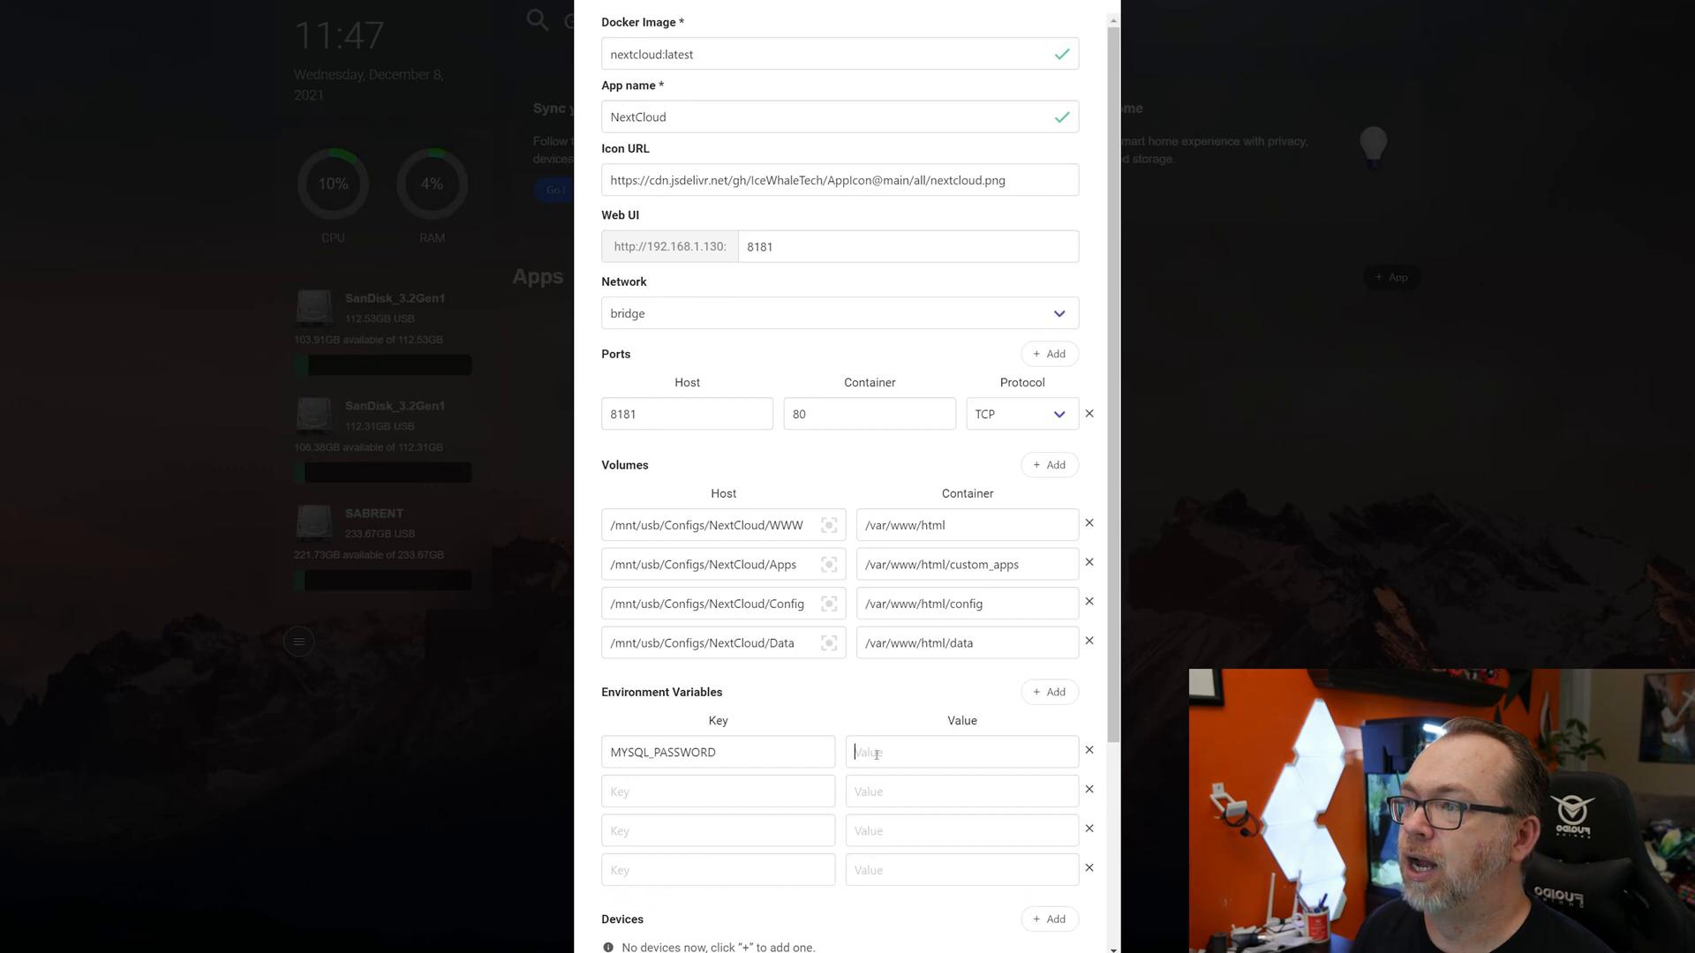
pyautogui.write('password')
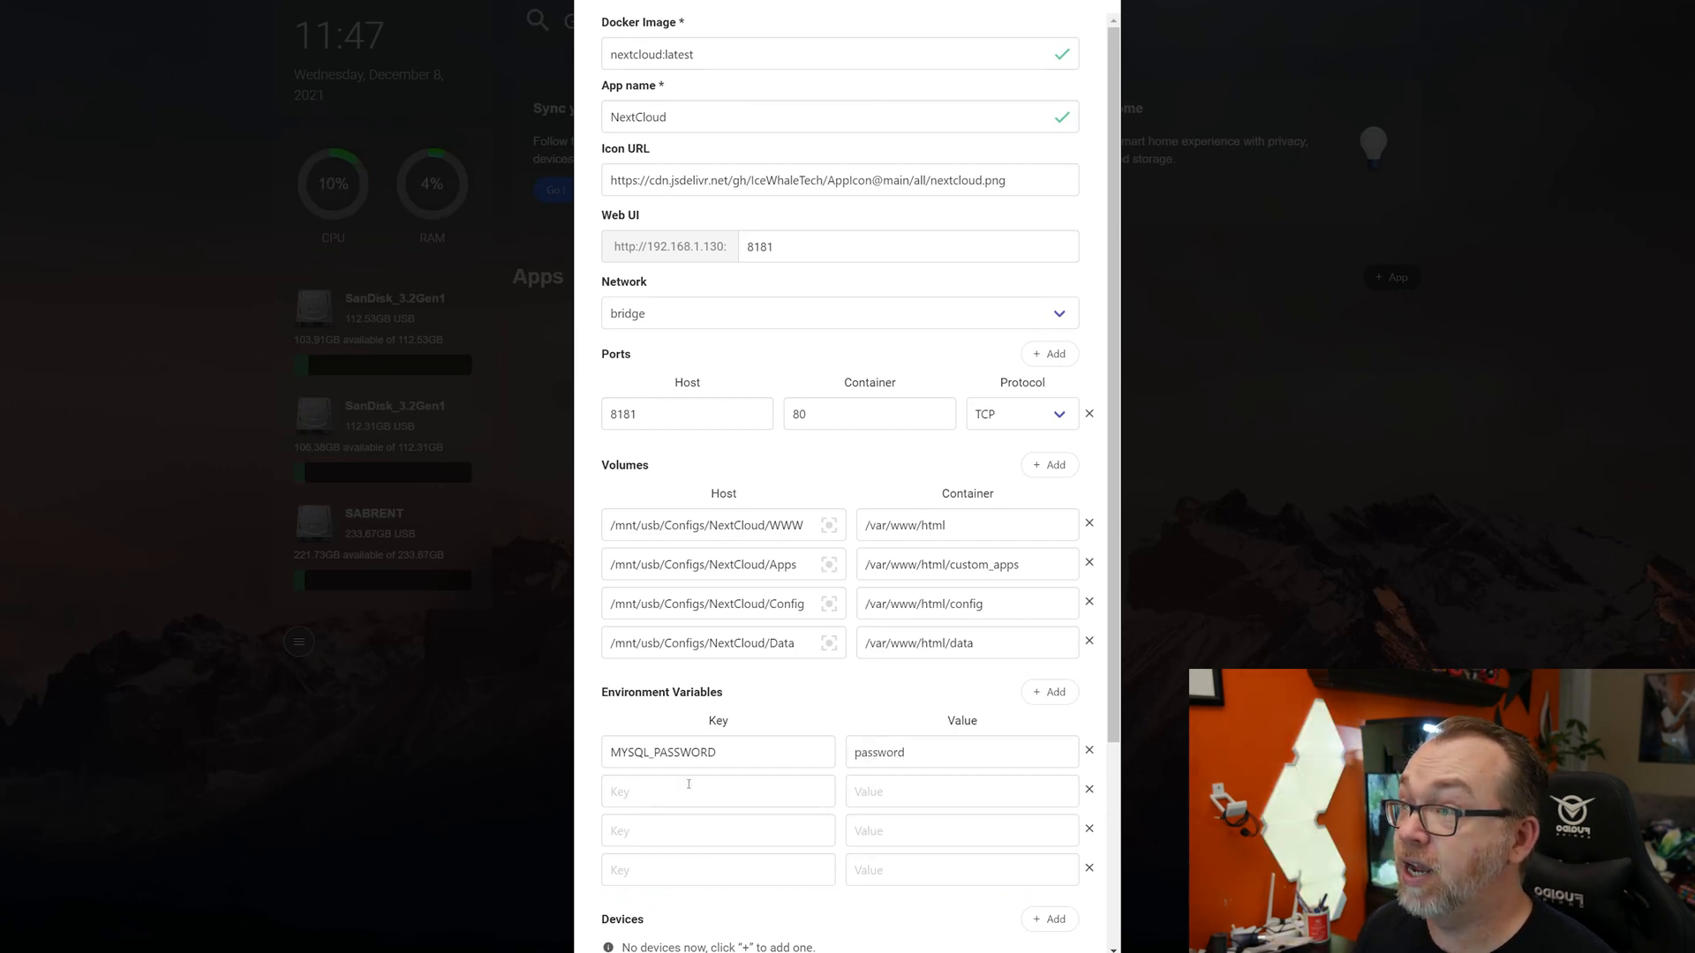
pyautogui.write('MYSQL_DATABASE')
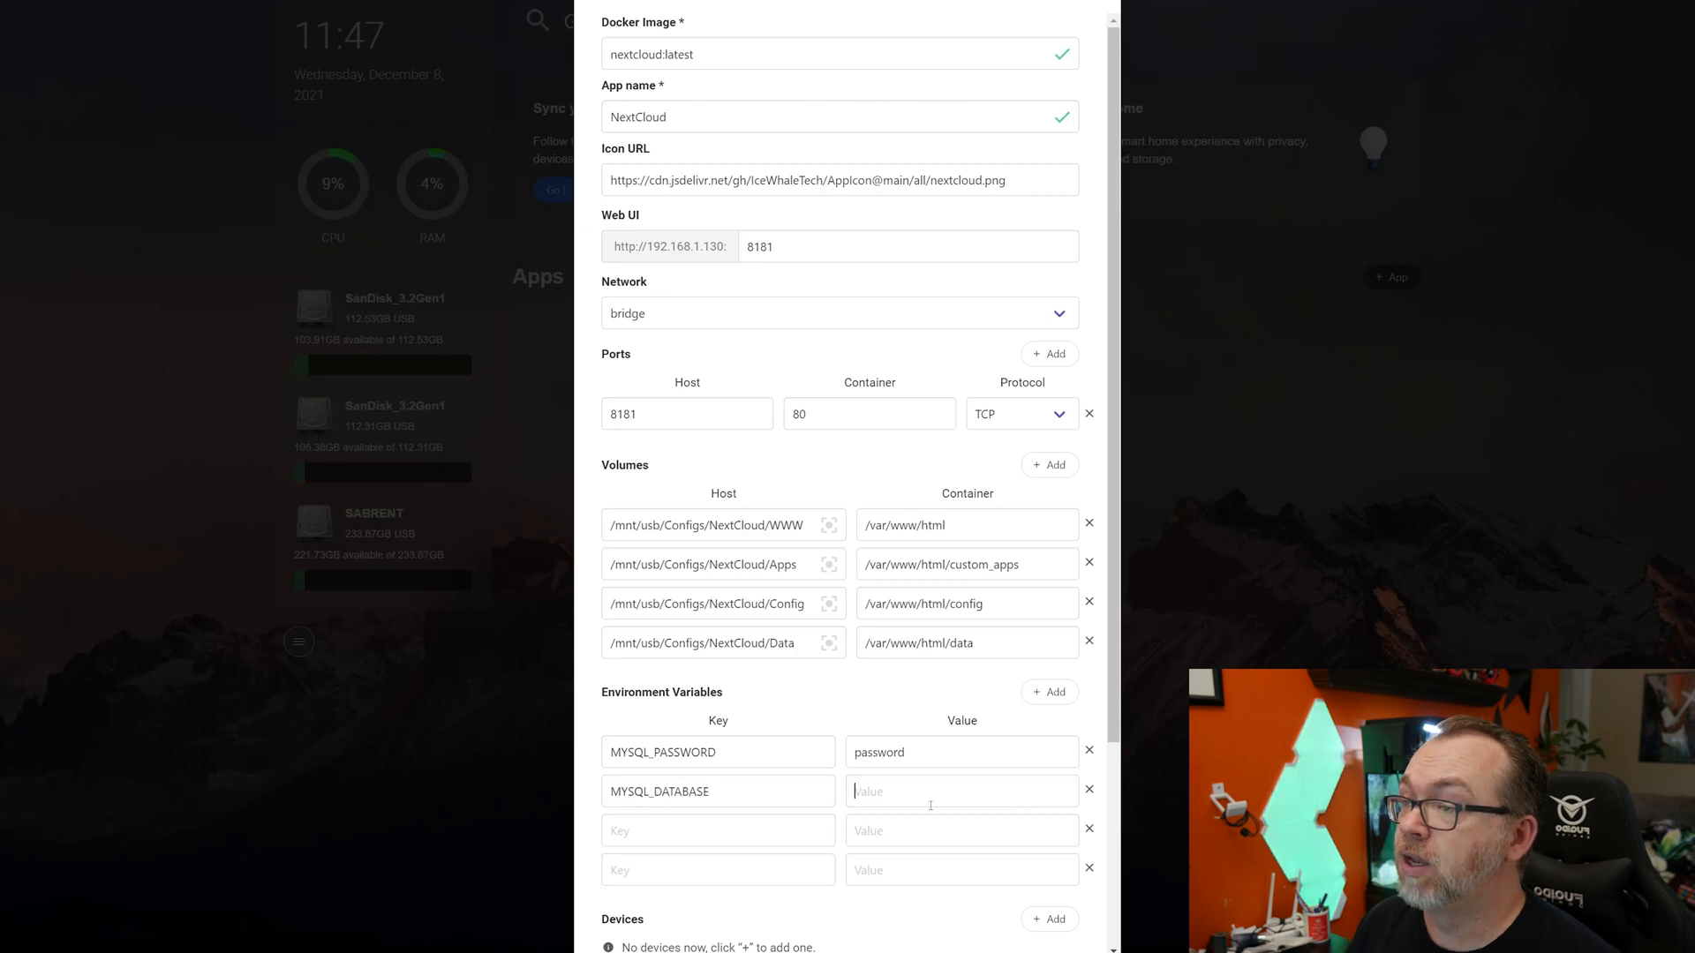
pyautogui.write('nextcloud')
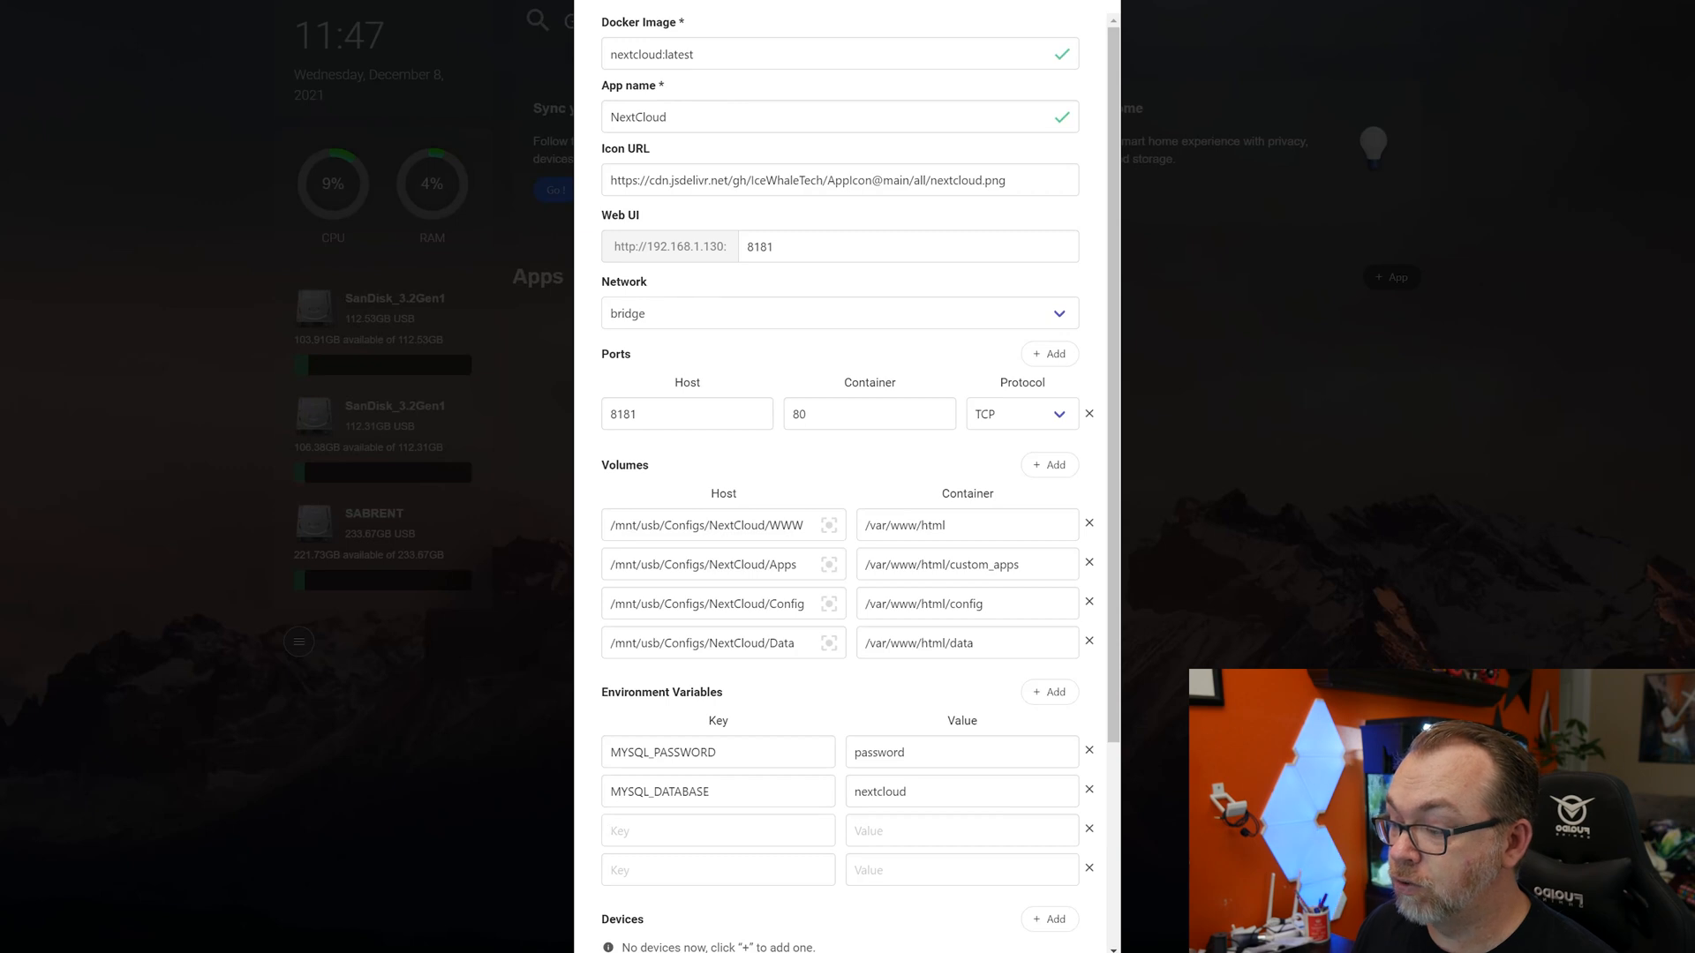
# Add MYSQL_USER=nextcloud and MYSQL_HOST=192.168.1.130:3306
pyautogui.write('MYSQL_USER')
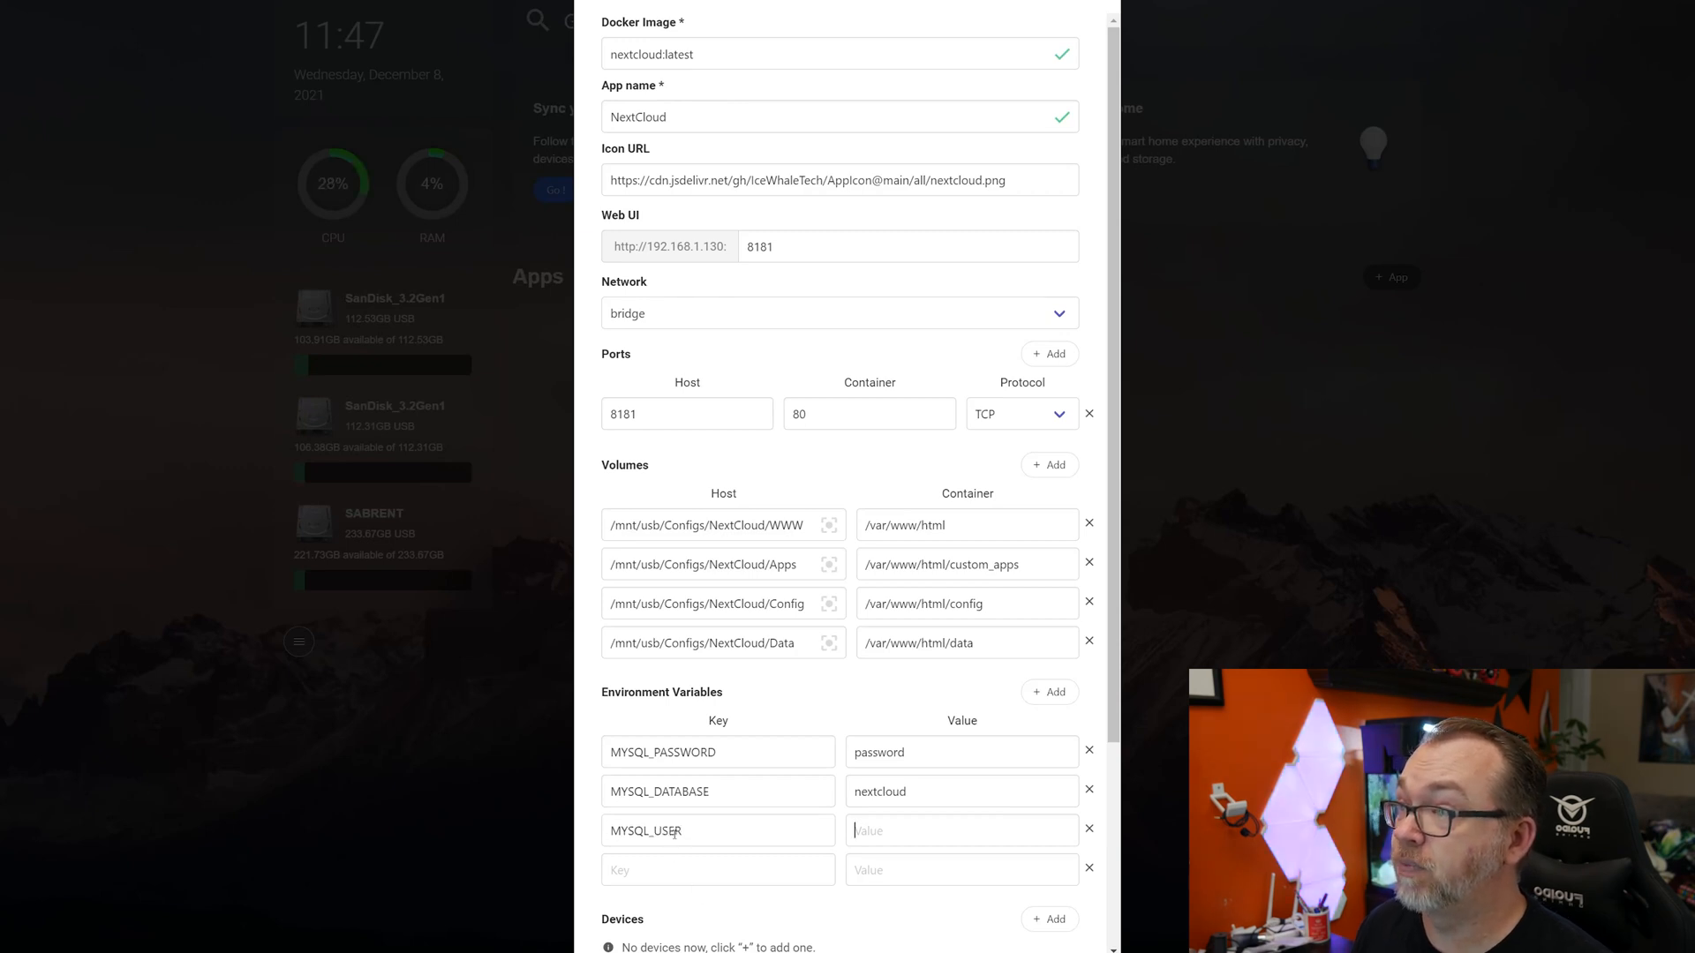
pyautogui.write('nextcloud')
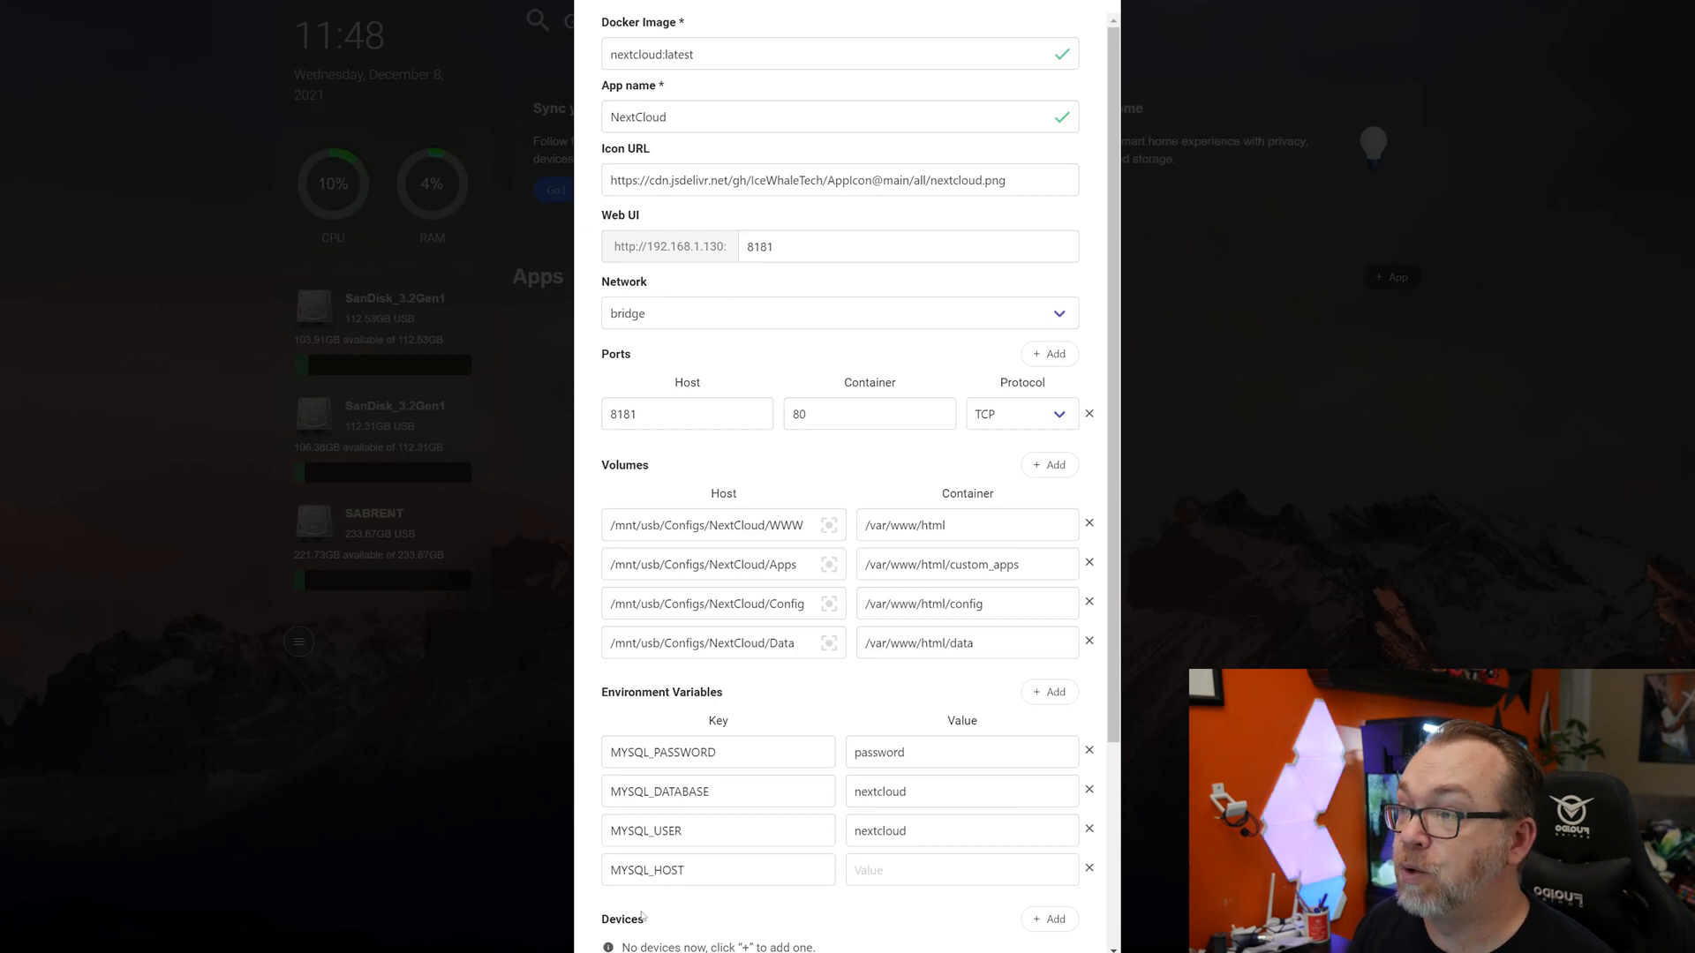
pyautogui.write('192.168.1.130')
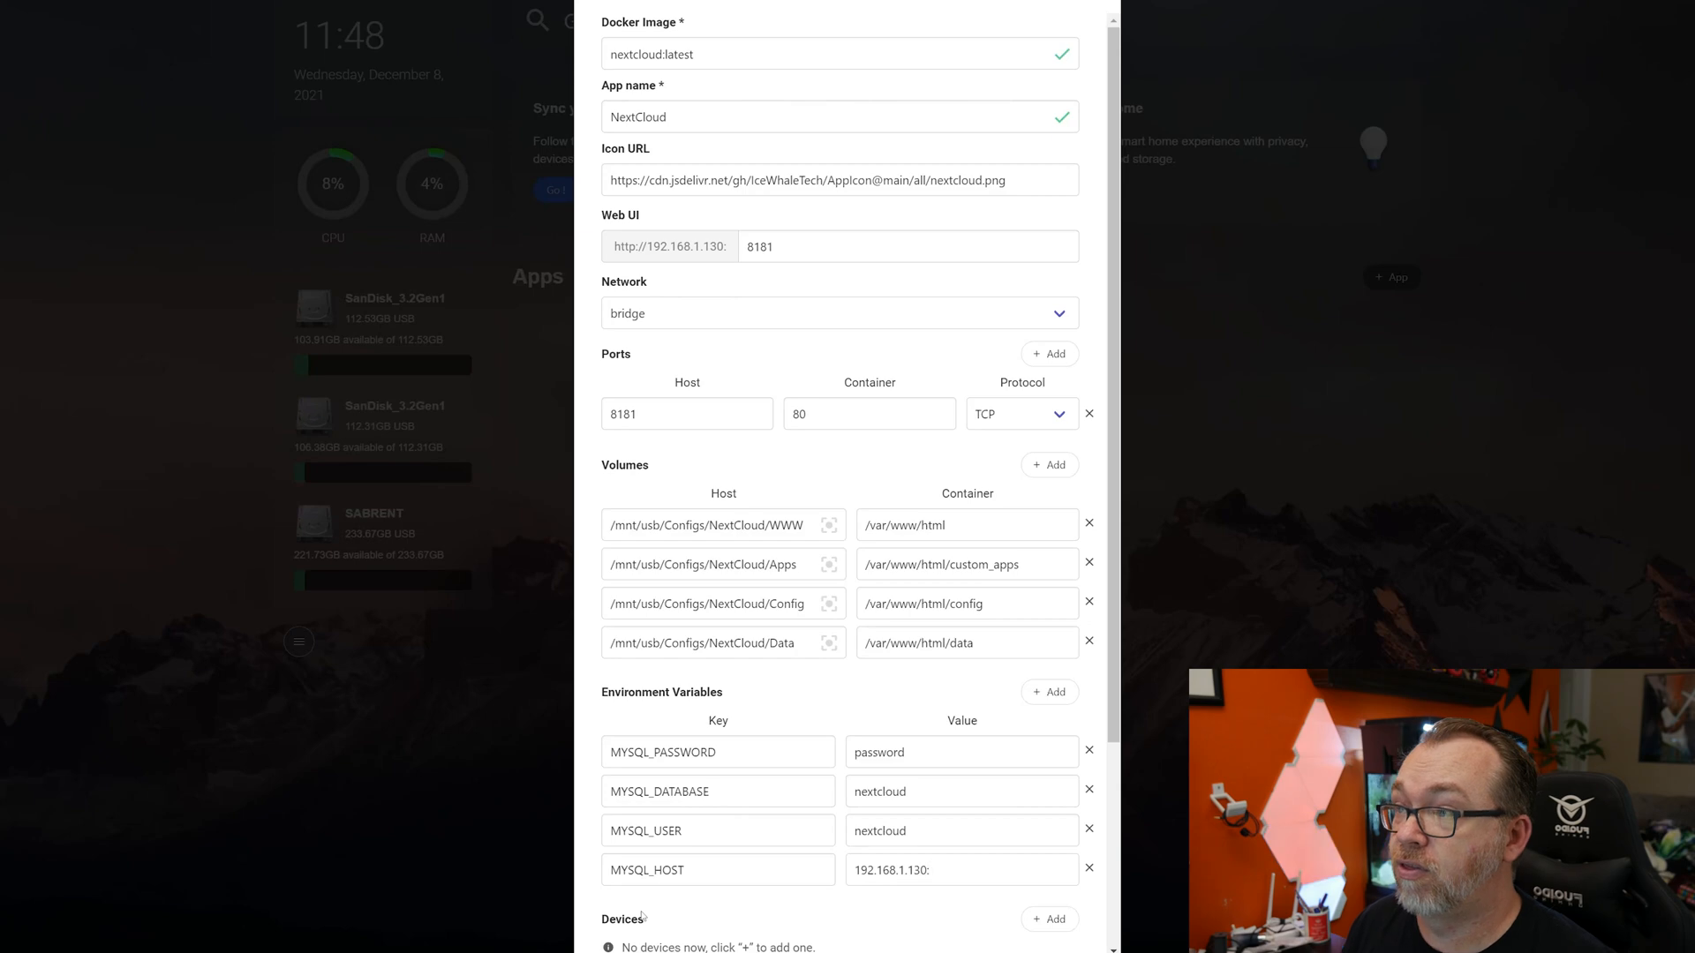
pyautogui.write(':3306')
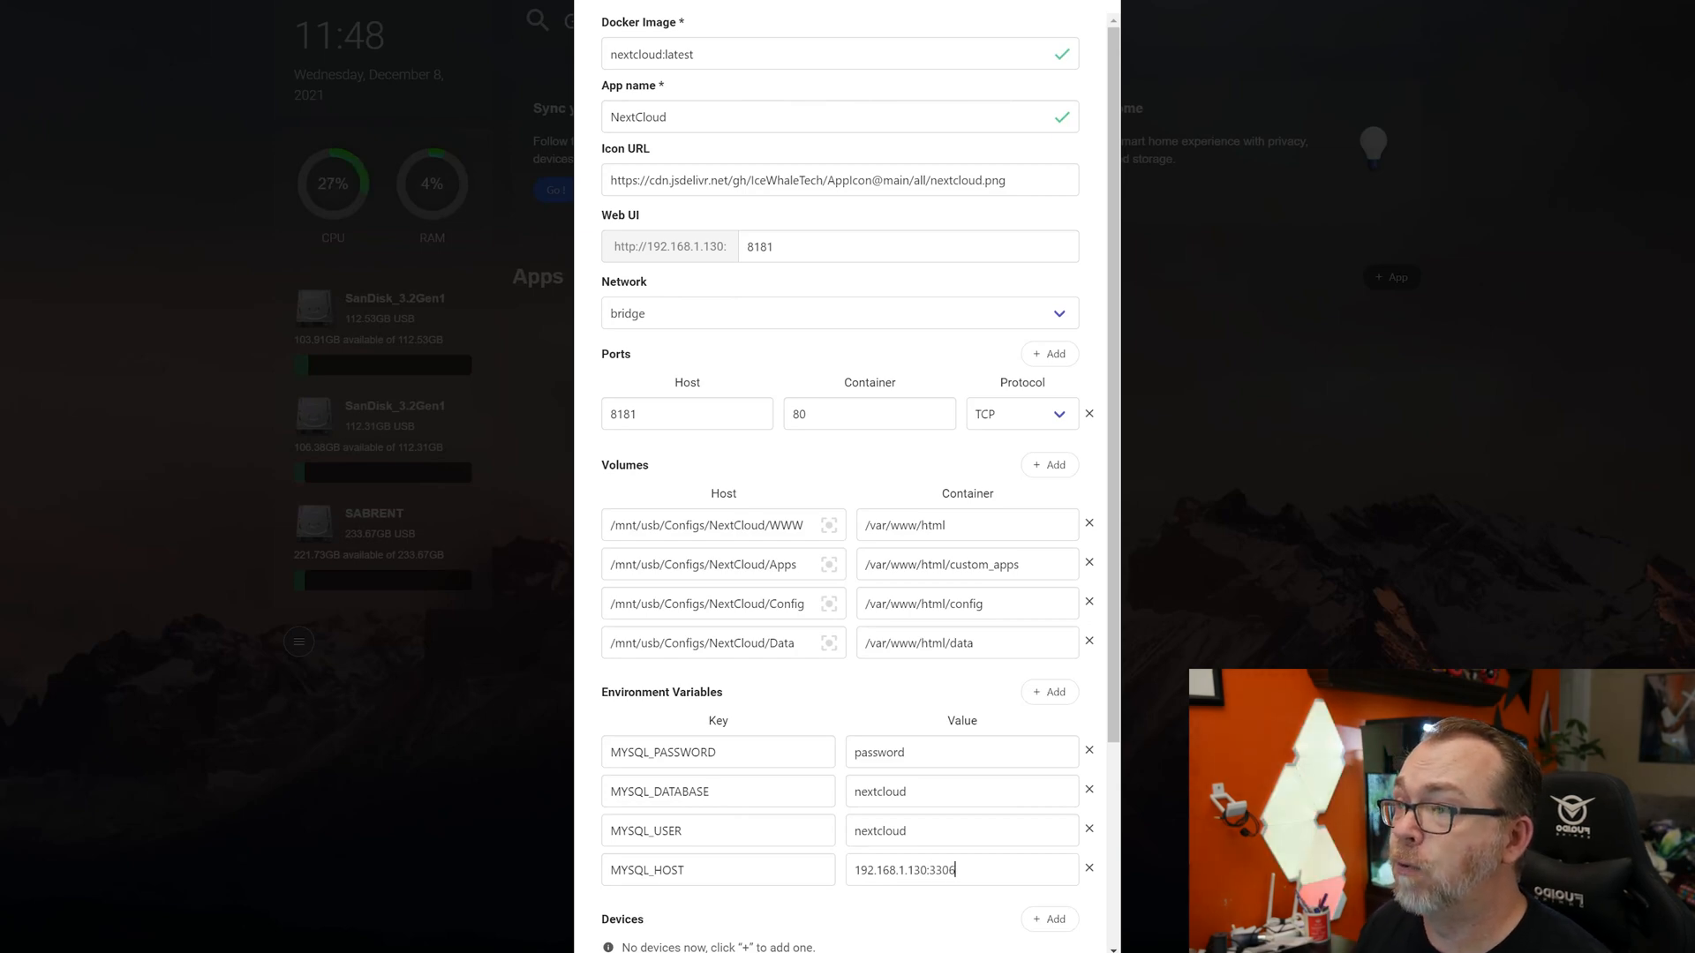
# Fill the App Description field at the bottom of the NextCloud install form with "NextCloud"
pyautogui.scroll(-3)
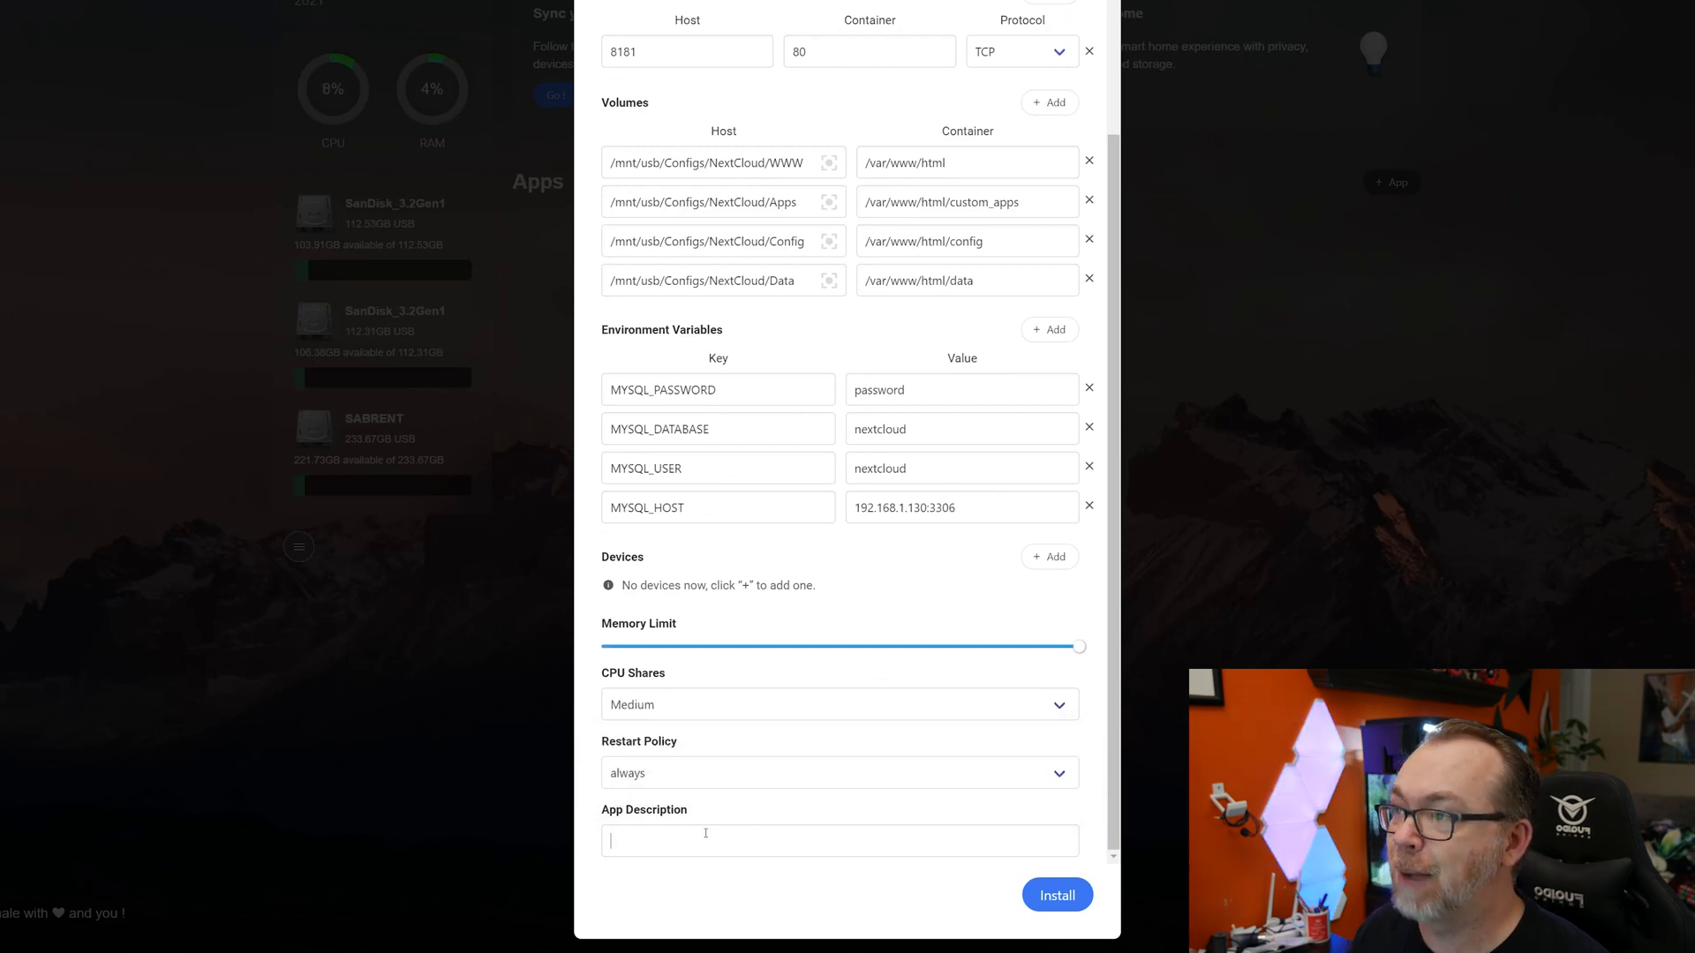
pyautogui.write('Nect')
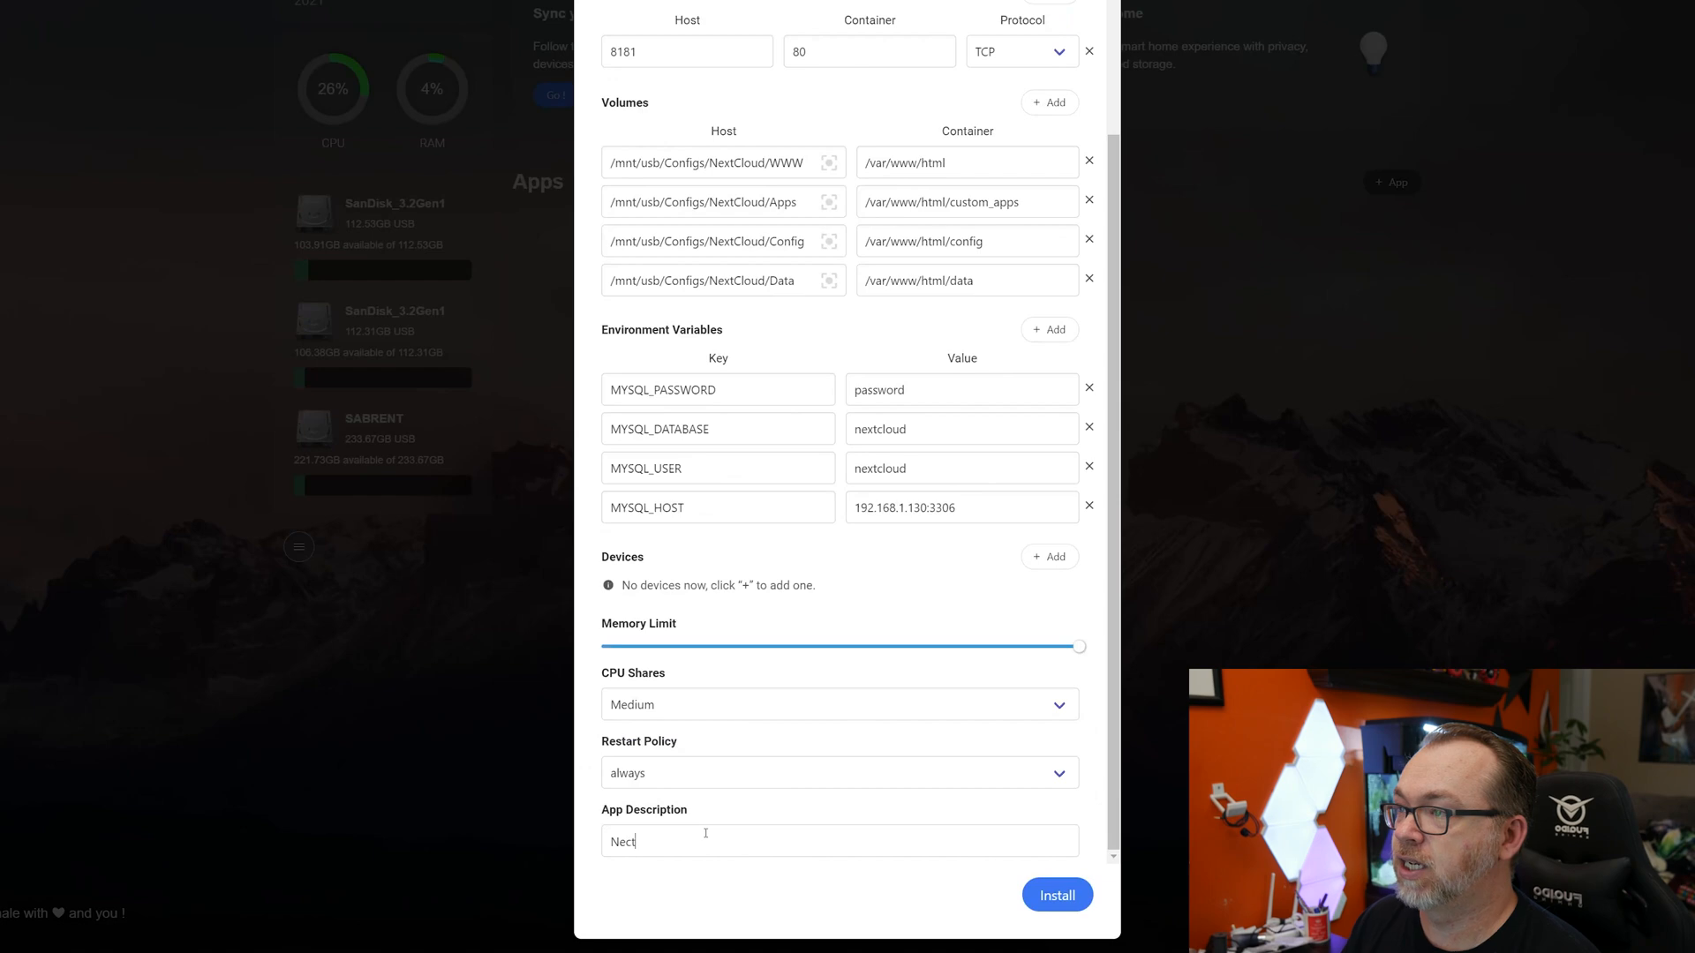
pyautogui.write('NextCloud Service')
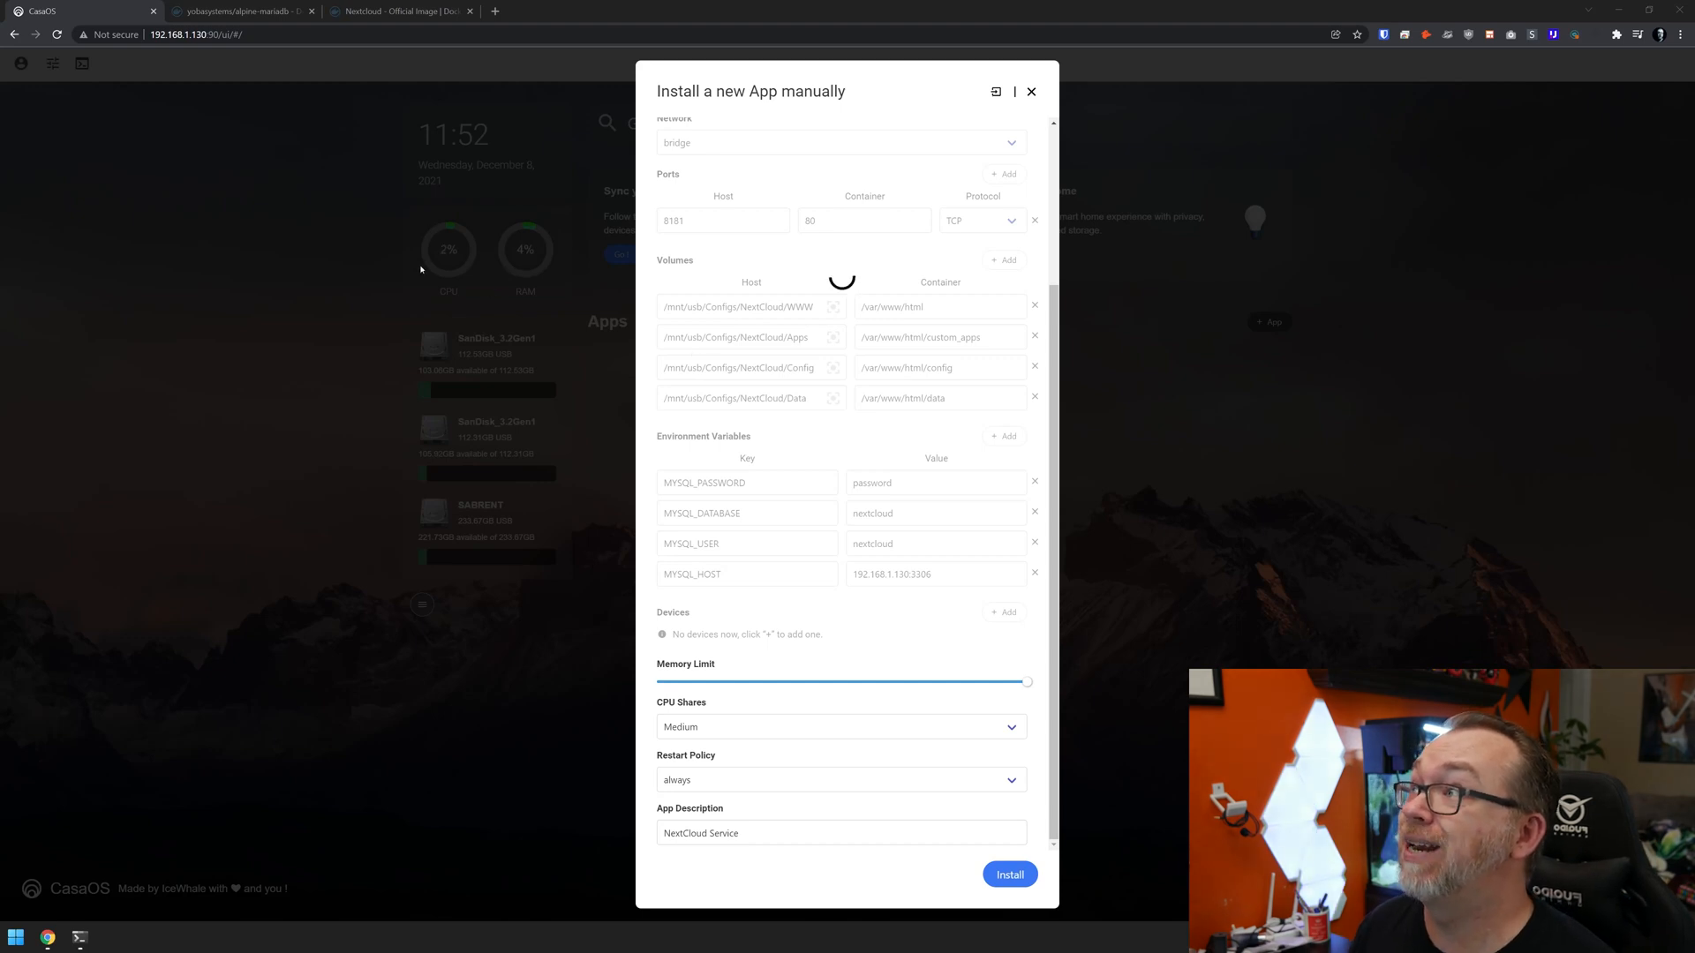
pyautogui.moveTo(376, 361)
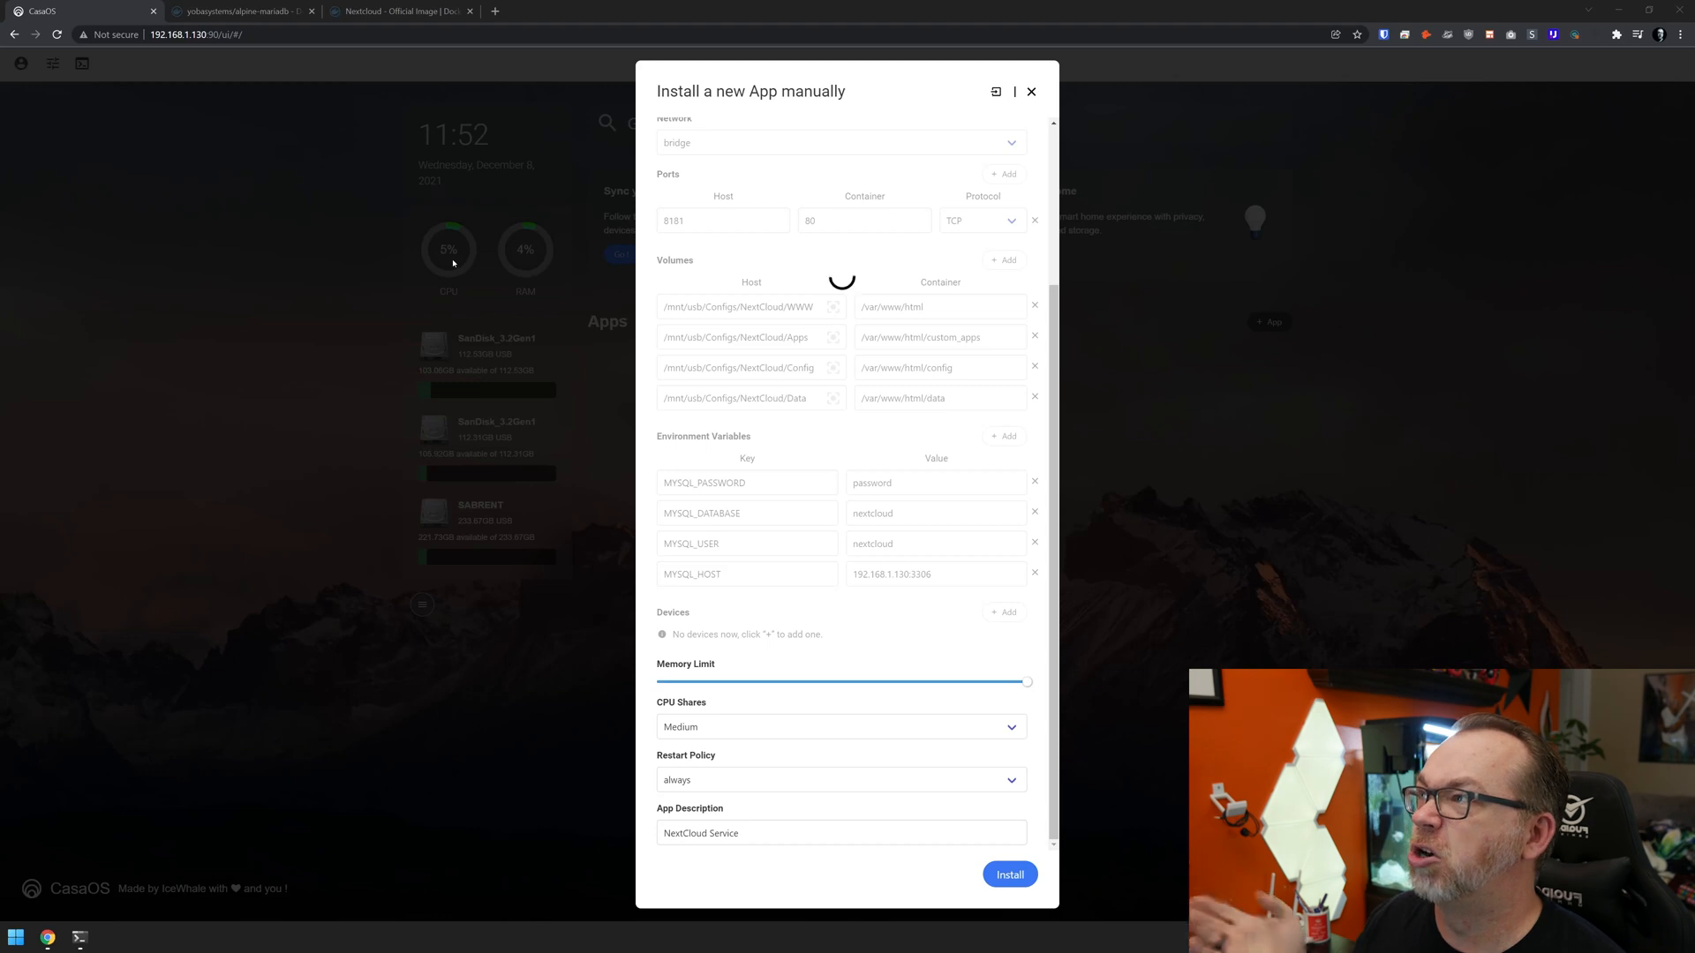
pyautogui.moveTo(628, 714)
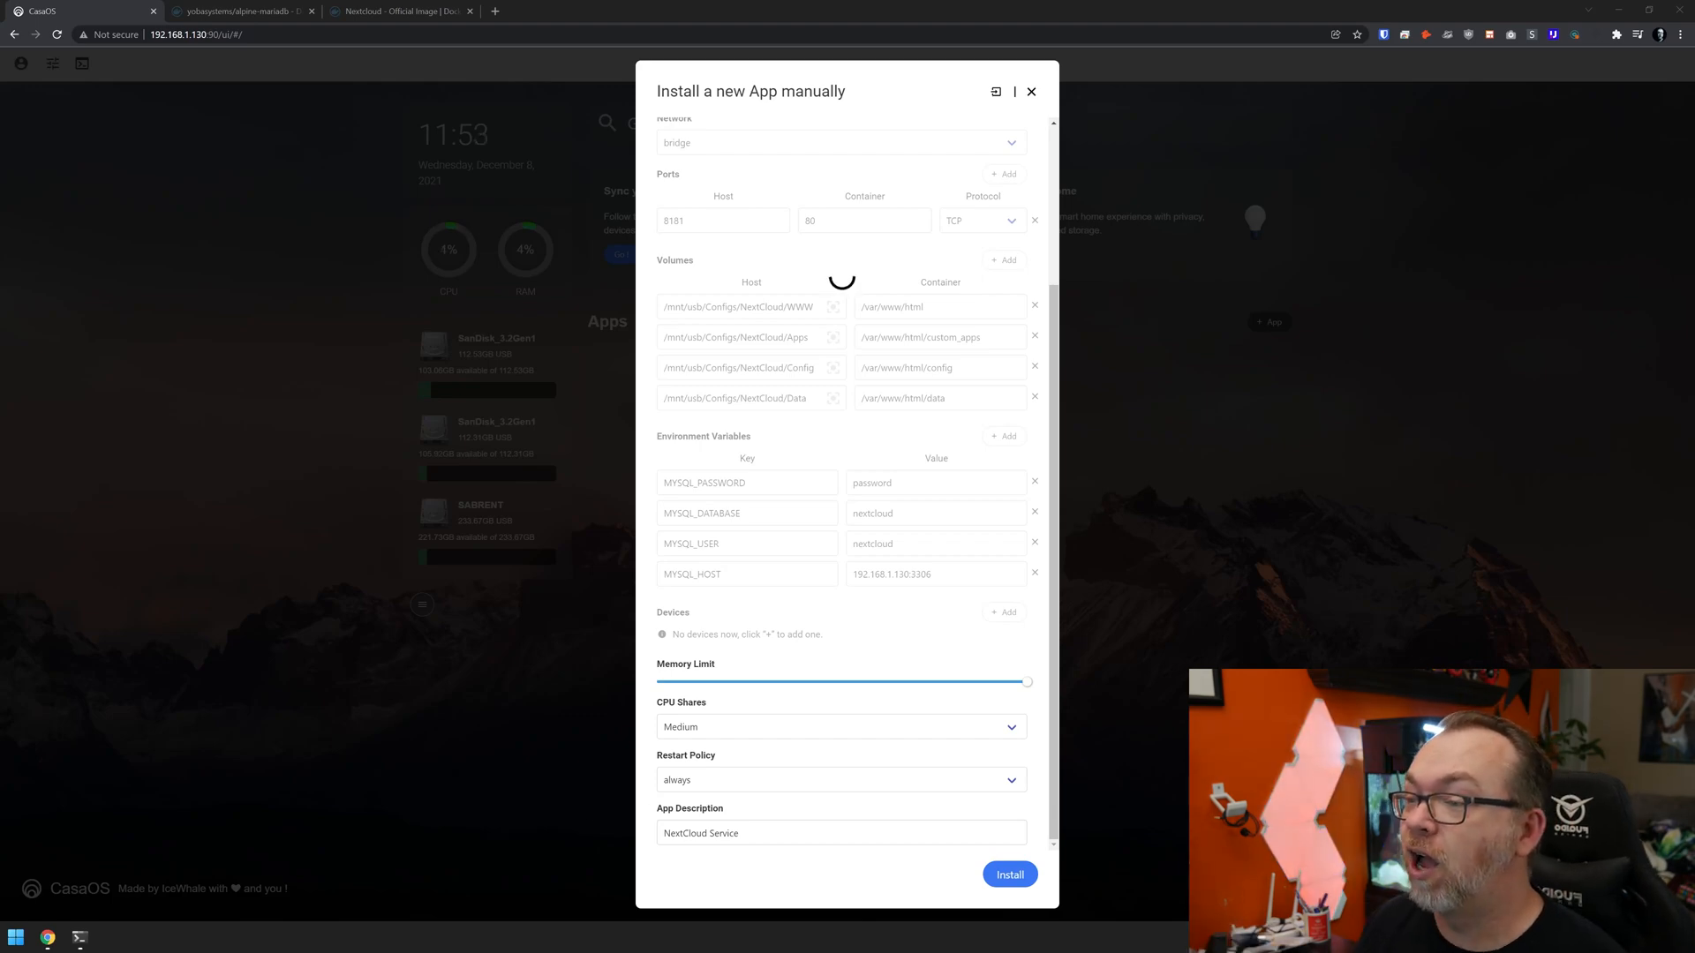
# Return to the CasaOS dashboard and launch the new NextCloud app's web interface
pyautogui.click(1008, 874)
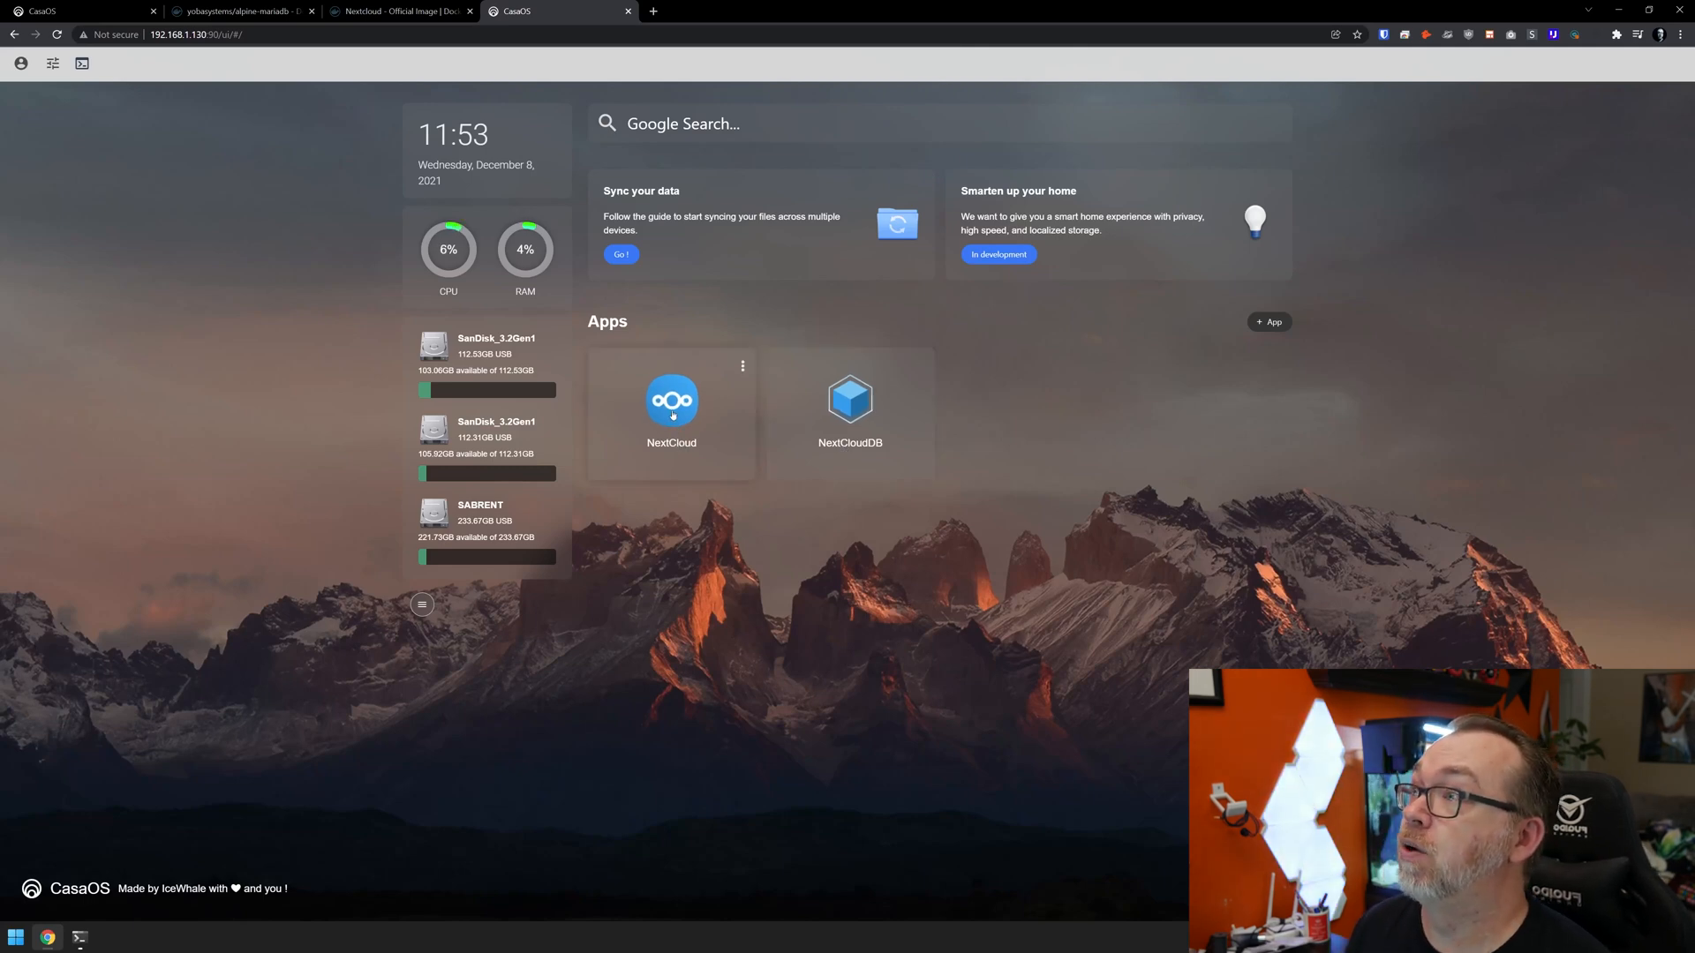
pyautogui.click(671, 400)
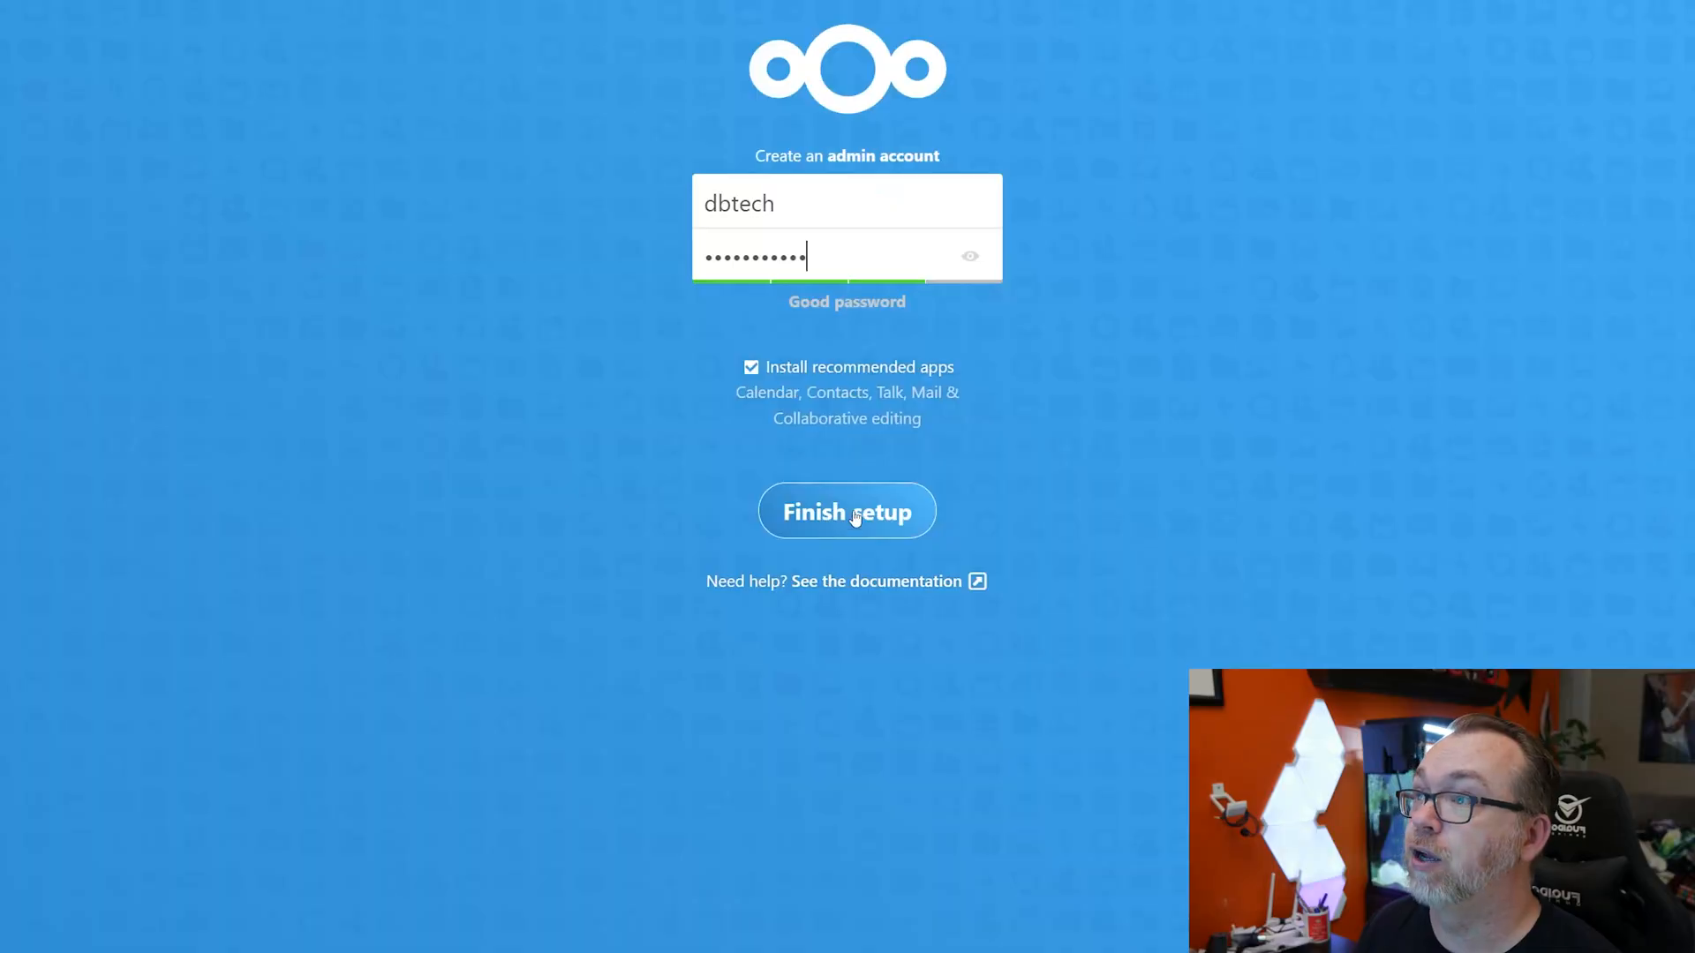
# Finish the Nextcloud setup with the entered admin account and recommended apps included
pyautogui.click(846, 511)
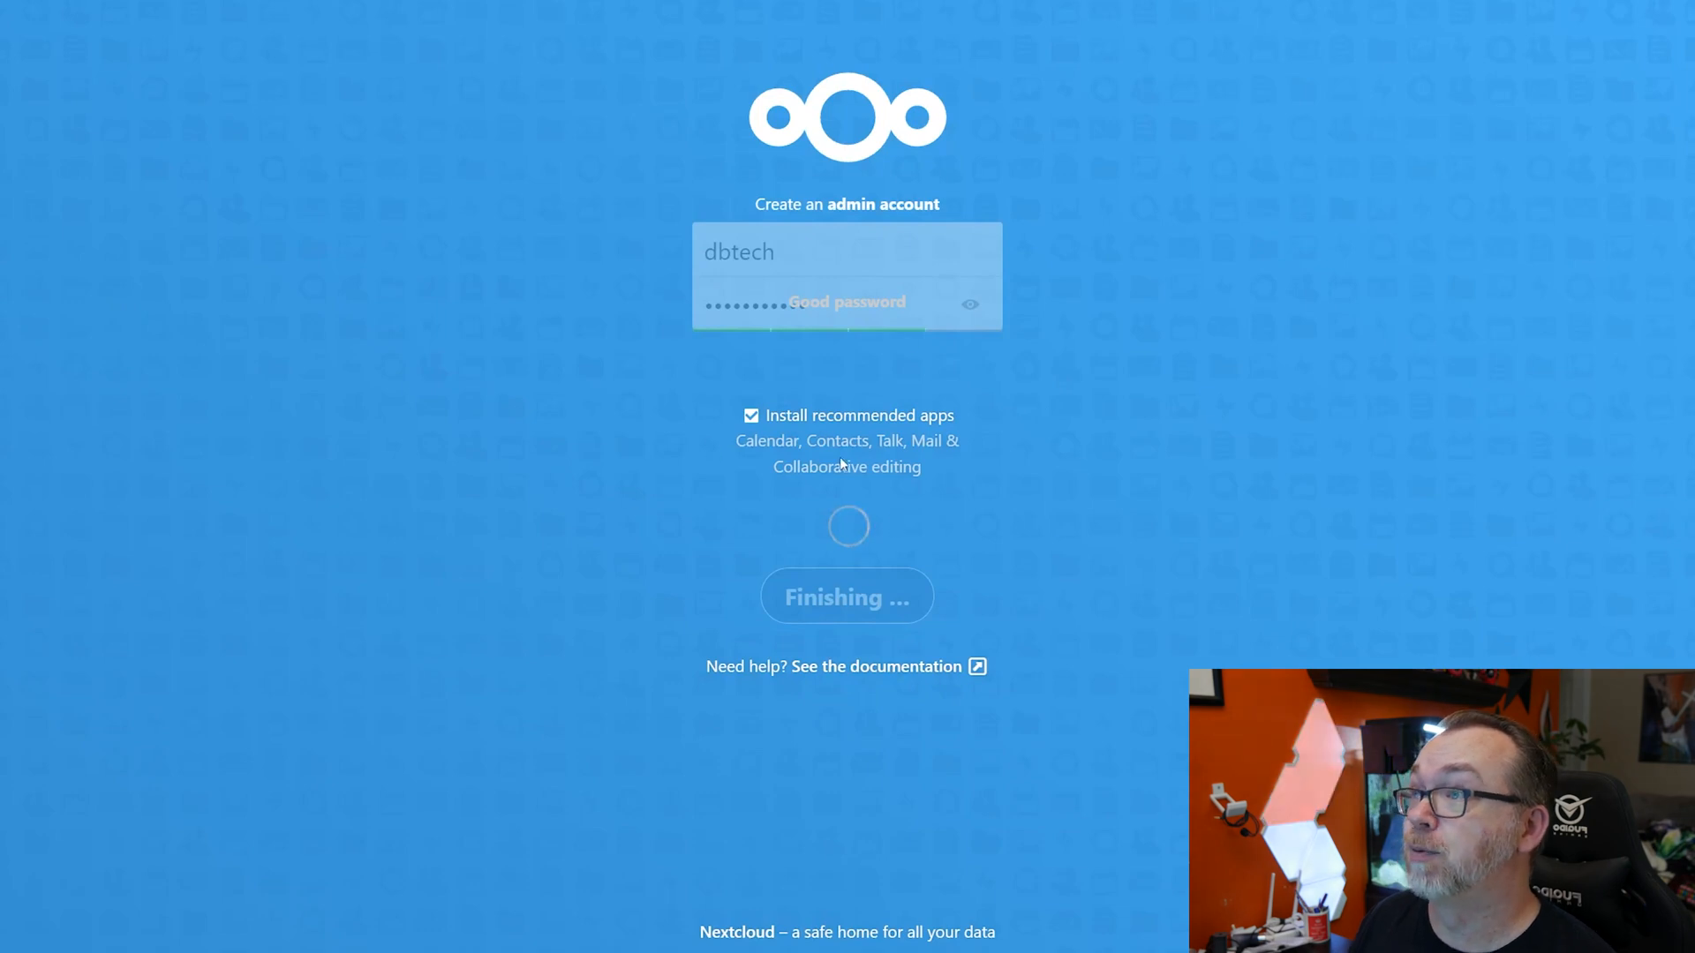
pyautogui.moveTo(666, 589)
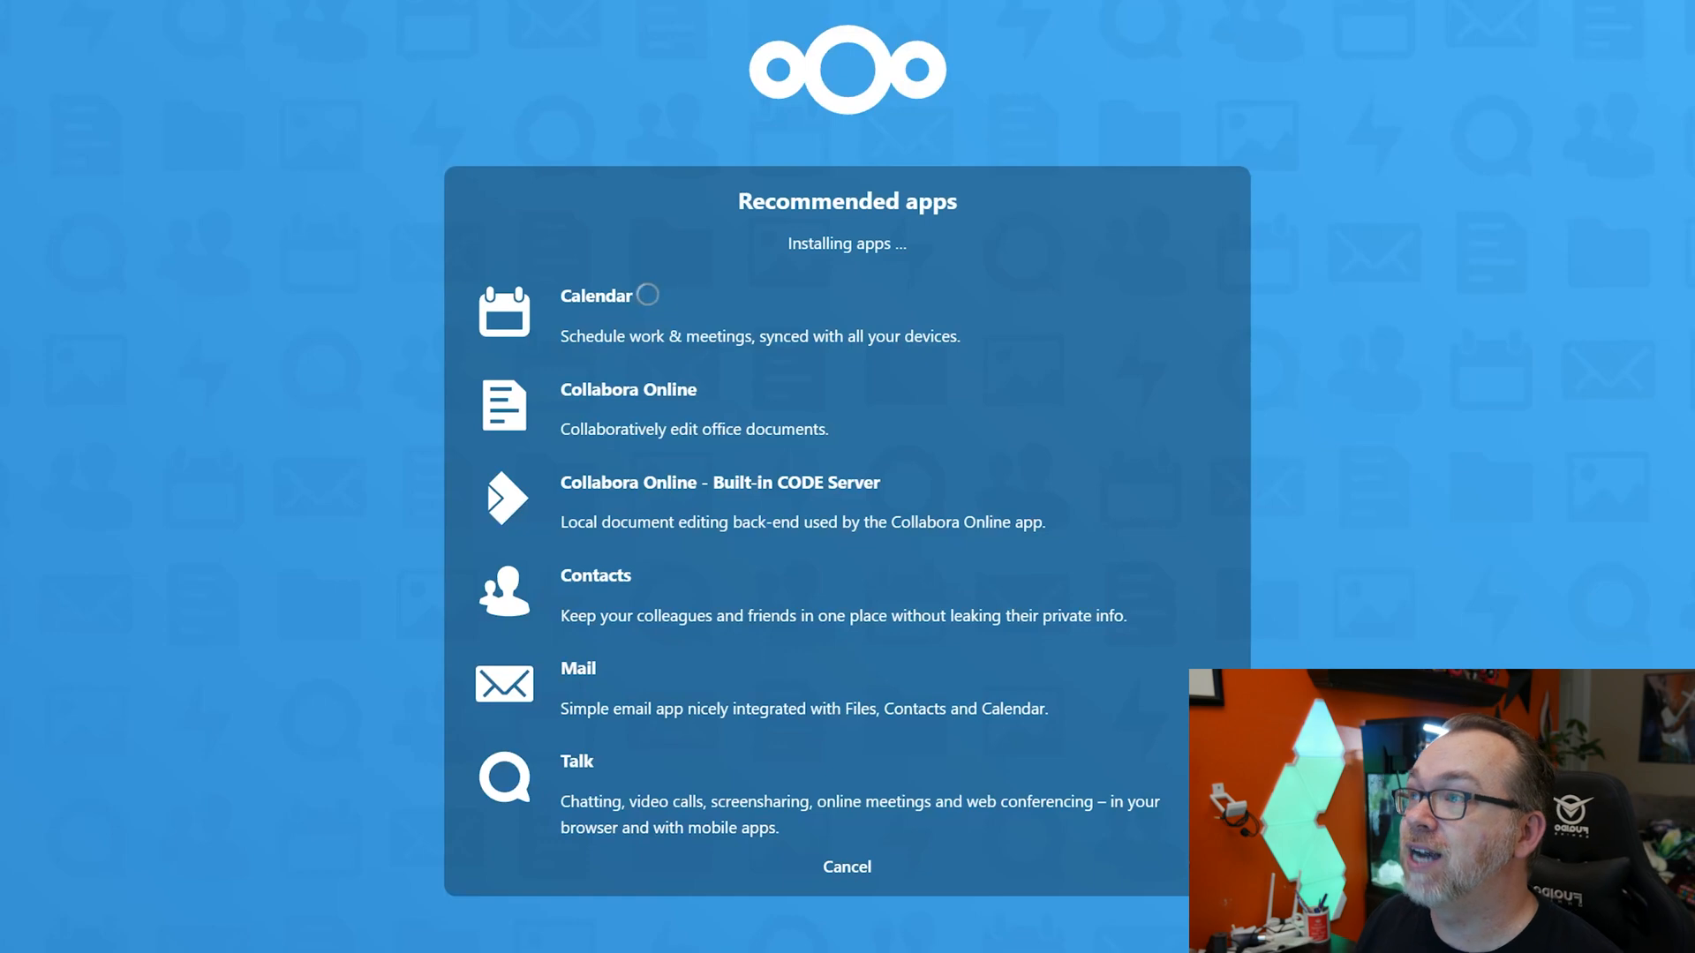
pyautogui.moveTo(790, 515)
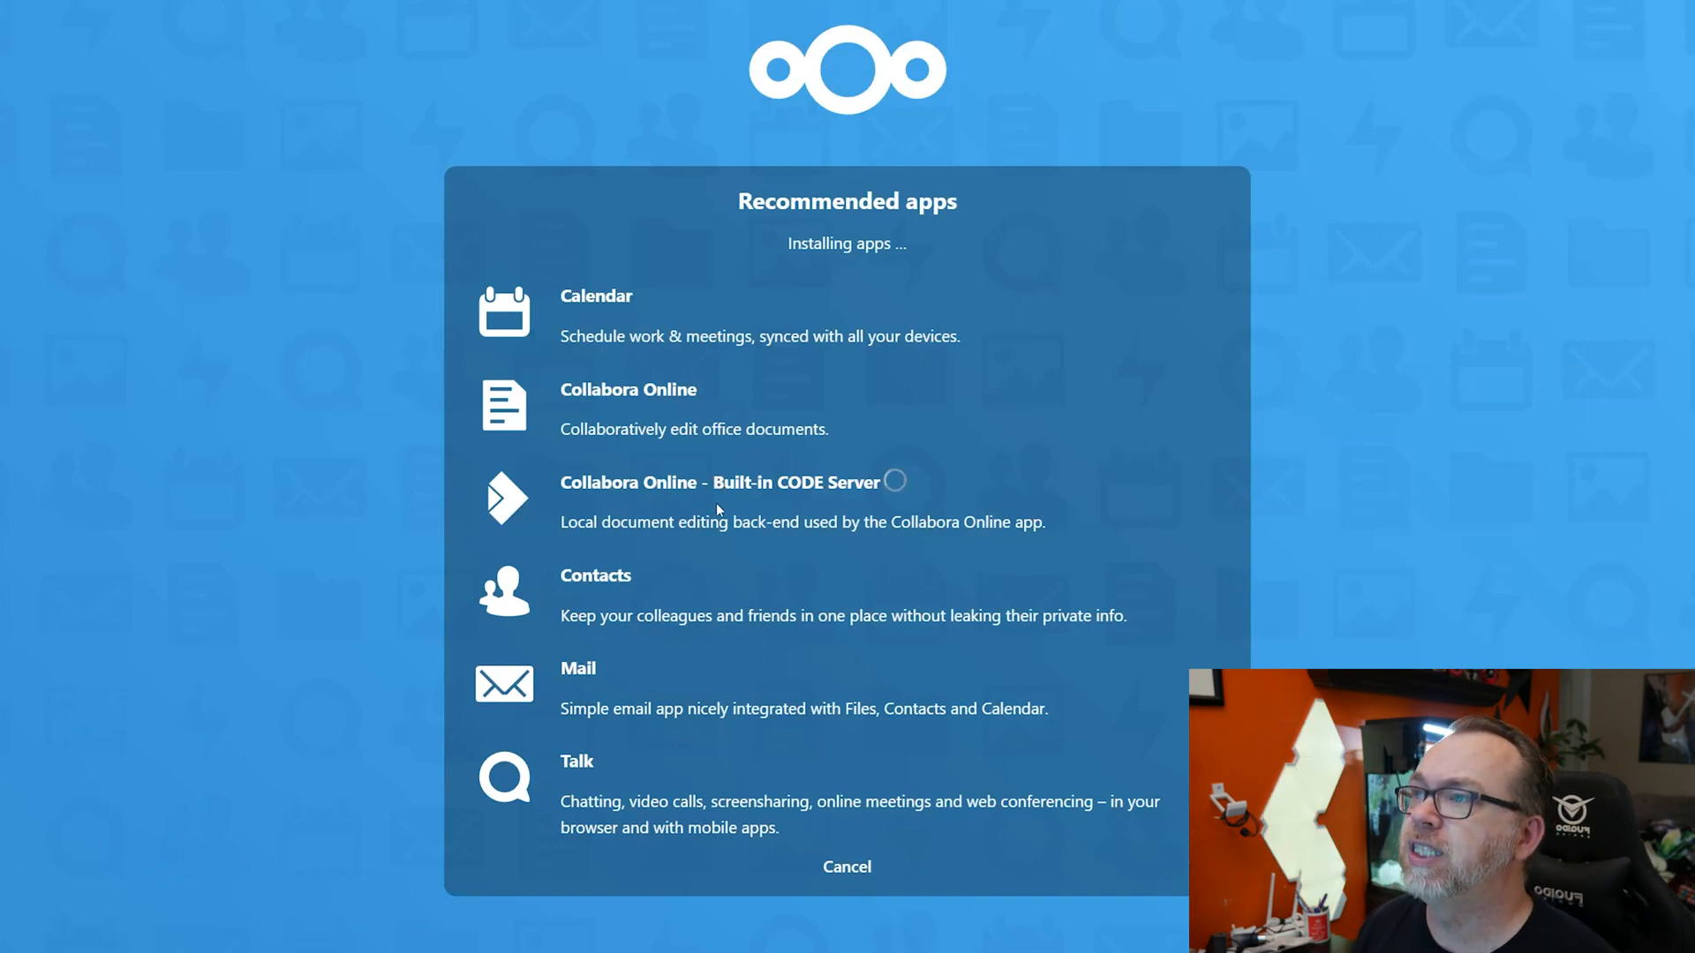
pyautogui.moveTo(842, 517)
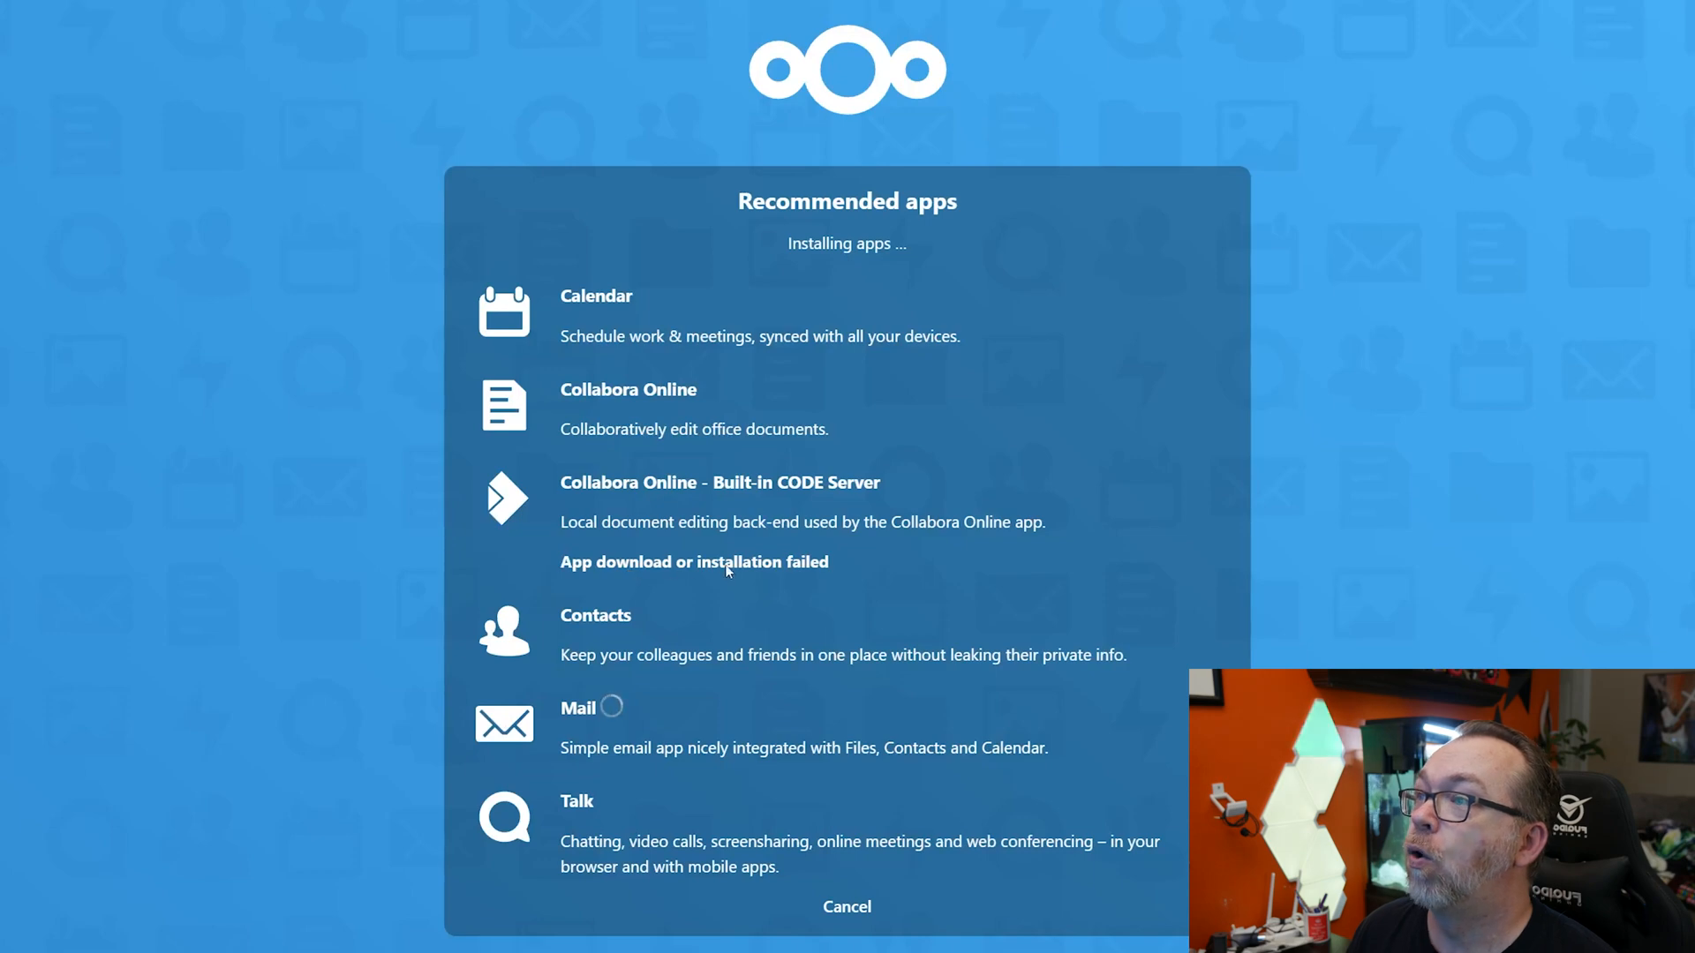
pyautogui.moveTo(810, 569)
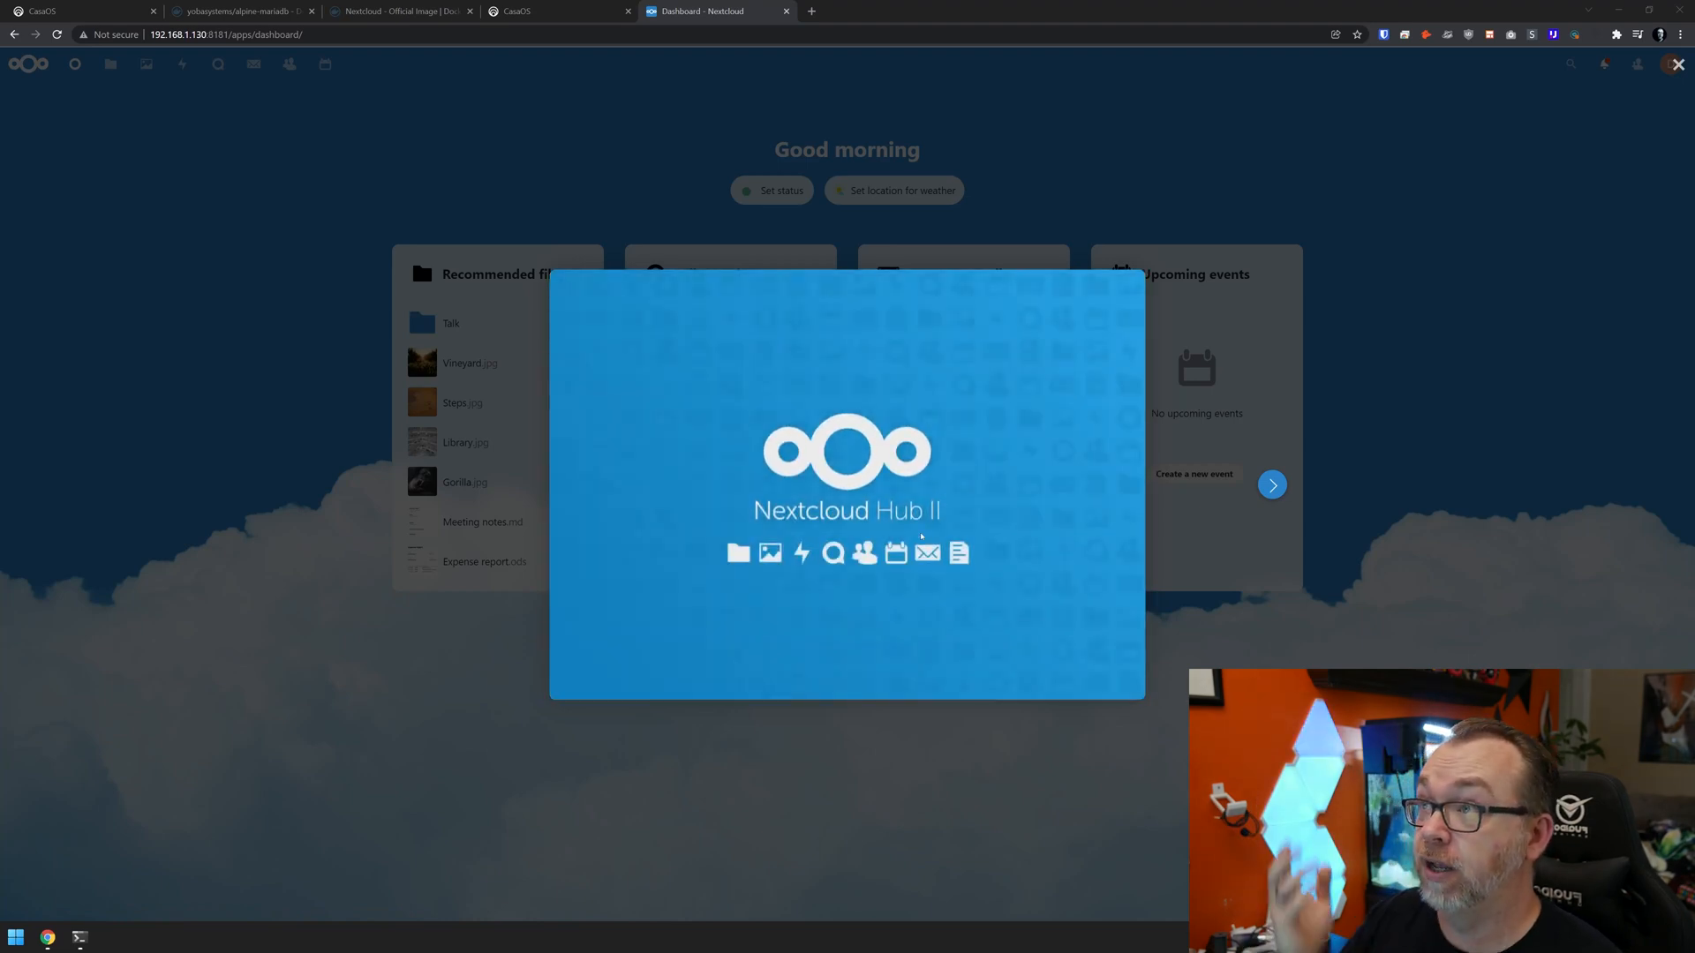
# Advance the Nextcloud Hub welcome tour to its next slide
pyautogui.click(1272, 486)
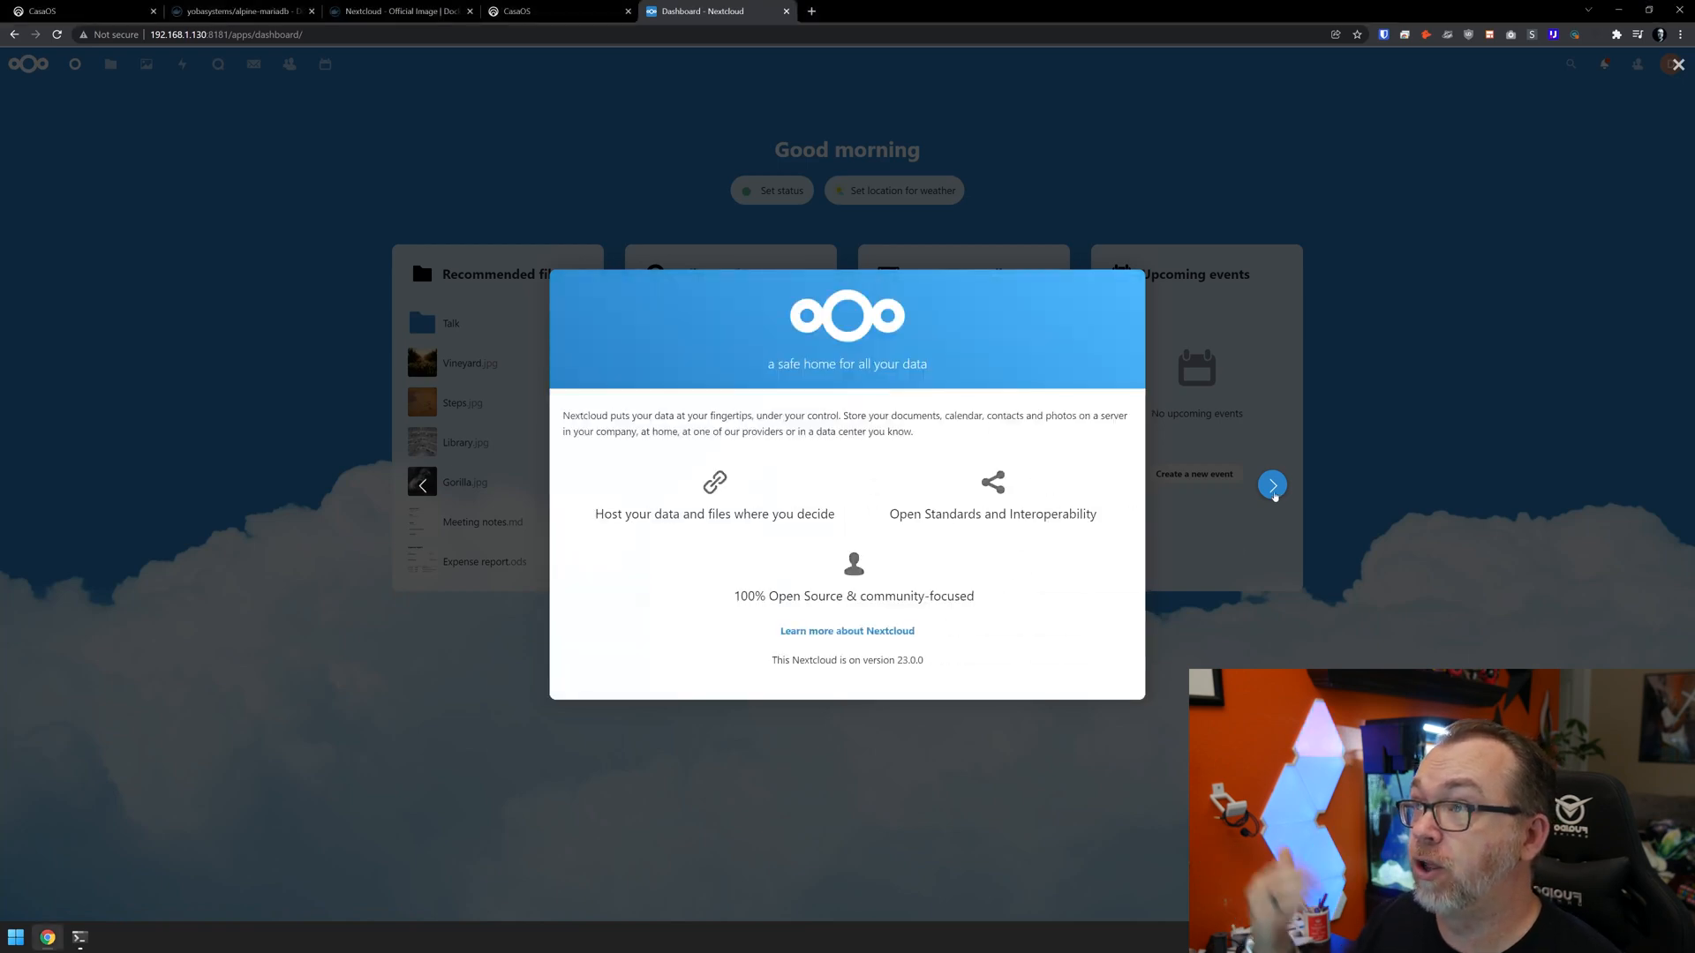